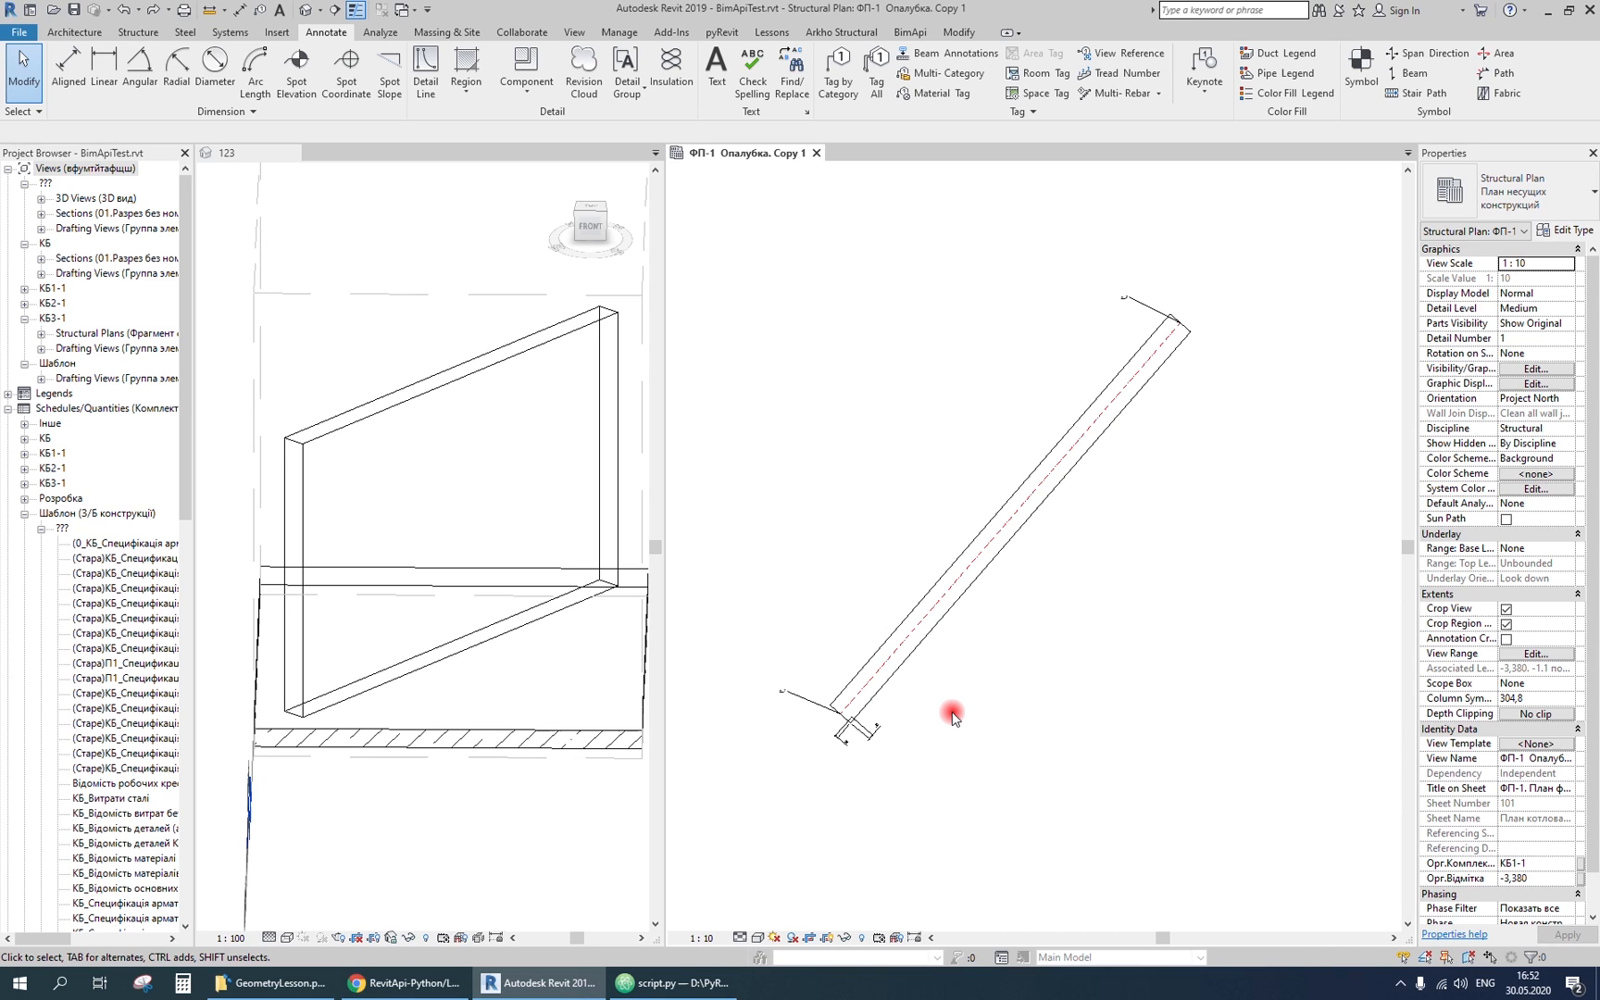
mouse_move(924, 622)
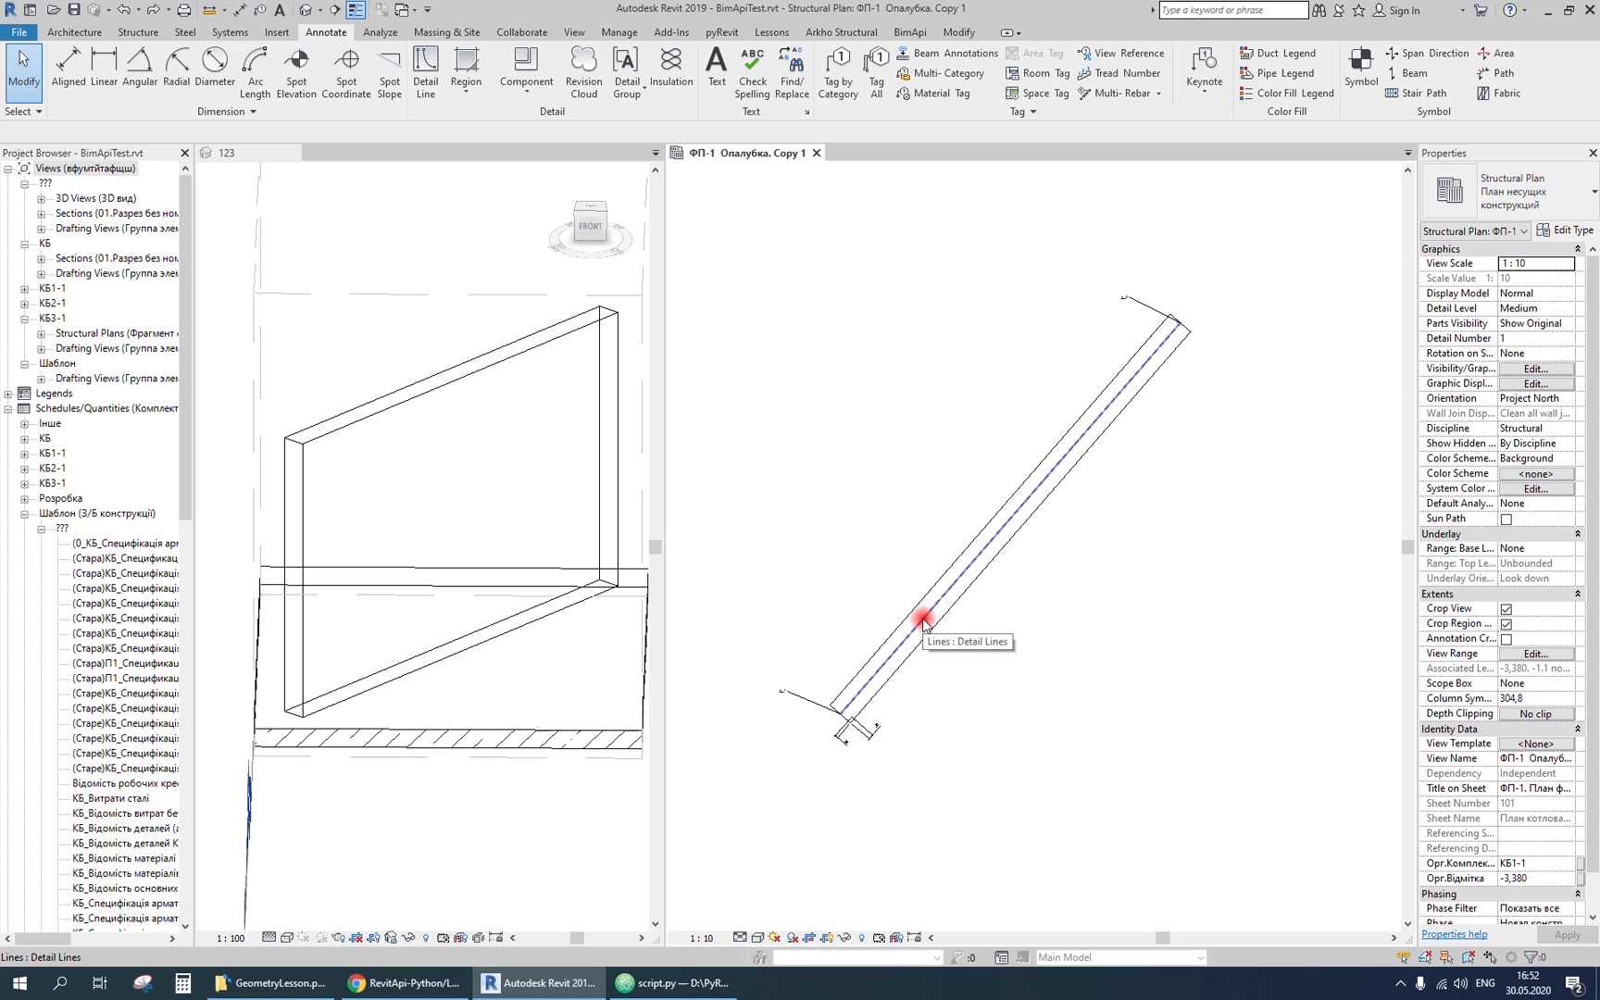
- Select the detail line running along the wall in Revit, then clear the selection
click(923, 619)
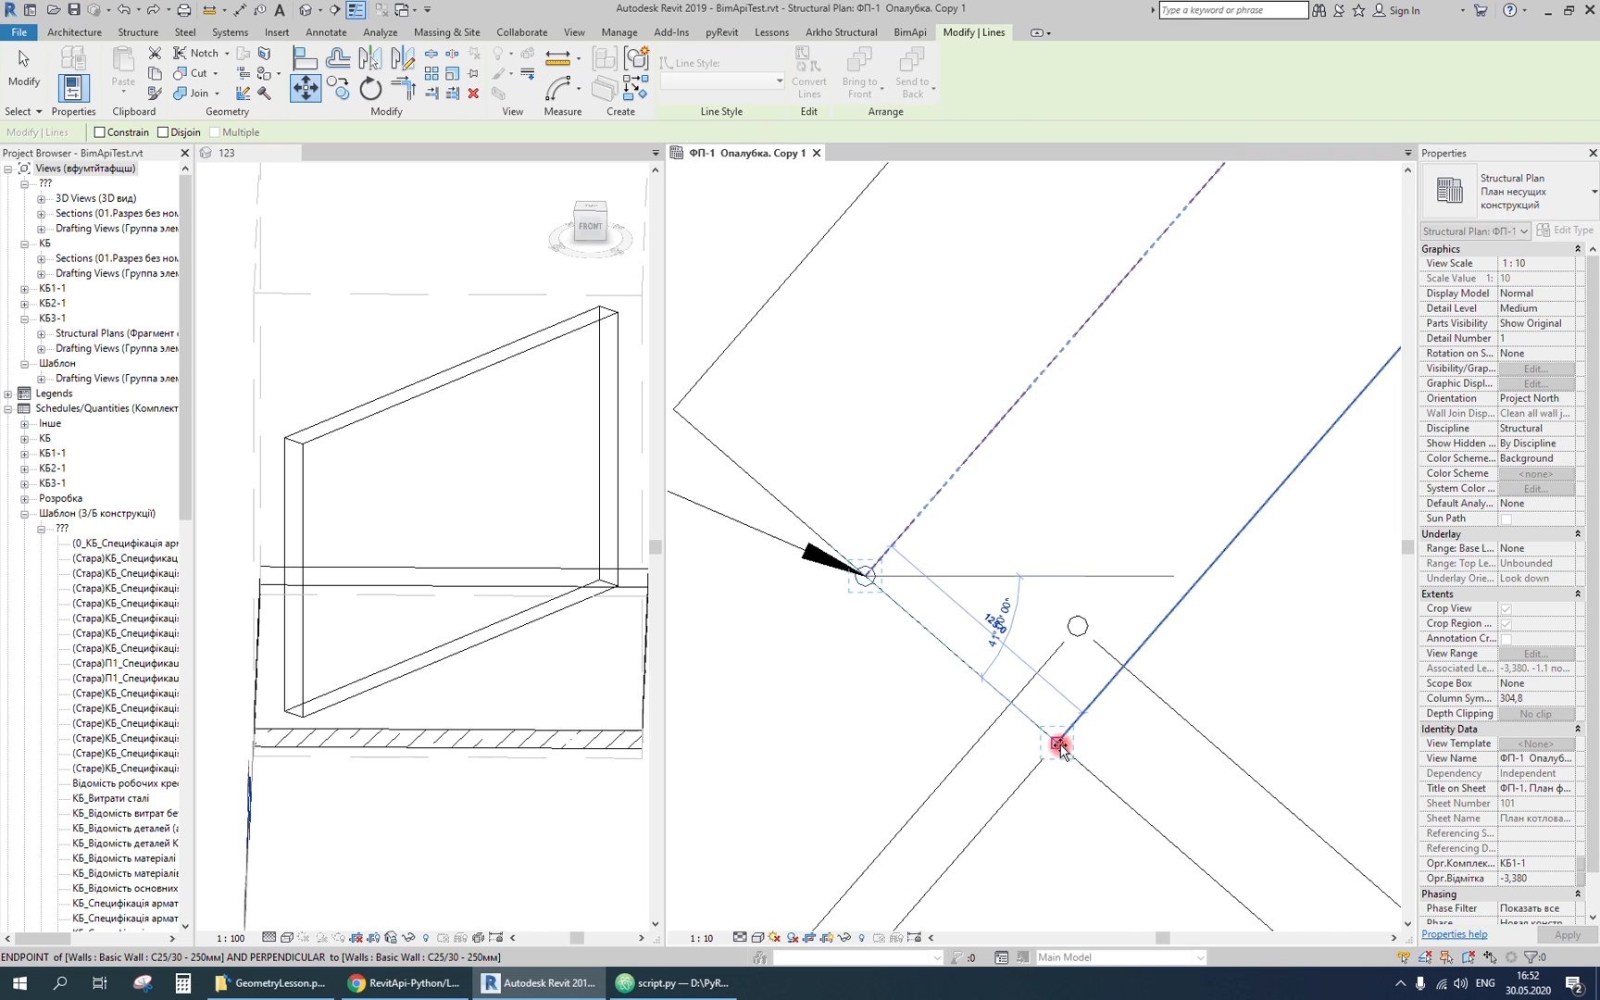
click(1061, 742)
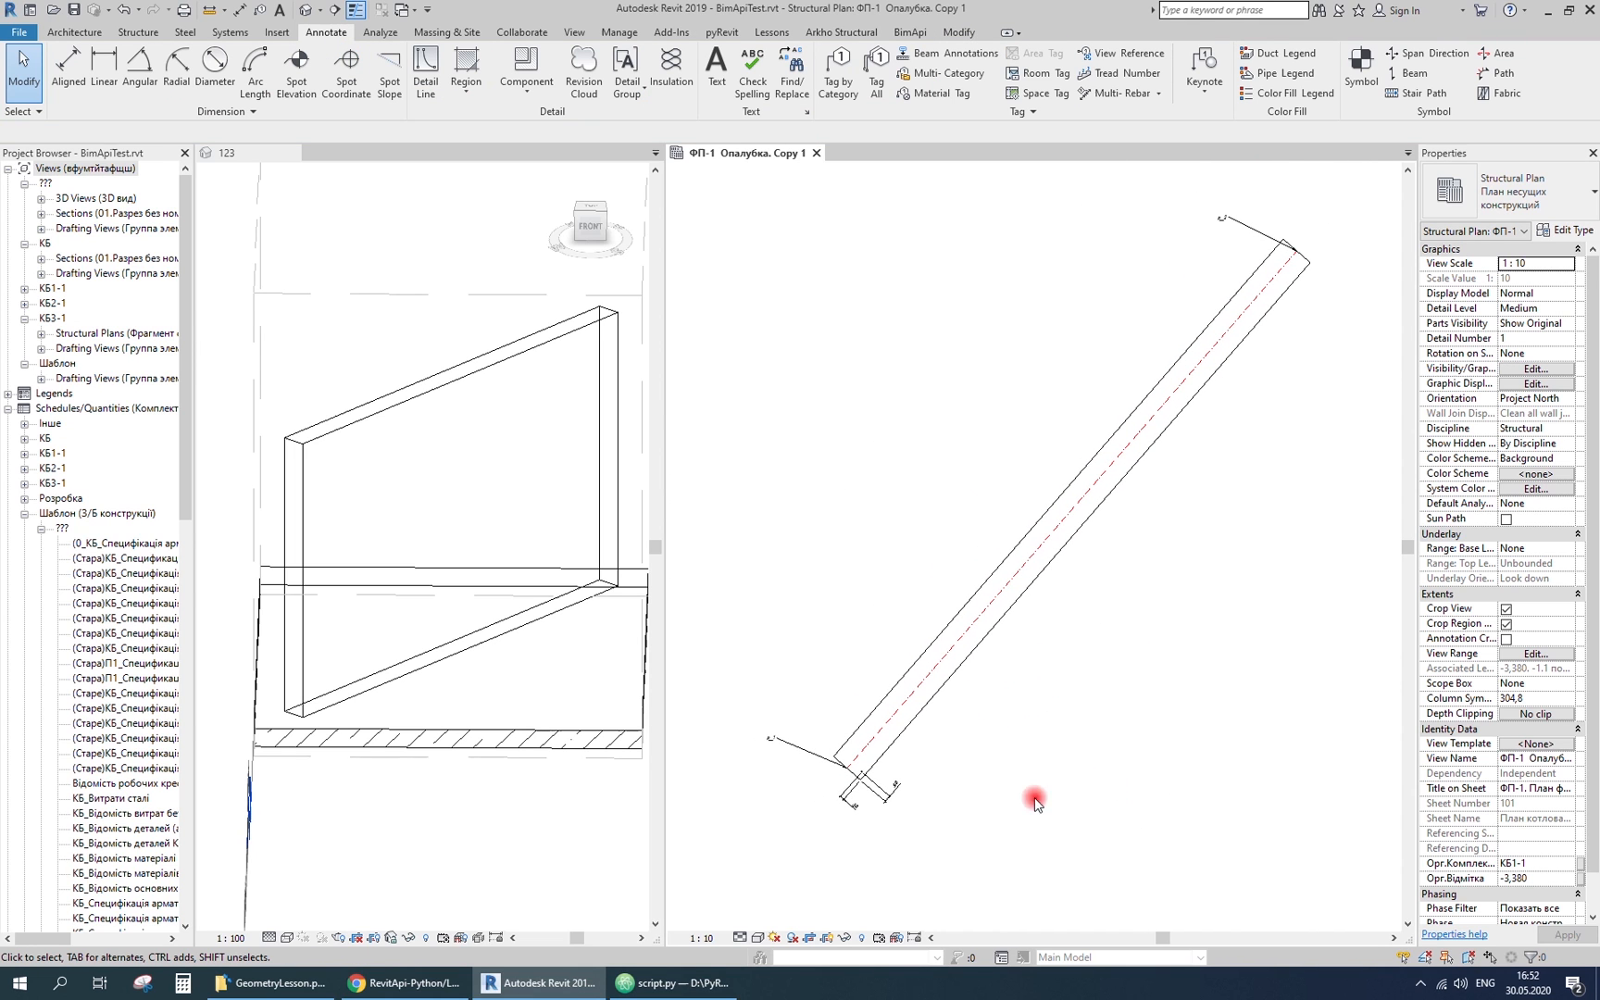
click(665, 984)
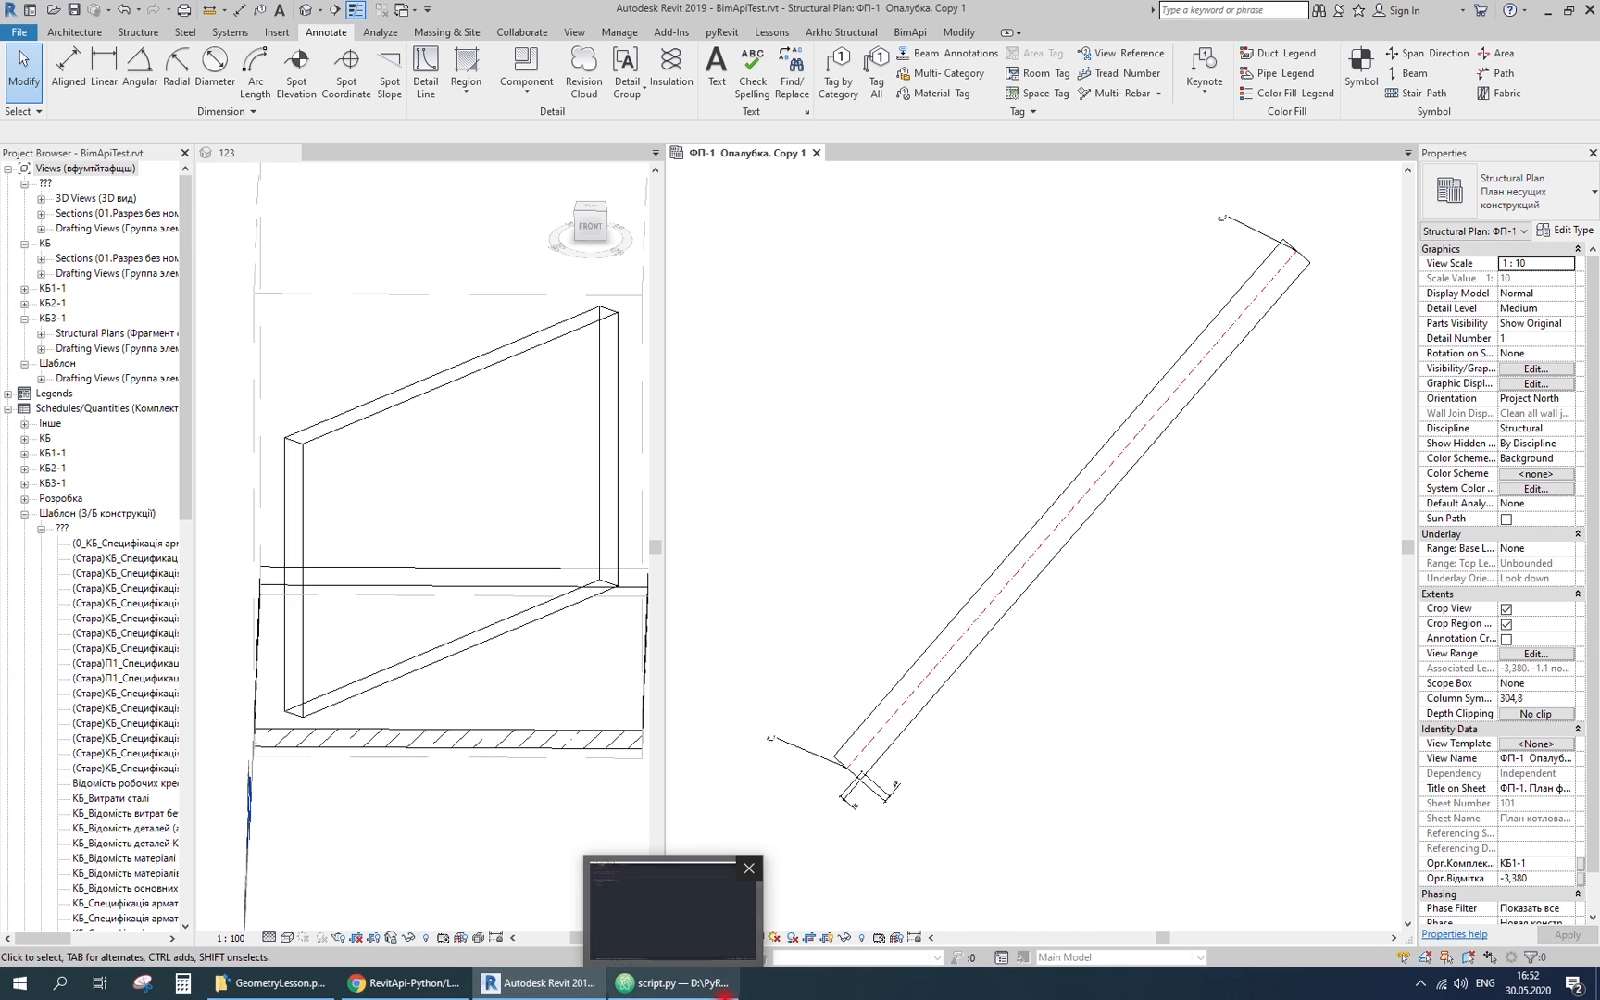
- Paste the GitHub selection line into script.py taking element [0] and add print(el) below it
click(672, 983)
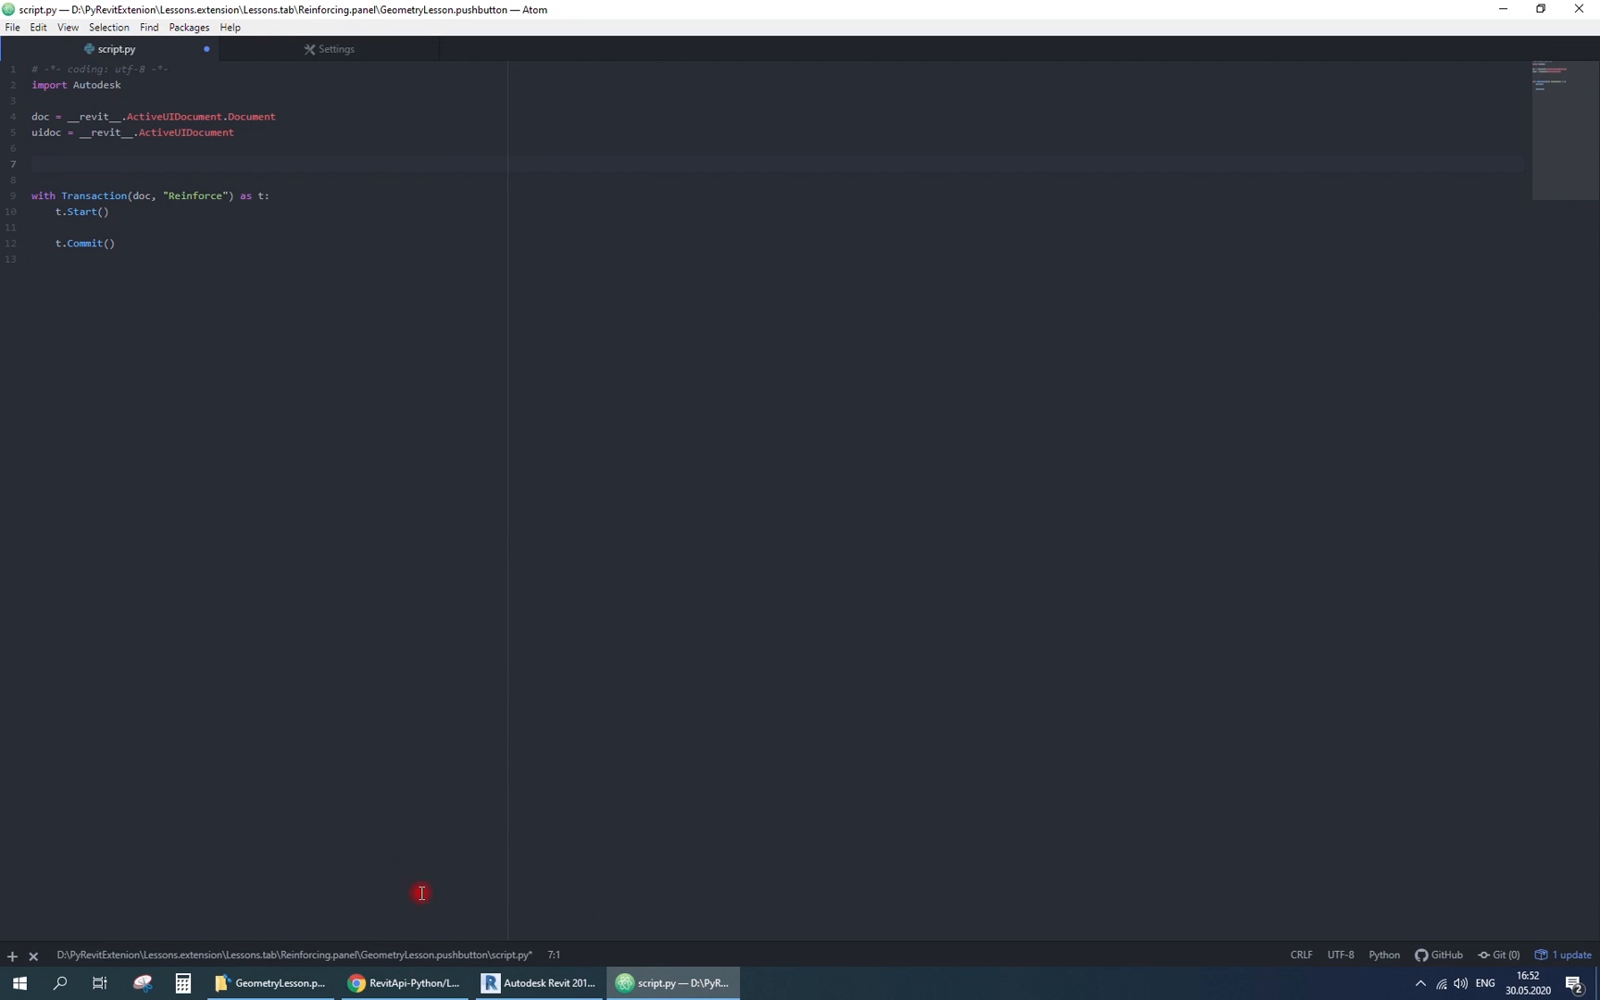
click(403, 983)
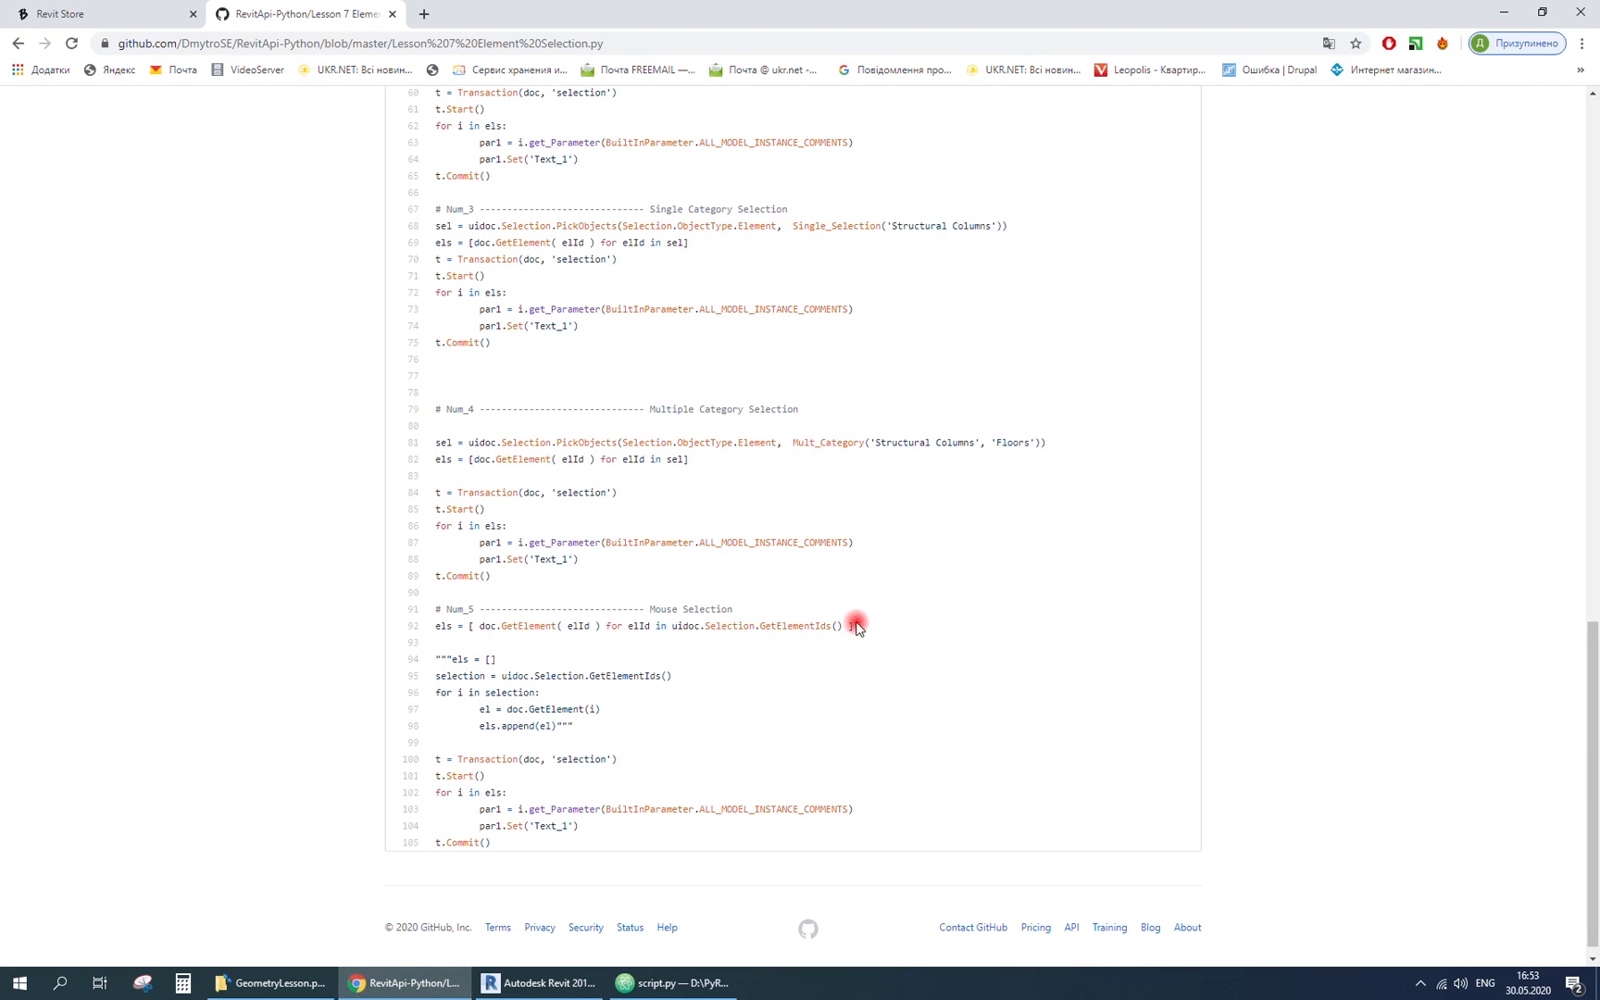
triple_click(643, 625)
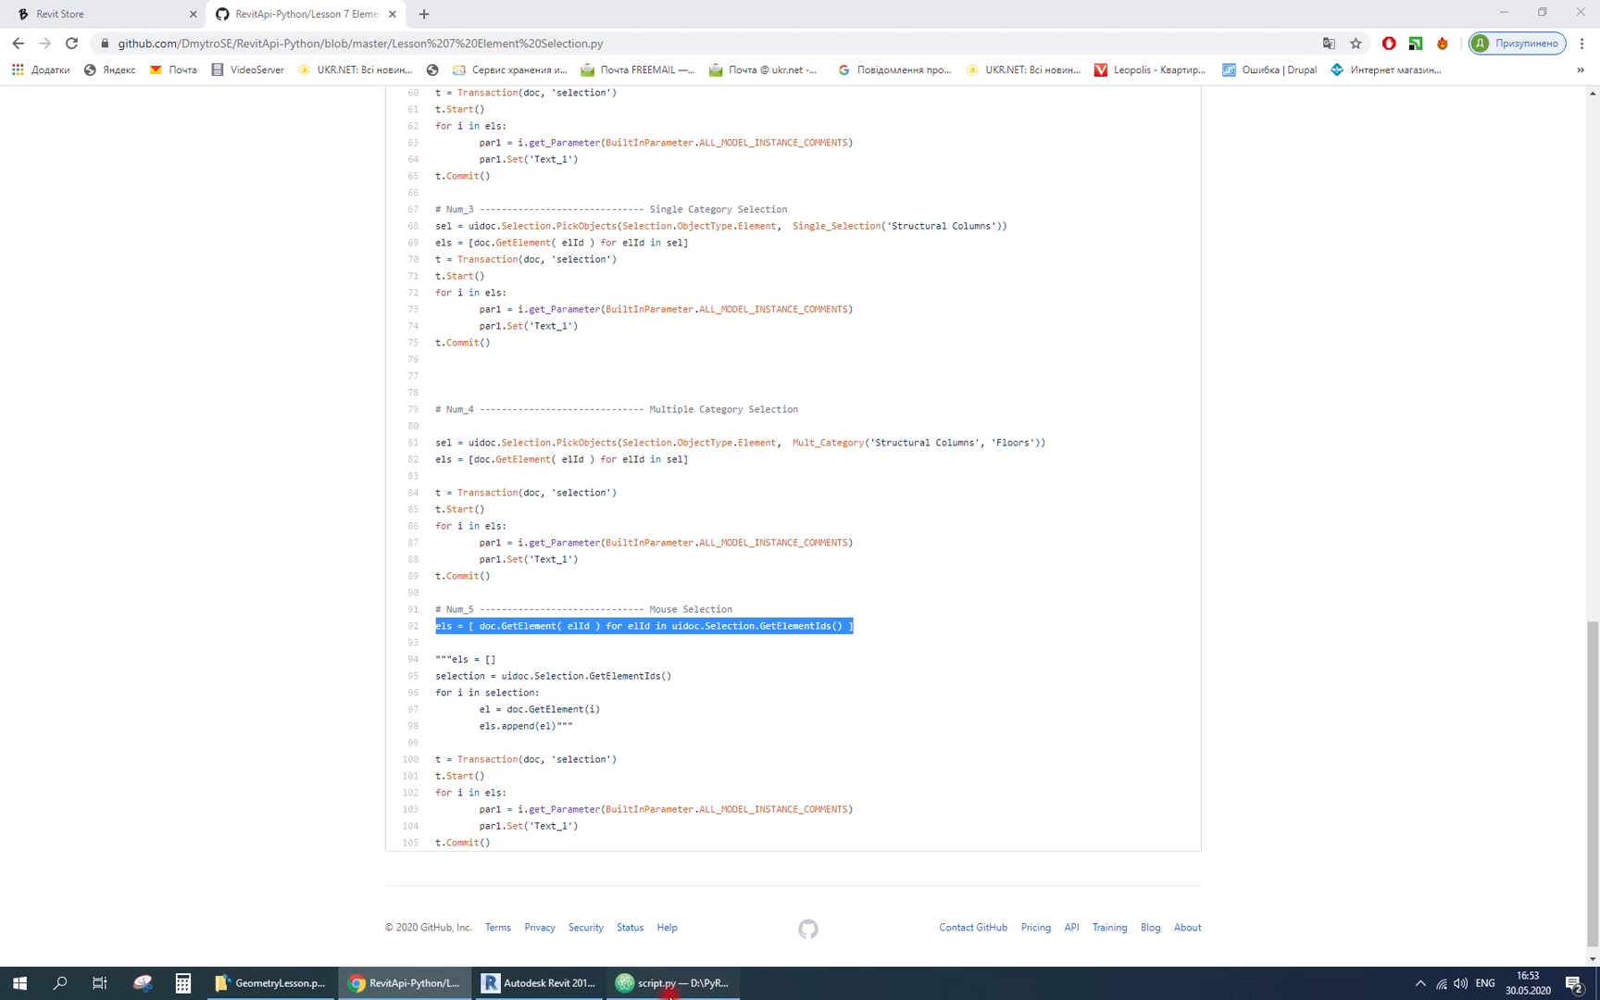
click(672, 983)
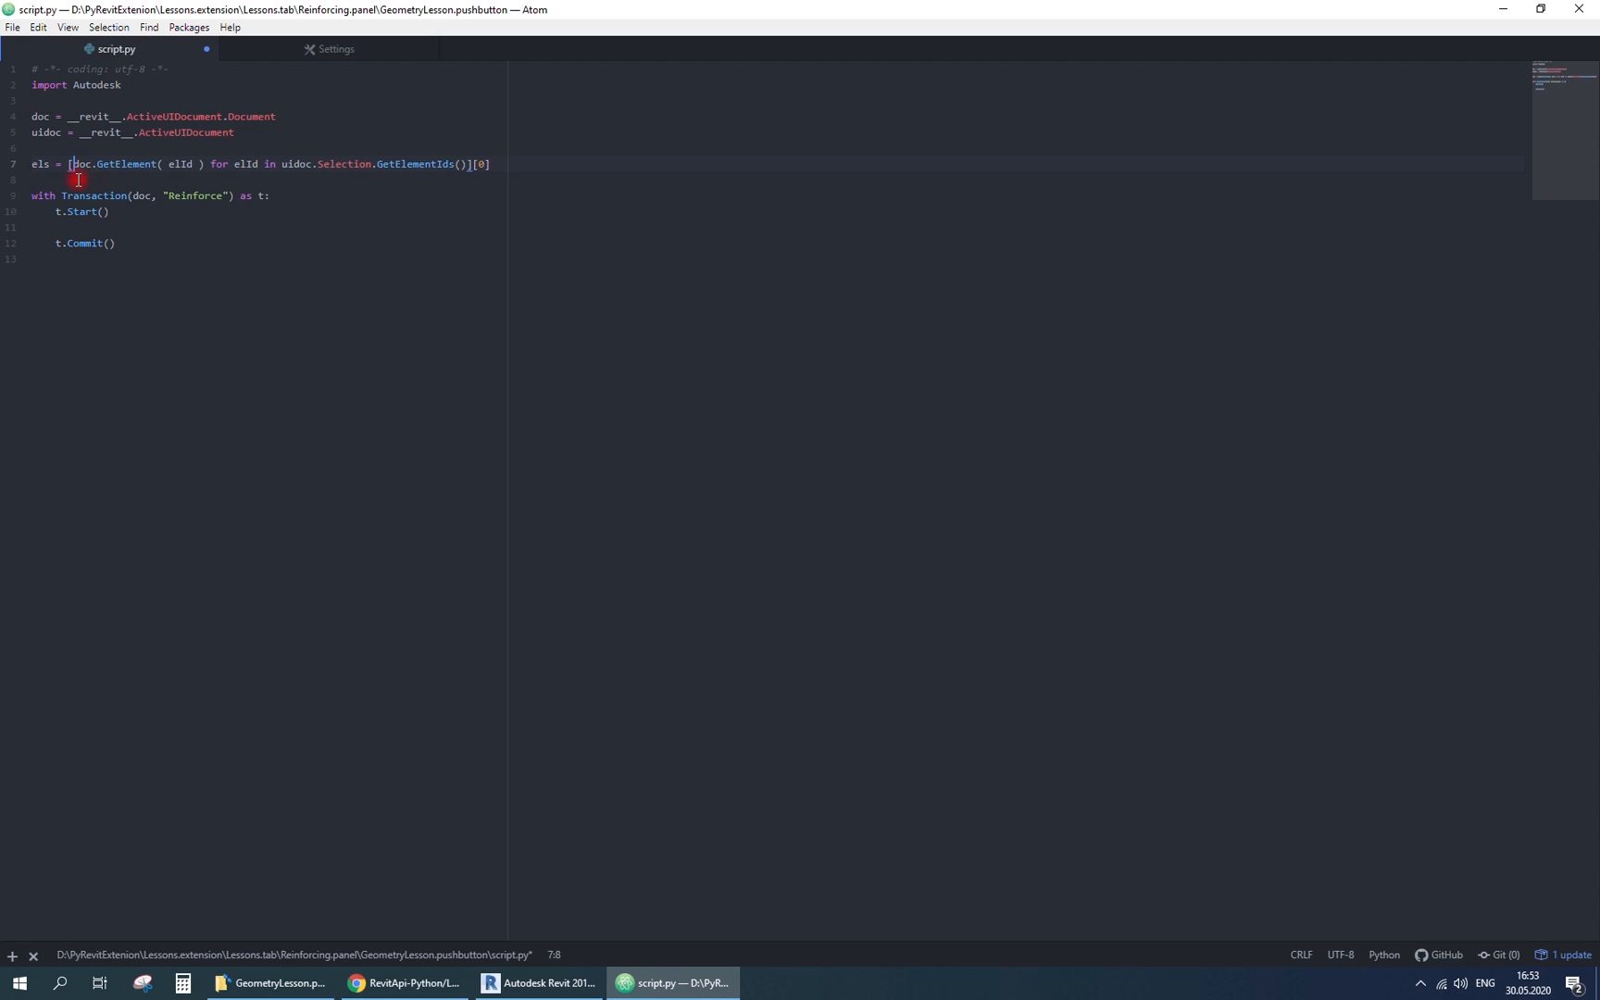
click(49, 181)
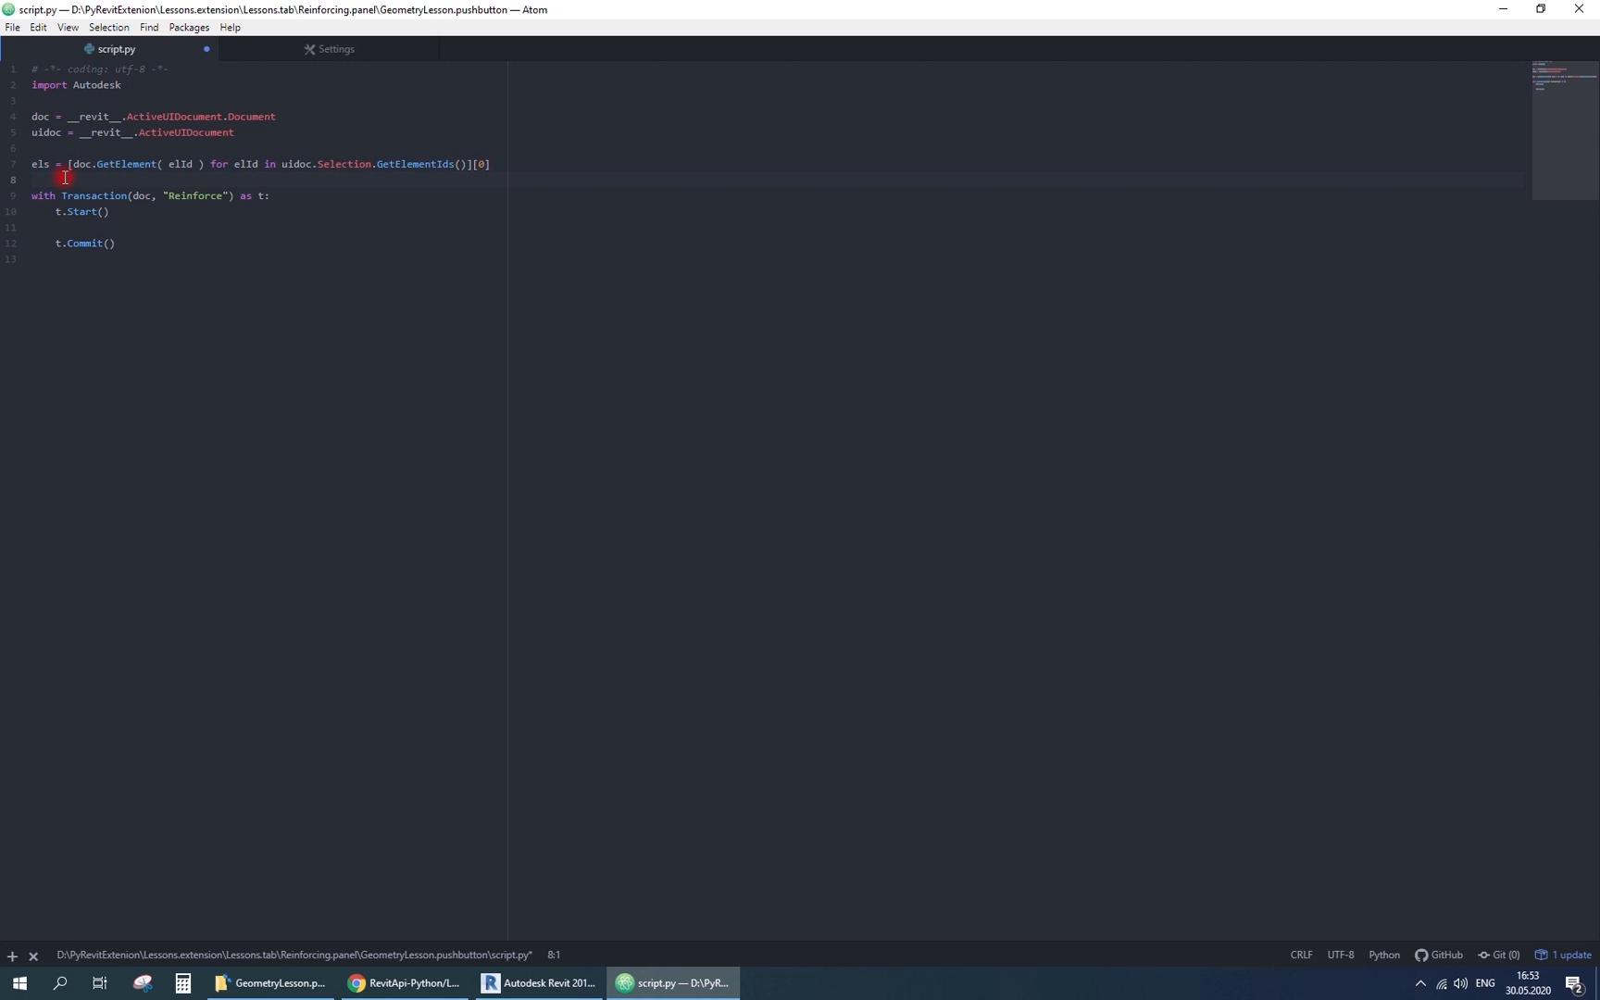
text(print(el))
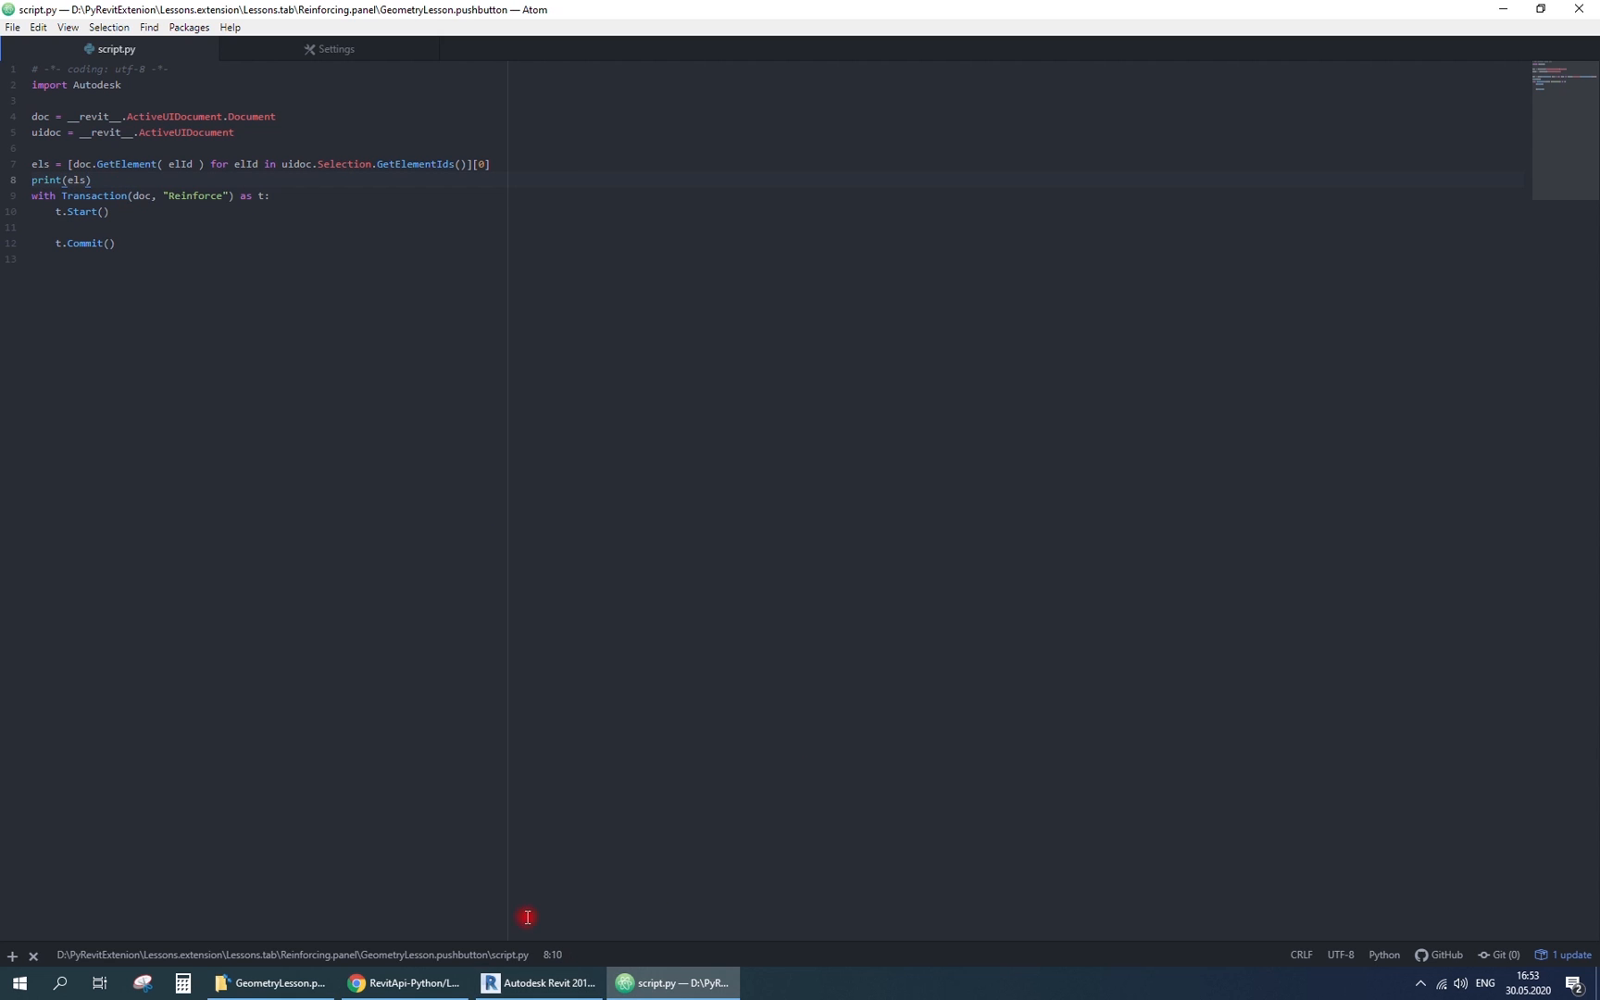
- Test-run GeometryLesson from the Lessons tab in Revit and dismiss the error output
click(538, 983)
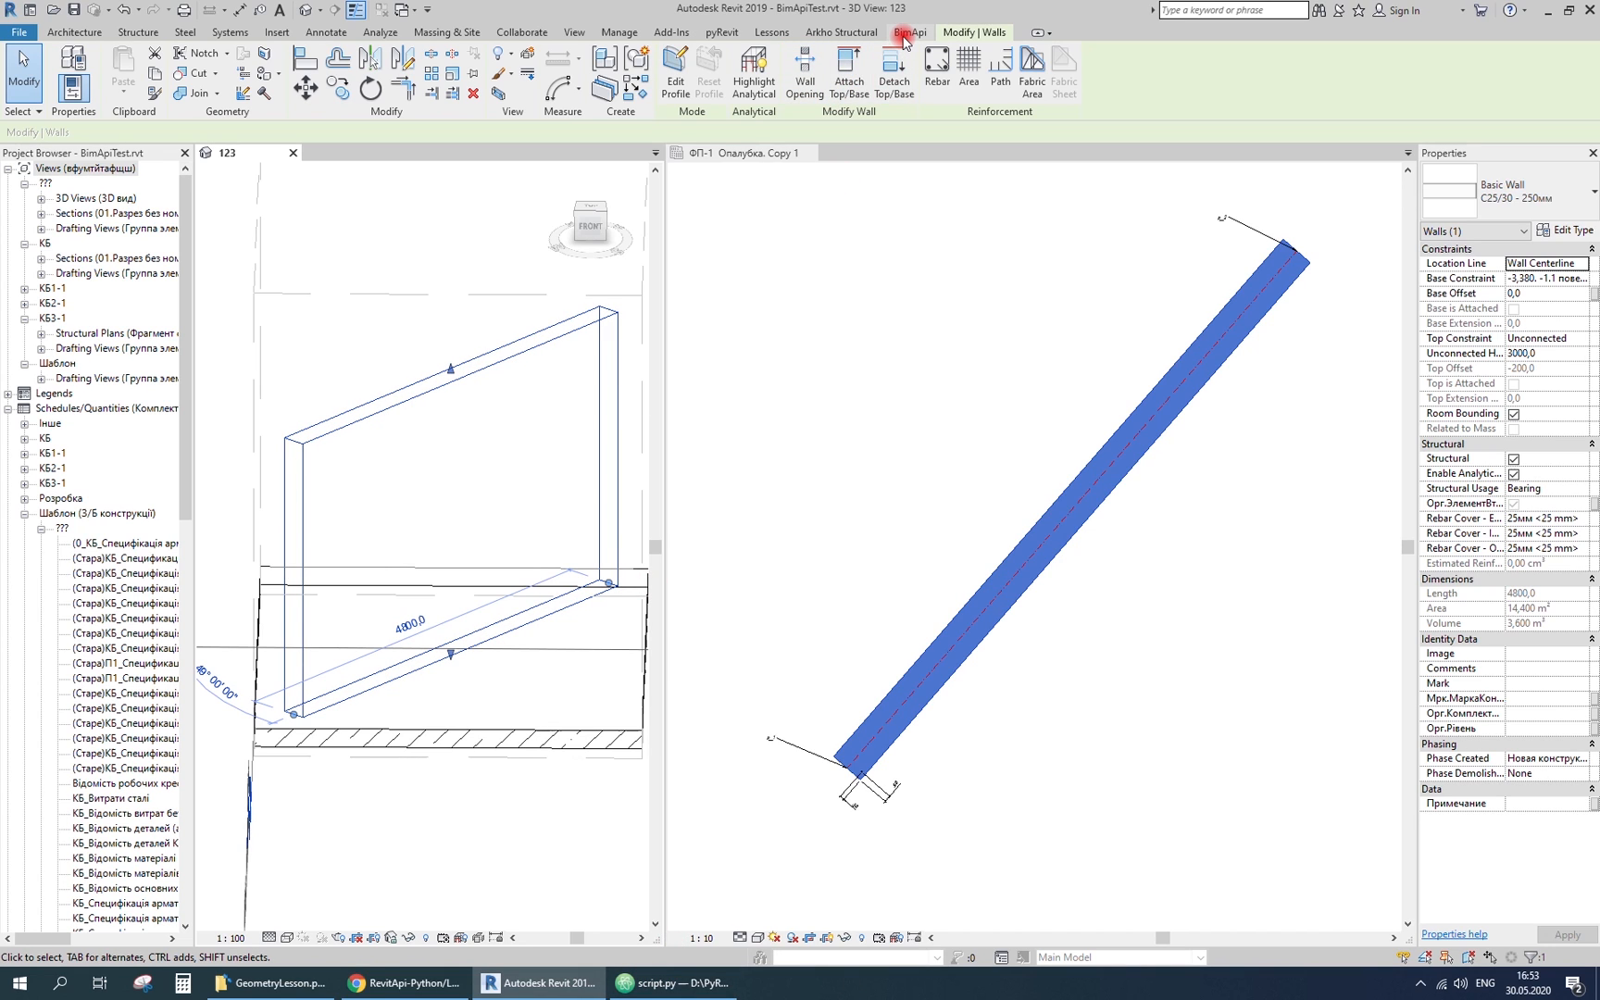
click(72, 67)
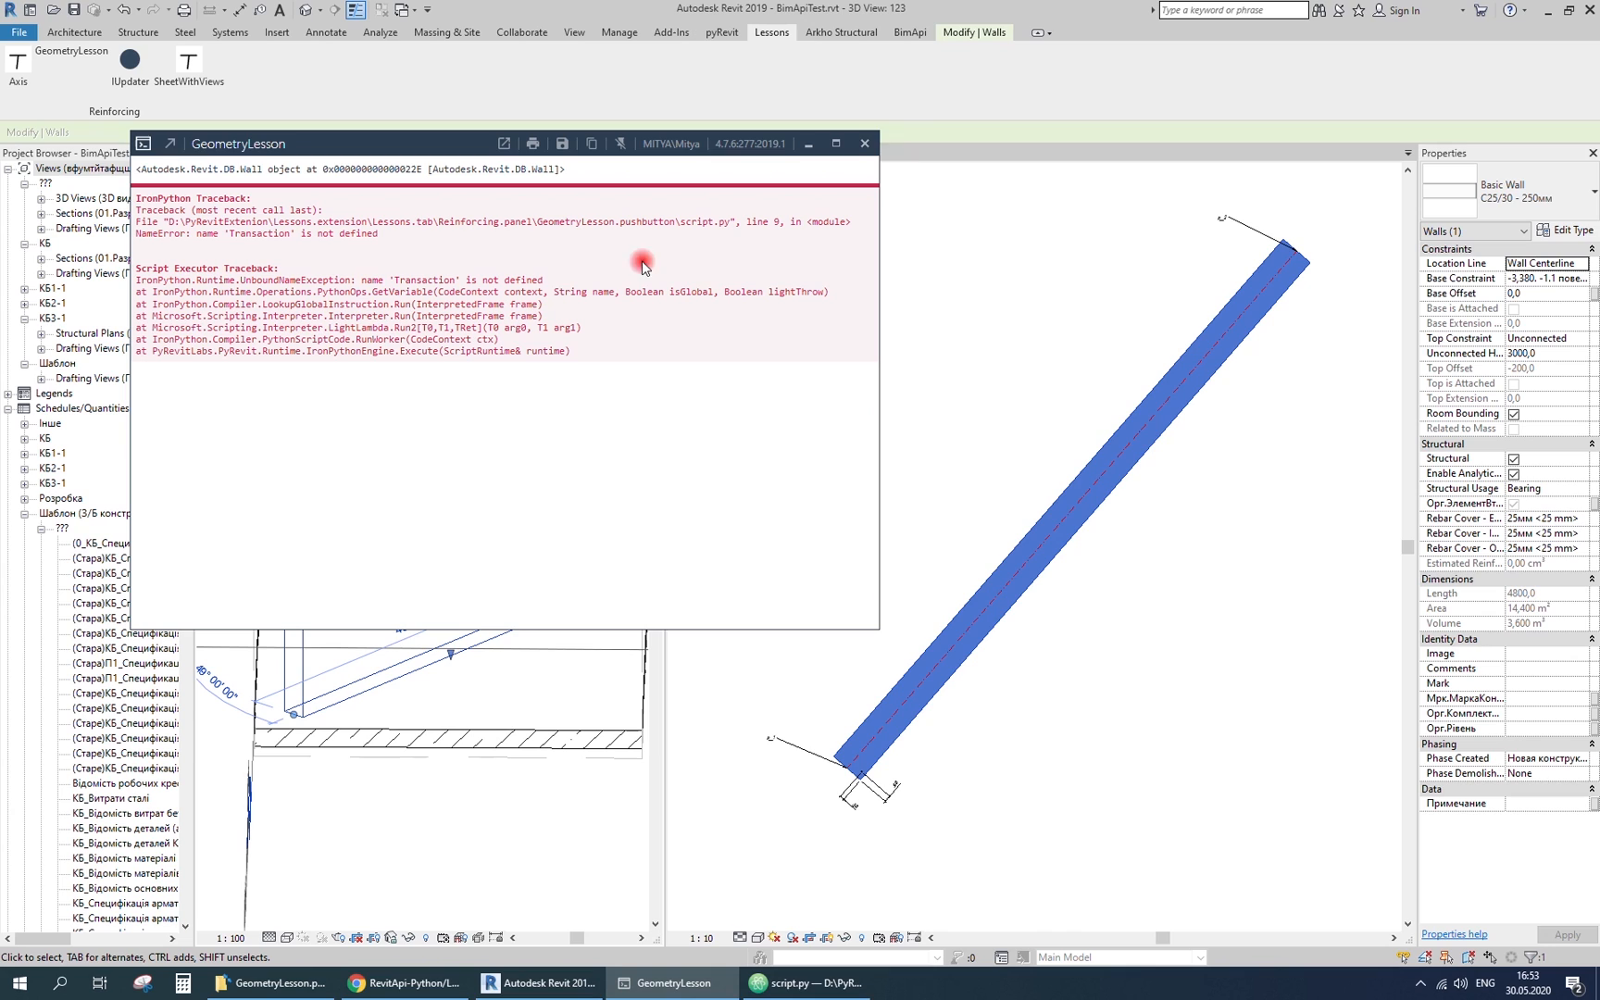
click(863, 143)
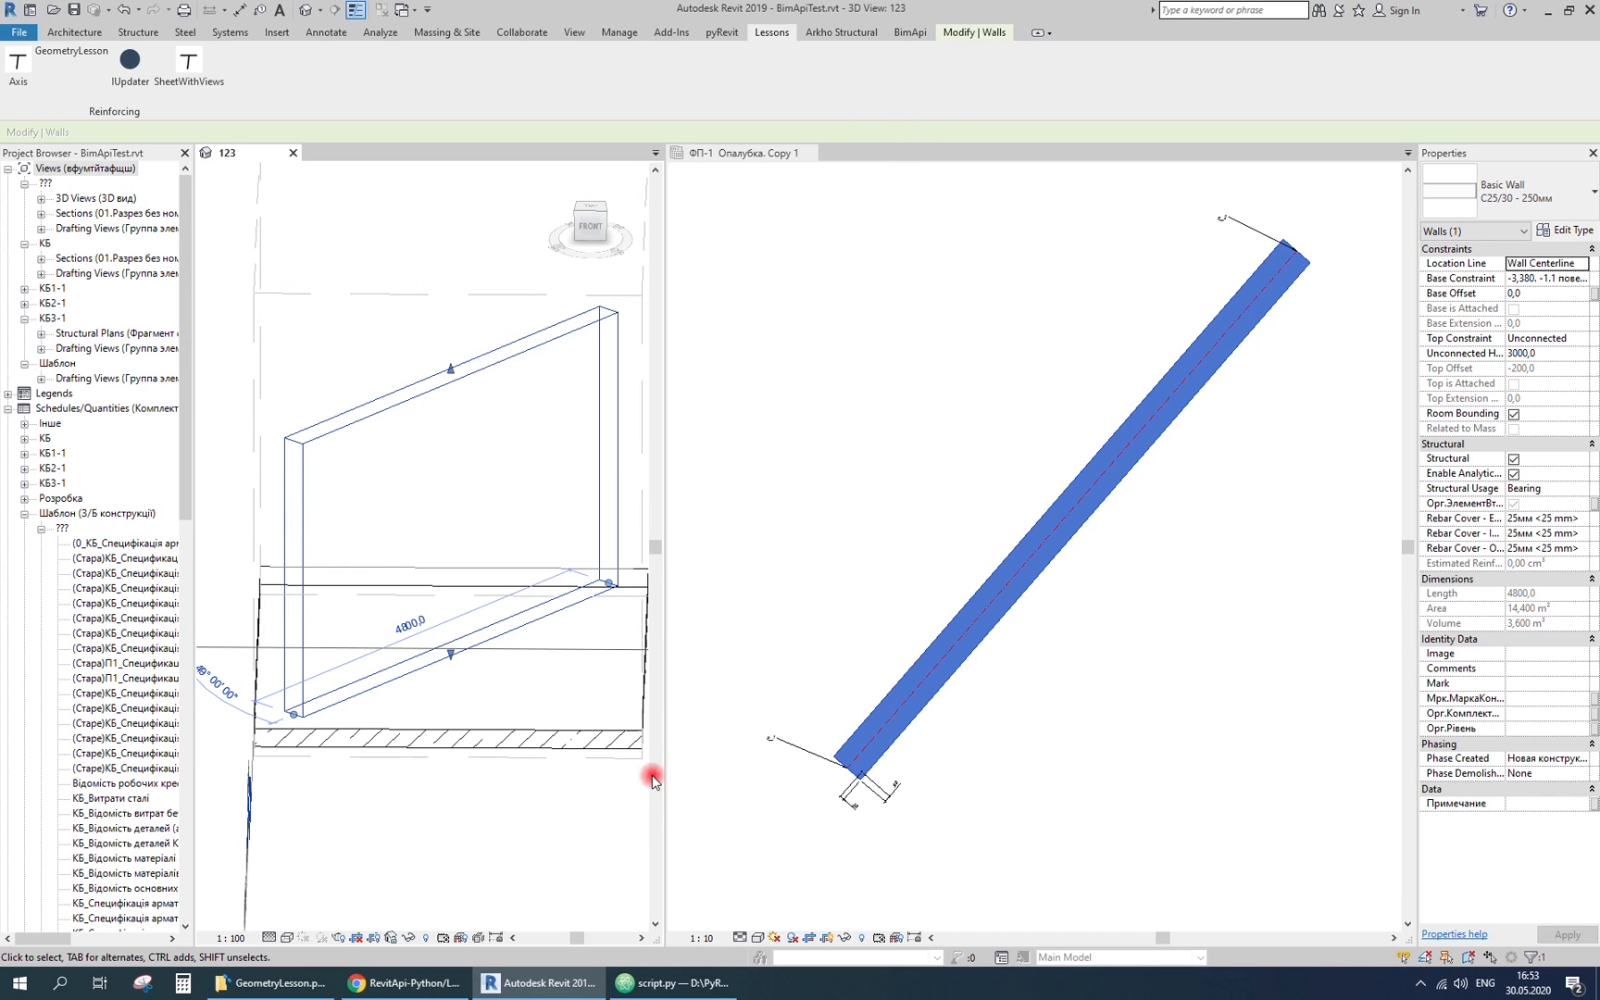
click(670, 983)
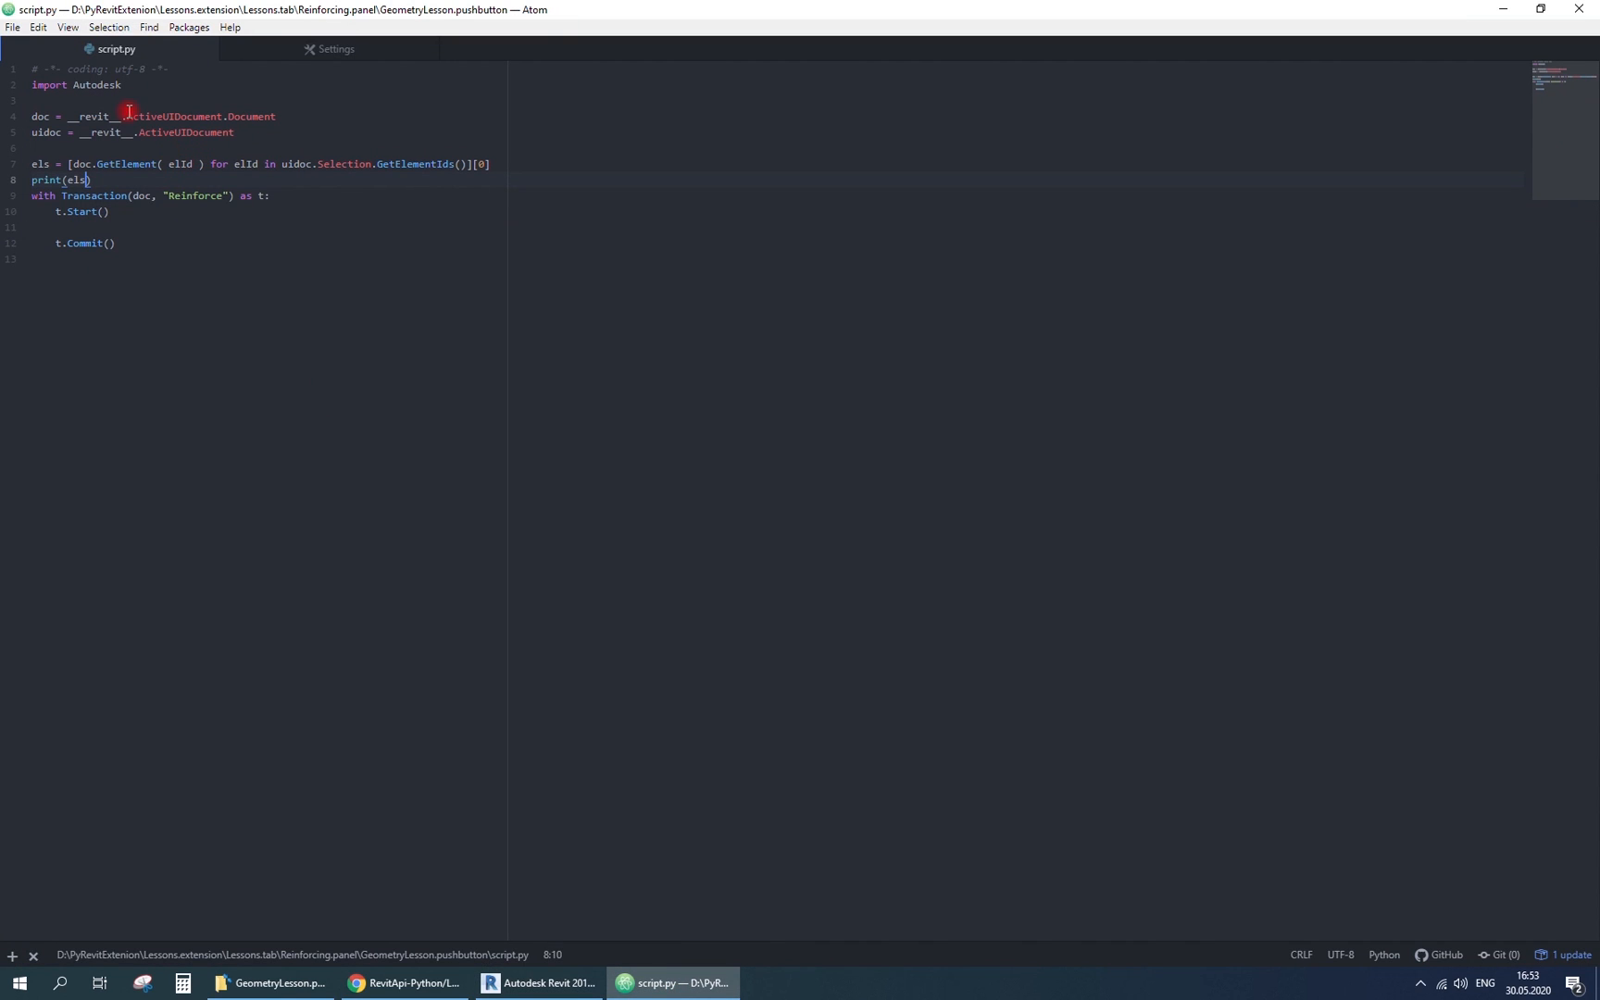
- Add 'from Autodesk.Revit.DB import Transaction' at the top of the script
click(91, 180)
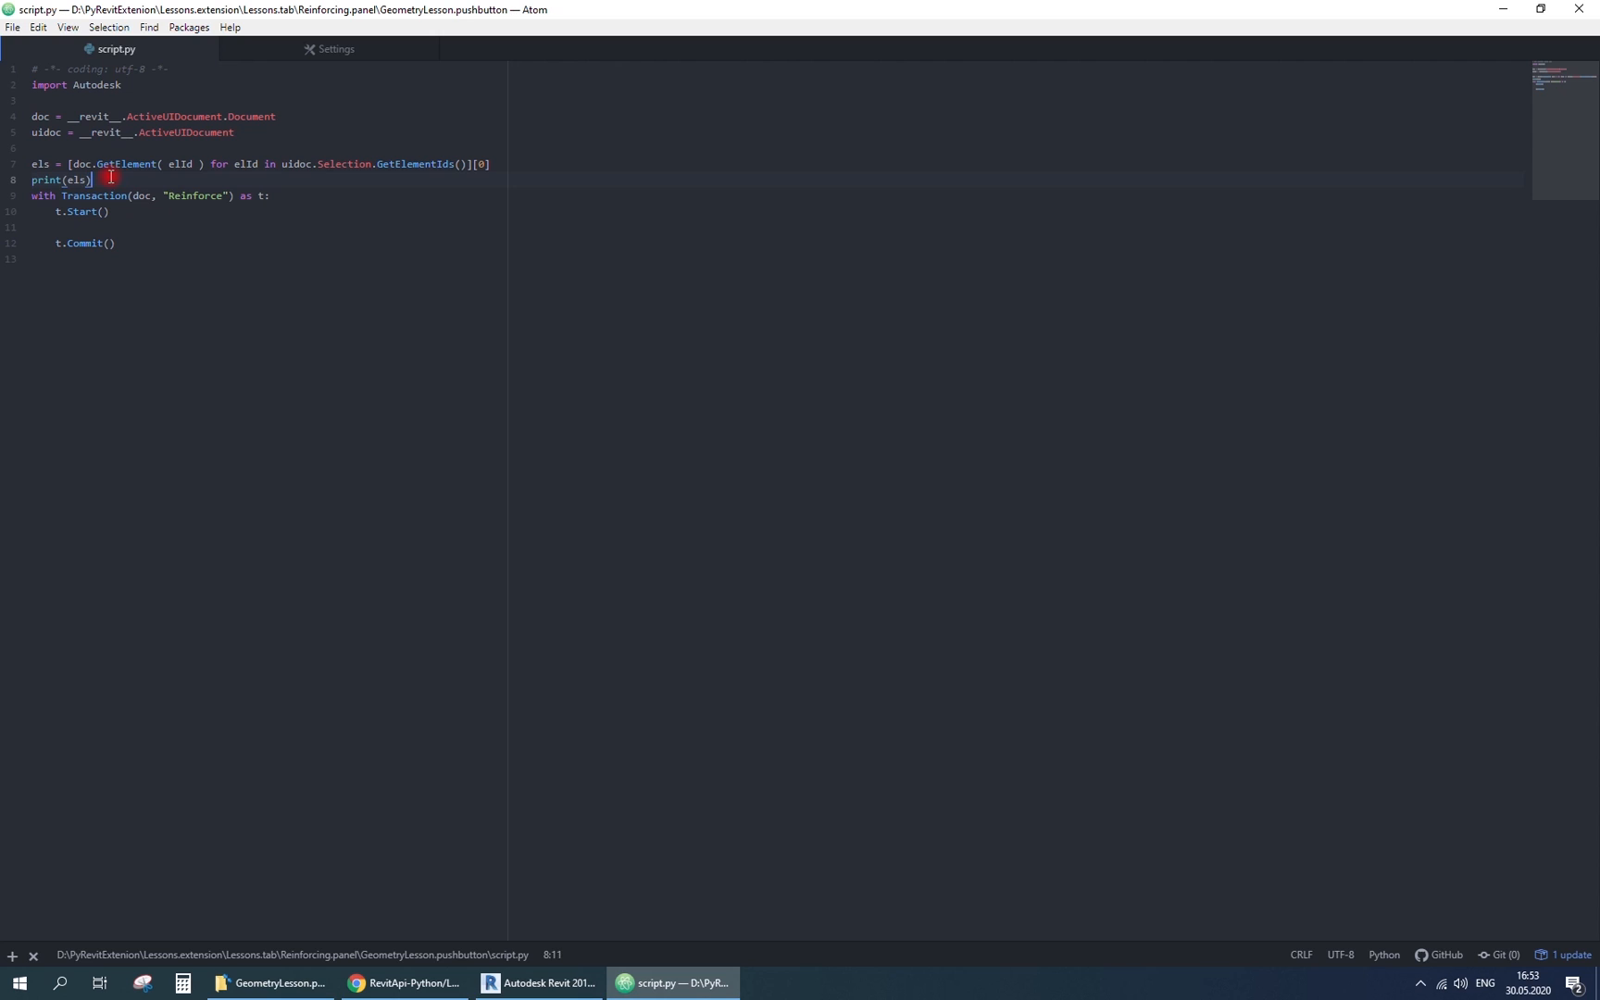
text(from Autodesk.Revit)
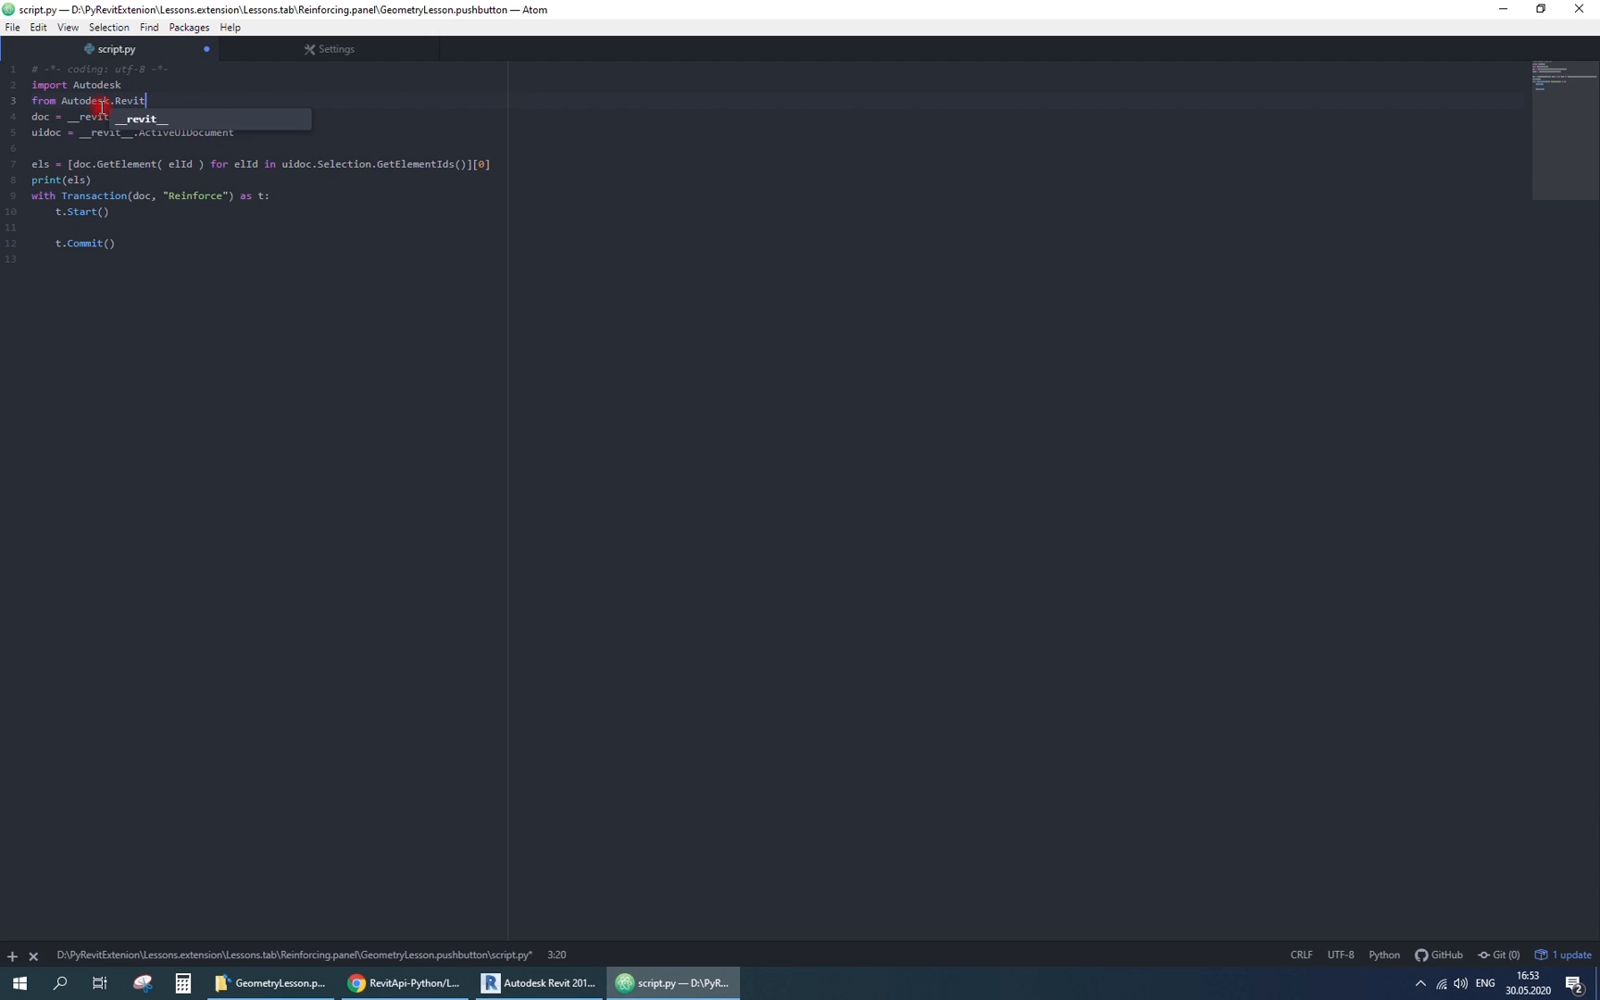
text(.DB import Transaction)
text(curve =)
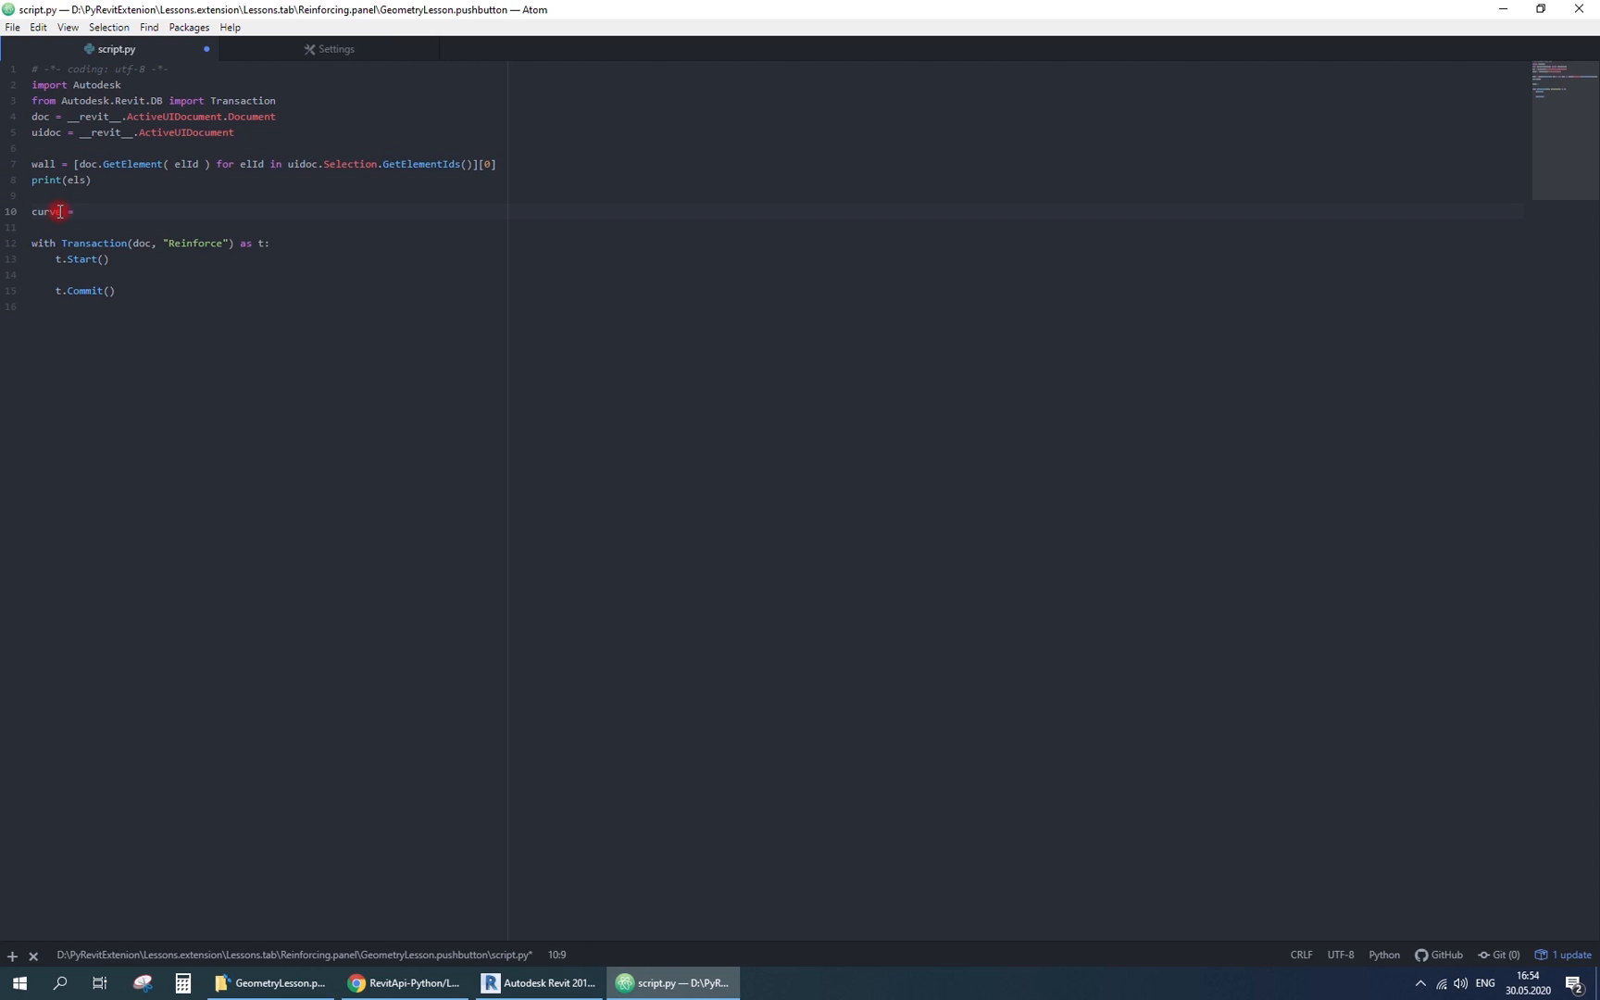
- Read curve = wall.Location.Curve and its end points p_1/p_2 via GetEndPoint, then test in Revit
text(wall.Location.curve)
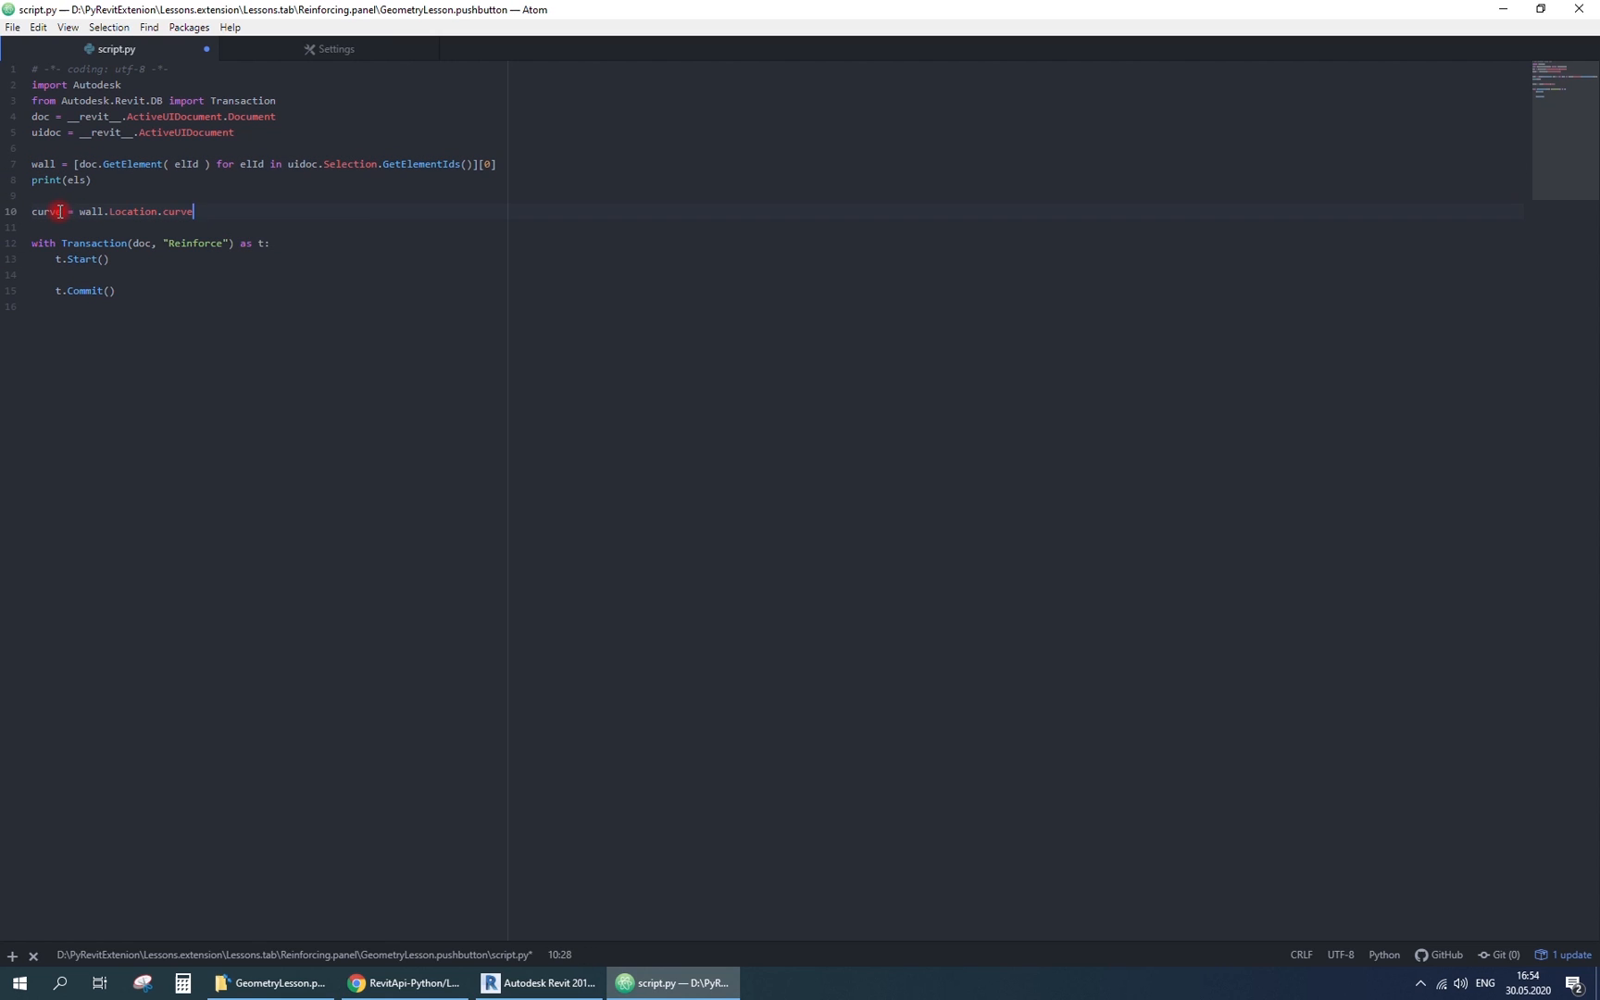
text(p_1 = curv)
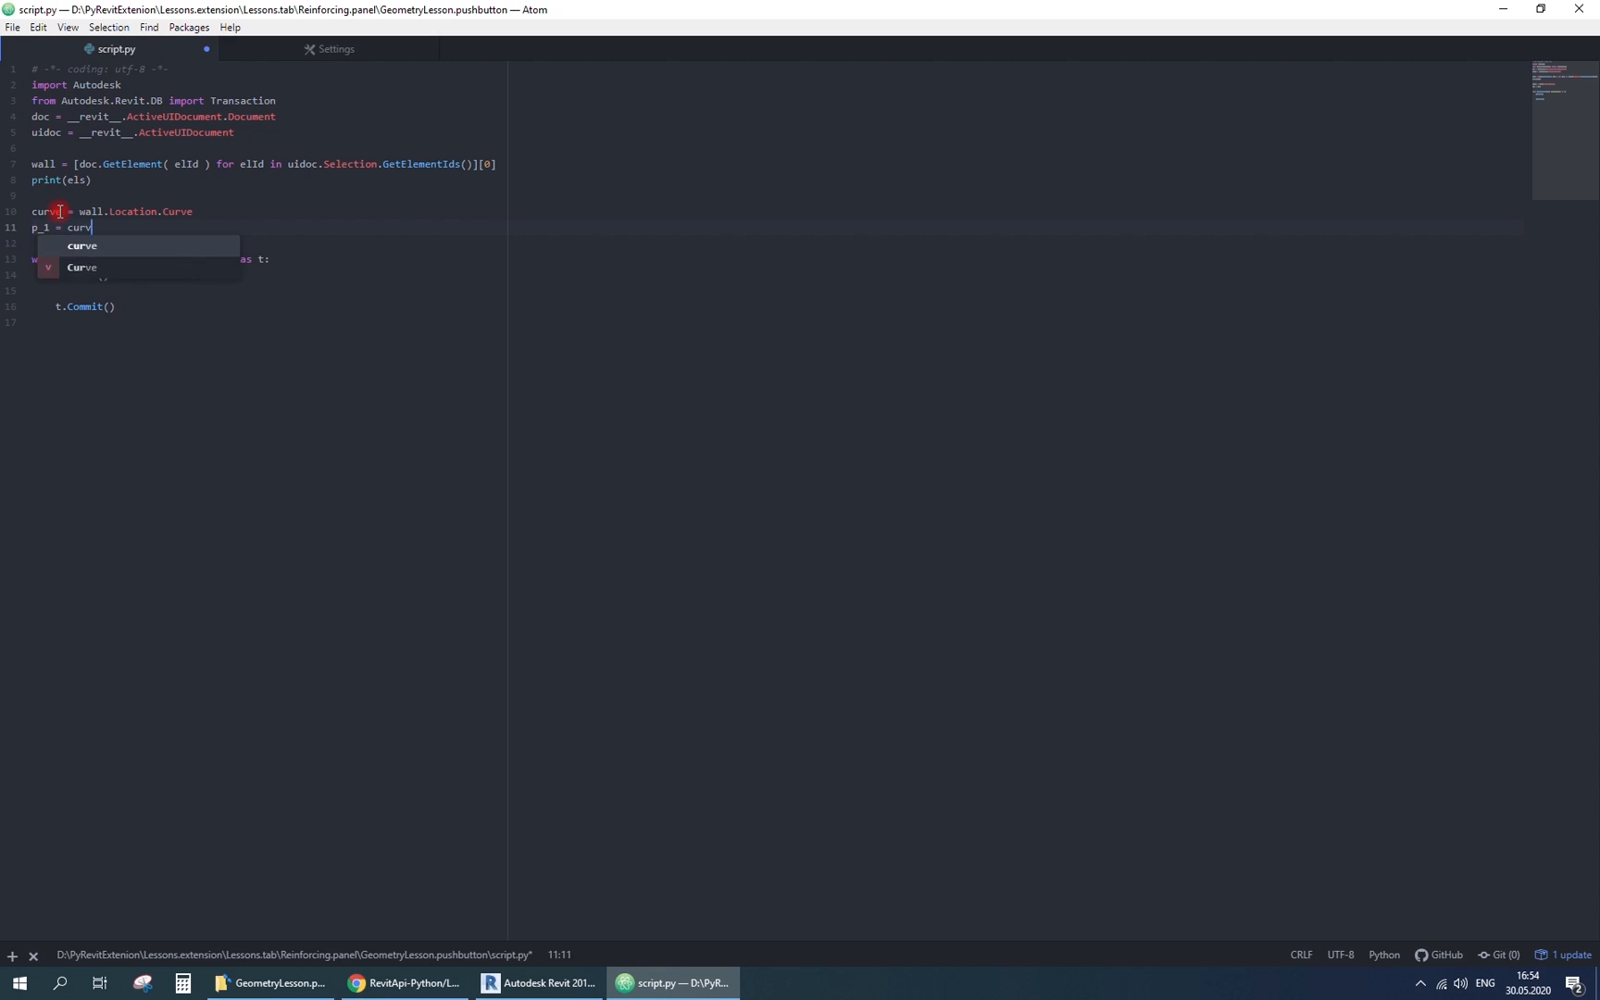
text(.GetEnd)
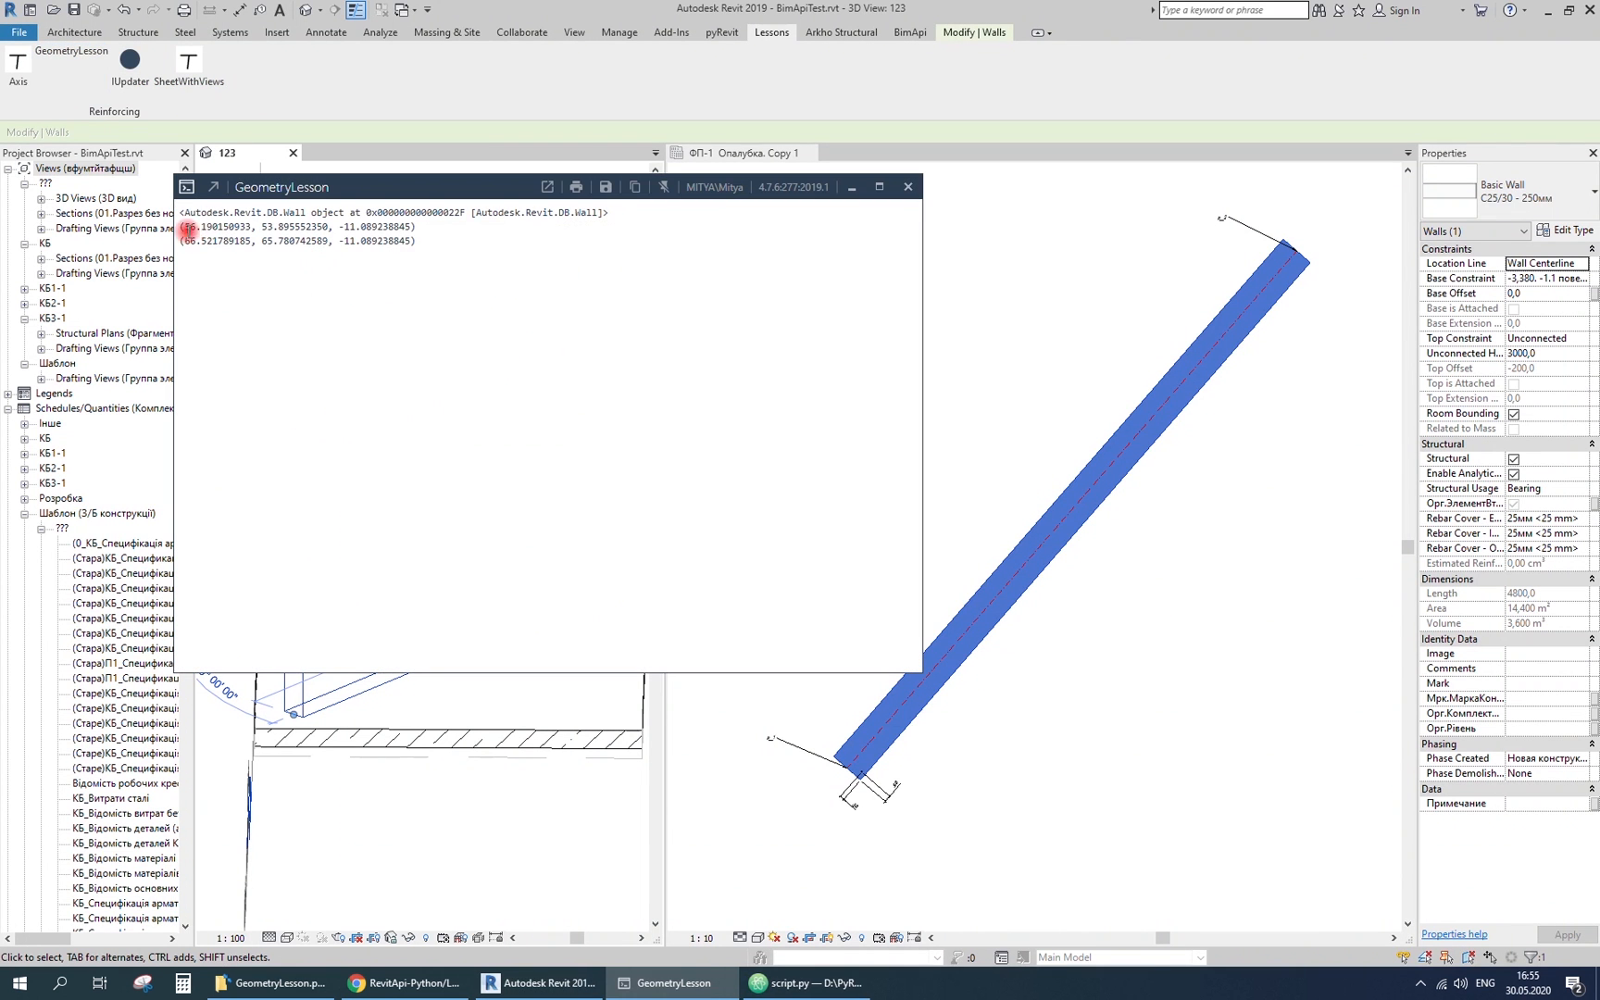
click(672, 983)
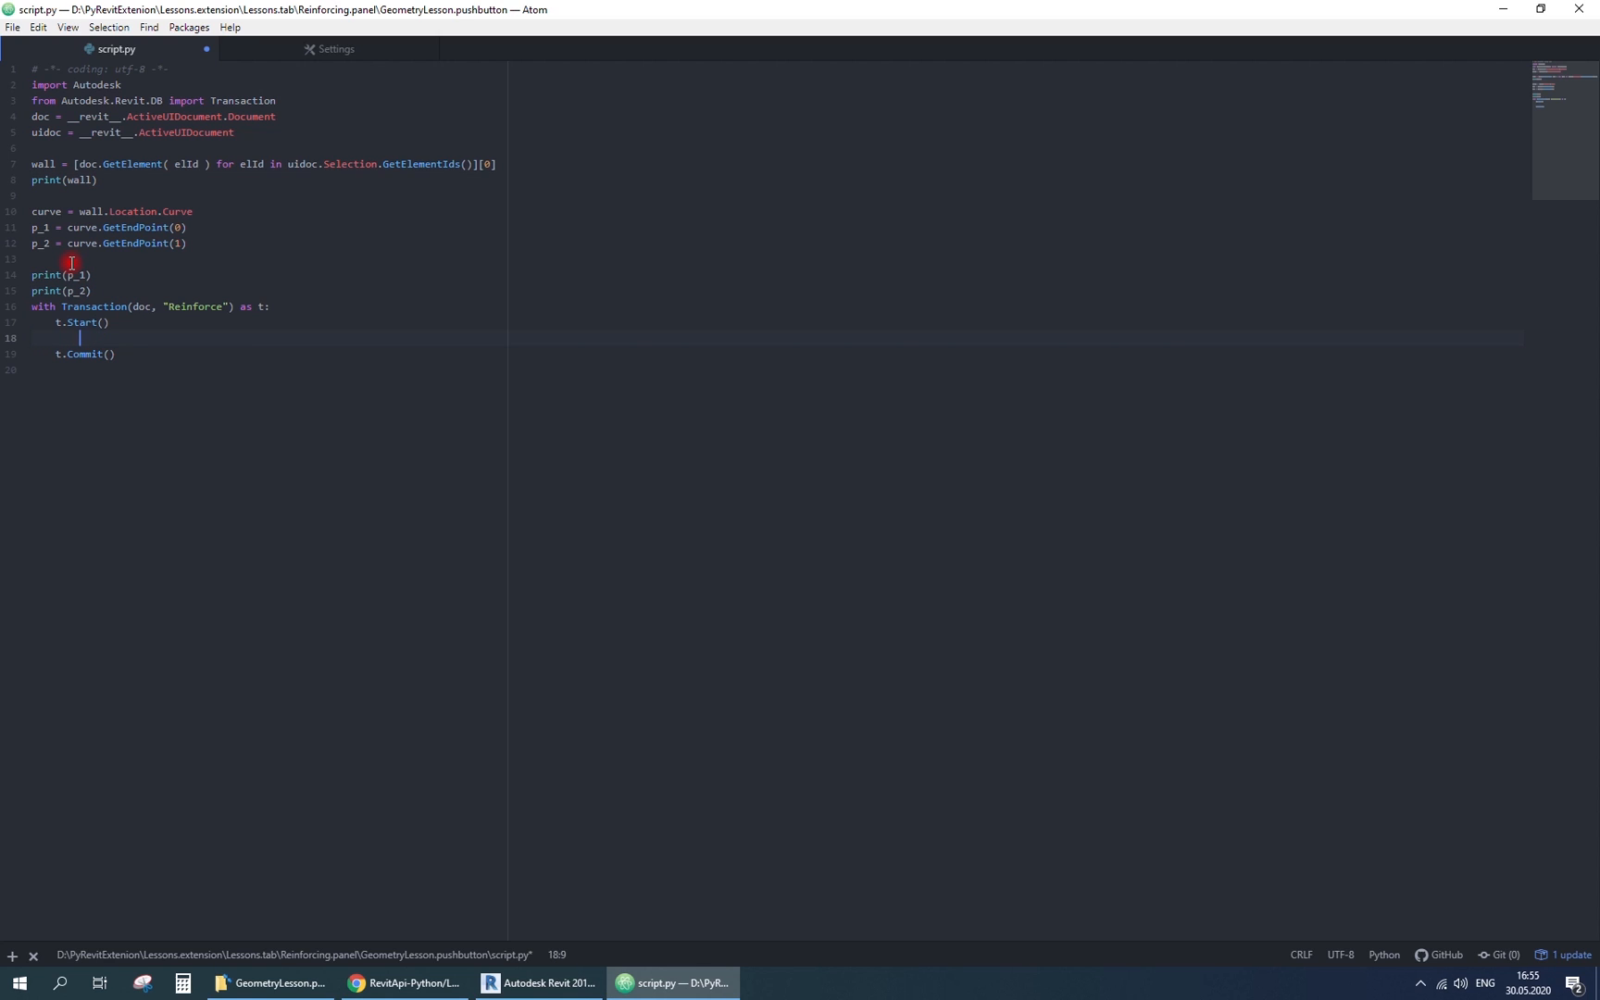
- Start rebar = Structure.Rebar.CreateFromCurves with doc, the rebar style and bar_type
text(rebar)
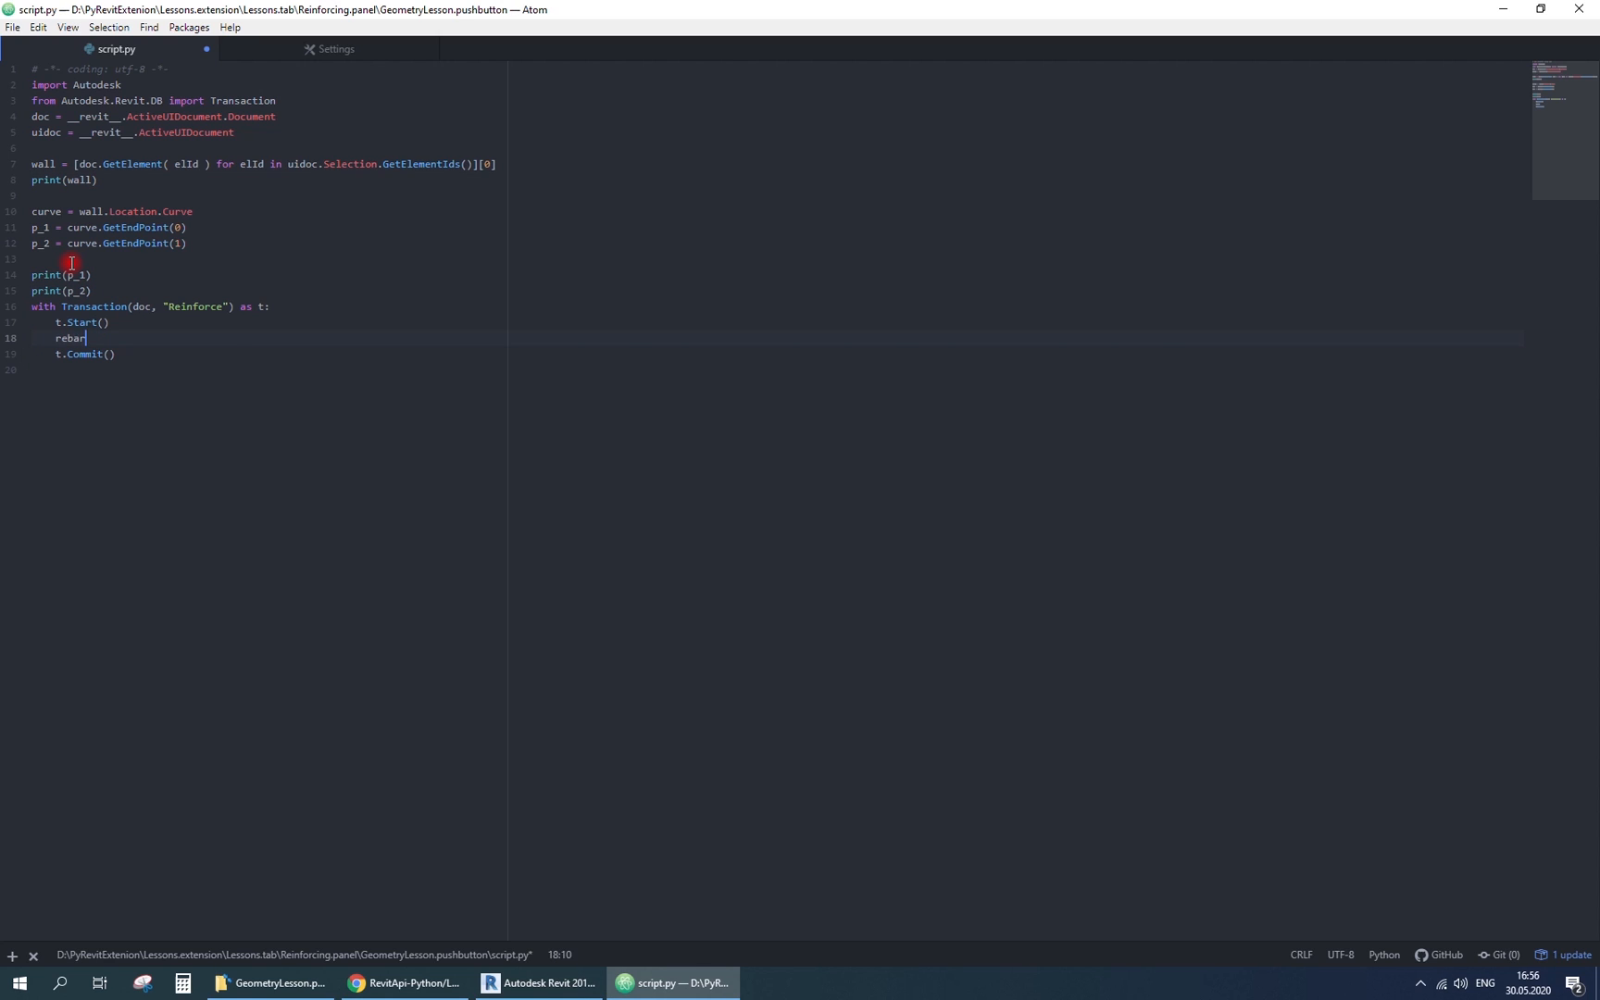
text(= Structure.)
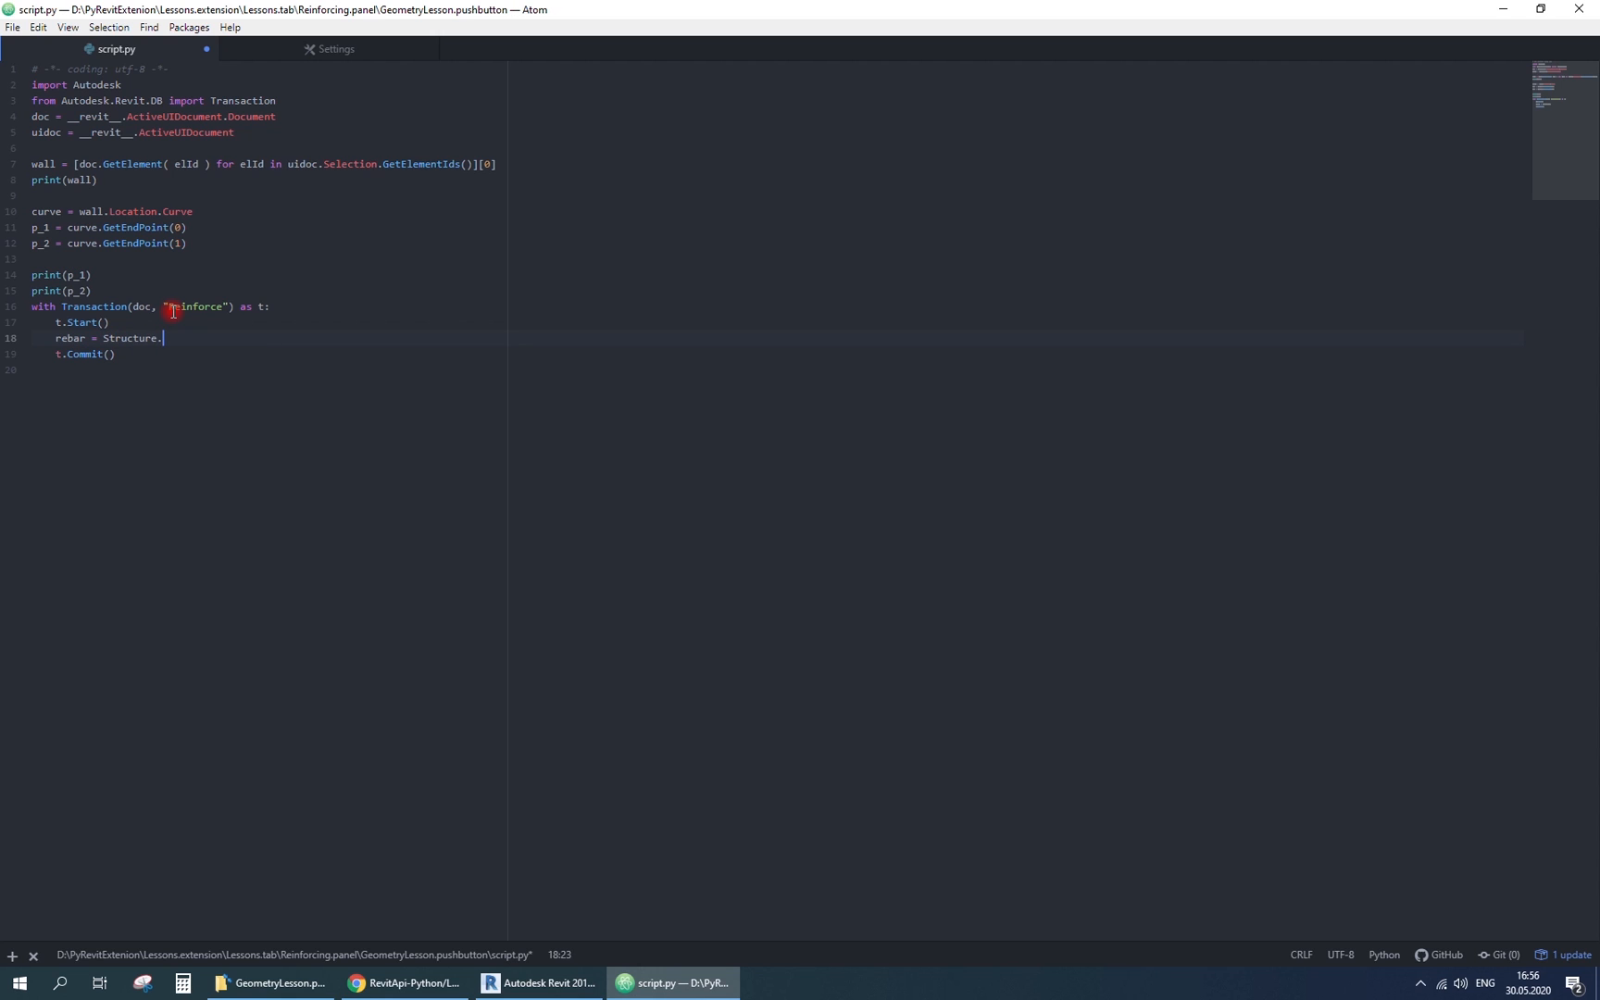
text(Rebar.CreateFromCurves()
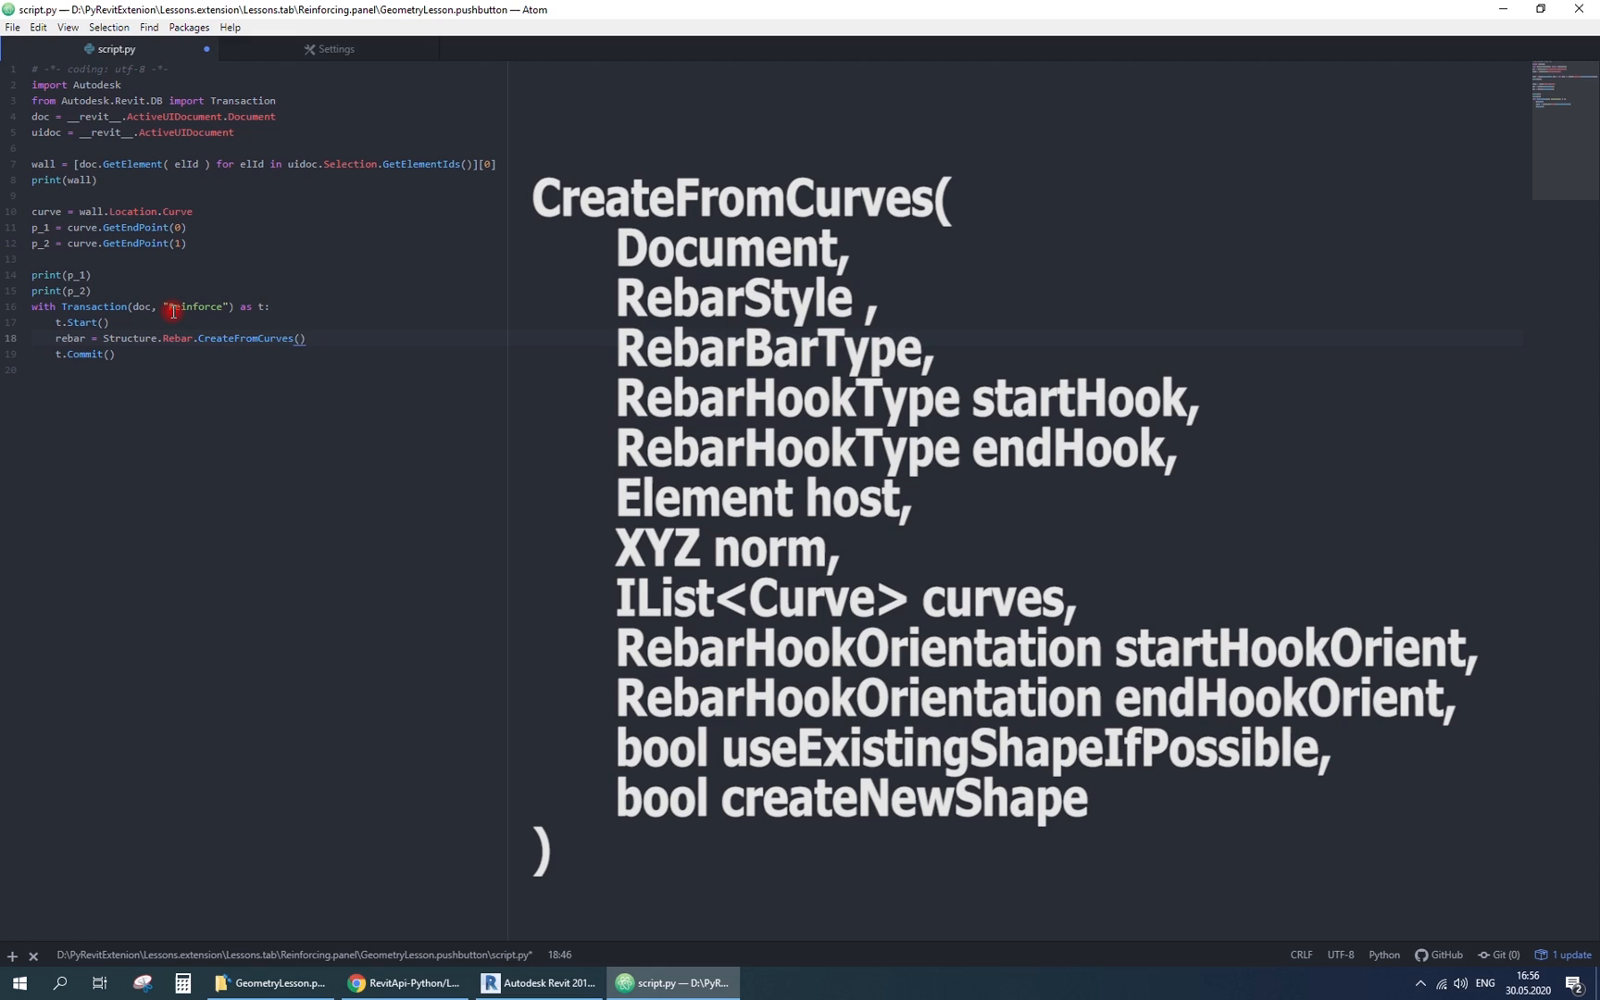
text(doc,\n        Stru)
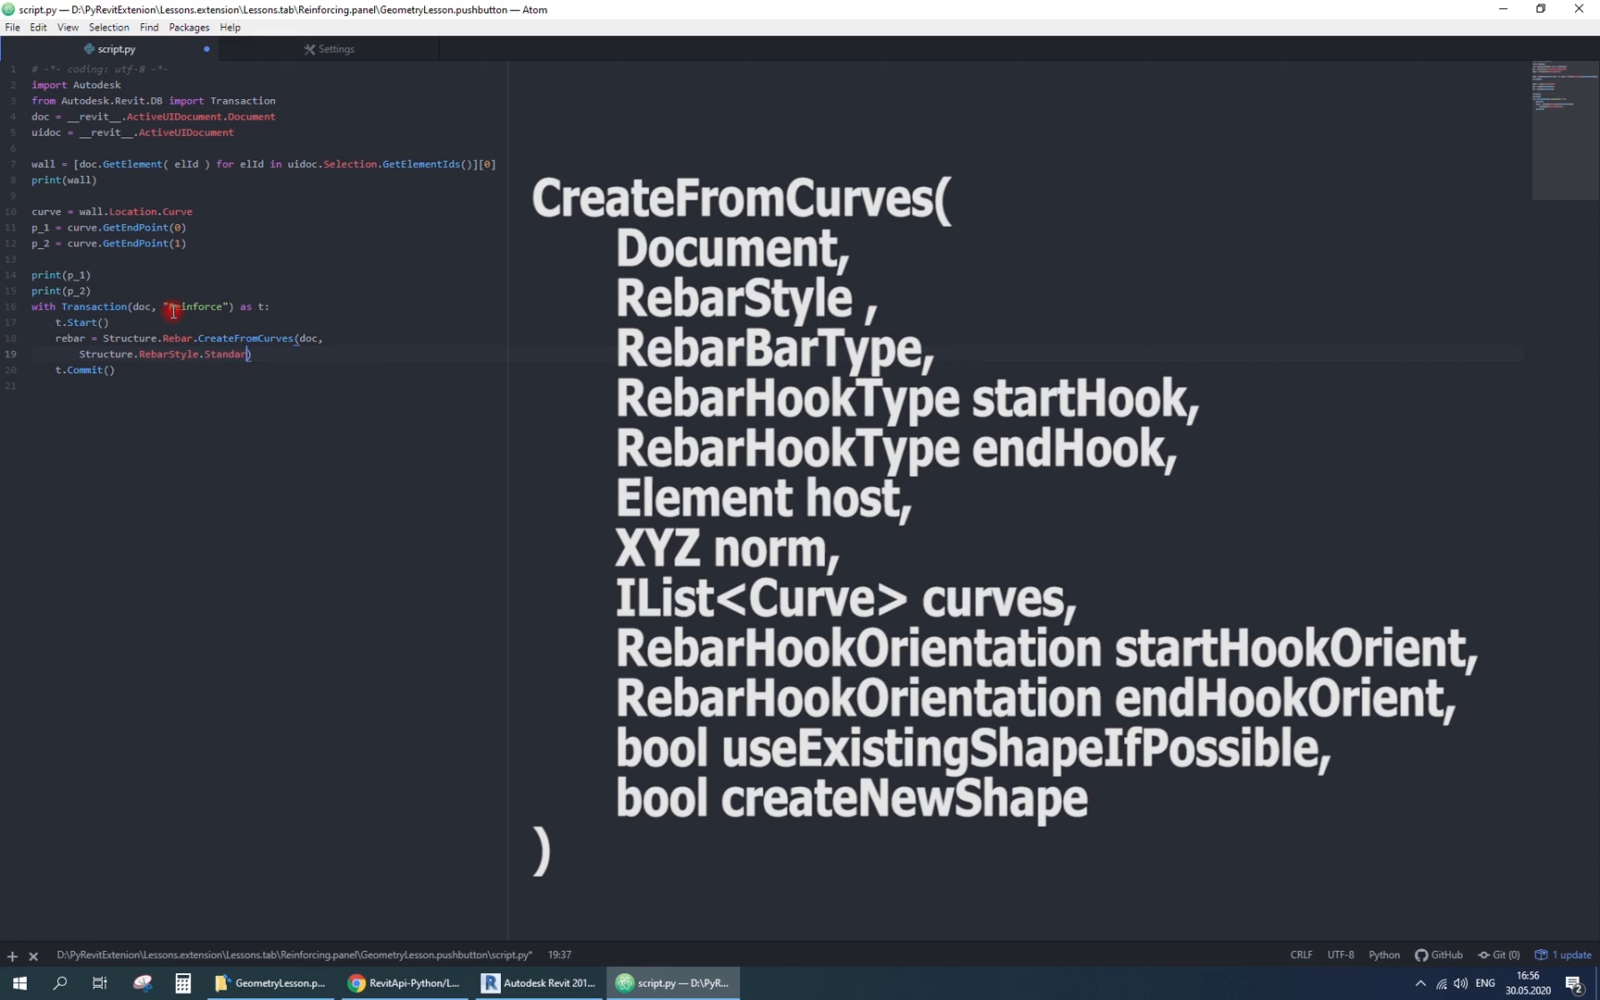
text(, bar_type, None, None, wall,)
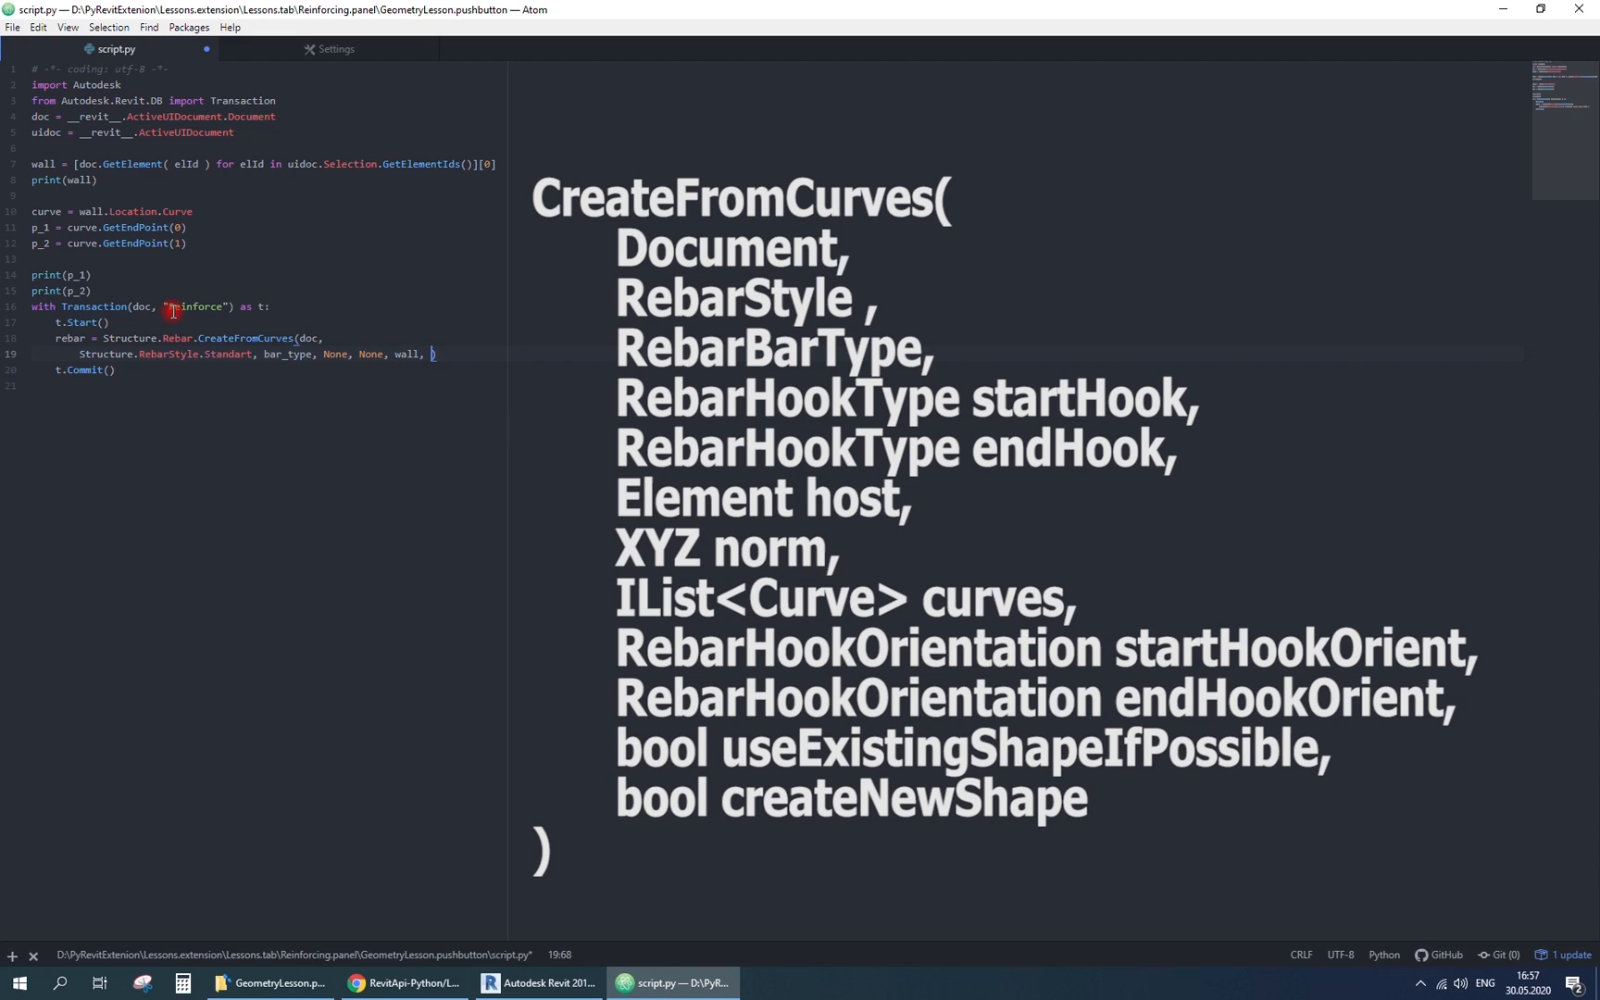
- Pass the directions, lines, RebarHookOrientation.Right and .Left, and True, True to close the call
text(direction_y,)
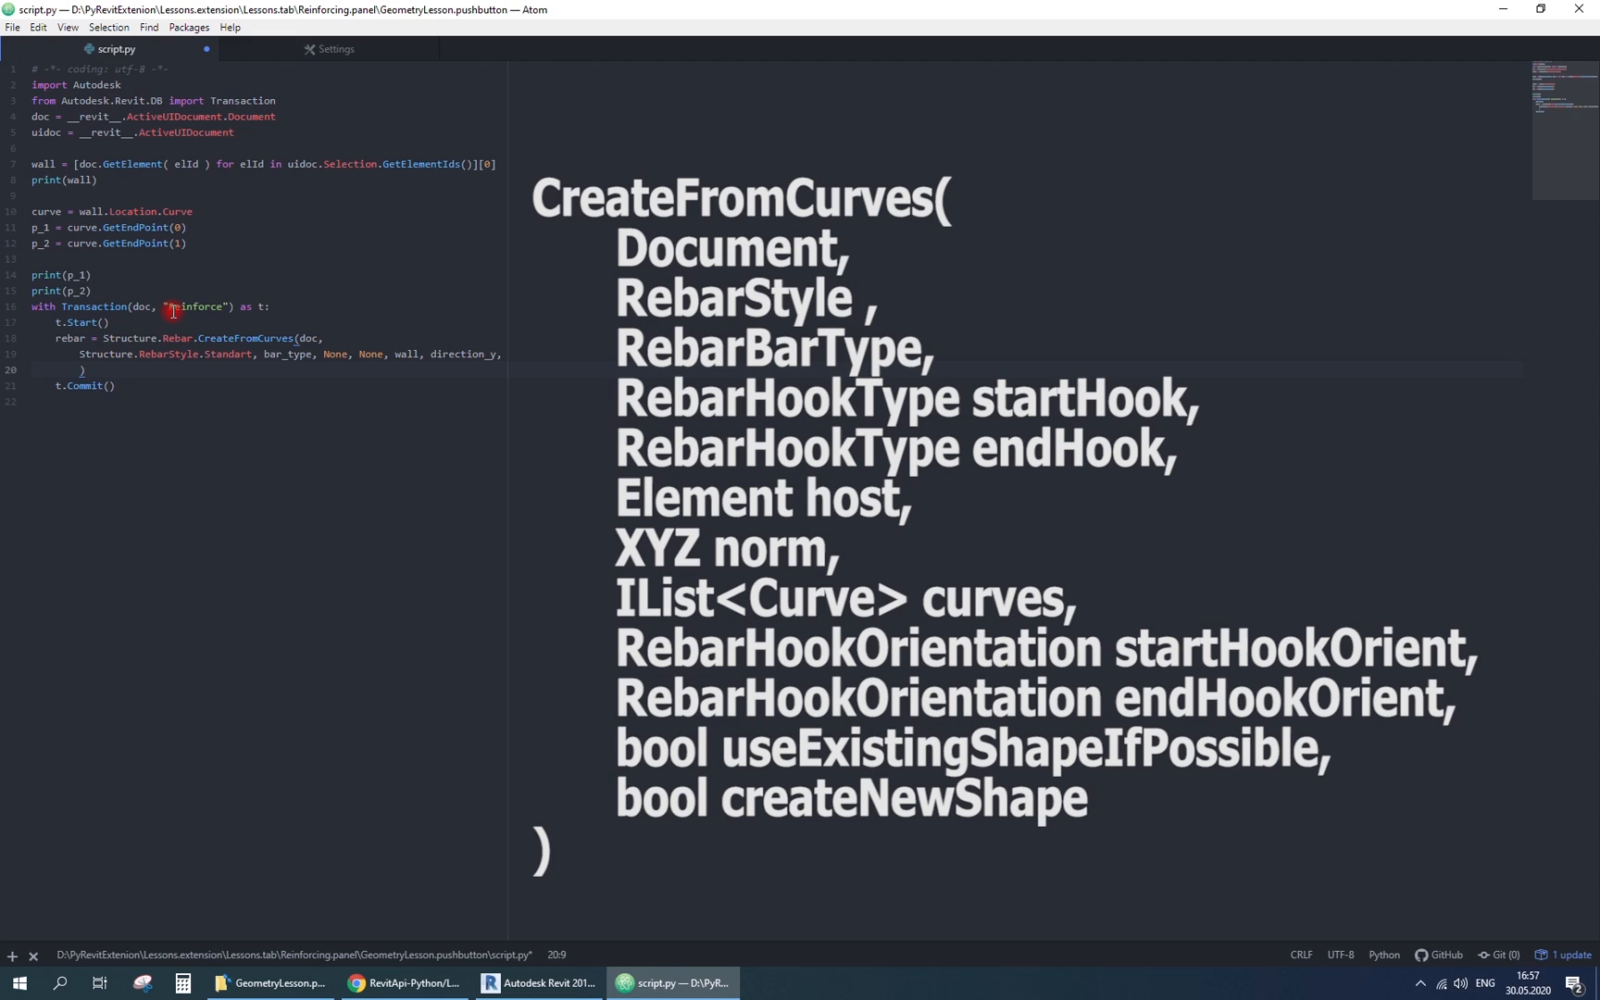
text(lin)
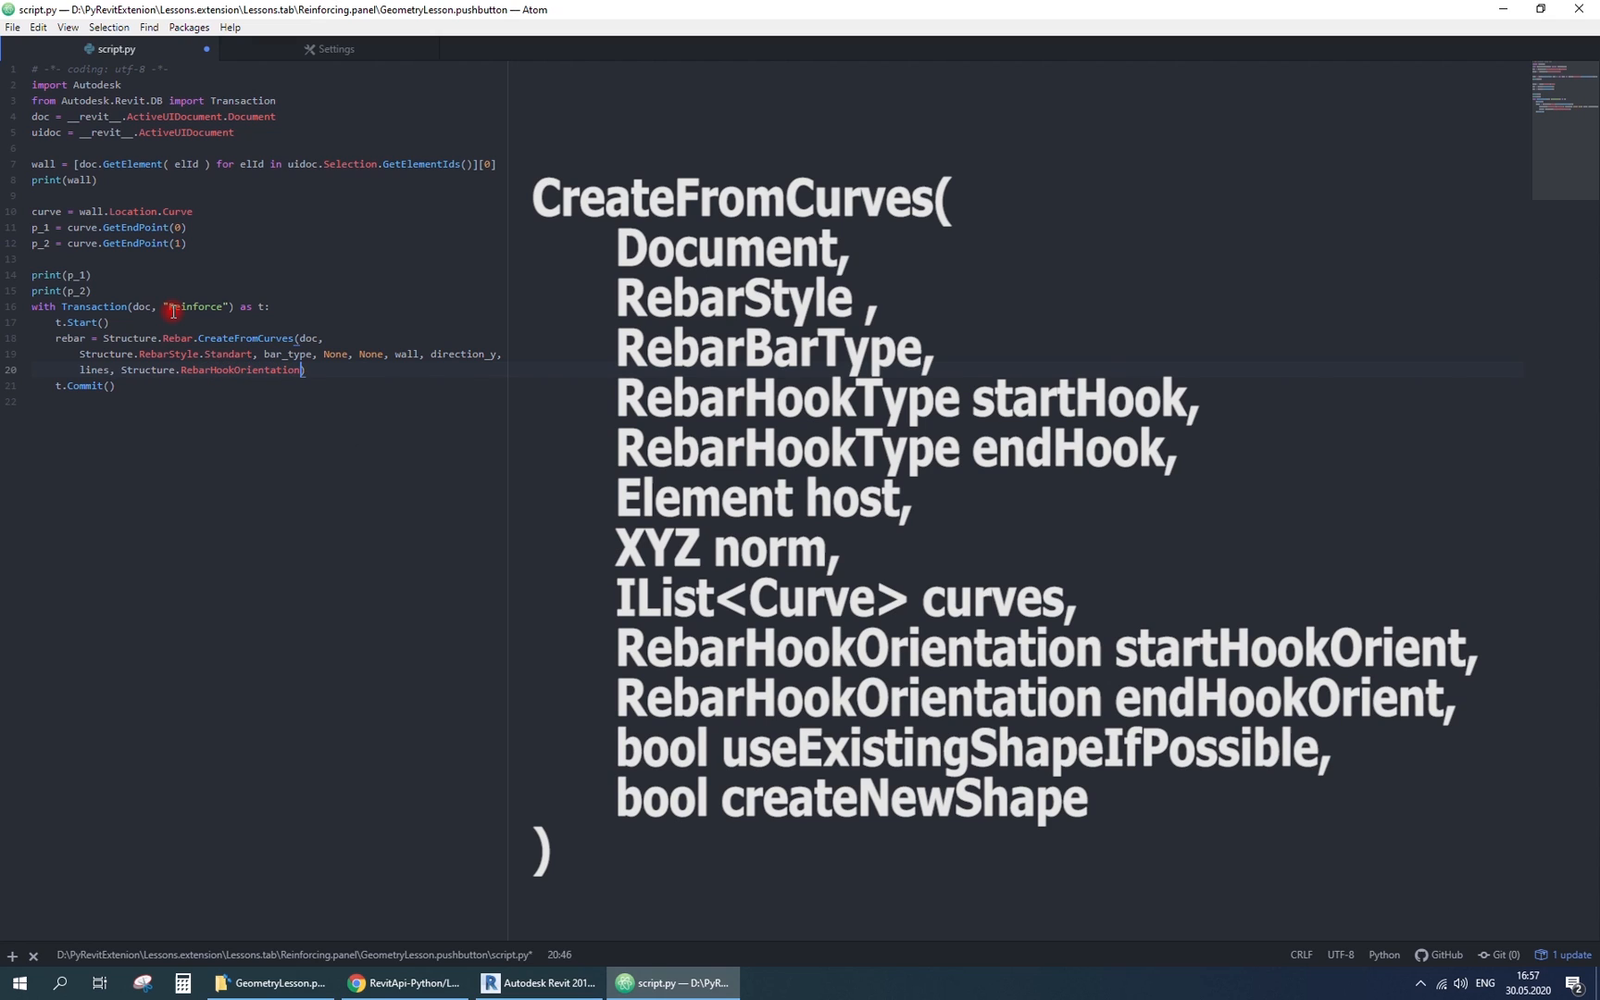
text(Right)
text(Structure.RebarHookOrientation.Left, ))
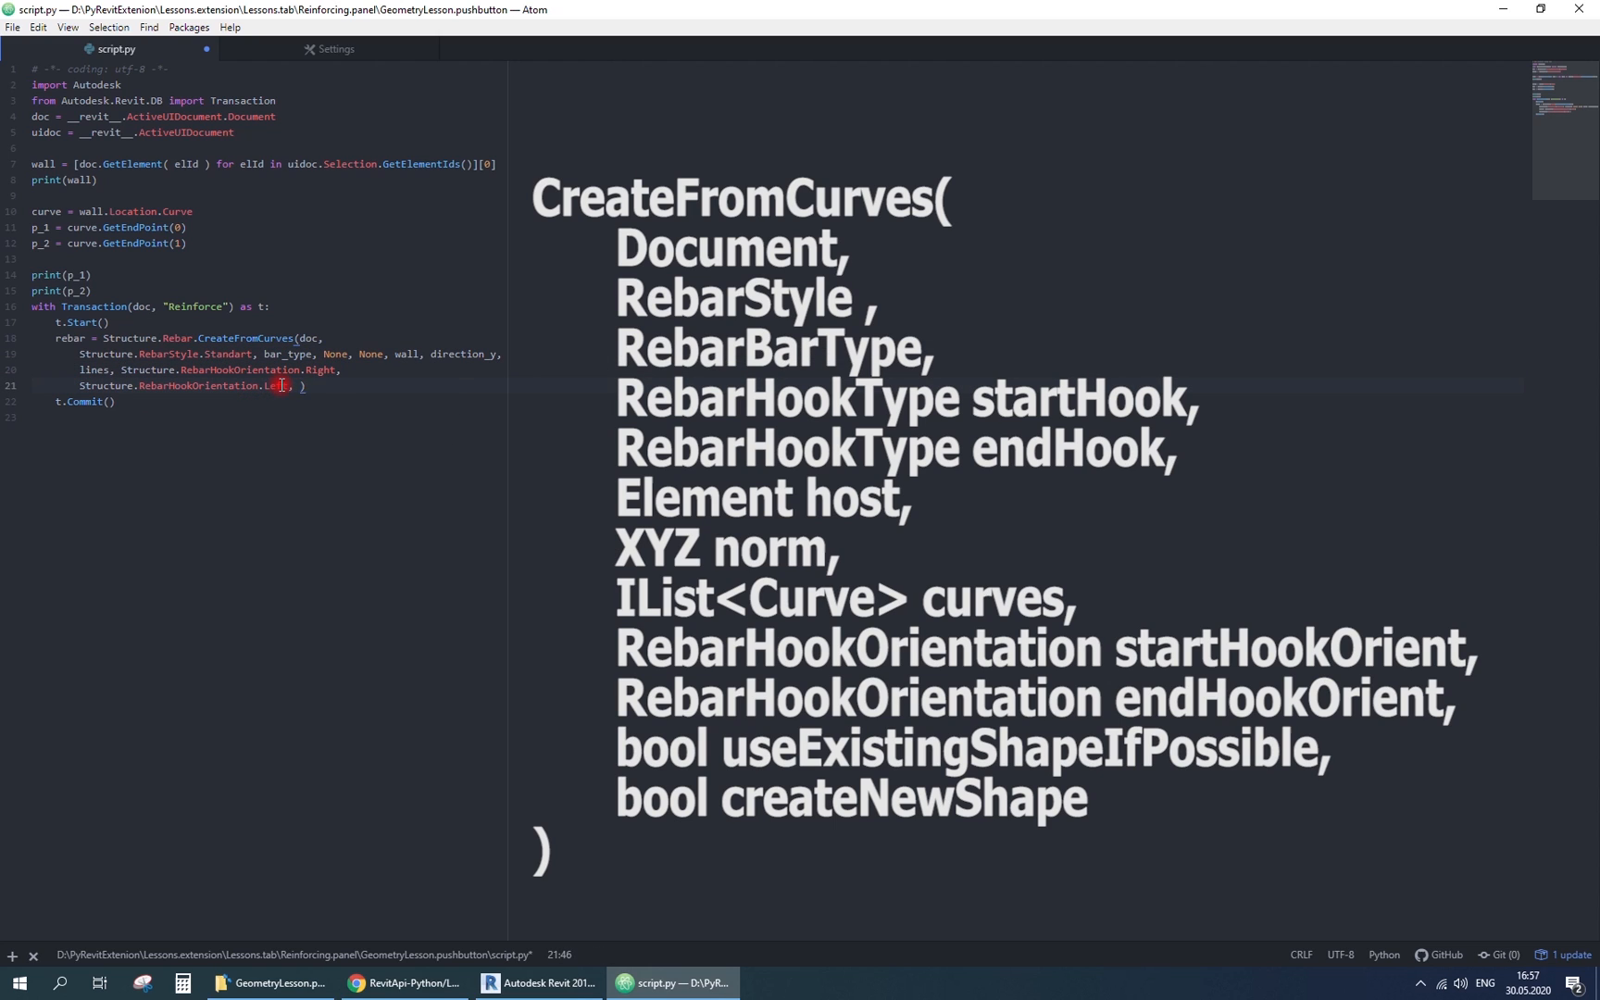
text(, True, True)
click(155, 100)
text(, Structure)
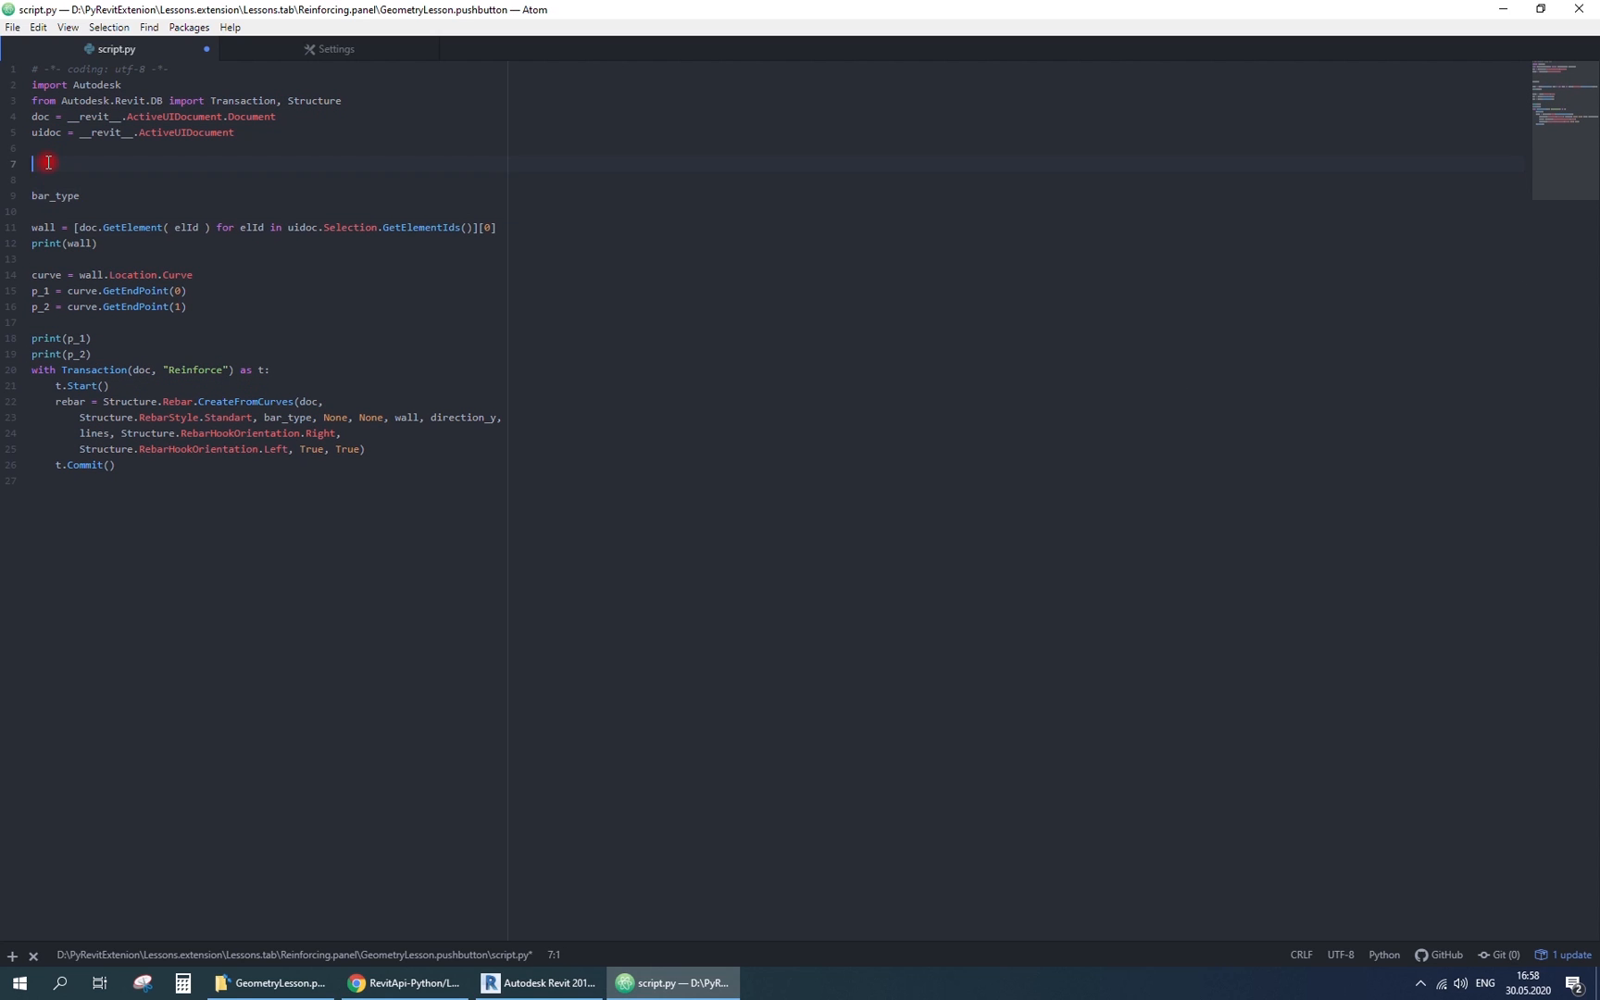
- Begin all_rebar_types = FilteredElementCollector(doc).OfCategory(BuiltInCategory
text(all_rebar_types =)
click(765, 100)
text(,)
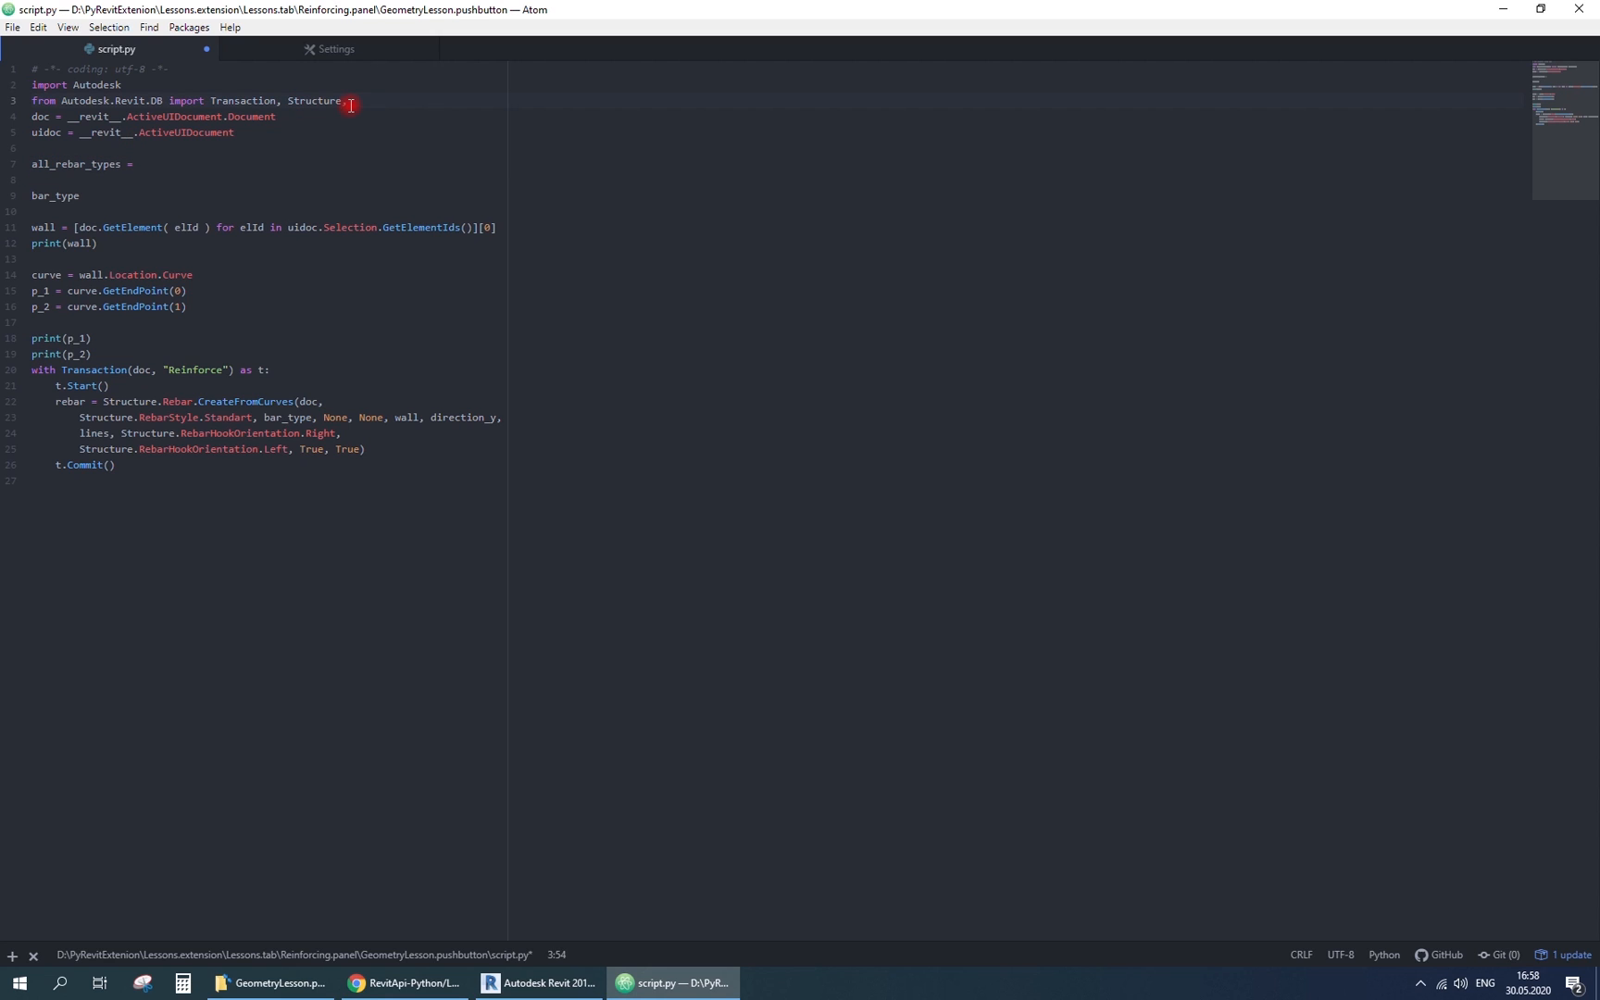
text(FilteredElementCollector)
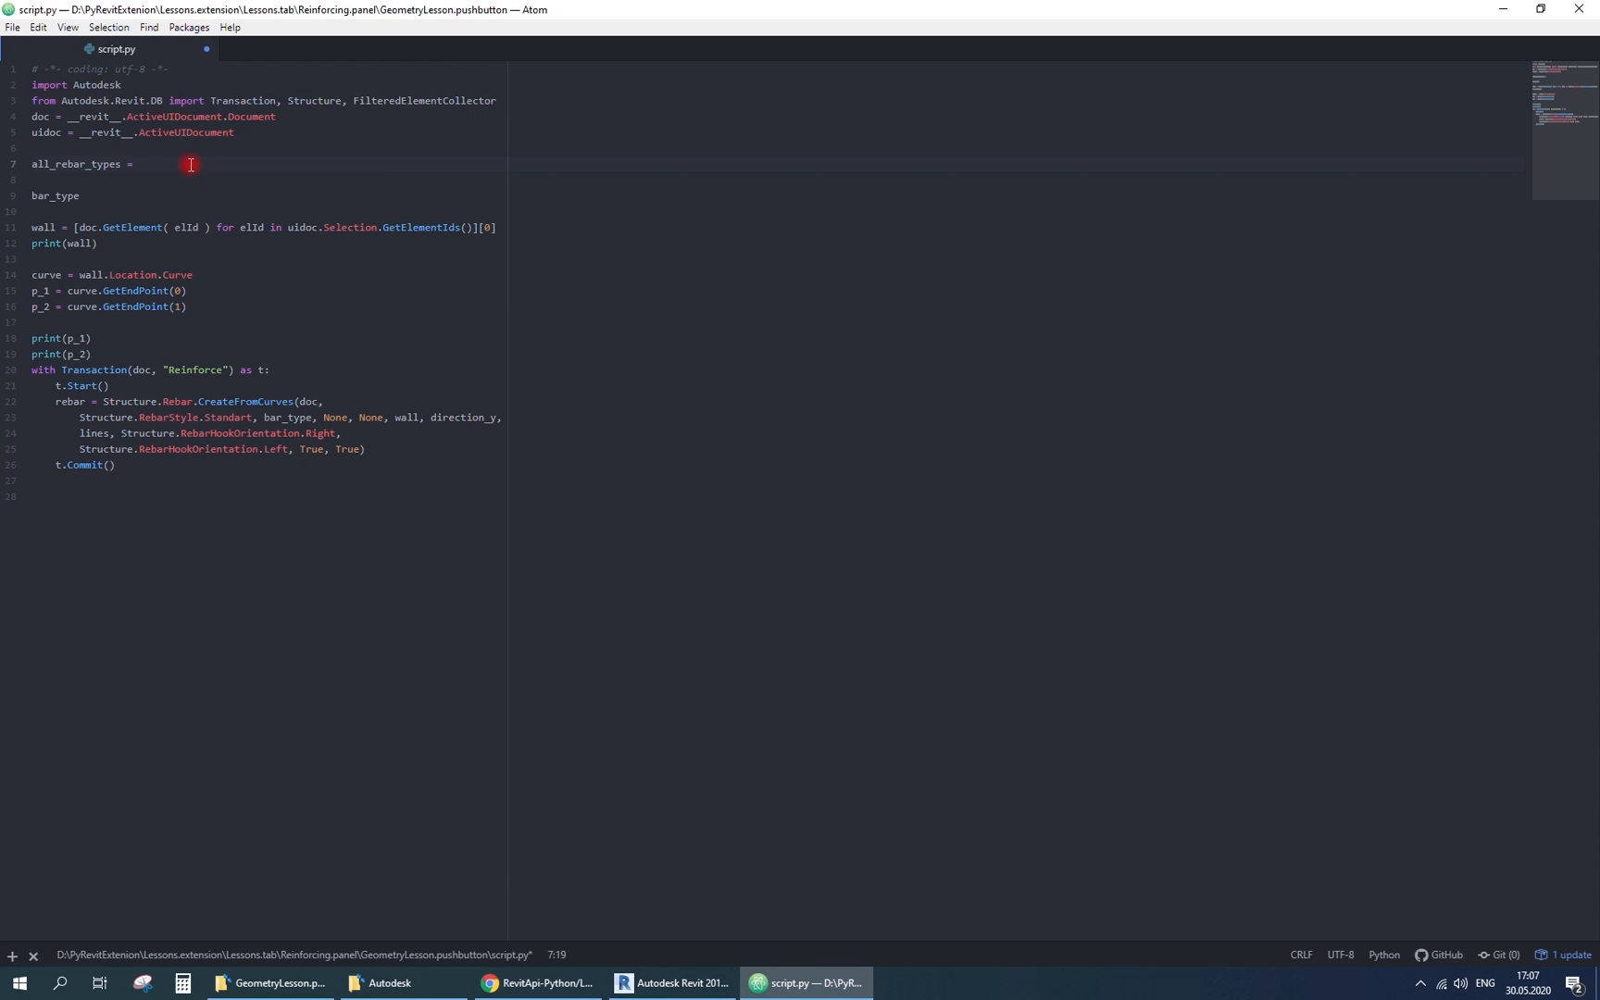
text(FilteredElementCollector(doc).)
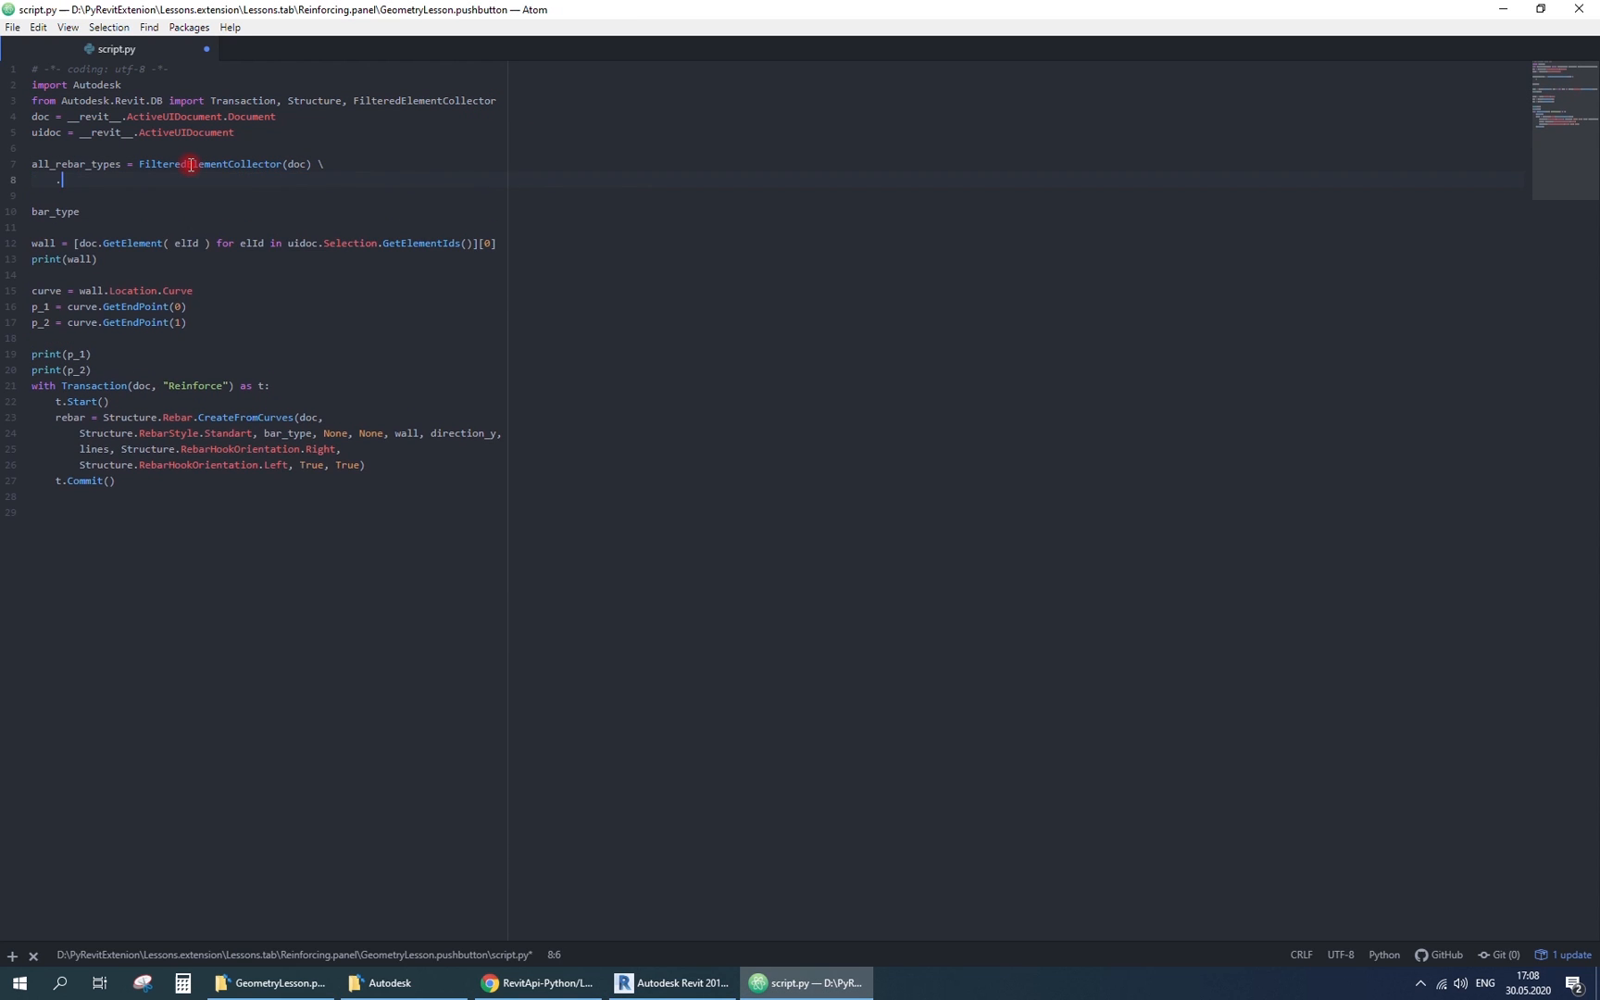
text(.OfCategory(Buil))
text(from Autodesk.Revit.DB import)
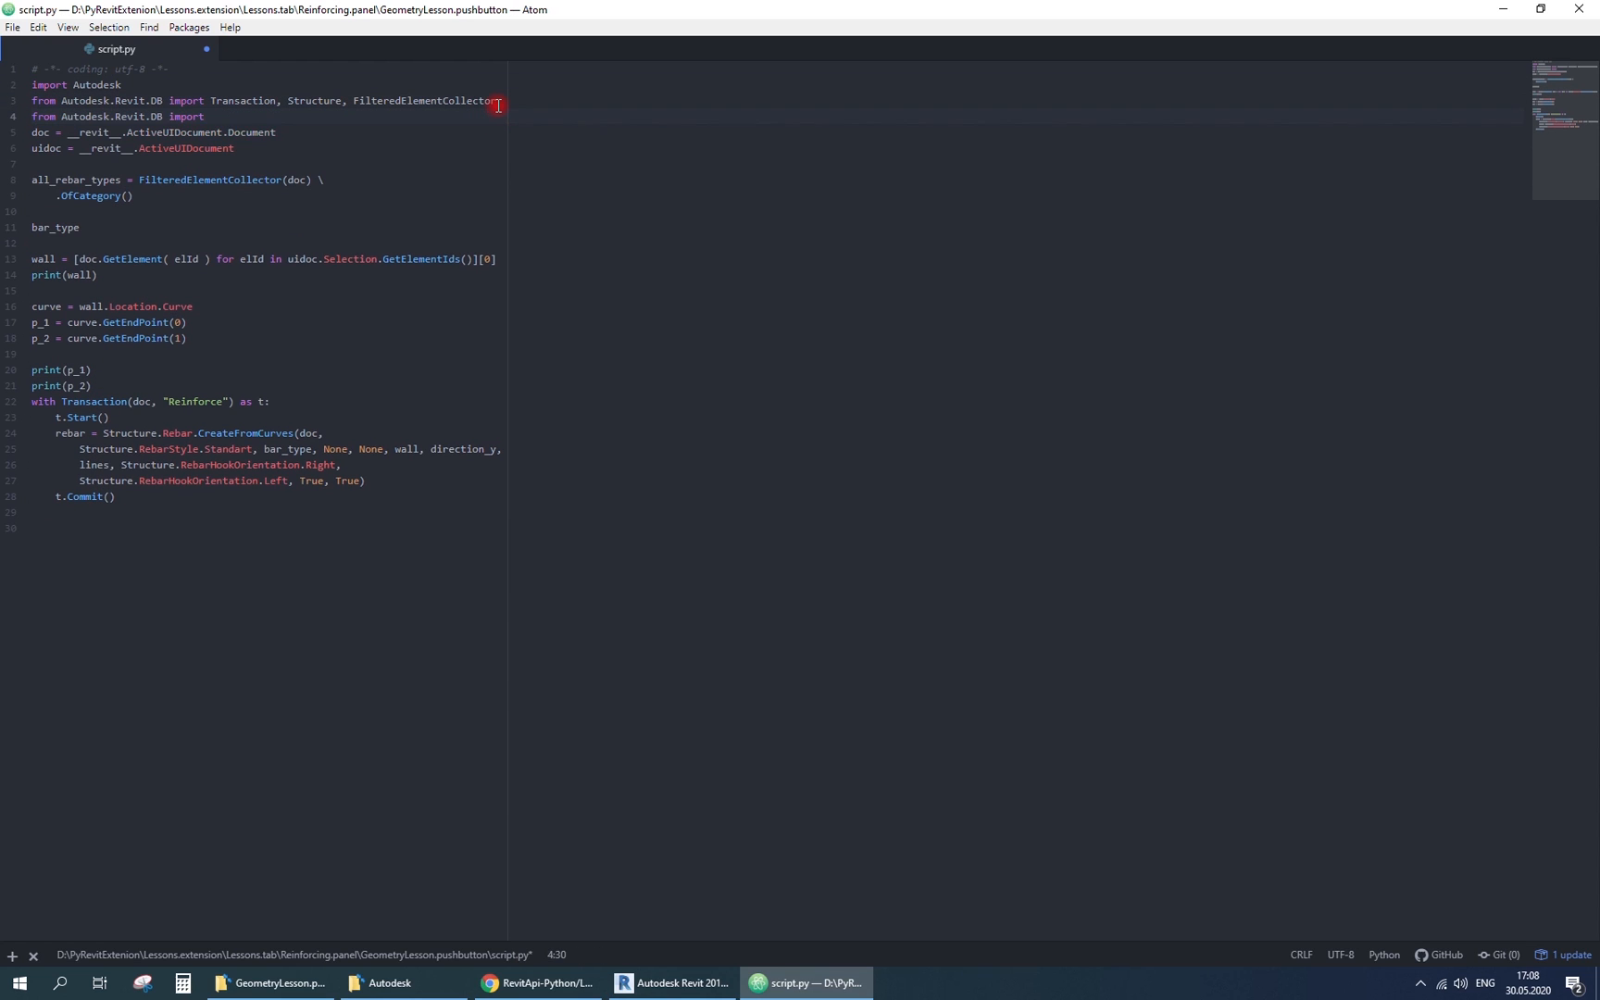
text(BuiltInCategory)
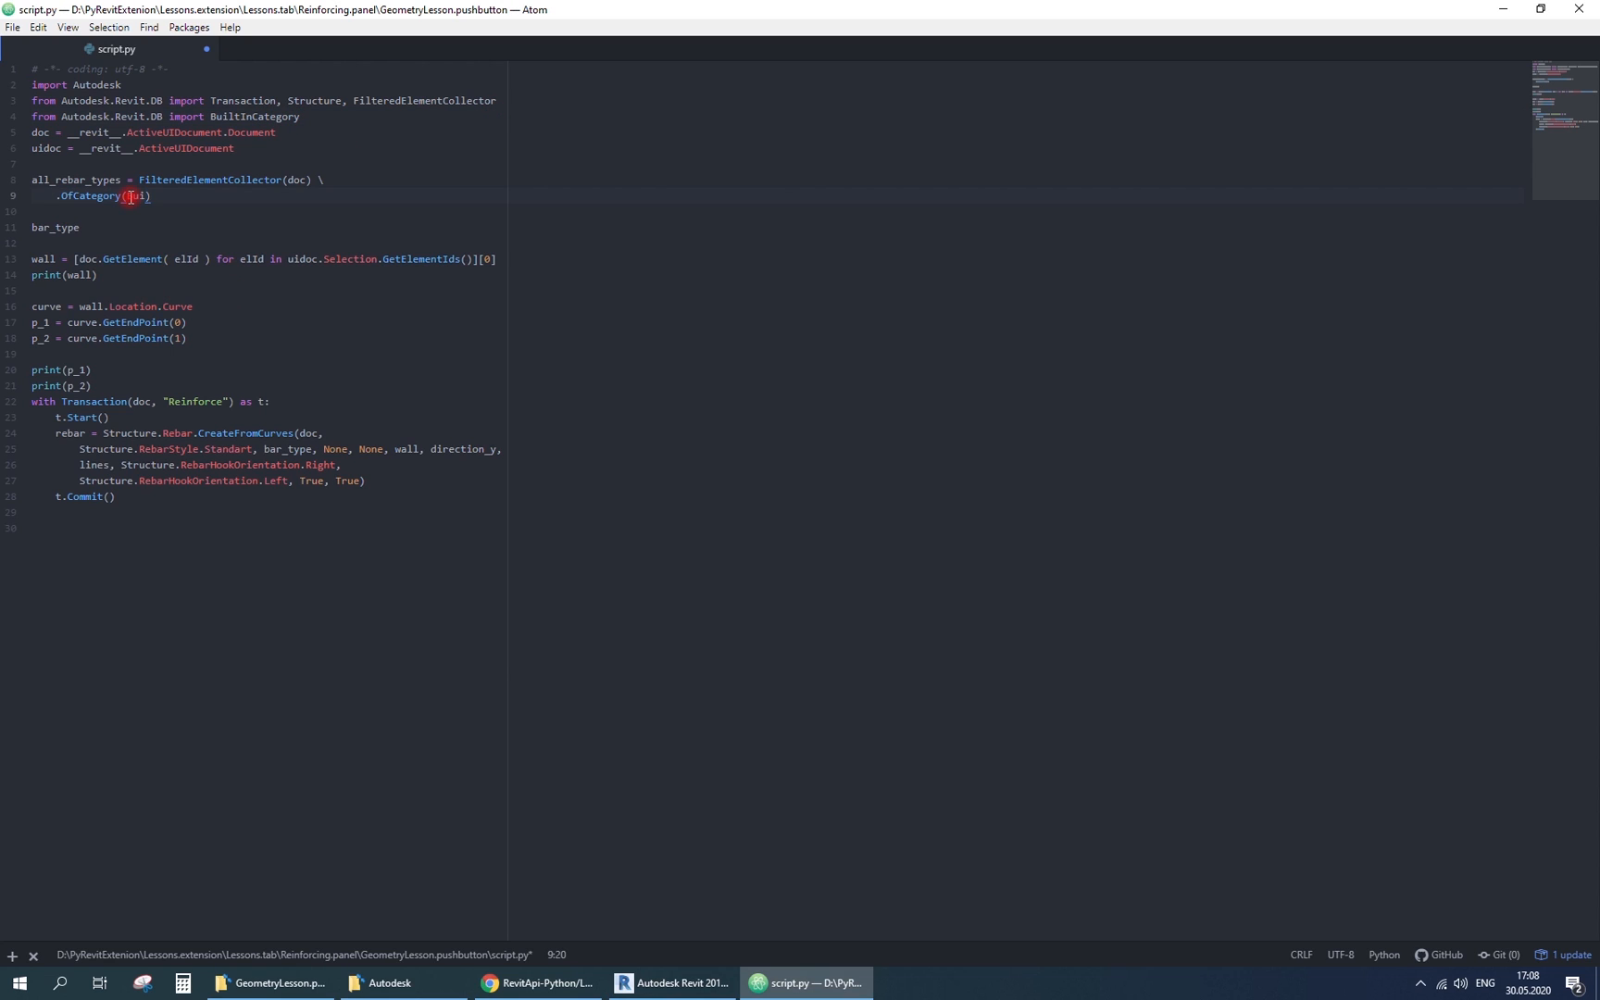
text(BuiltInCategory.)
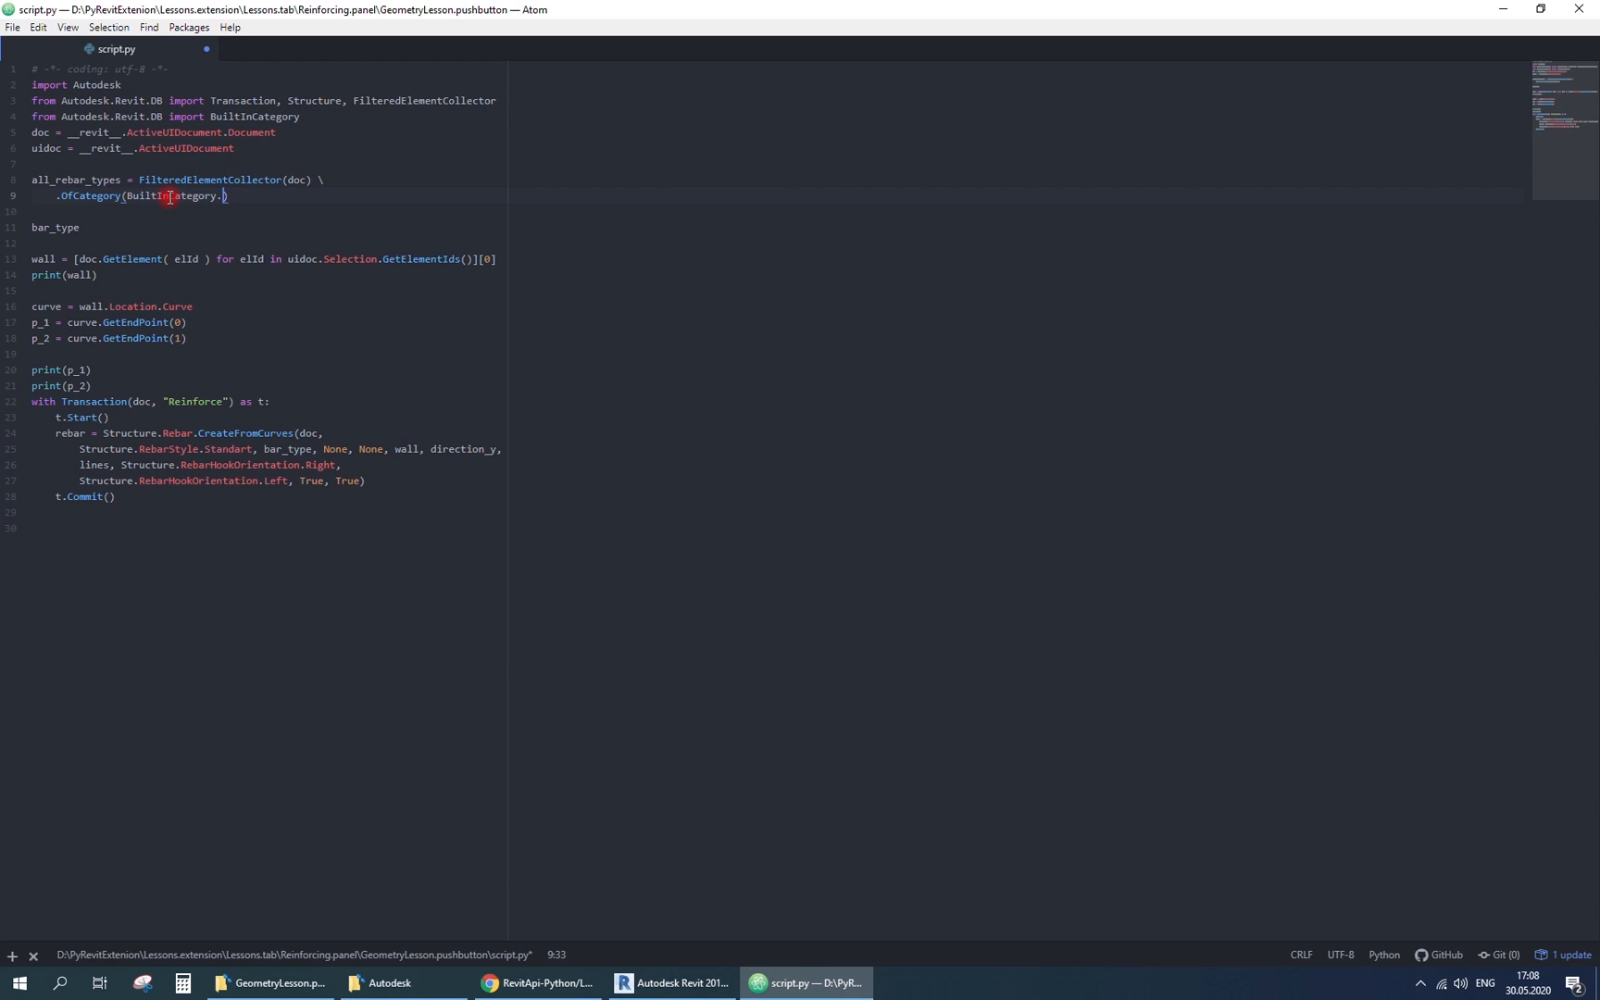
- Import BuiltInCategory and finish the collector with OST_Rebar, WhereElementIsNotElementType() and ToElements()
click(304, 117)
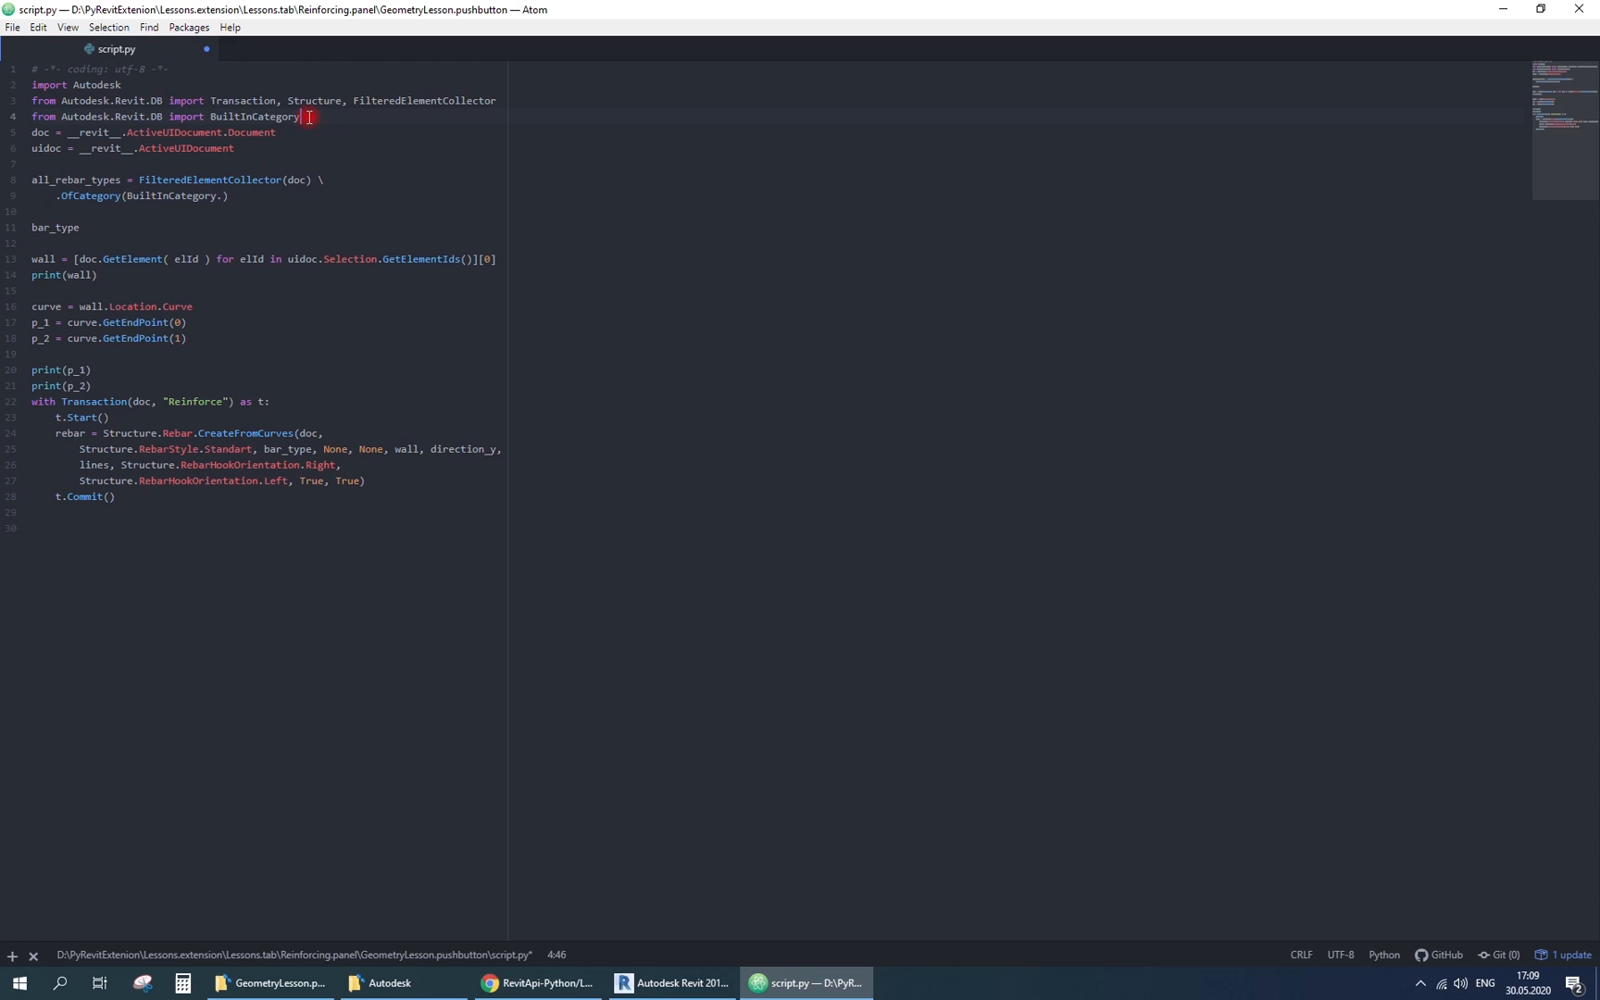
click(204, 117)
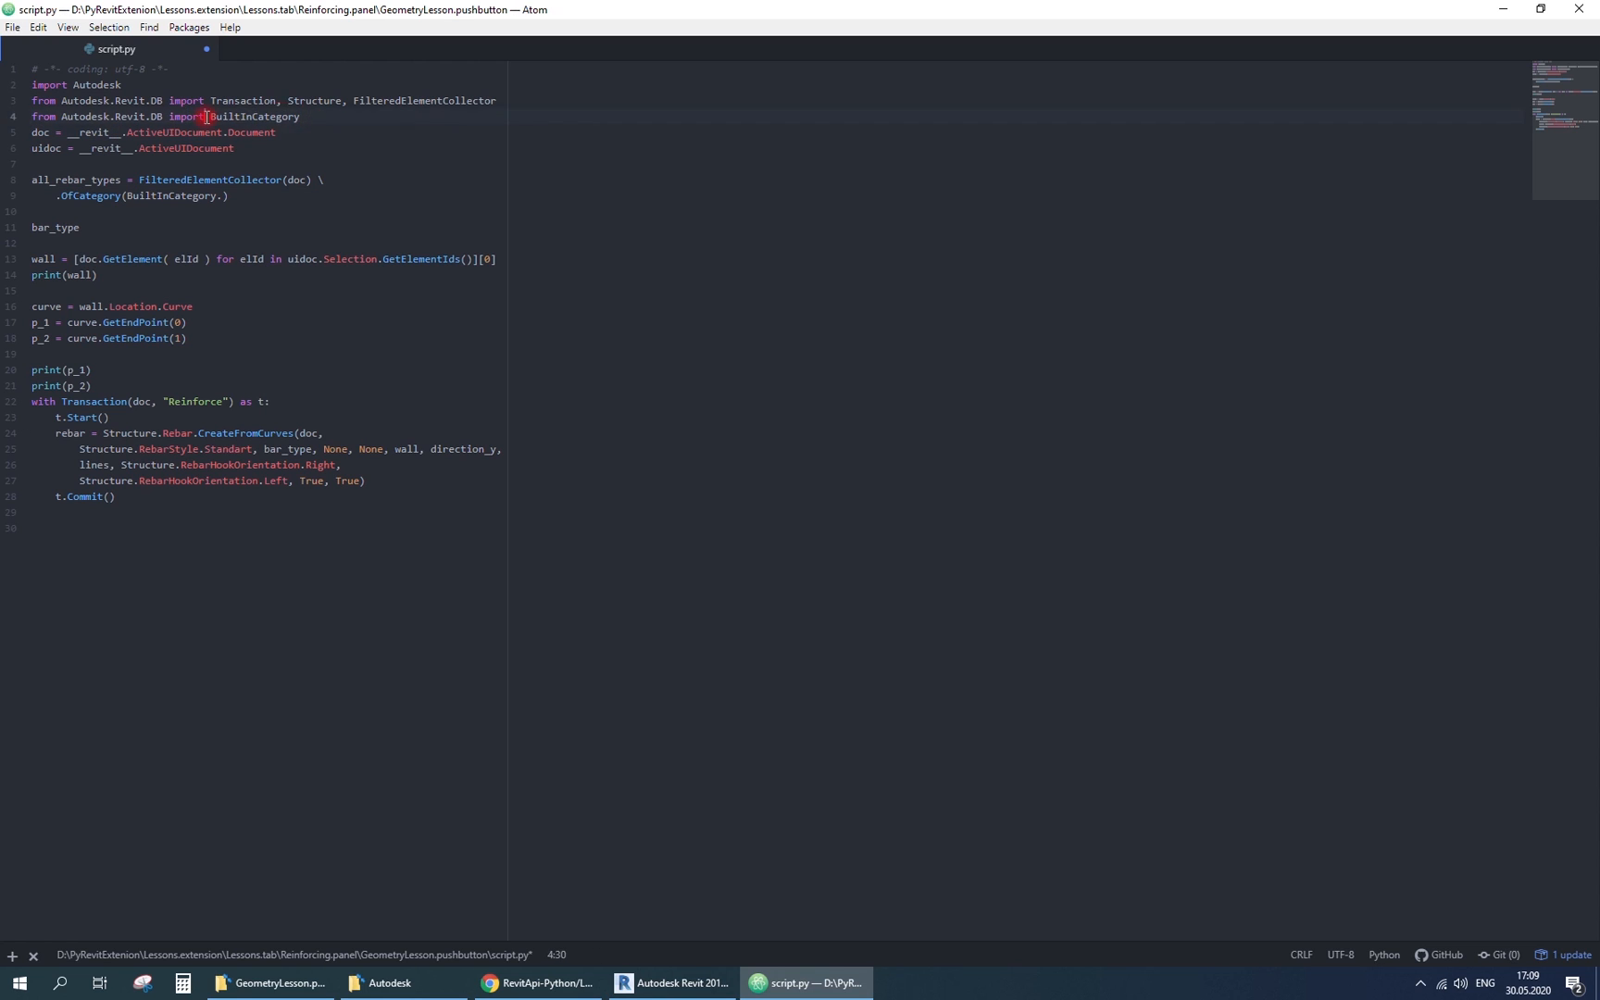
click(222, 196)
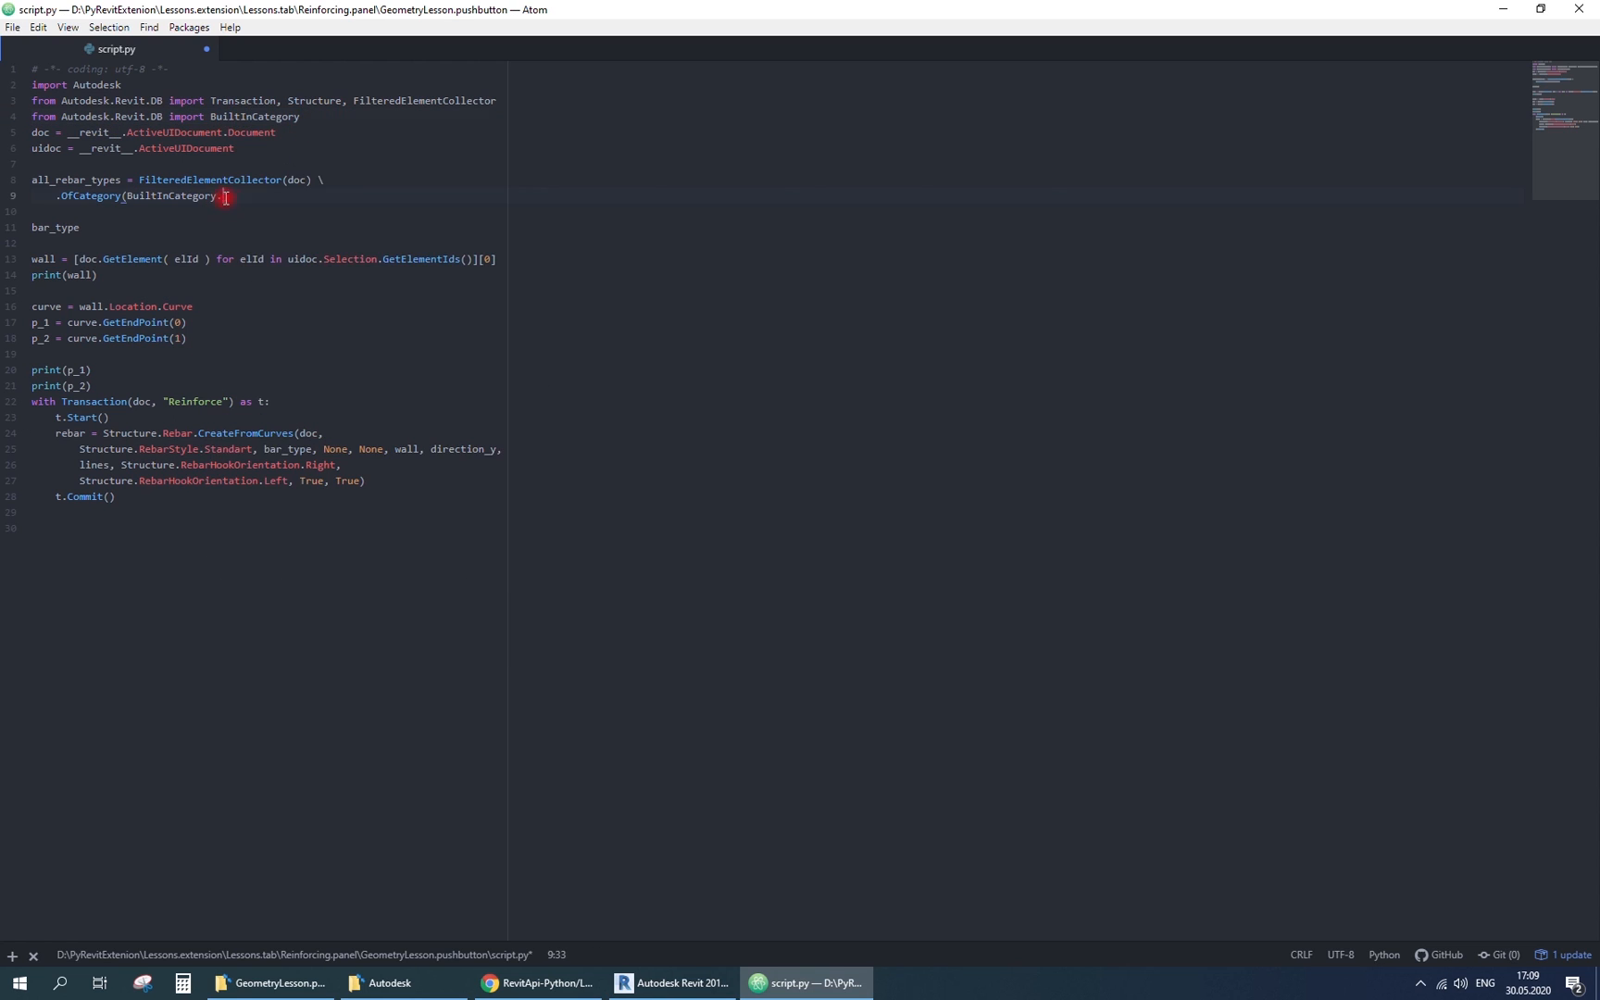
text(OST_Rebar).WhereElementIsNotElementType)
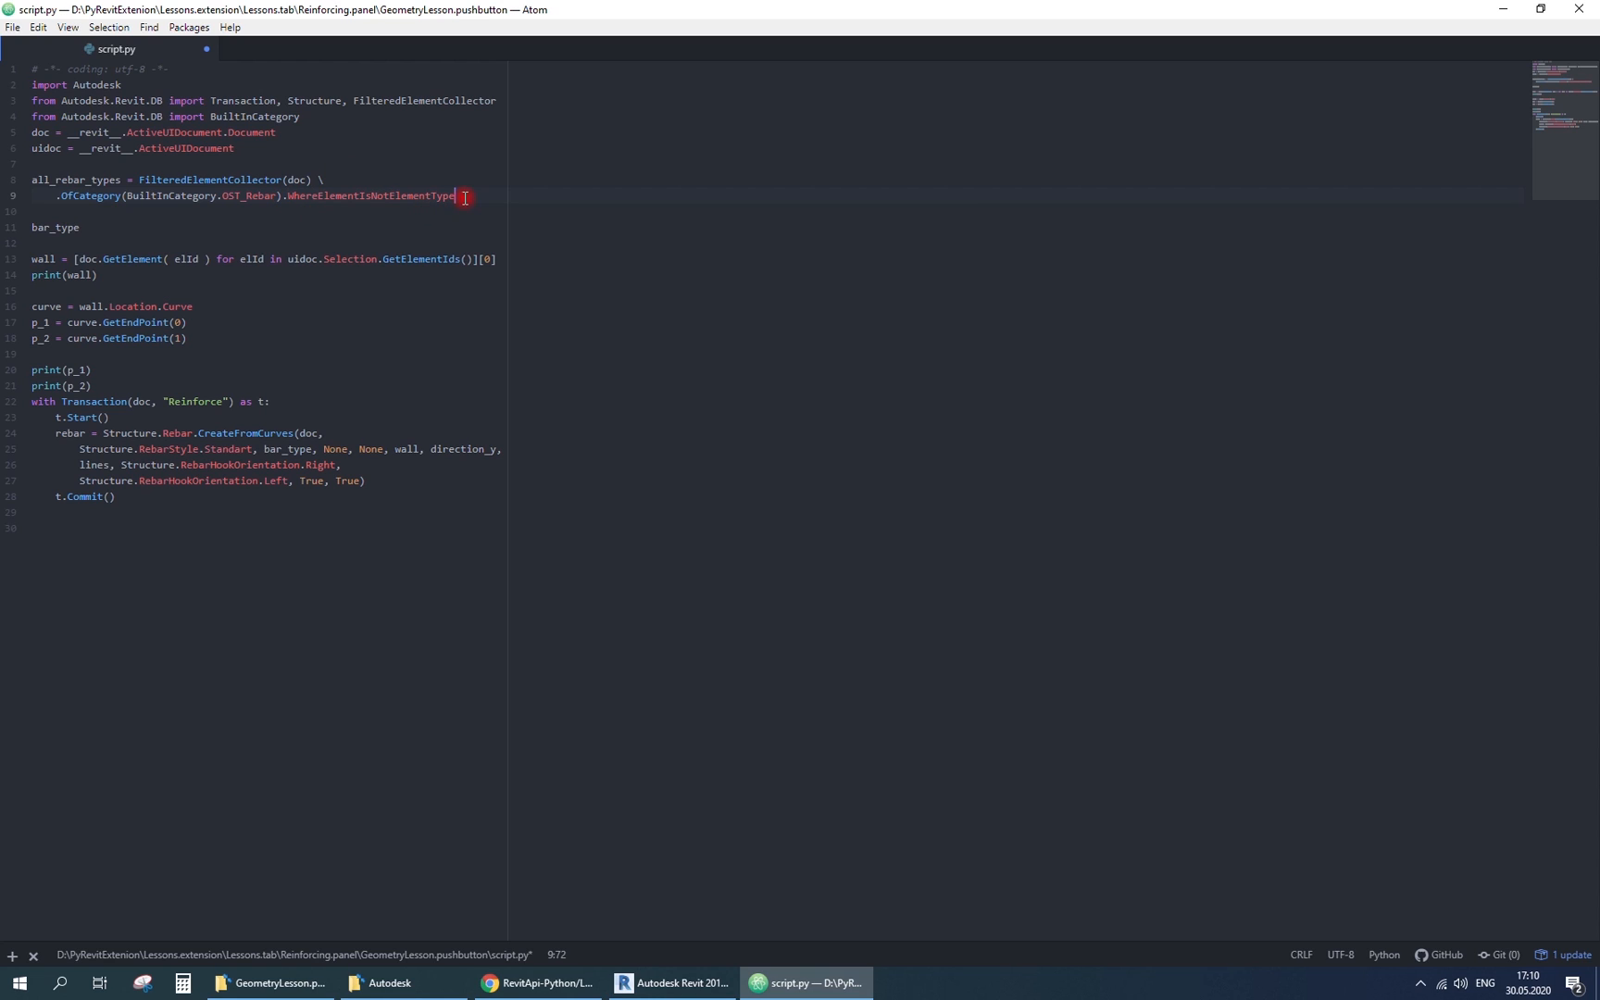
text(())
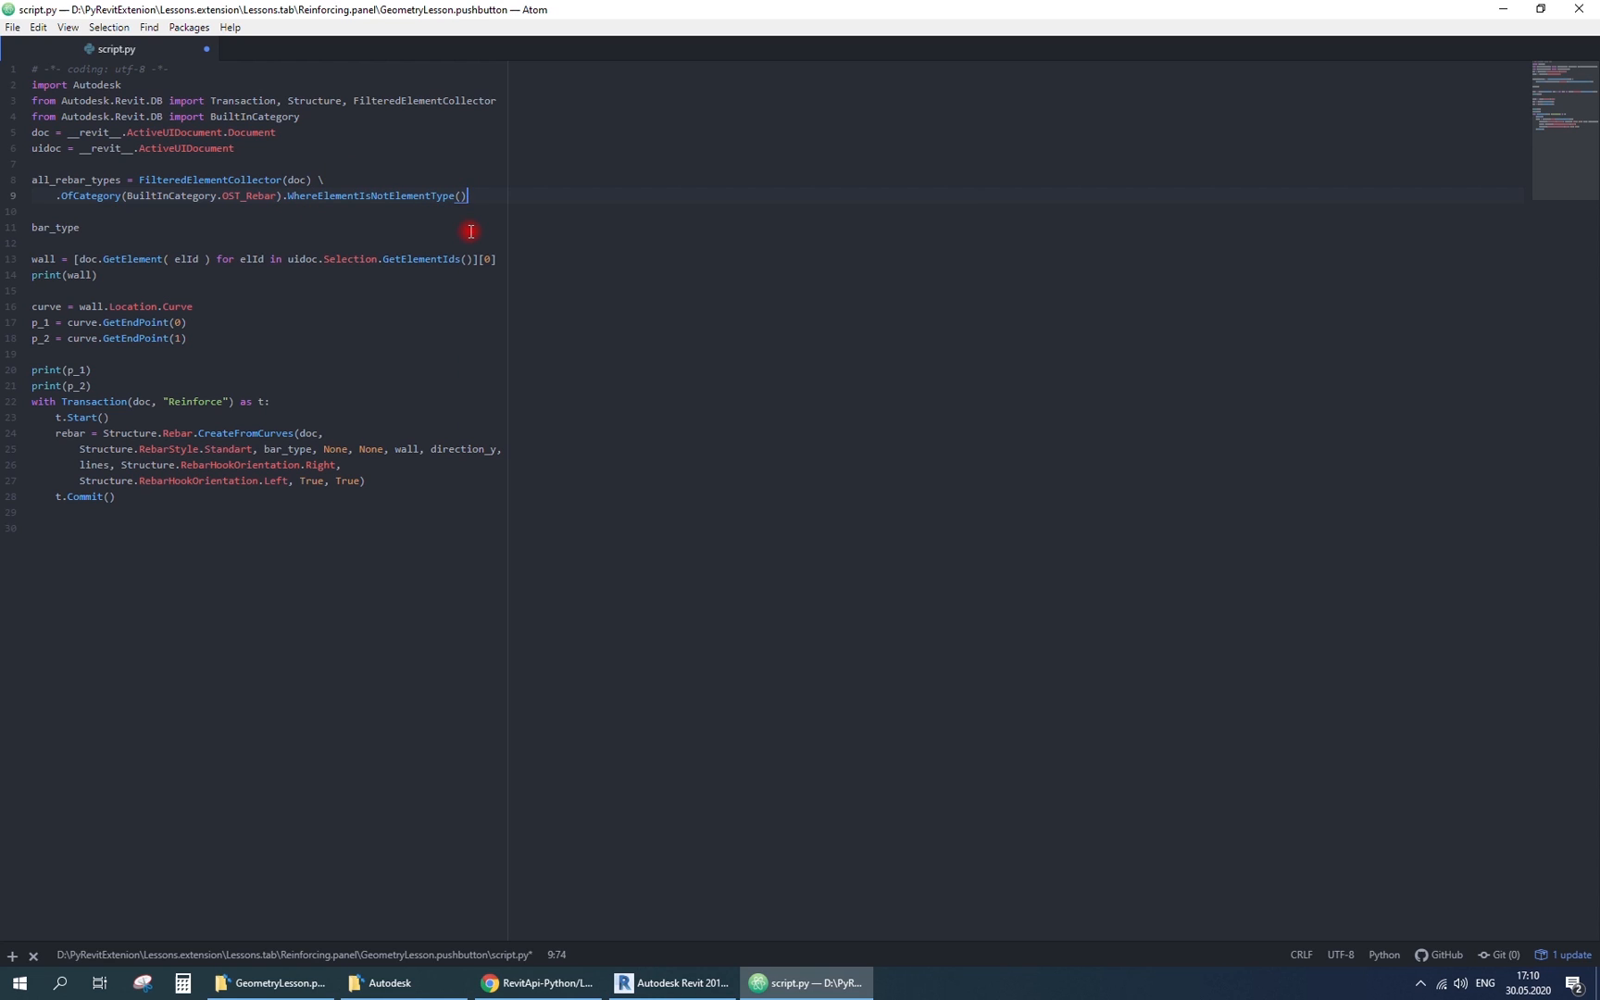
text(.ToElements()
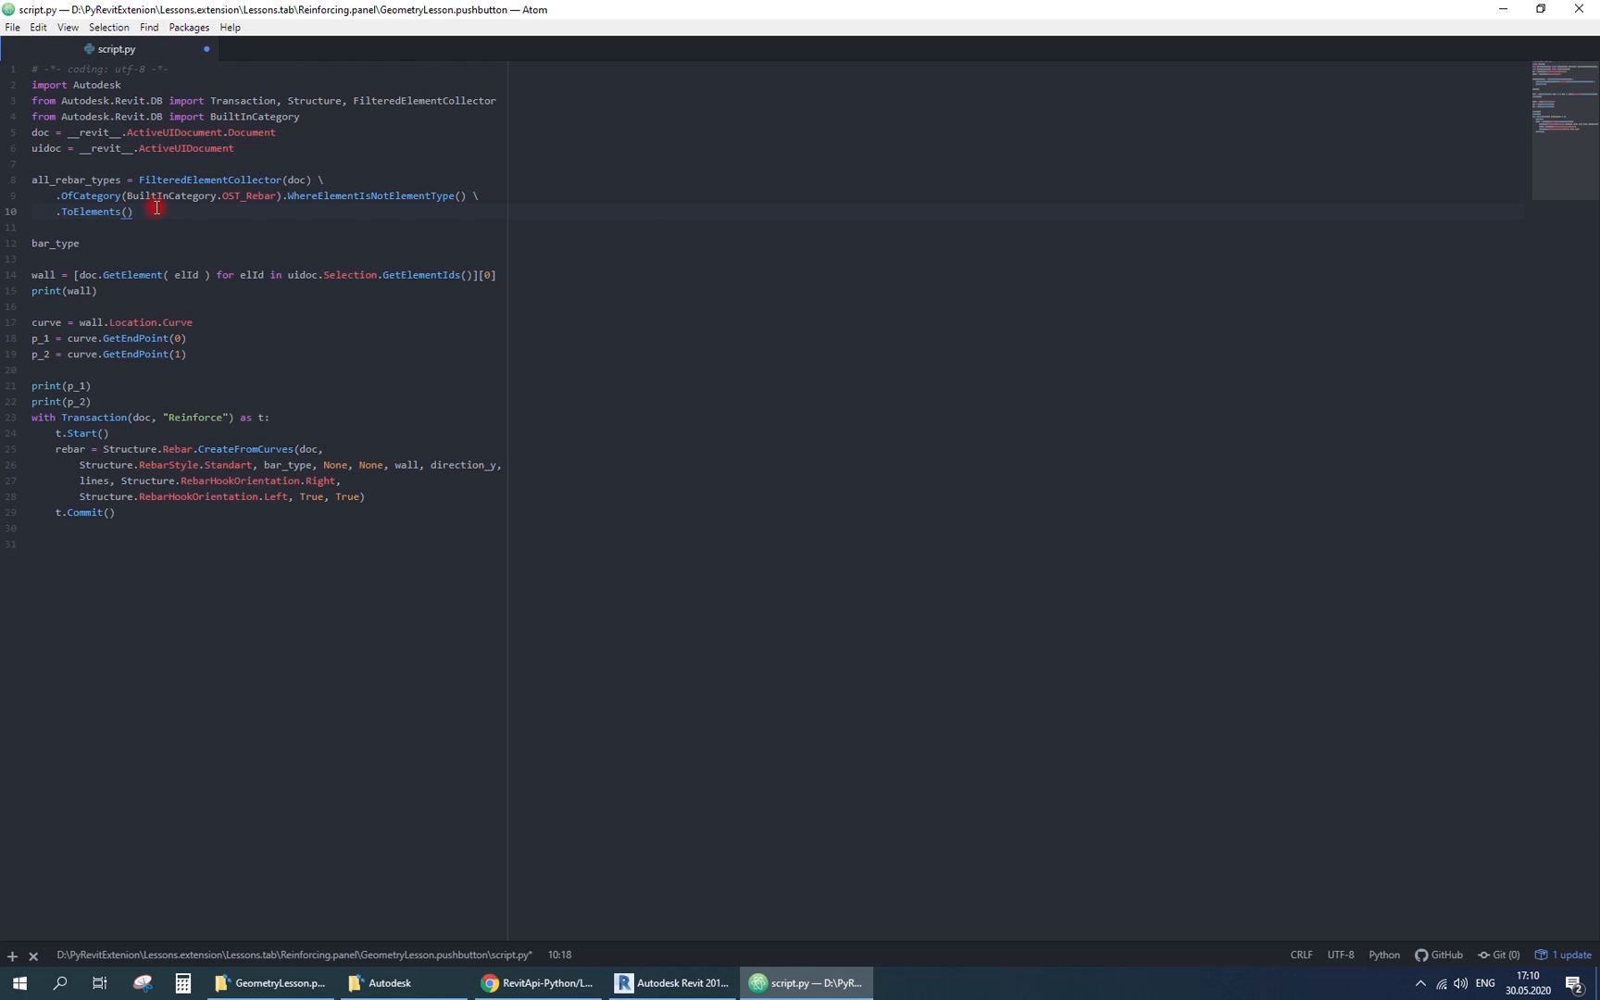
click(289, 226)
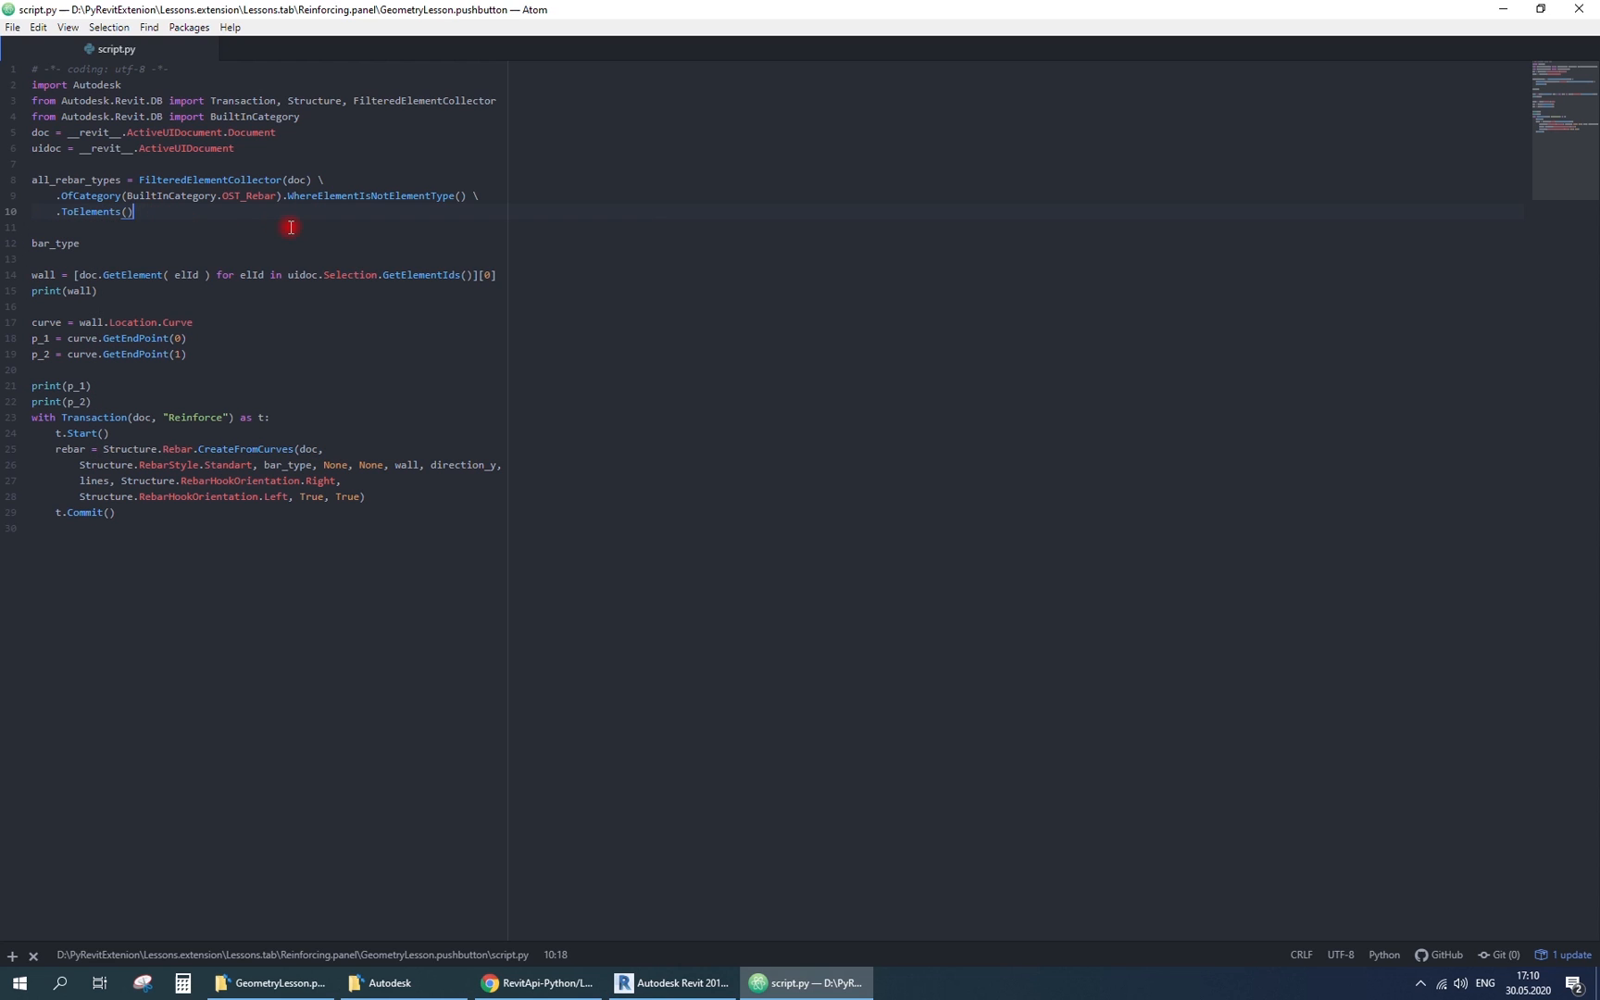
- Loop over rebar types reading get_Parameter(SYMBOL_NAME_PARAM) and keep the one named '10 A500' as bar_type
text(for rebar_type in all_rebar_types:)
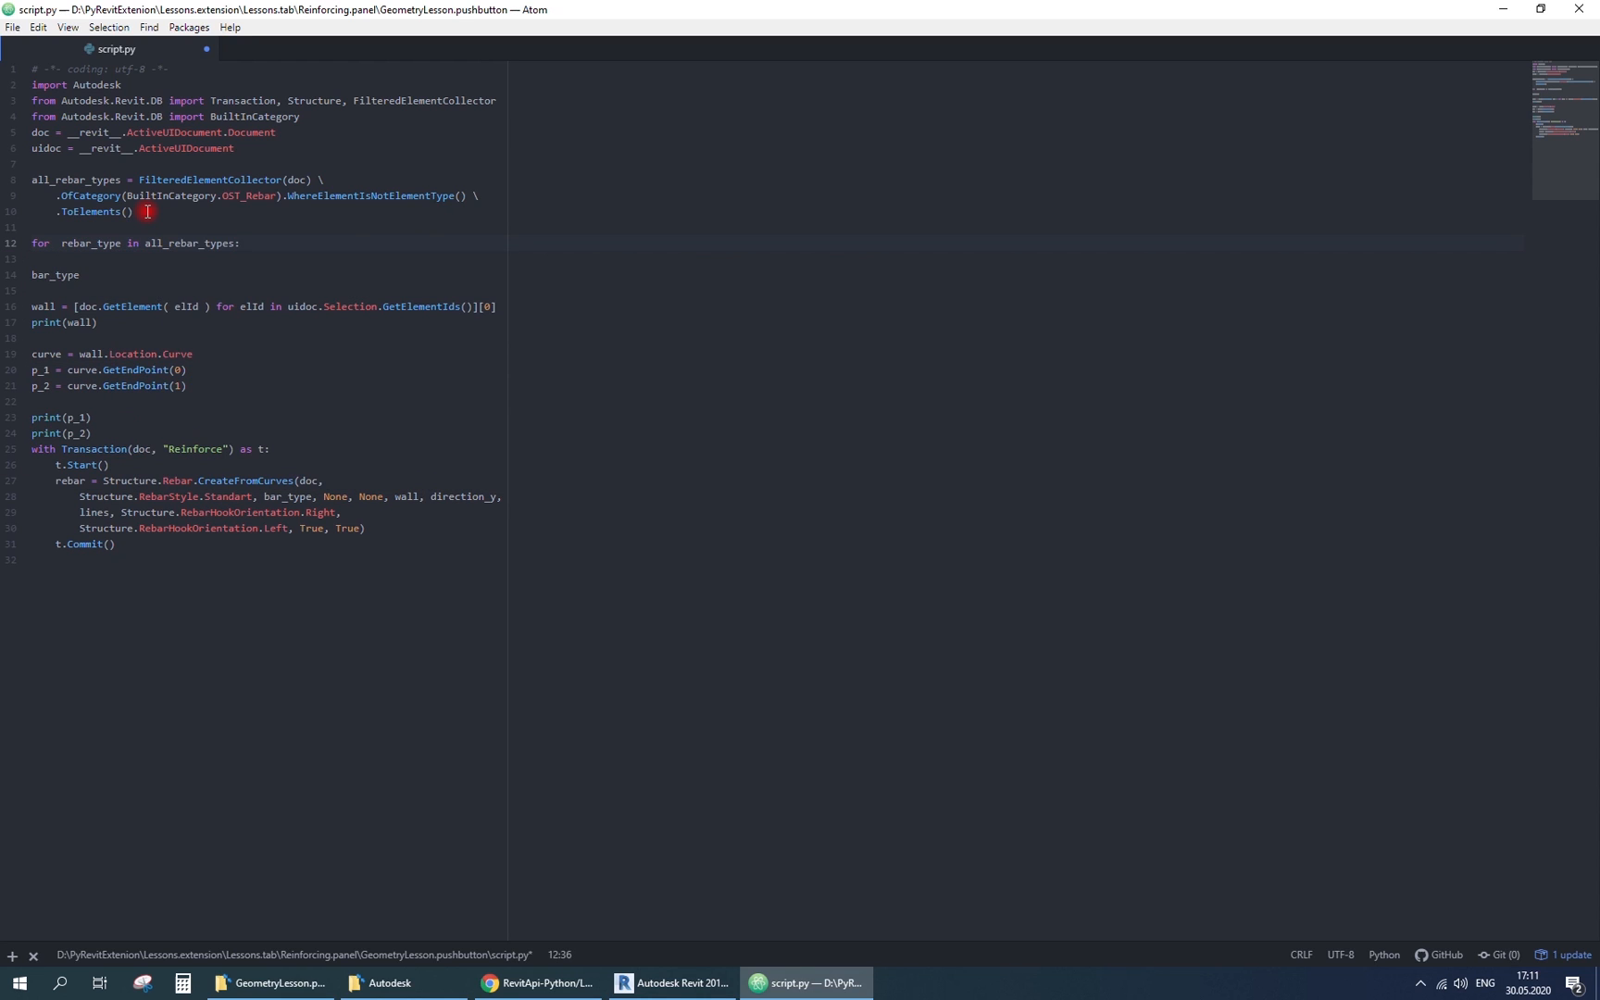
text(rebar_name = rebar_type)
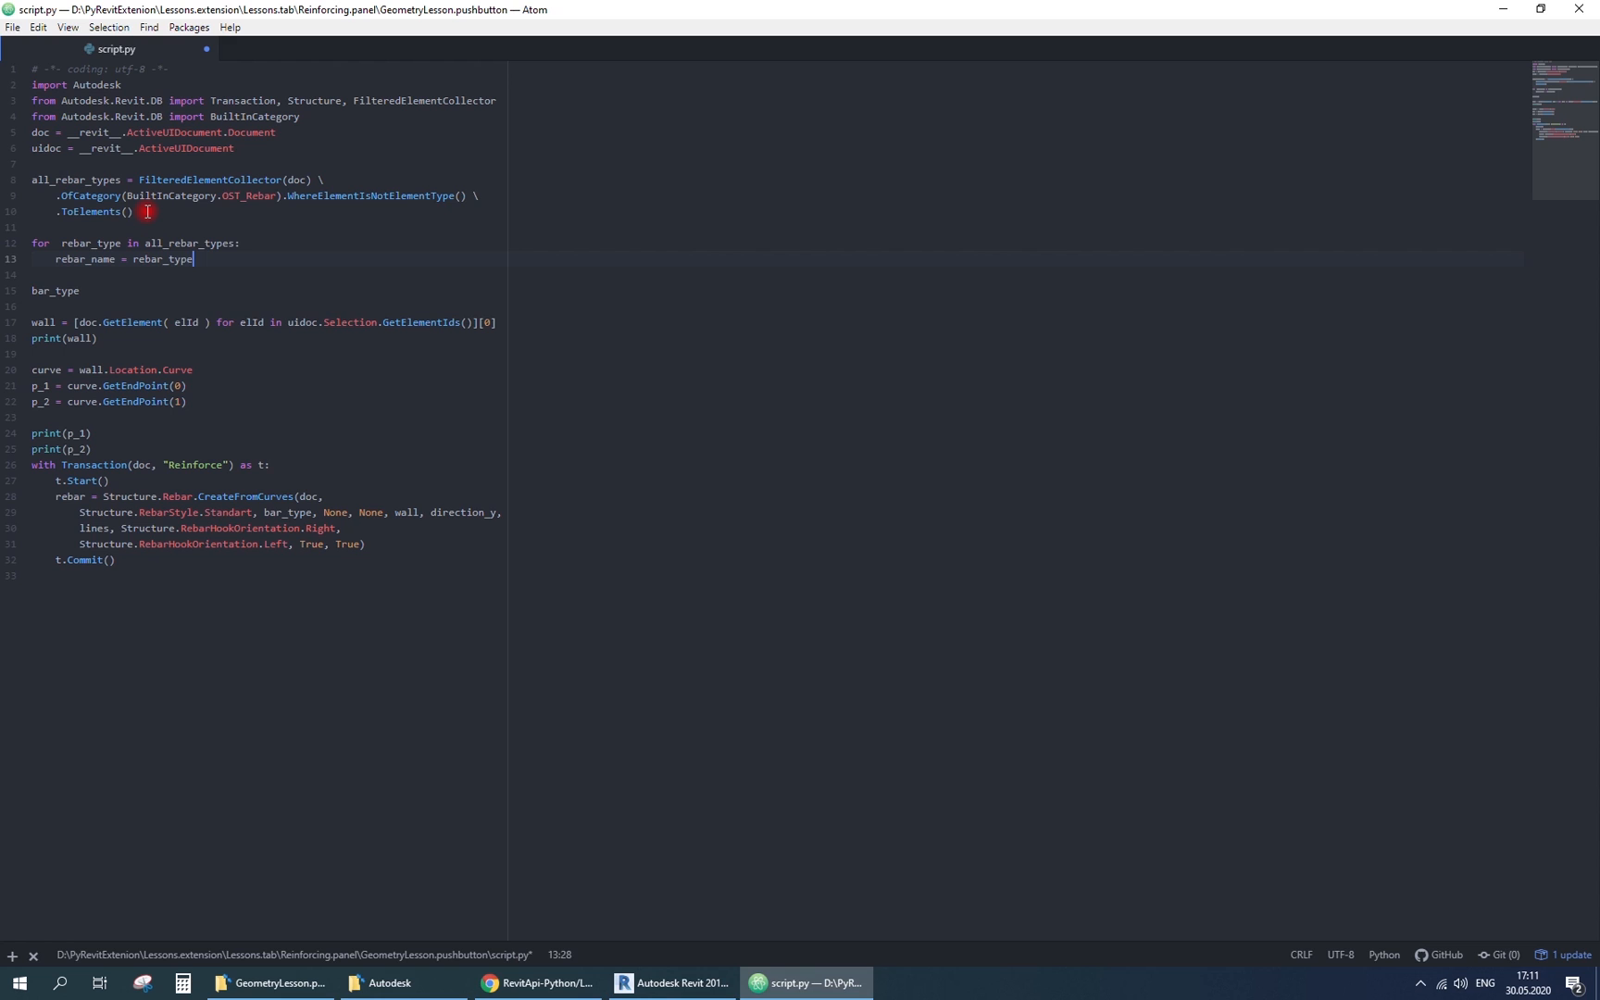
text(.get_Parameter())
click(165, 116)
text(, BuiltInParameter)
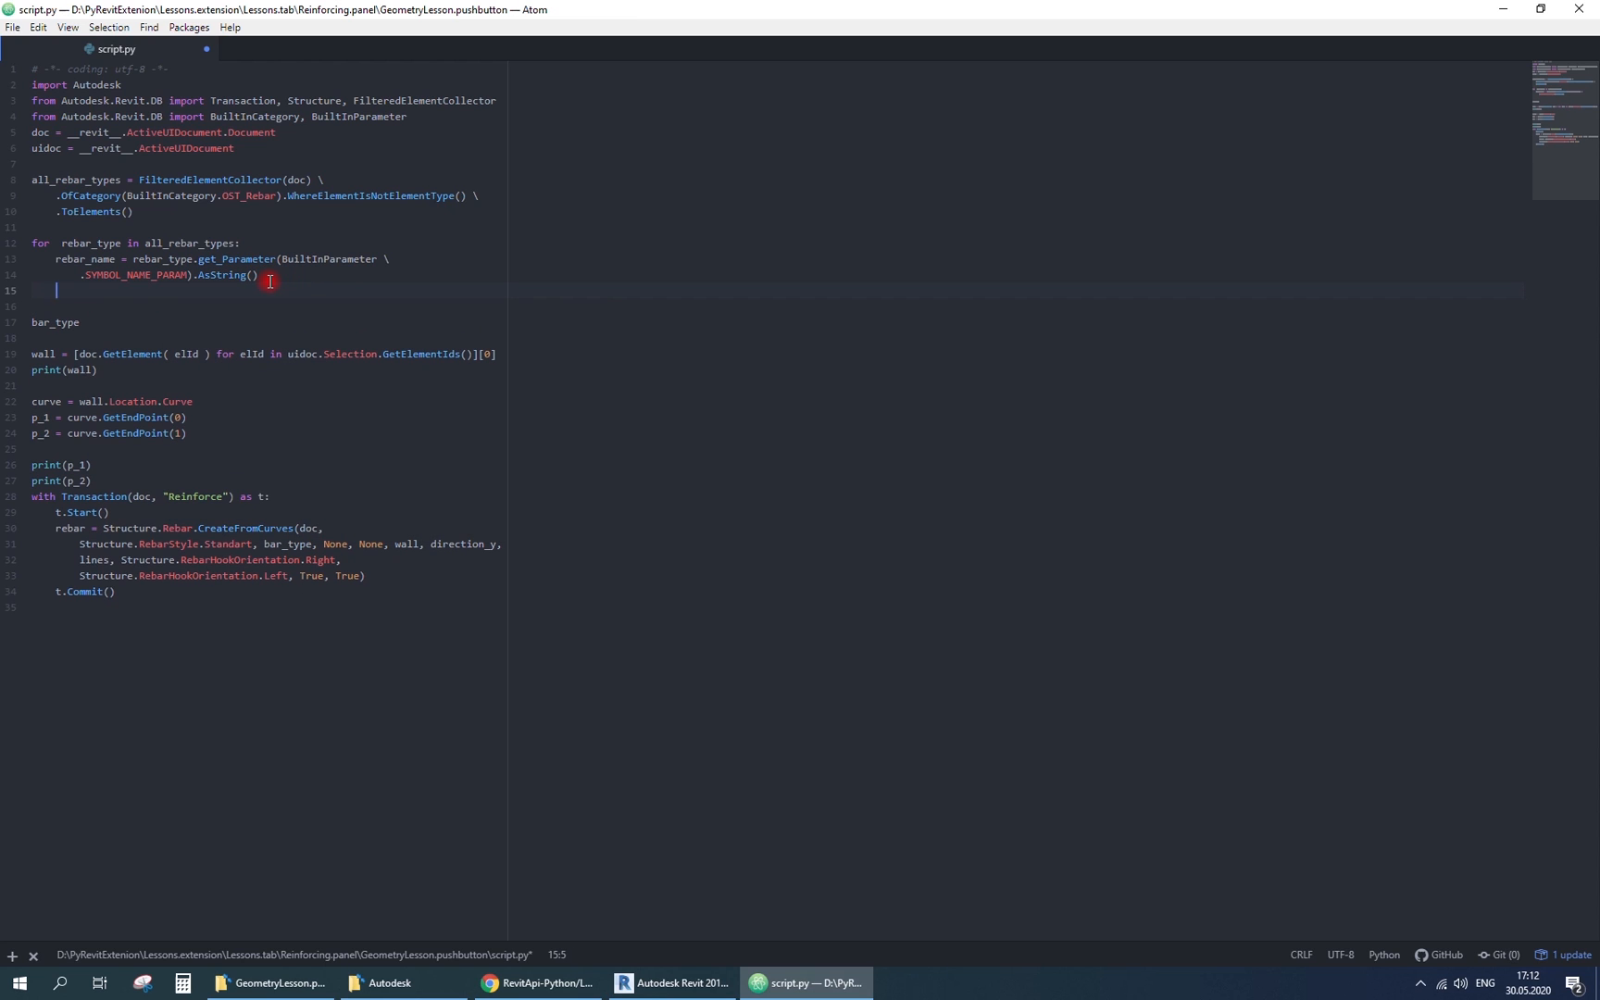
text(if rebar_name == '10 AS)
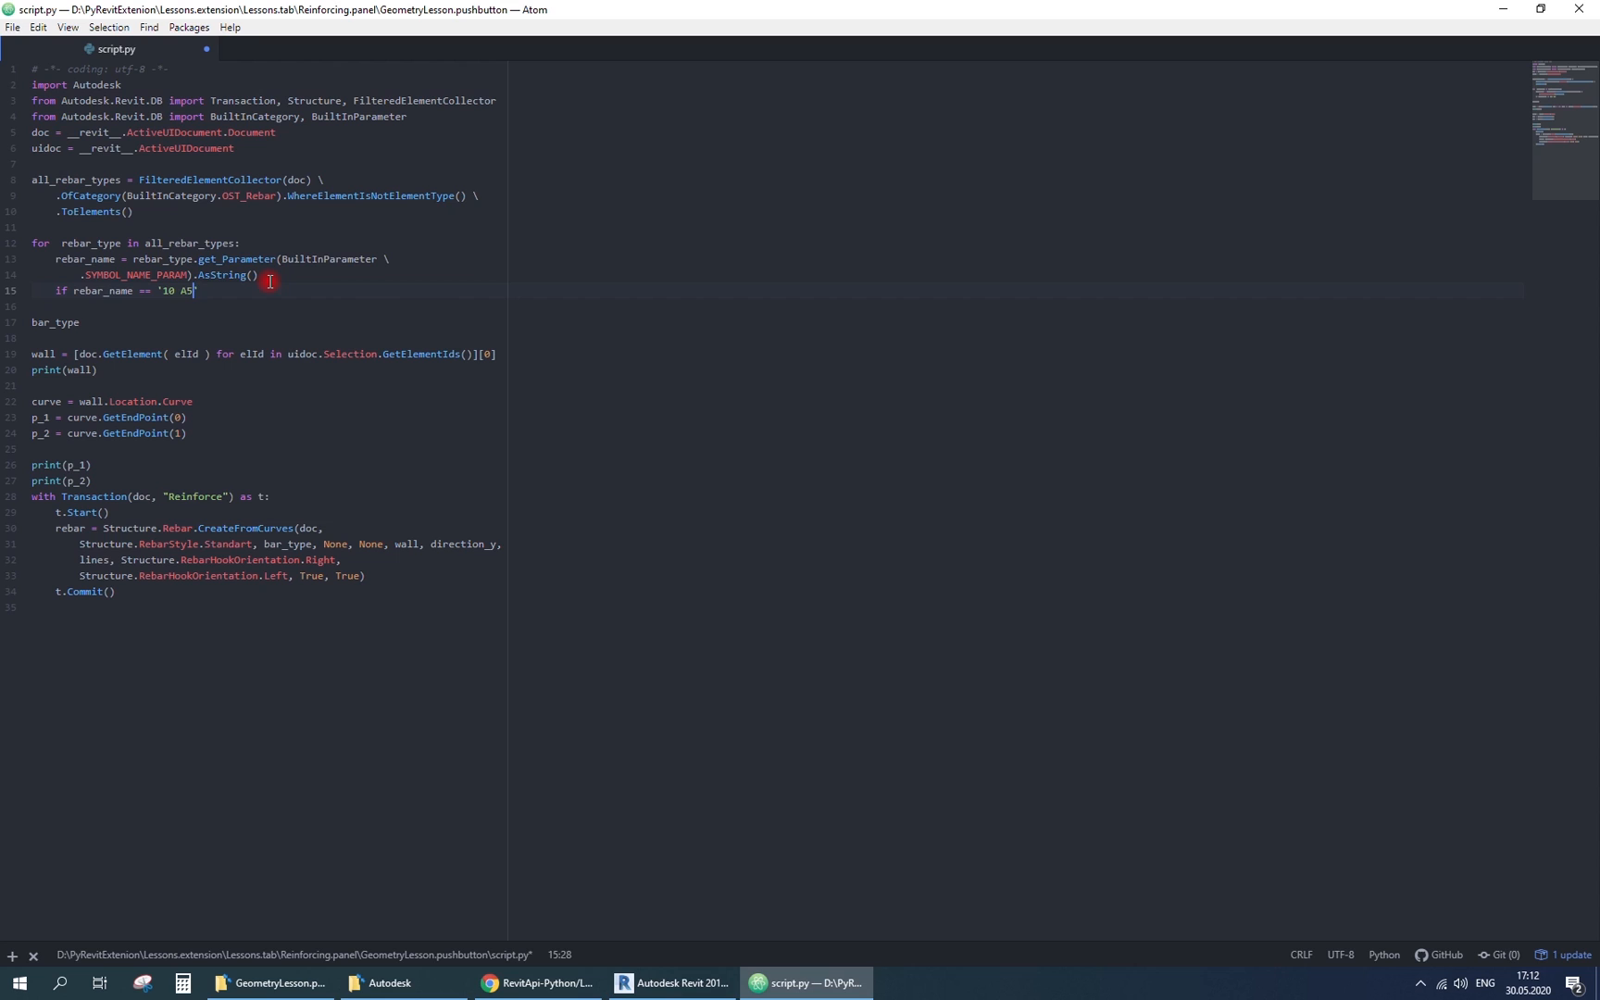
text(00':)
text(brea)
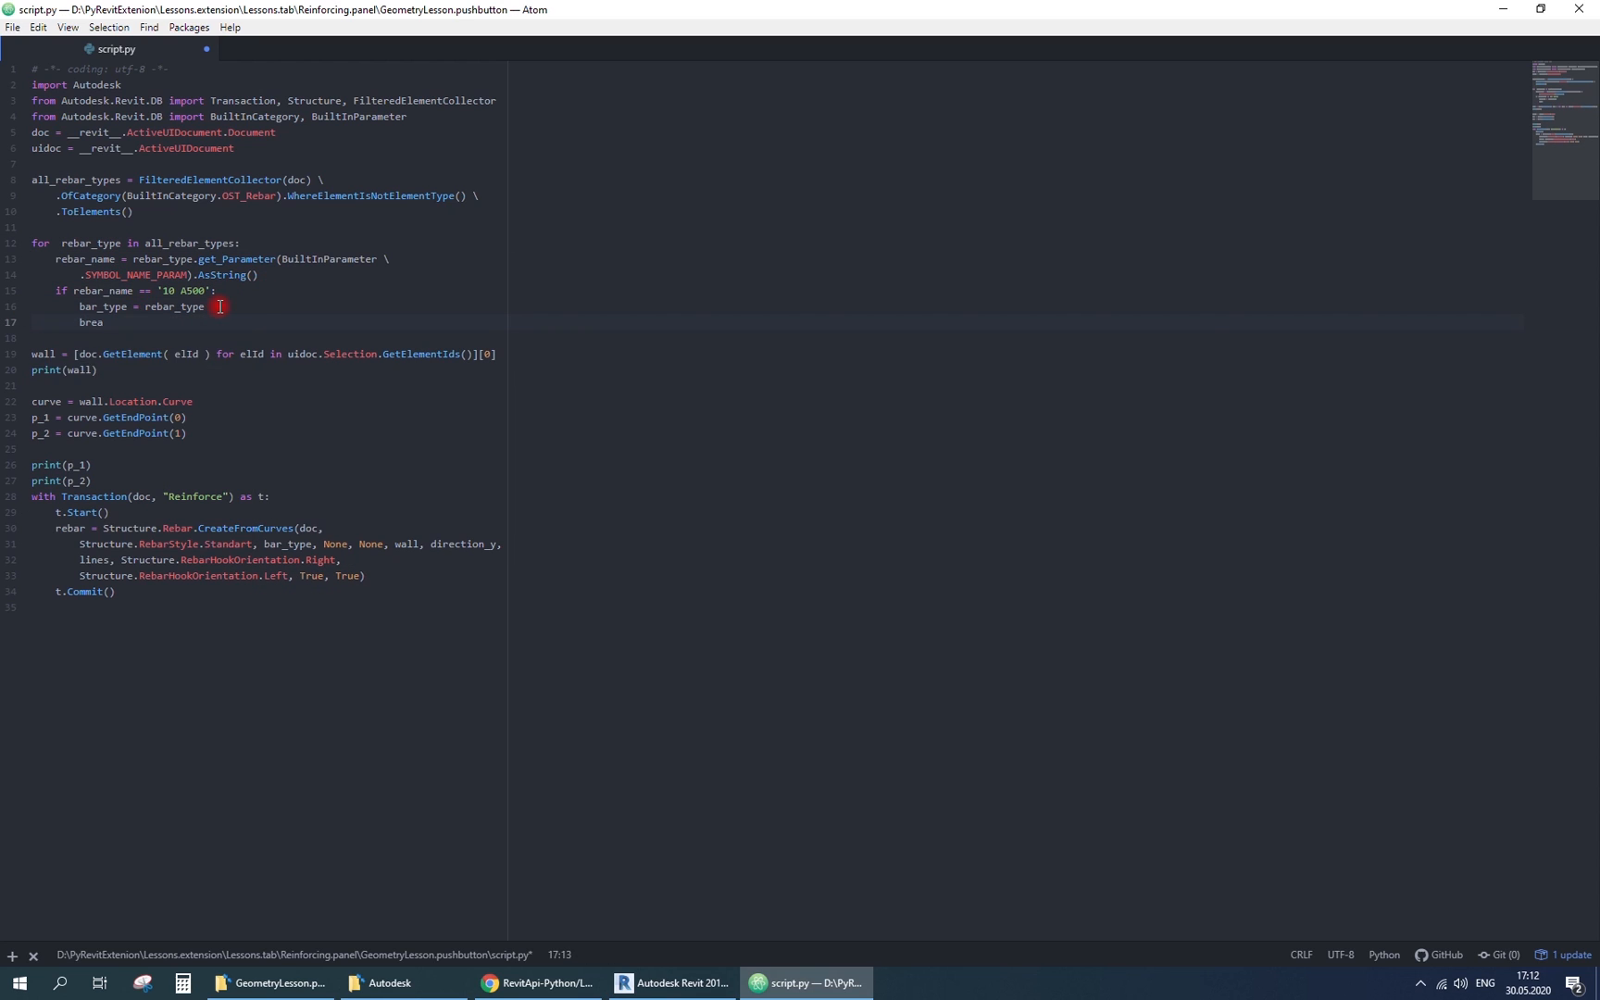
click(406, 544)
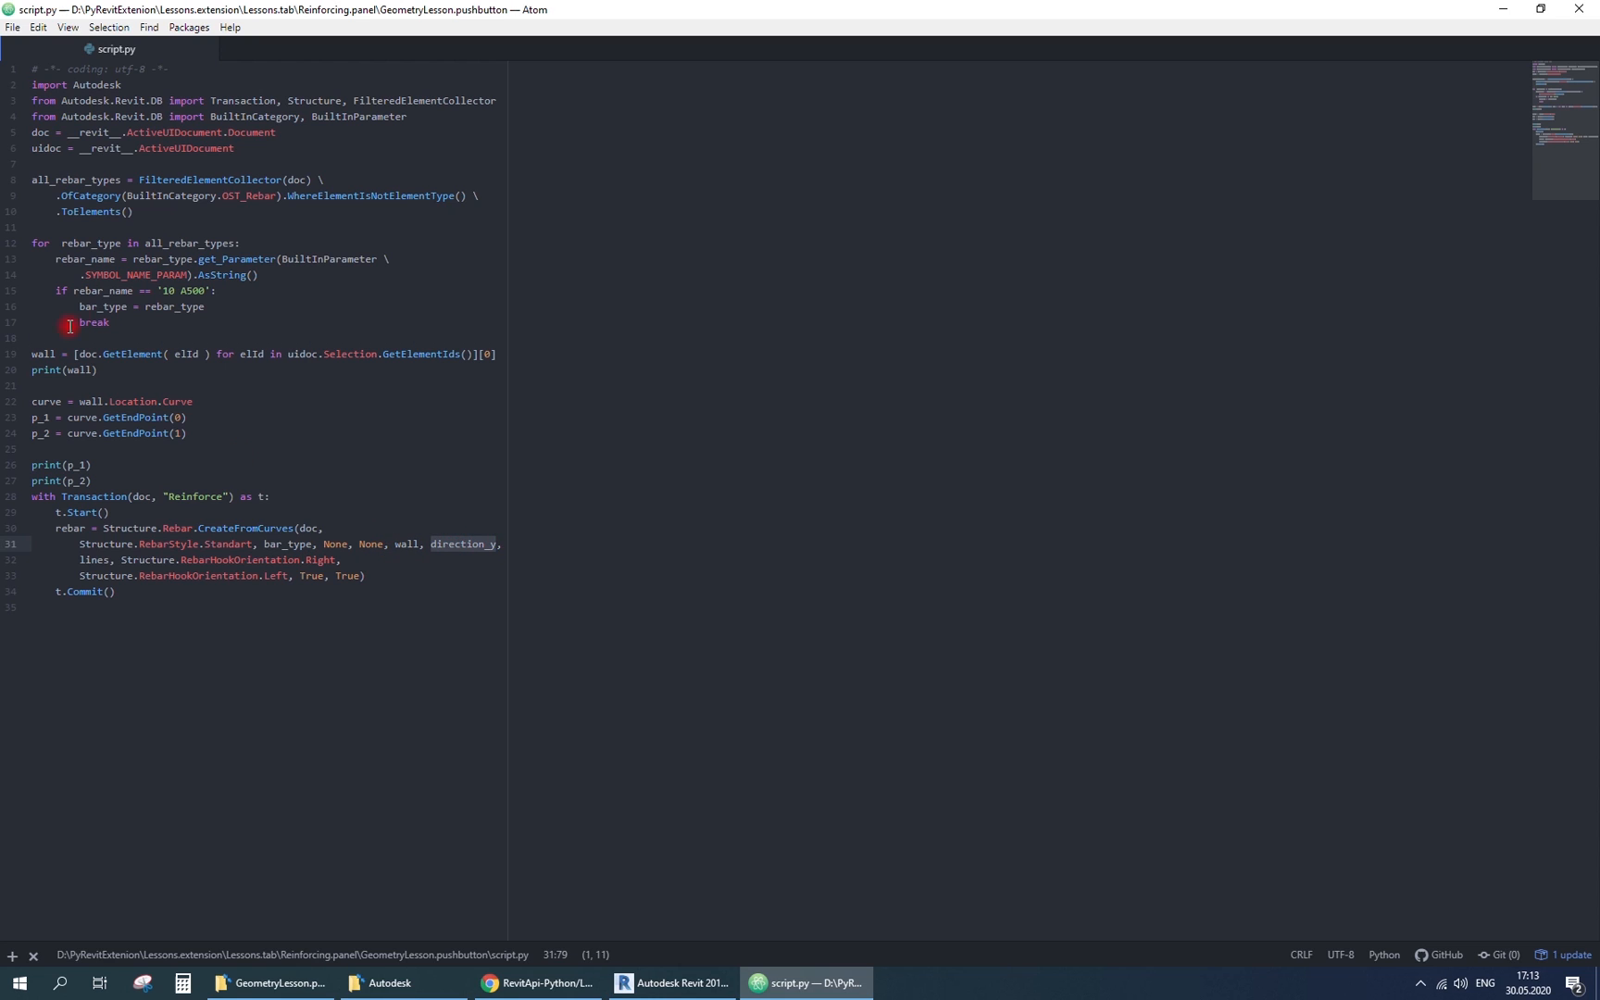
- Define direction_y = p_1.Direction, direction_x as its normalized CrossProduct with XYZ.BasisZ, and begin lines =
text(direction_y =)
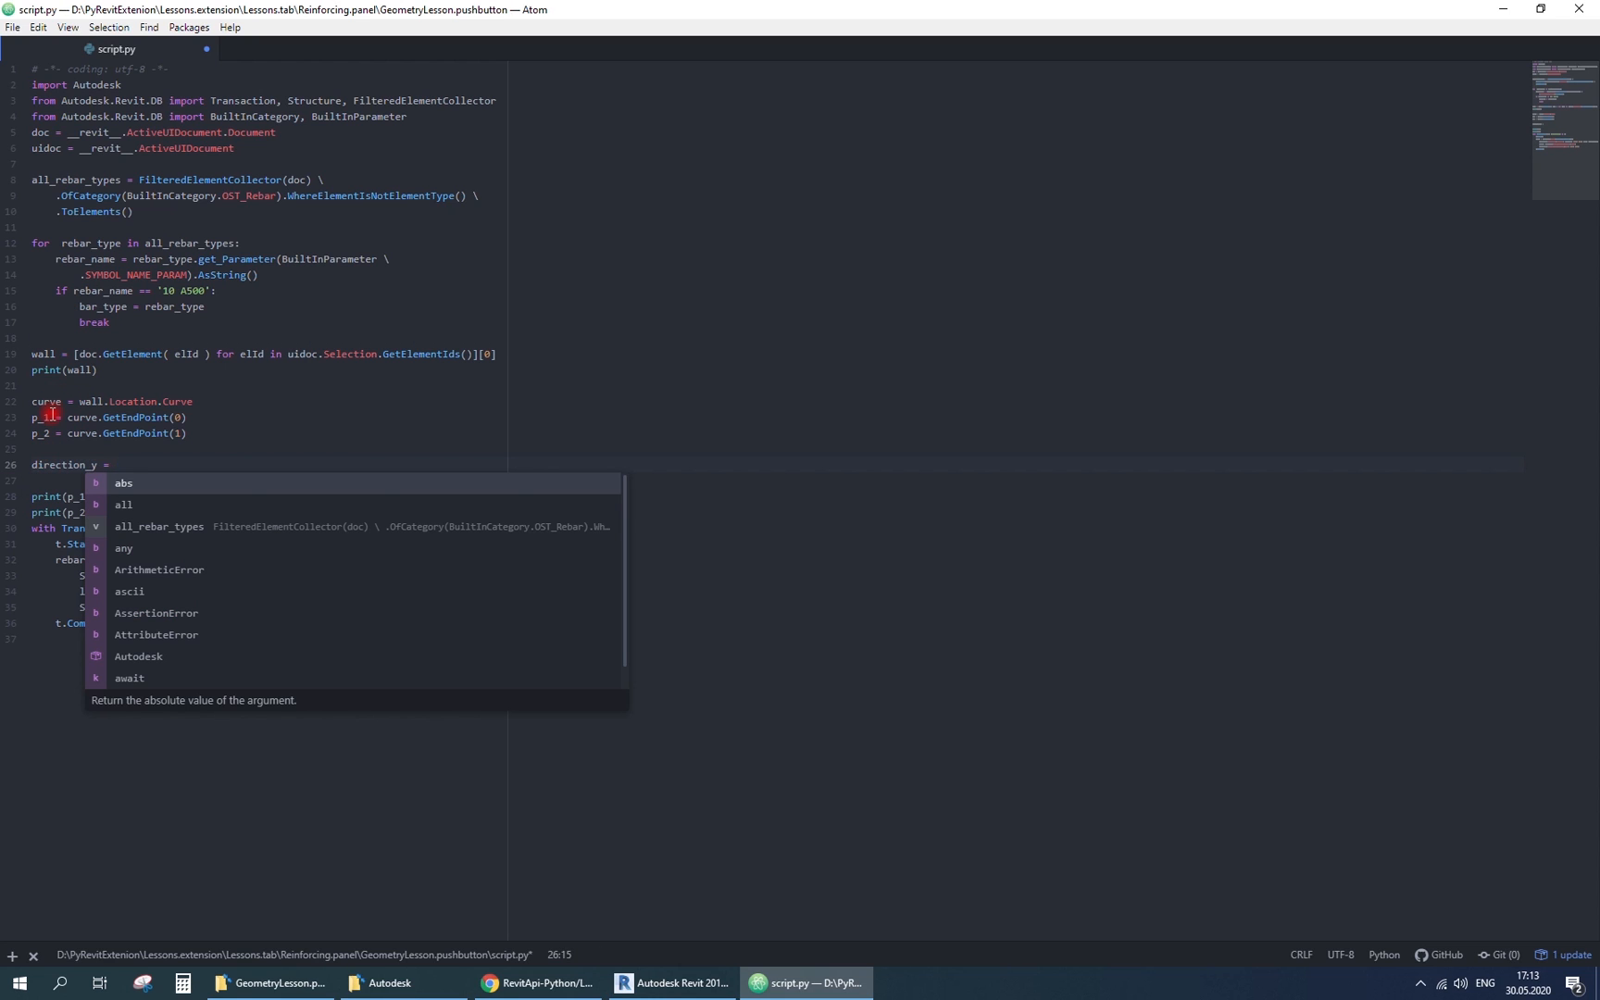
text(p_1.Direction)
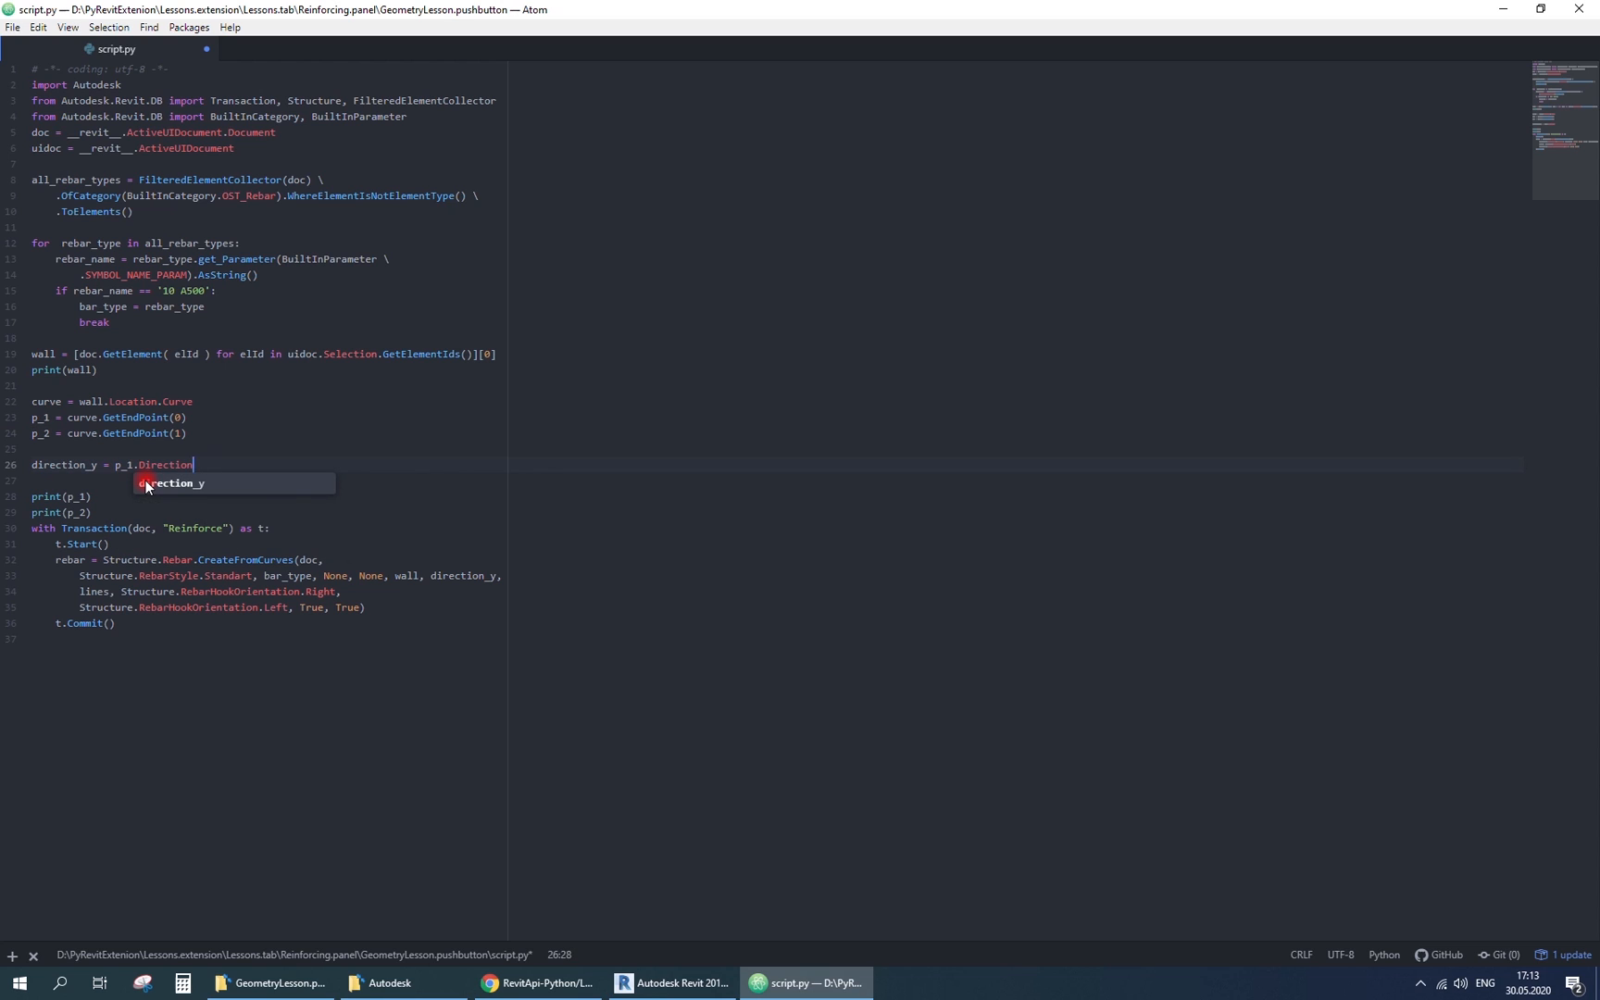
text(direction_)
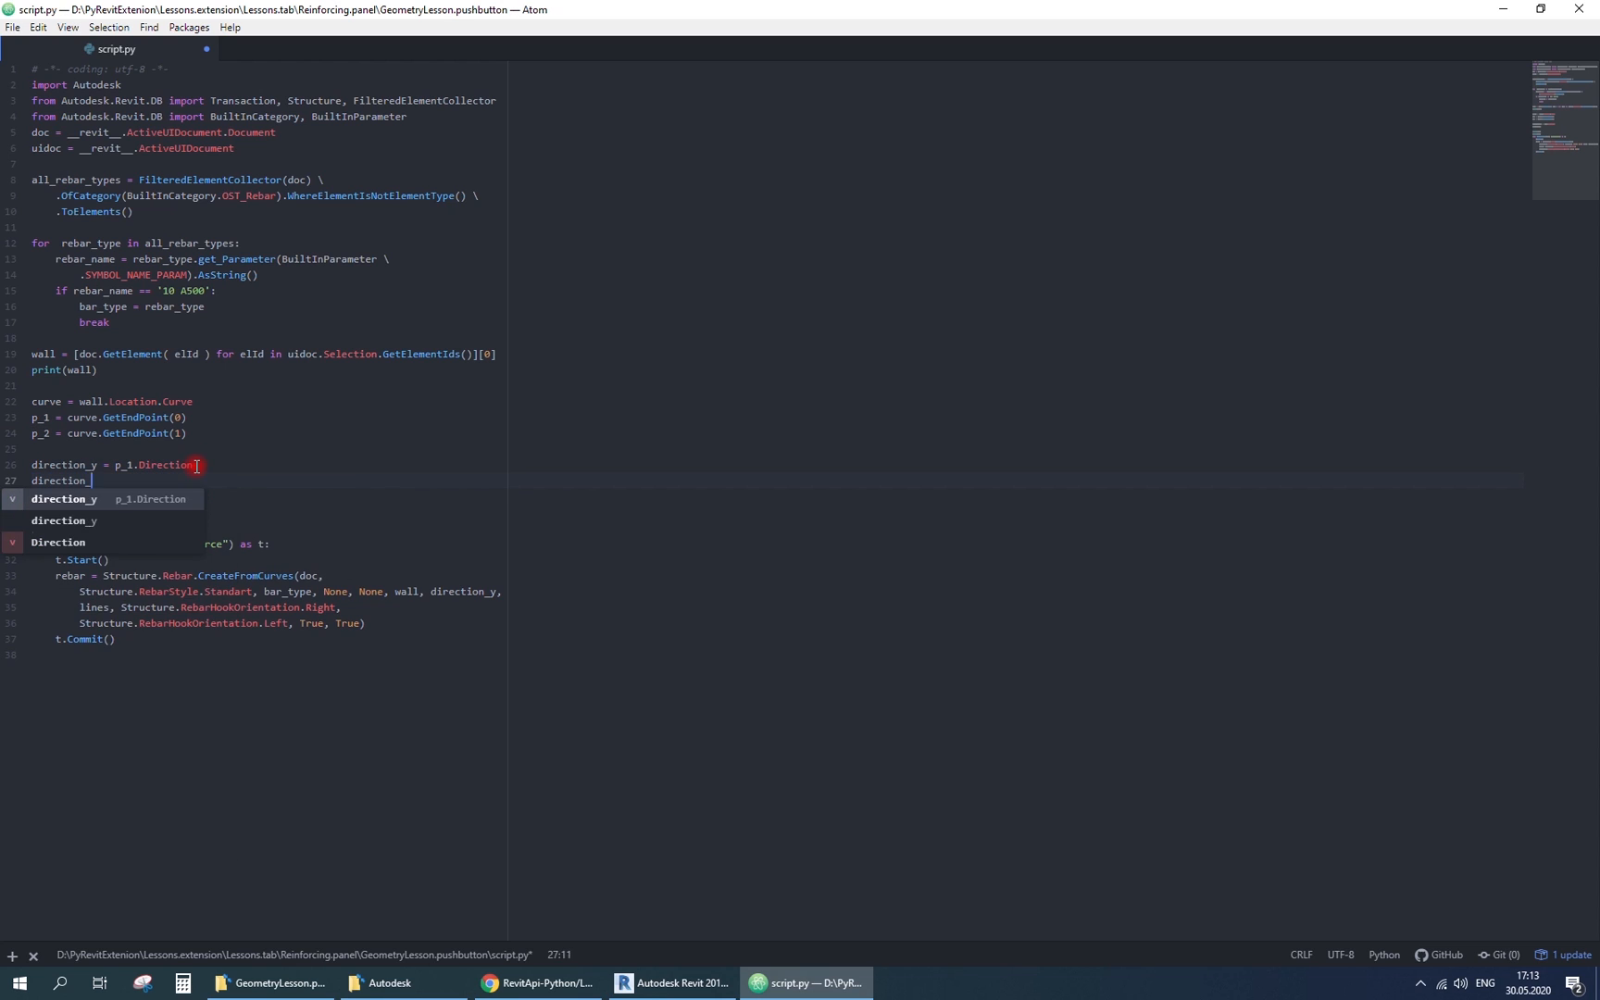
text(direction_x = direction_y.CrossProduct(XYZ.BasisZ)
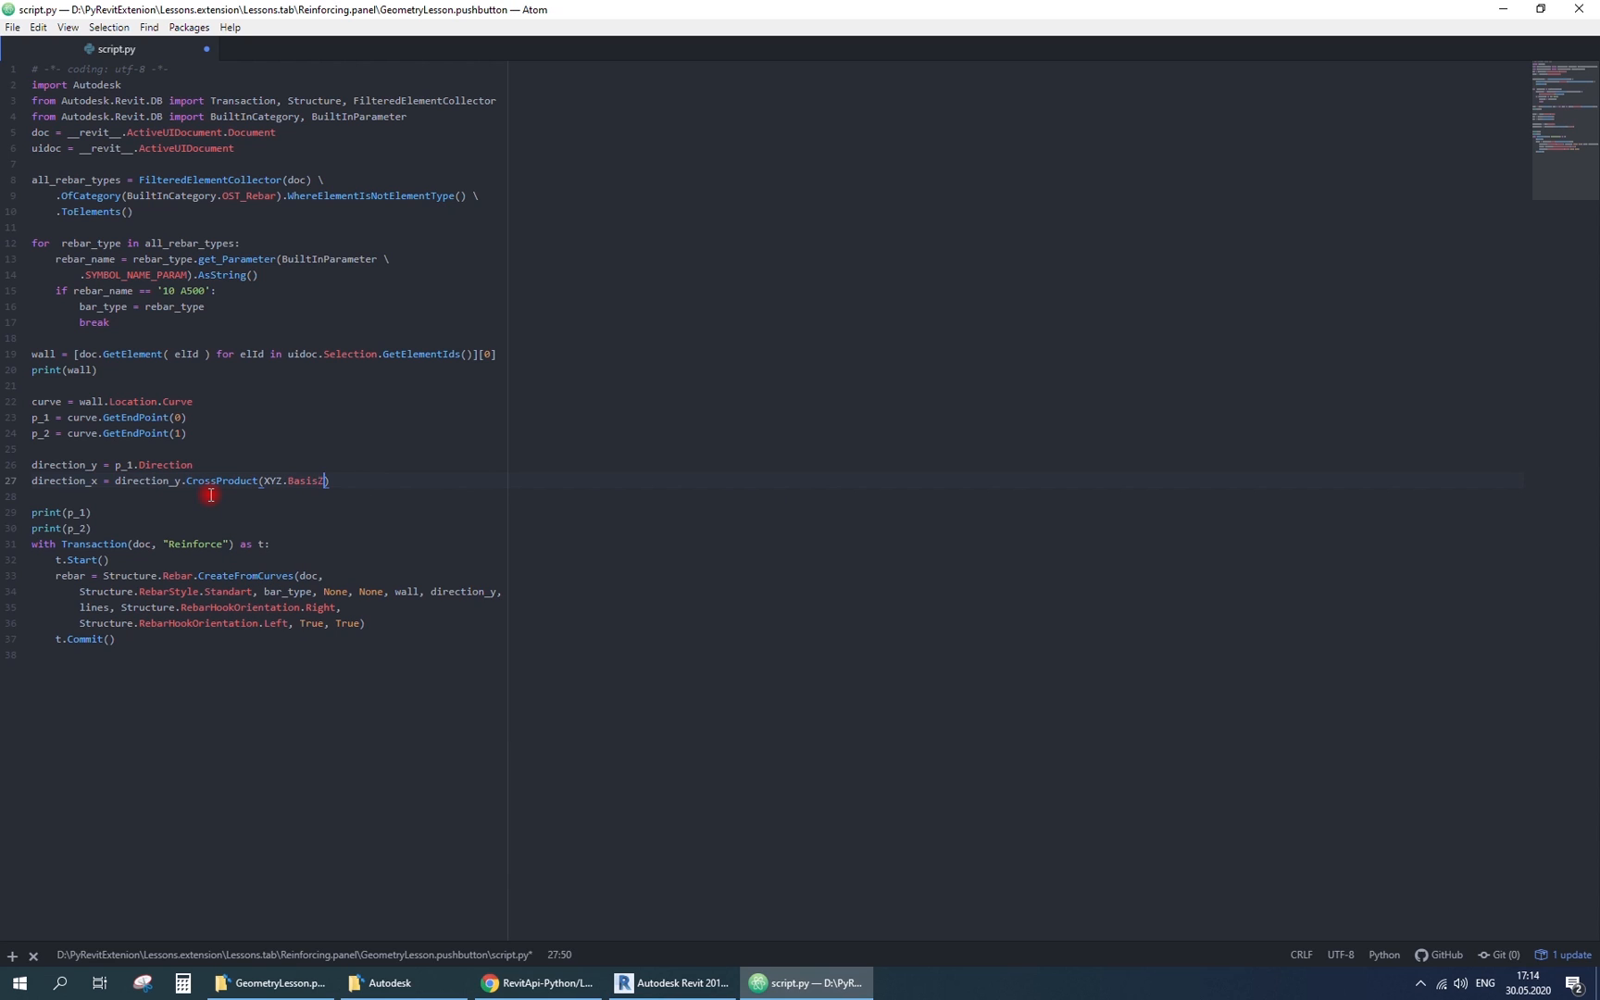
text(.Normalize())
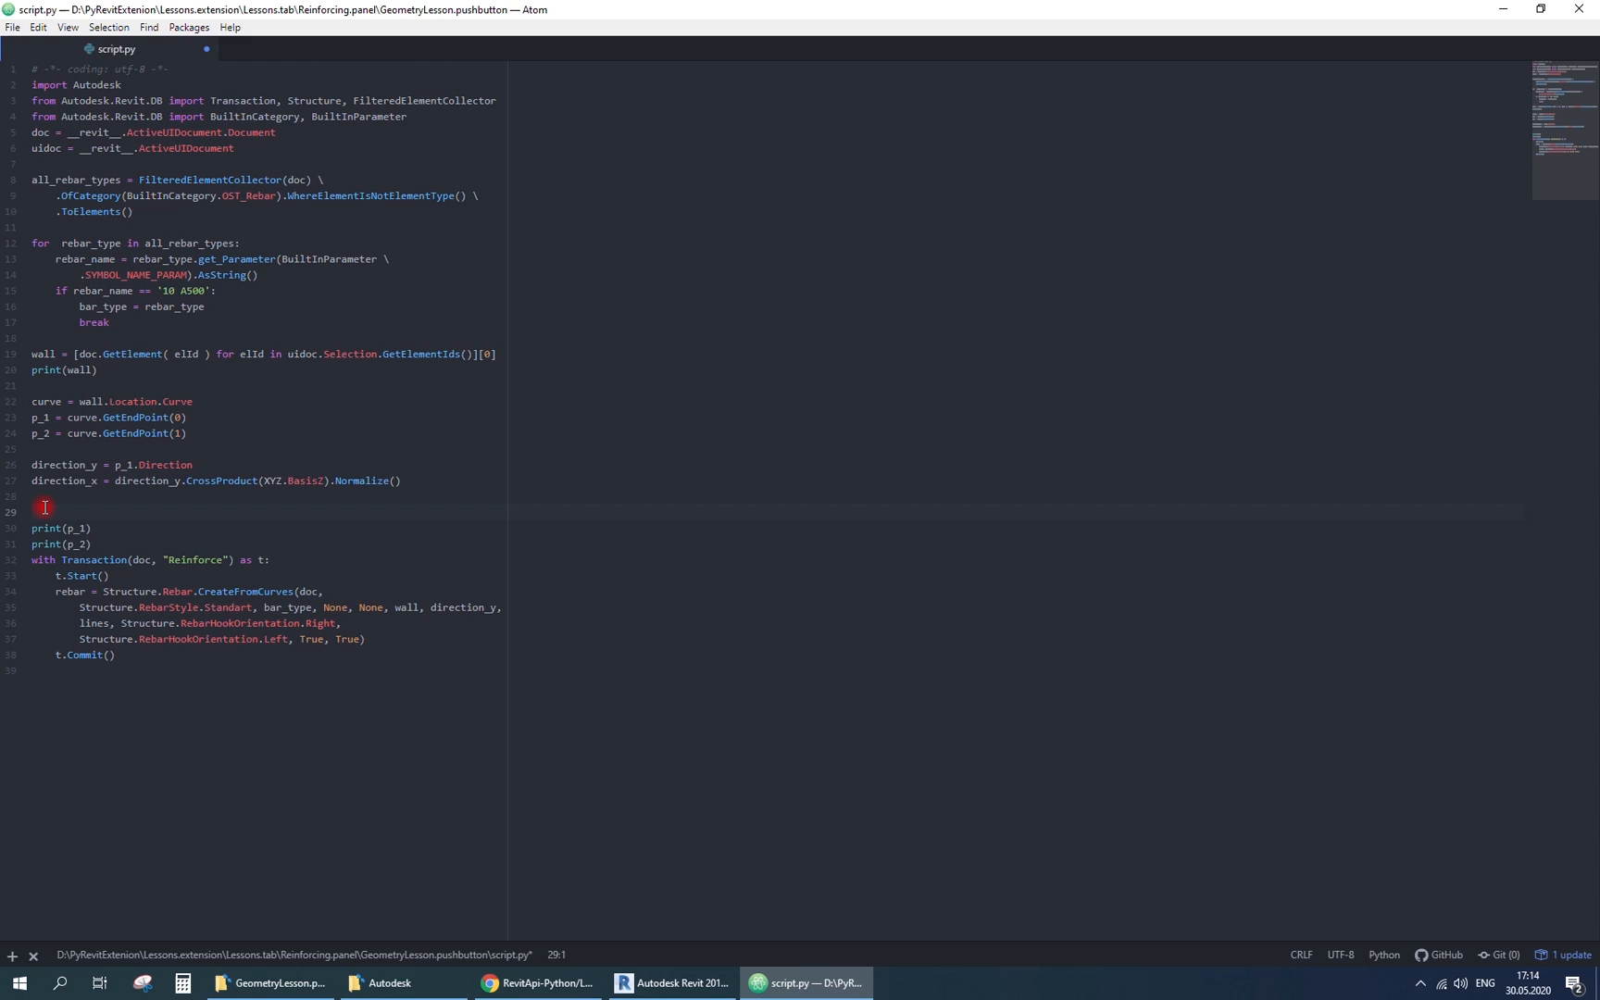
text(lines = Line.CreateBound)
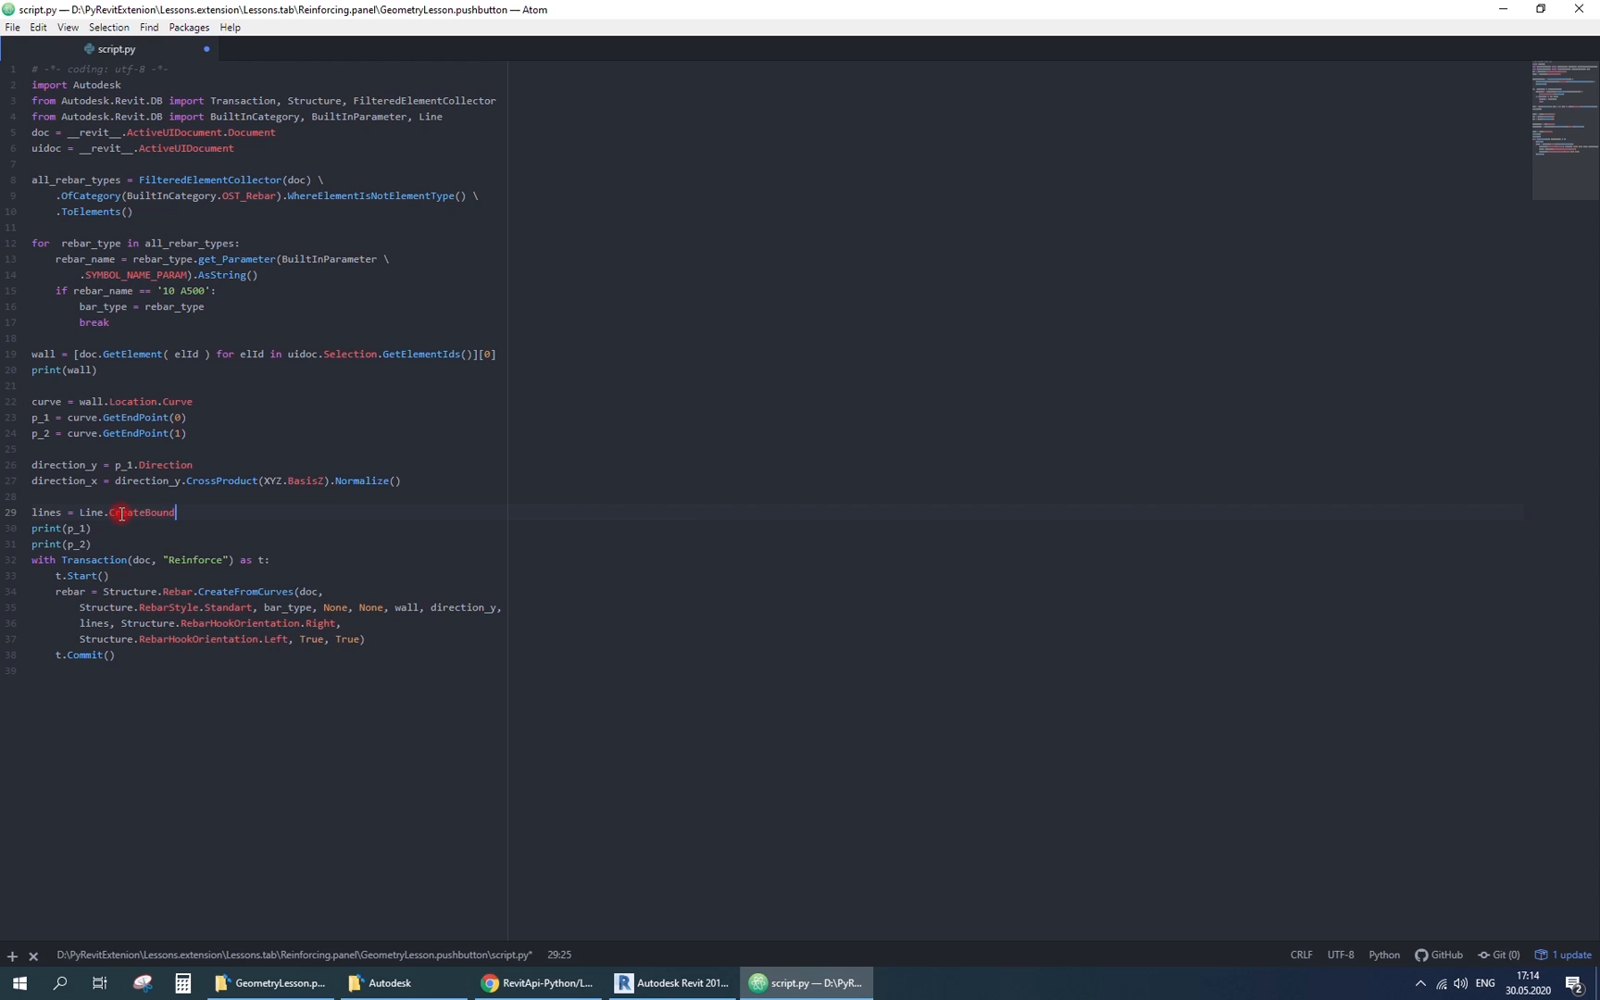
- Set rebar_p_1 = p_1 and rebar_p_2 3000/304.8 higher, passing both to Line.CreateBound
text((re)
text(rebar_p2)
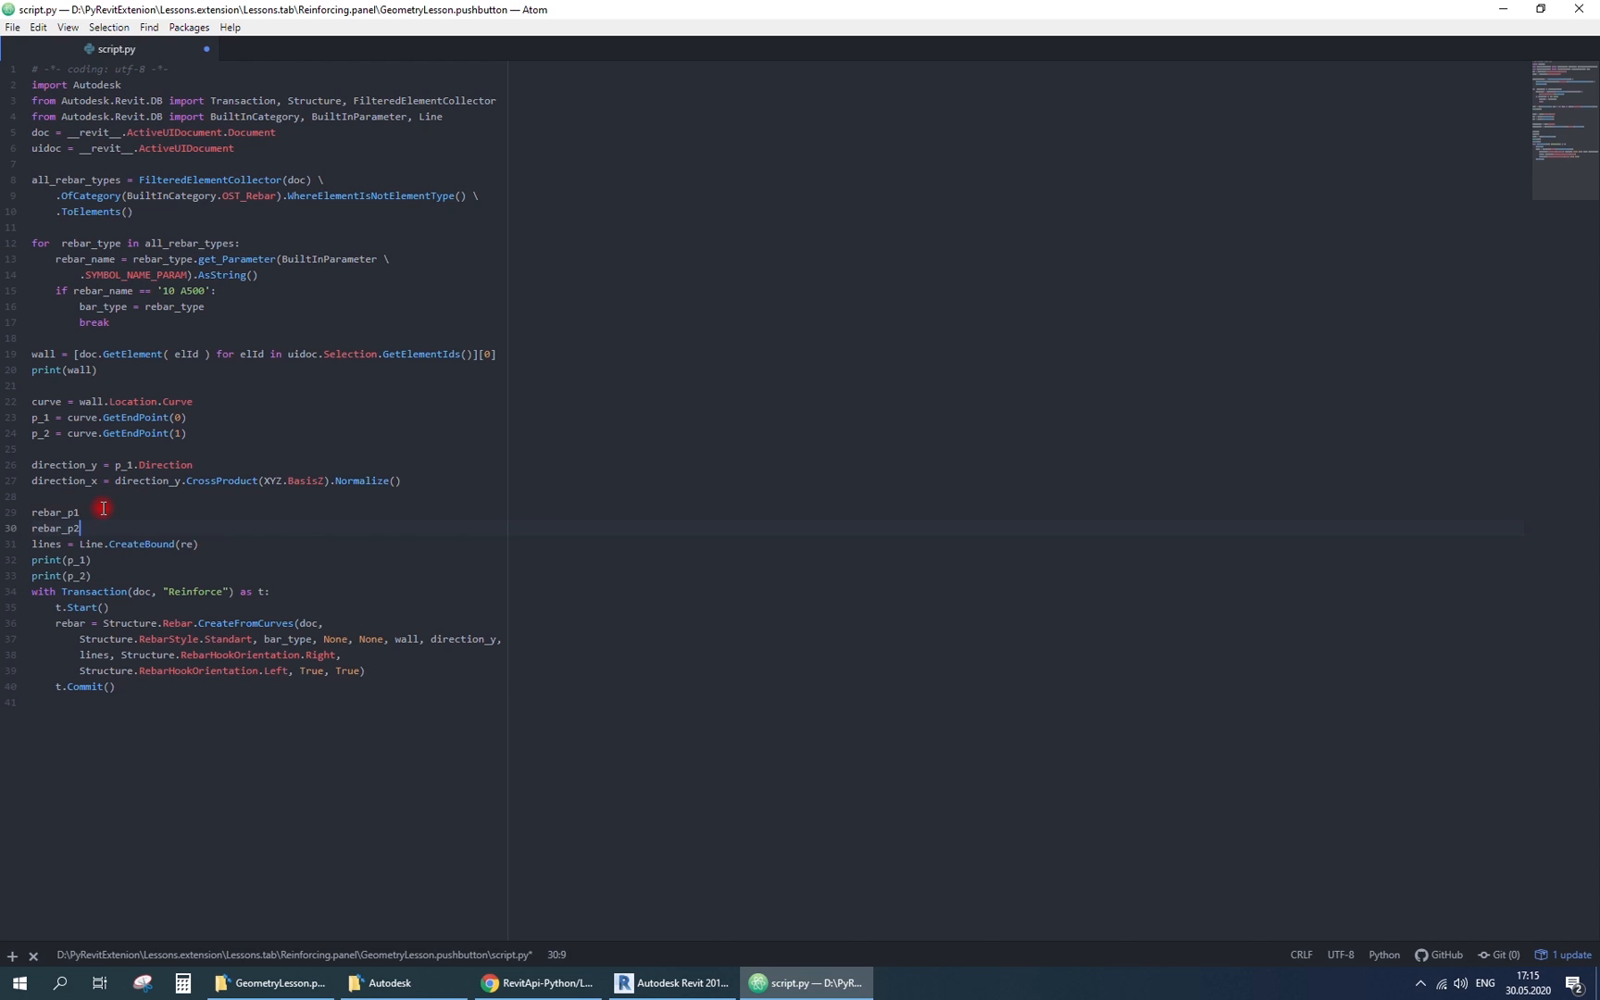
text(=)
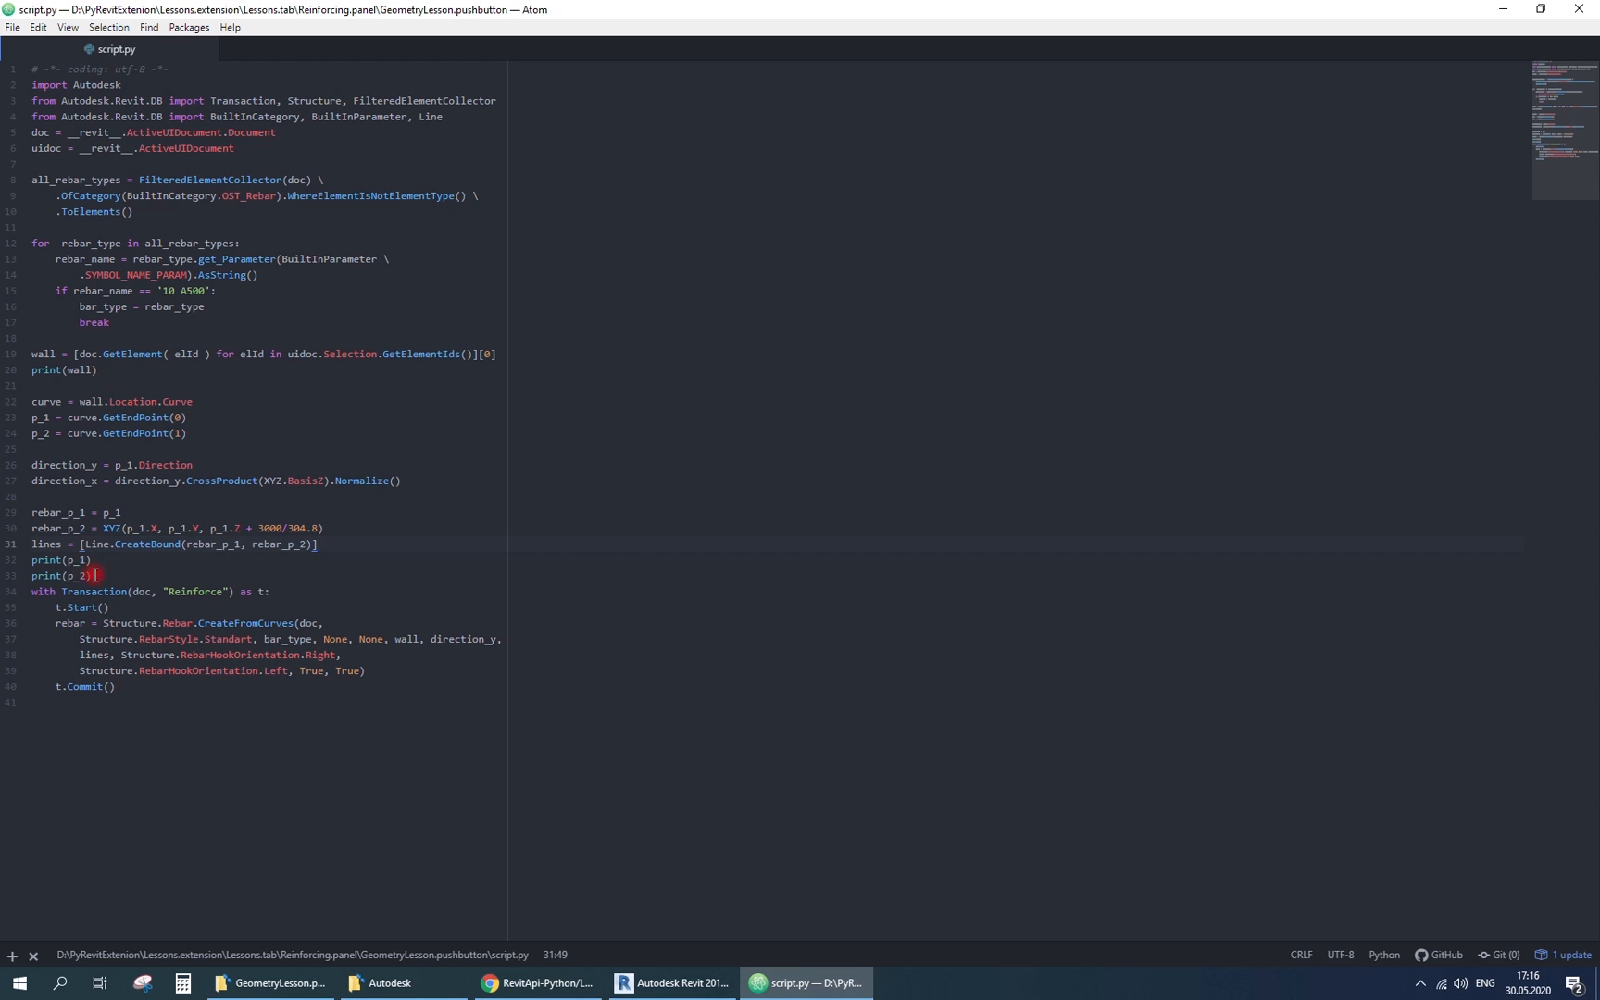
- Test-run the rebar script in Revit, then add XYZ to the Autodesk.Revit.DB import line
click(670, 983)
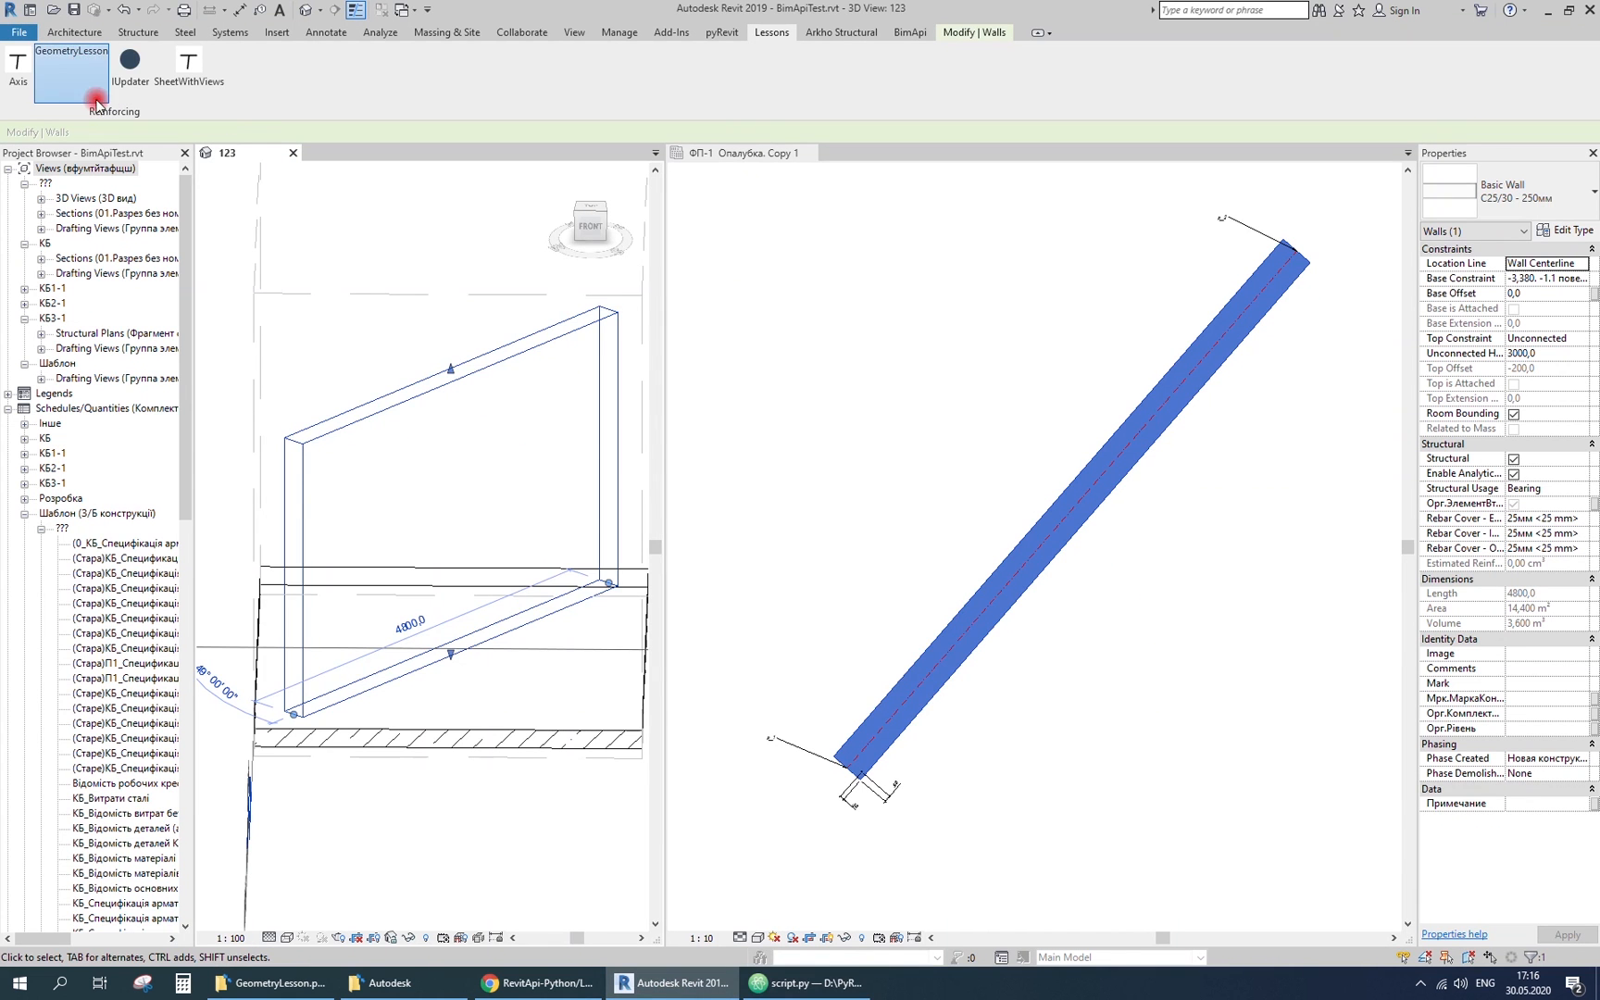
click(926, 983)
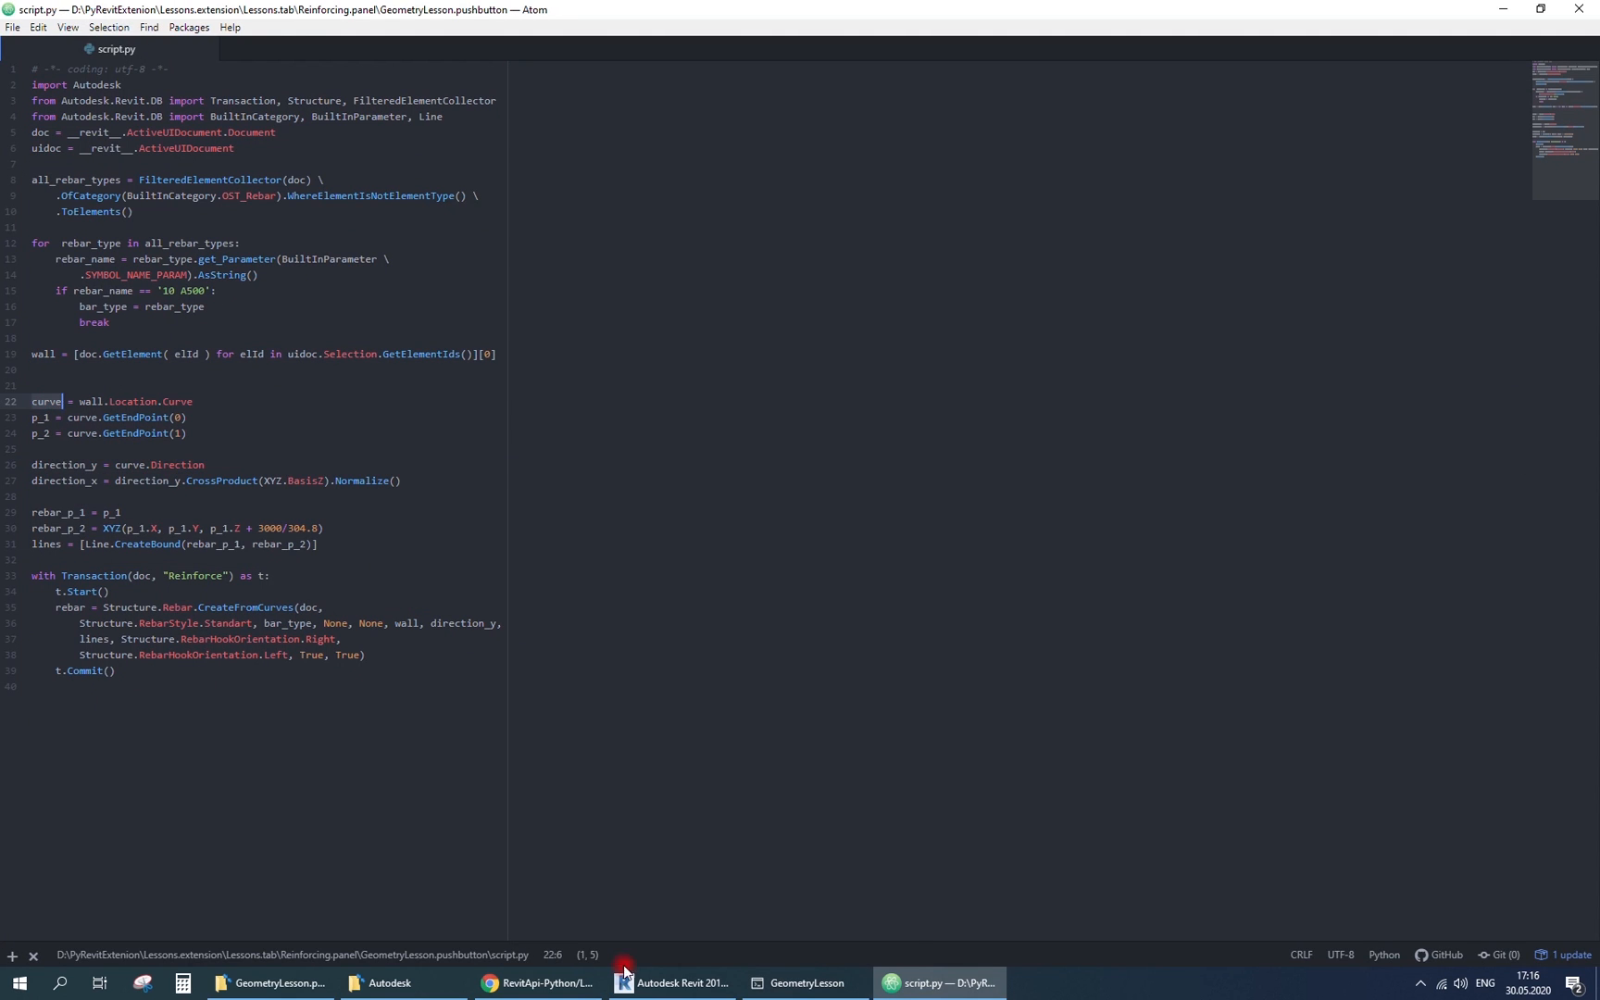
mouse_move(635, 199)
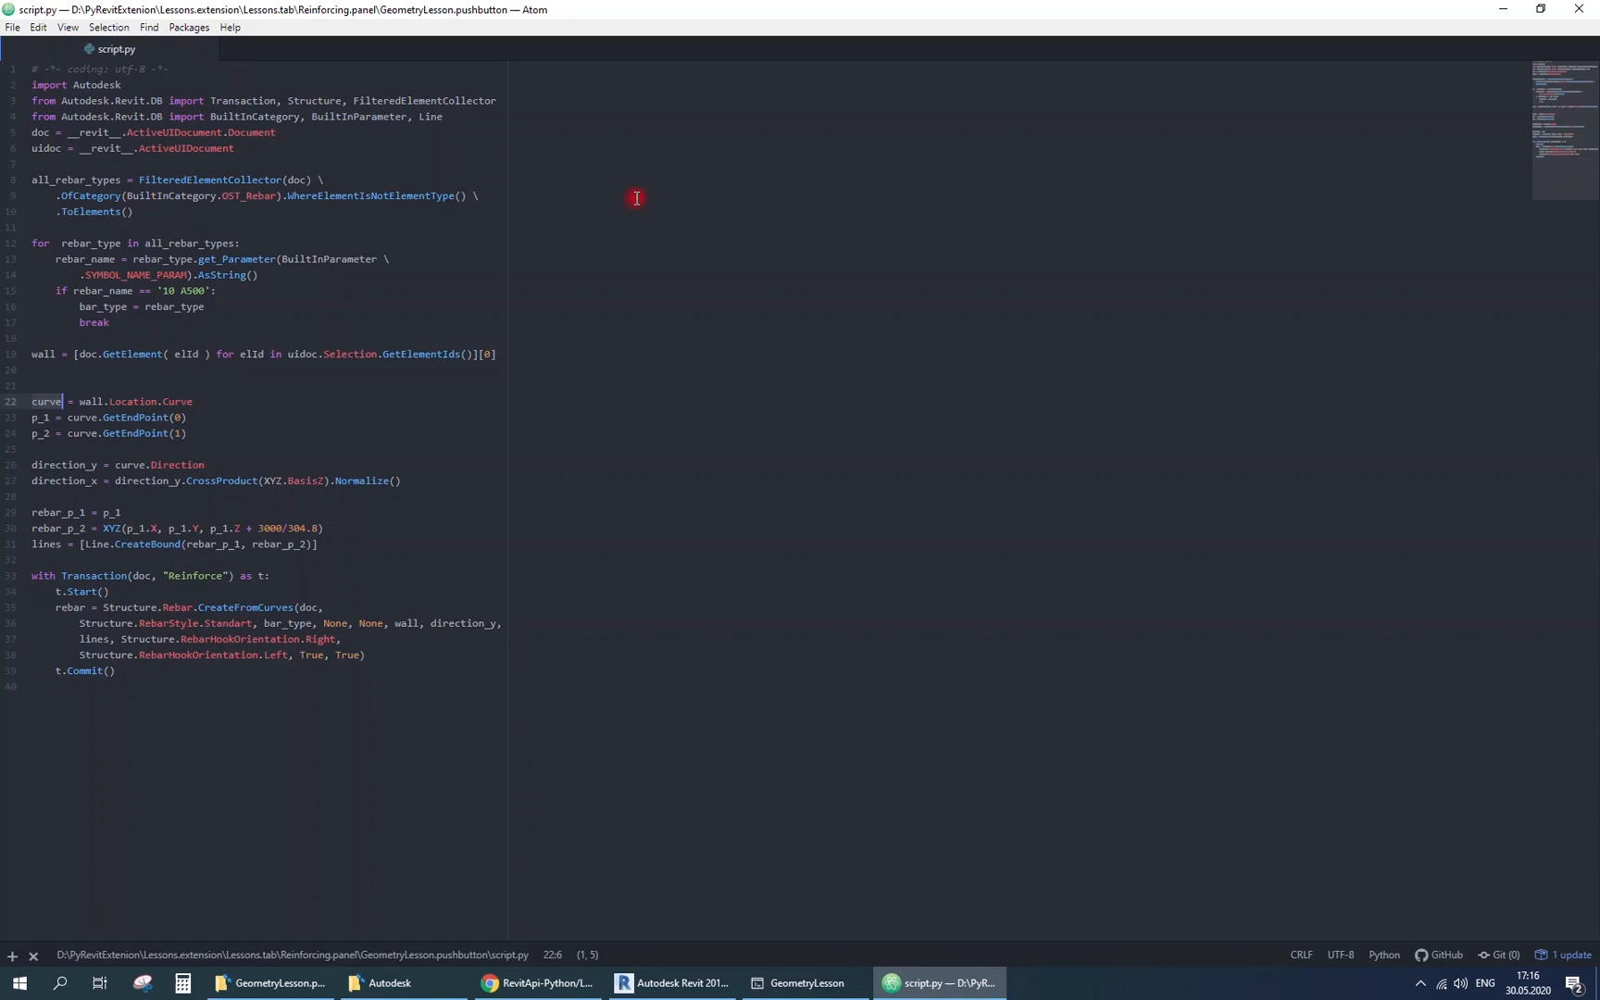
text(, XYZ)
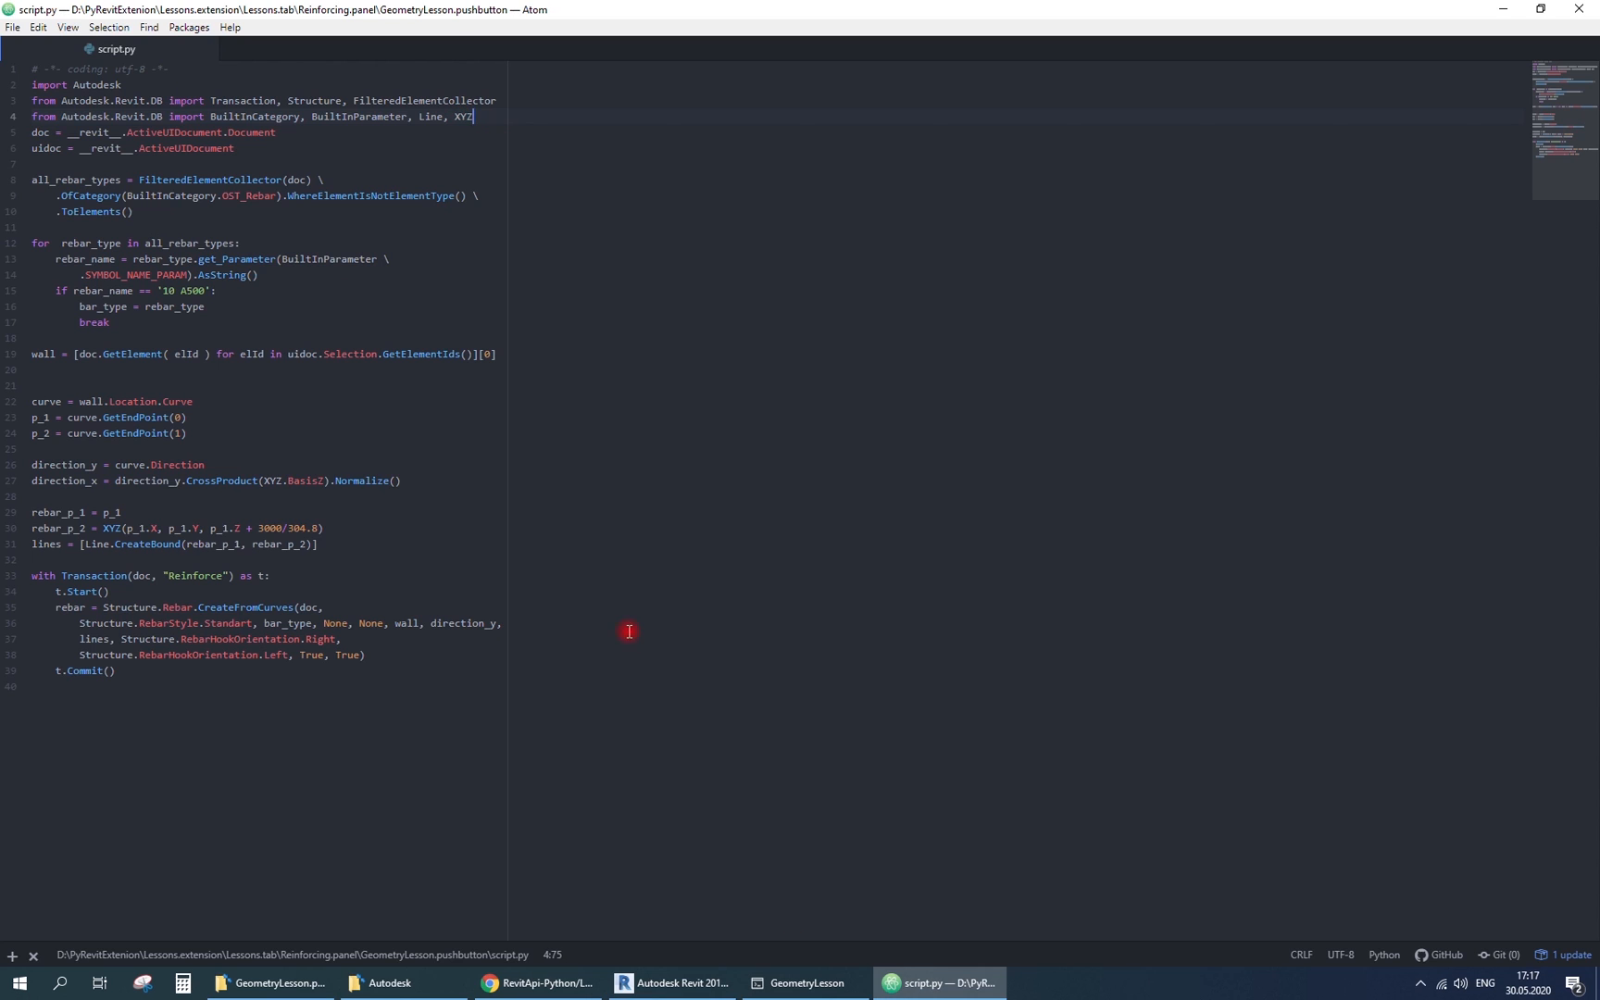
mouse_move(337, 443)
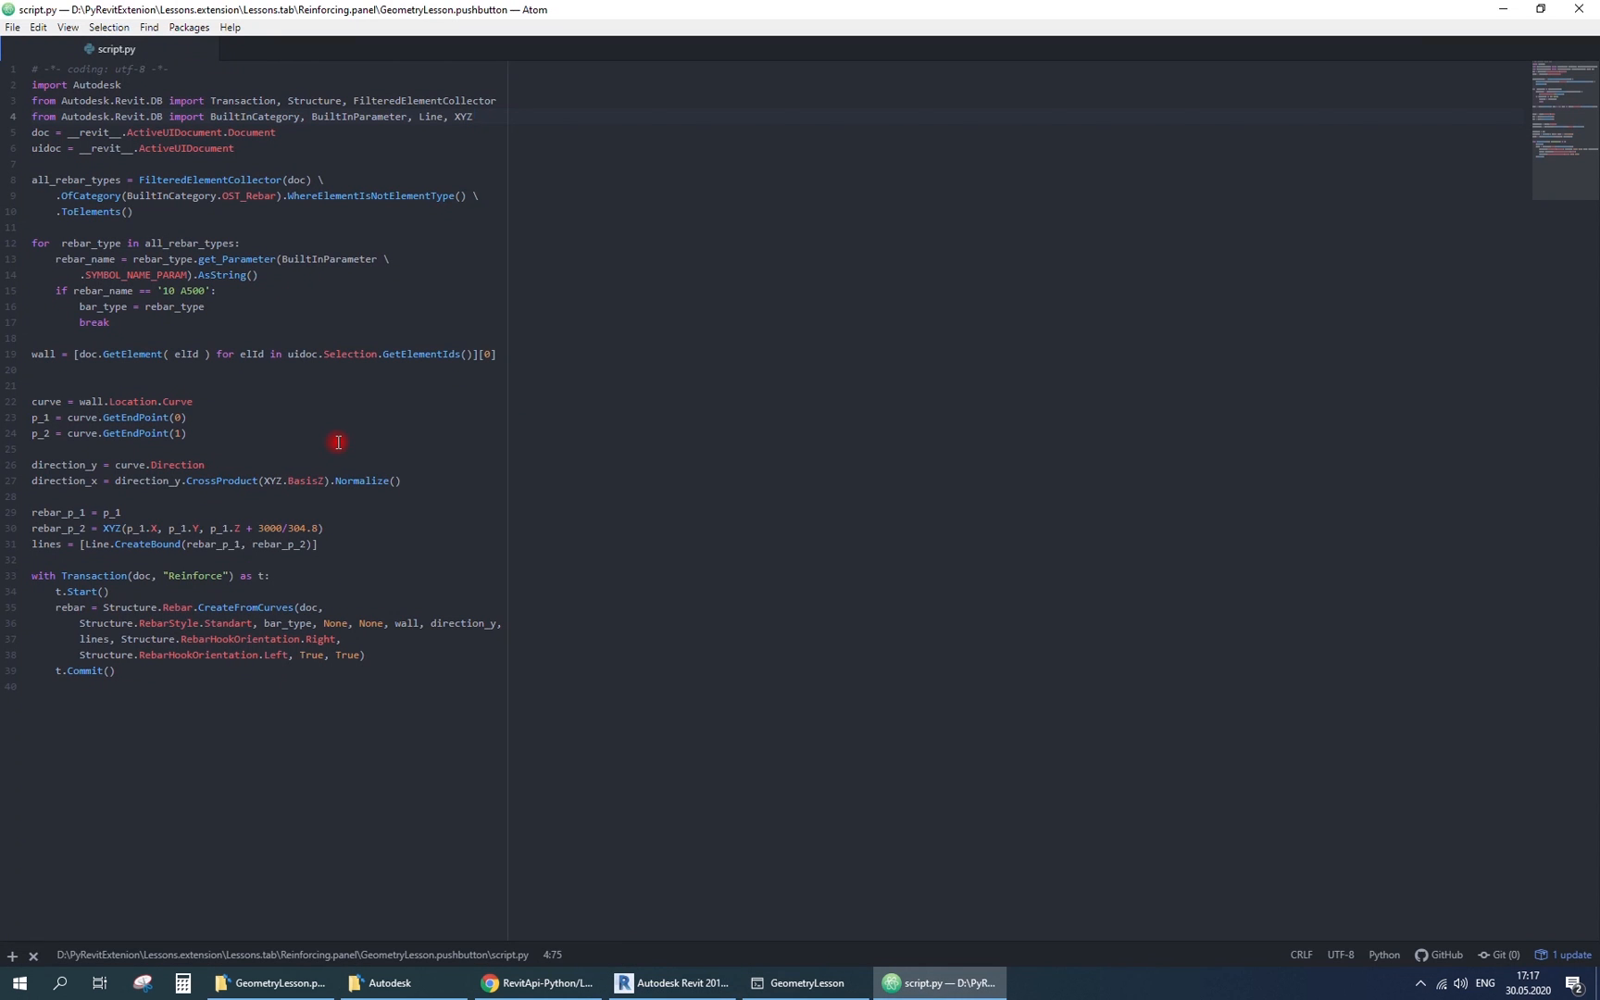
mouse_move(705, 874)
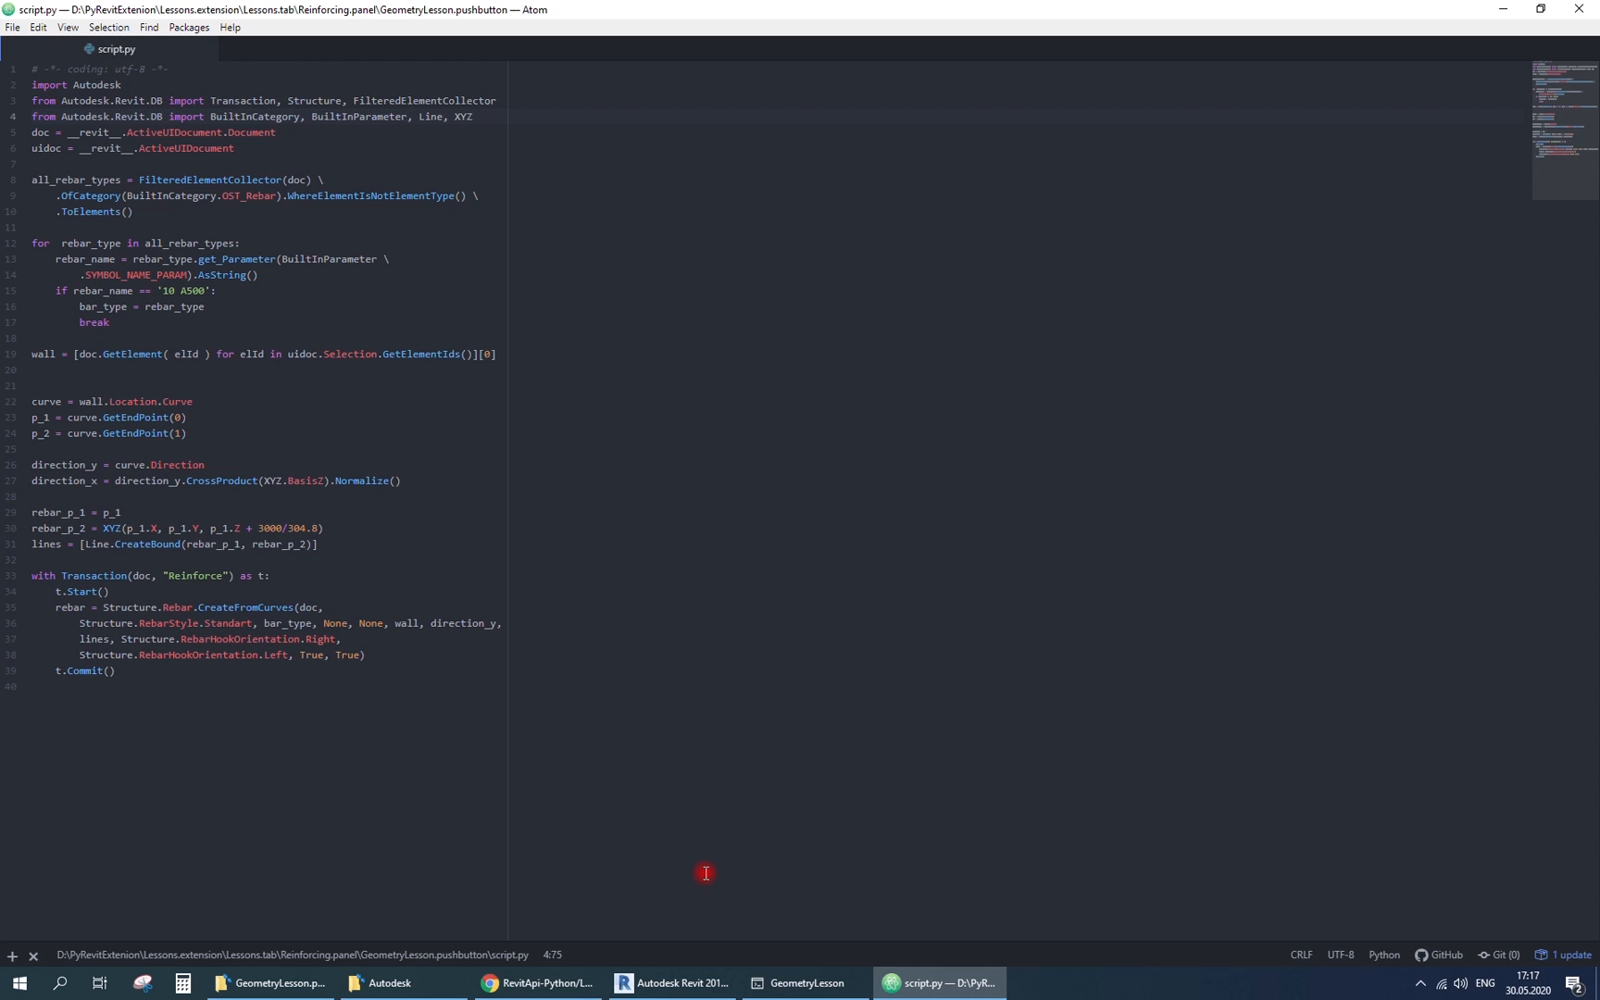
- Correct the RebarStyle.Standard spelling, rerun in Revit and close the bar_type undefined error
click(254, 622)
text(d)
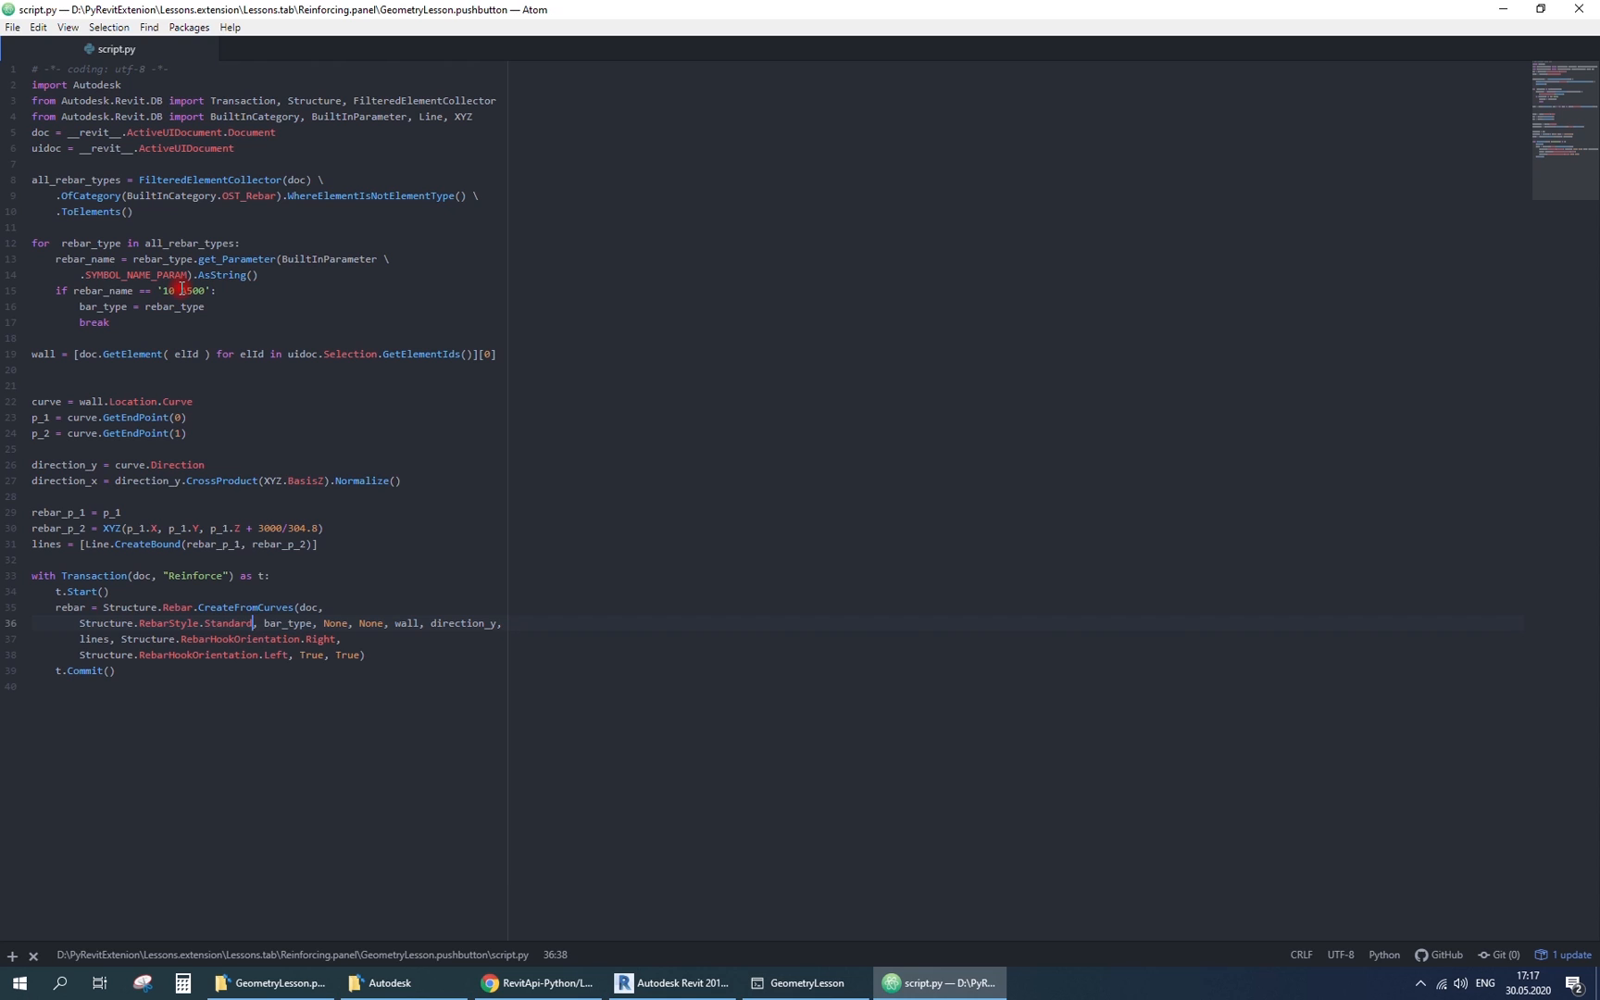
click(182, 289)
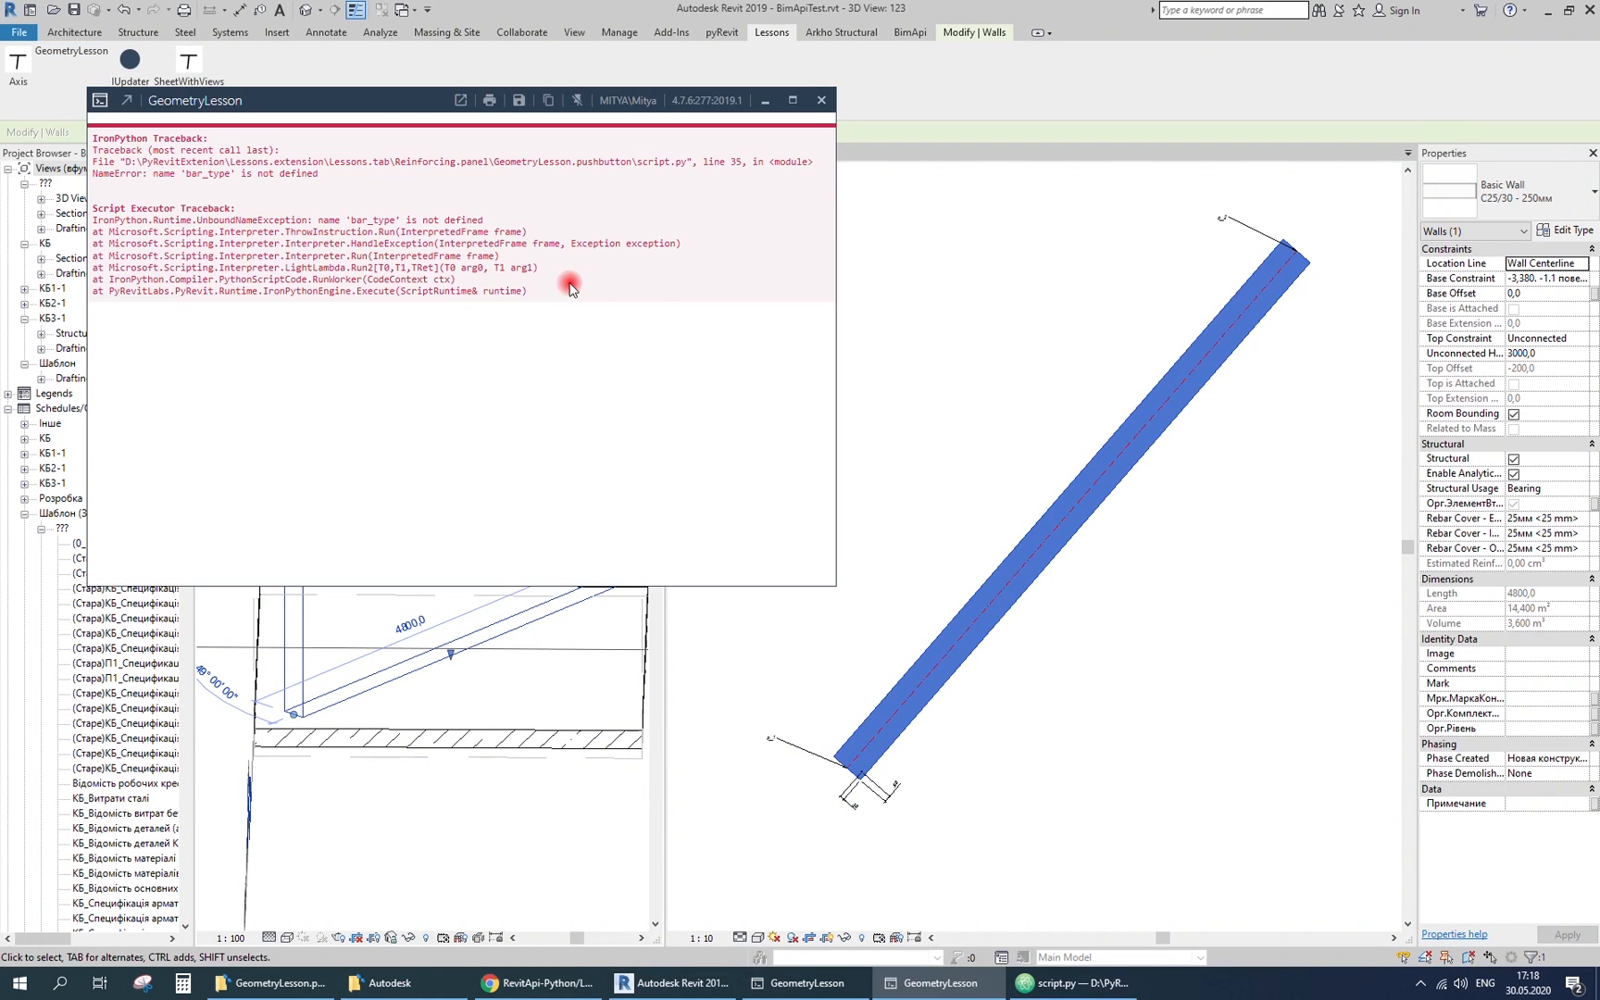
click(935, 983)
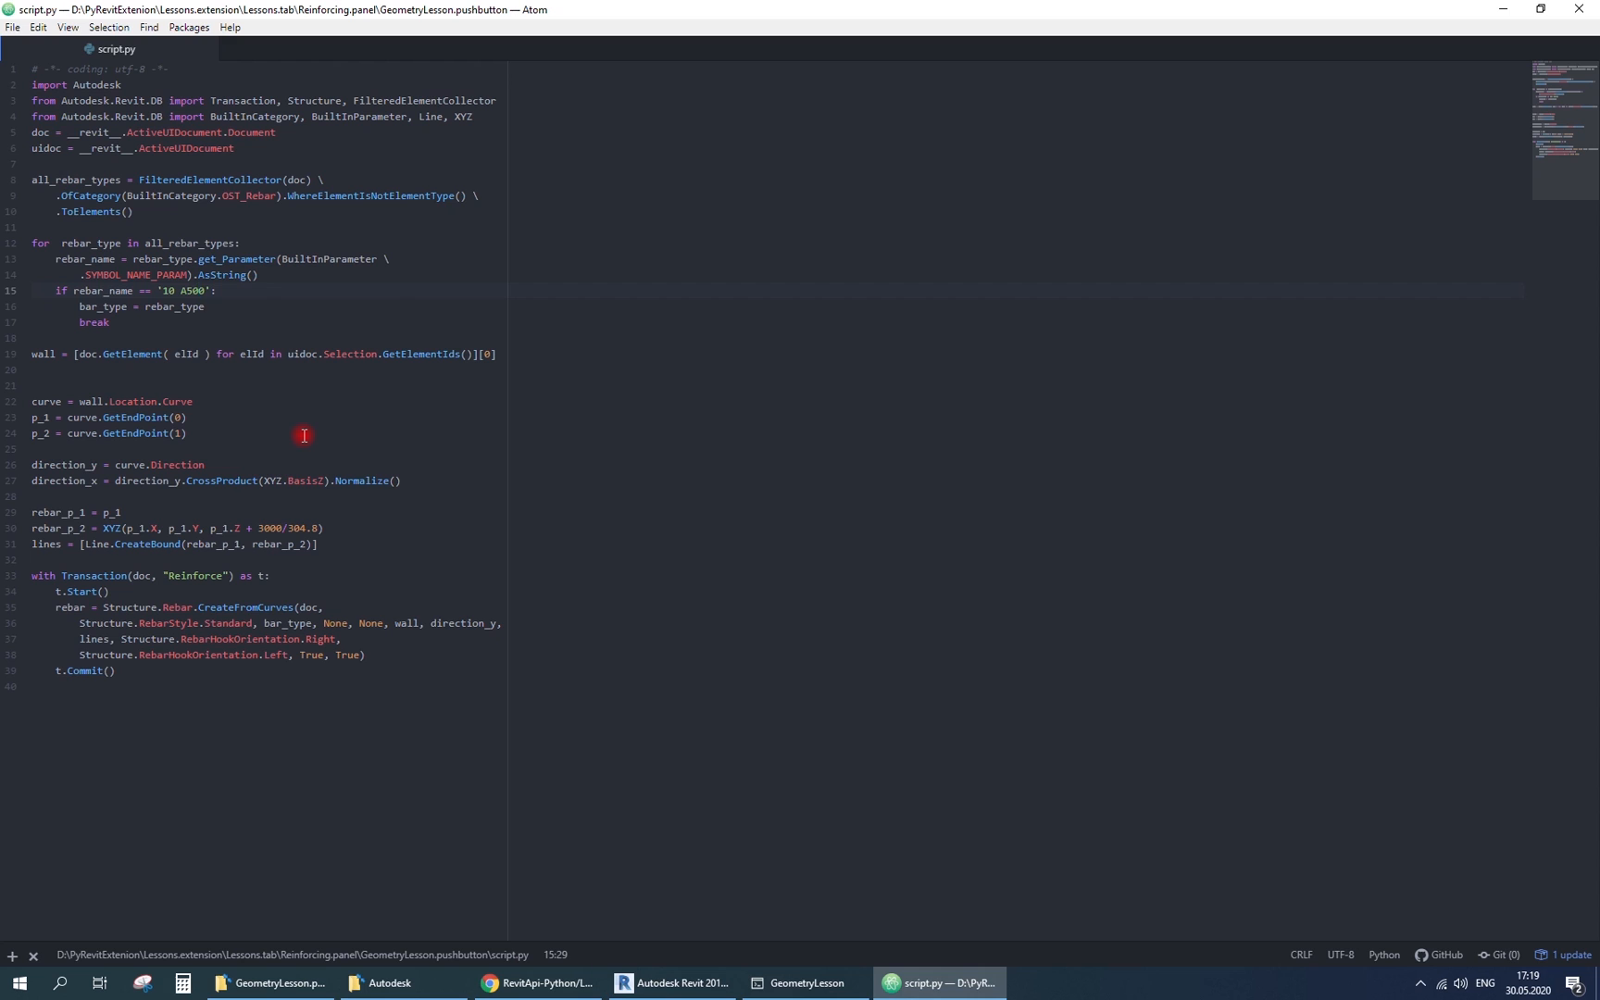
- Change the collector to WhereElementIsElementType(), rerun so a 10 A500 bar appears in the wall, and add blank lines after p_2
click(422, 196)
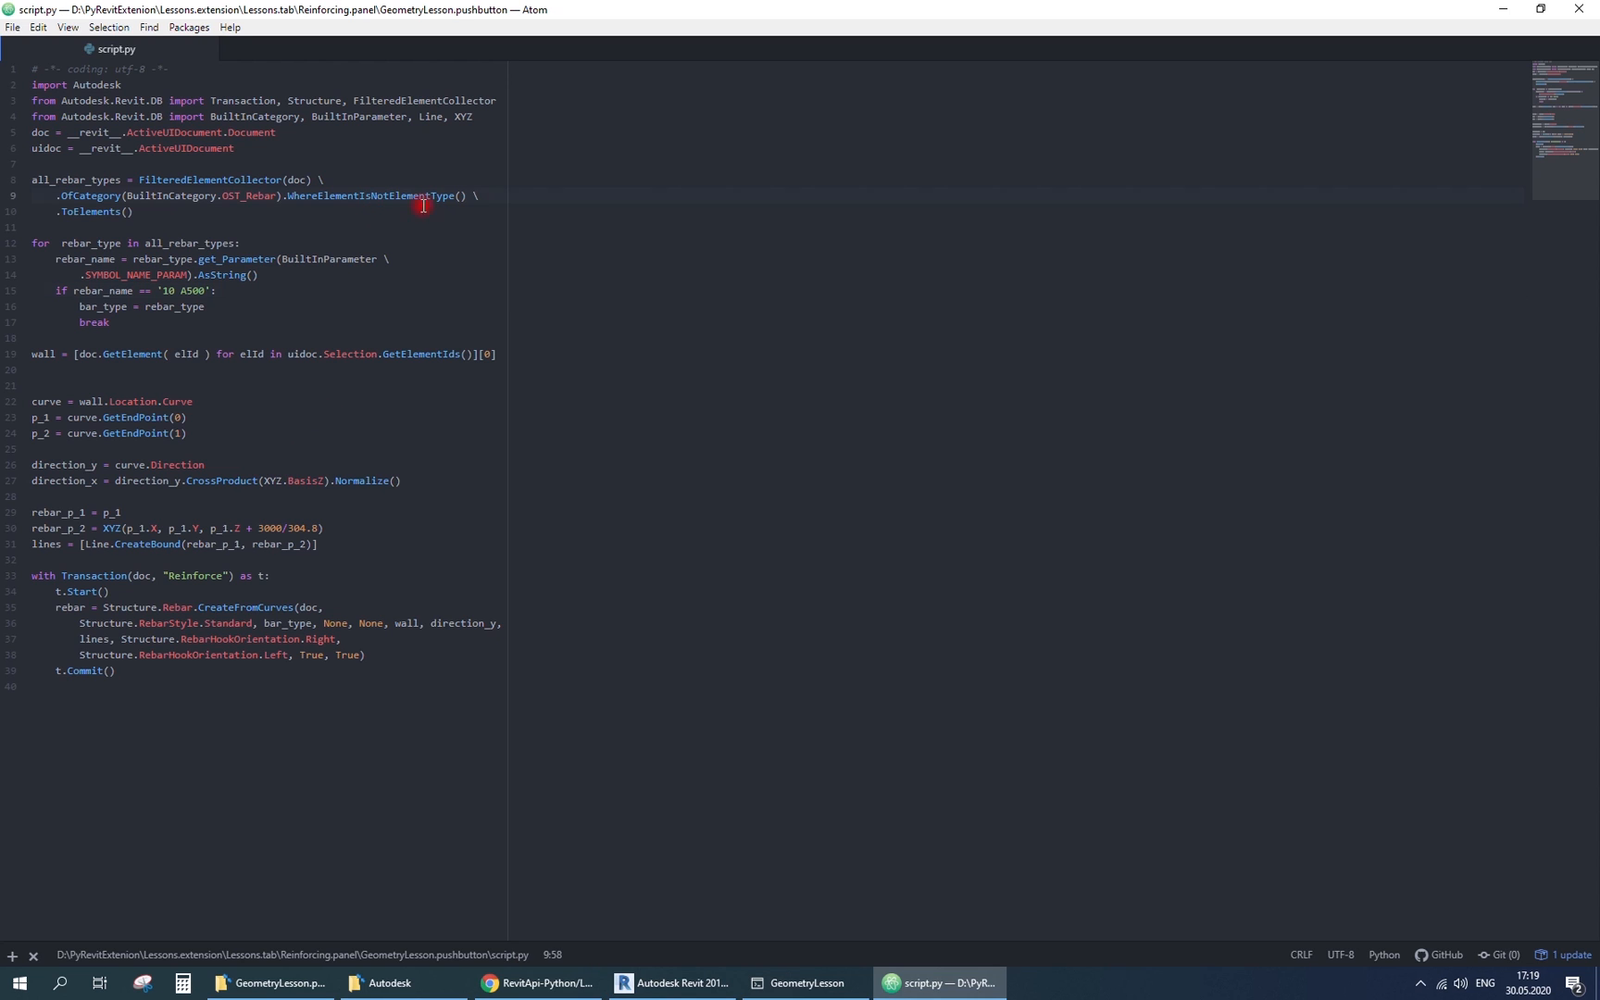
click(423, 195)
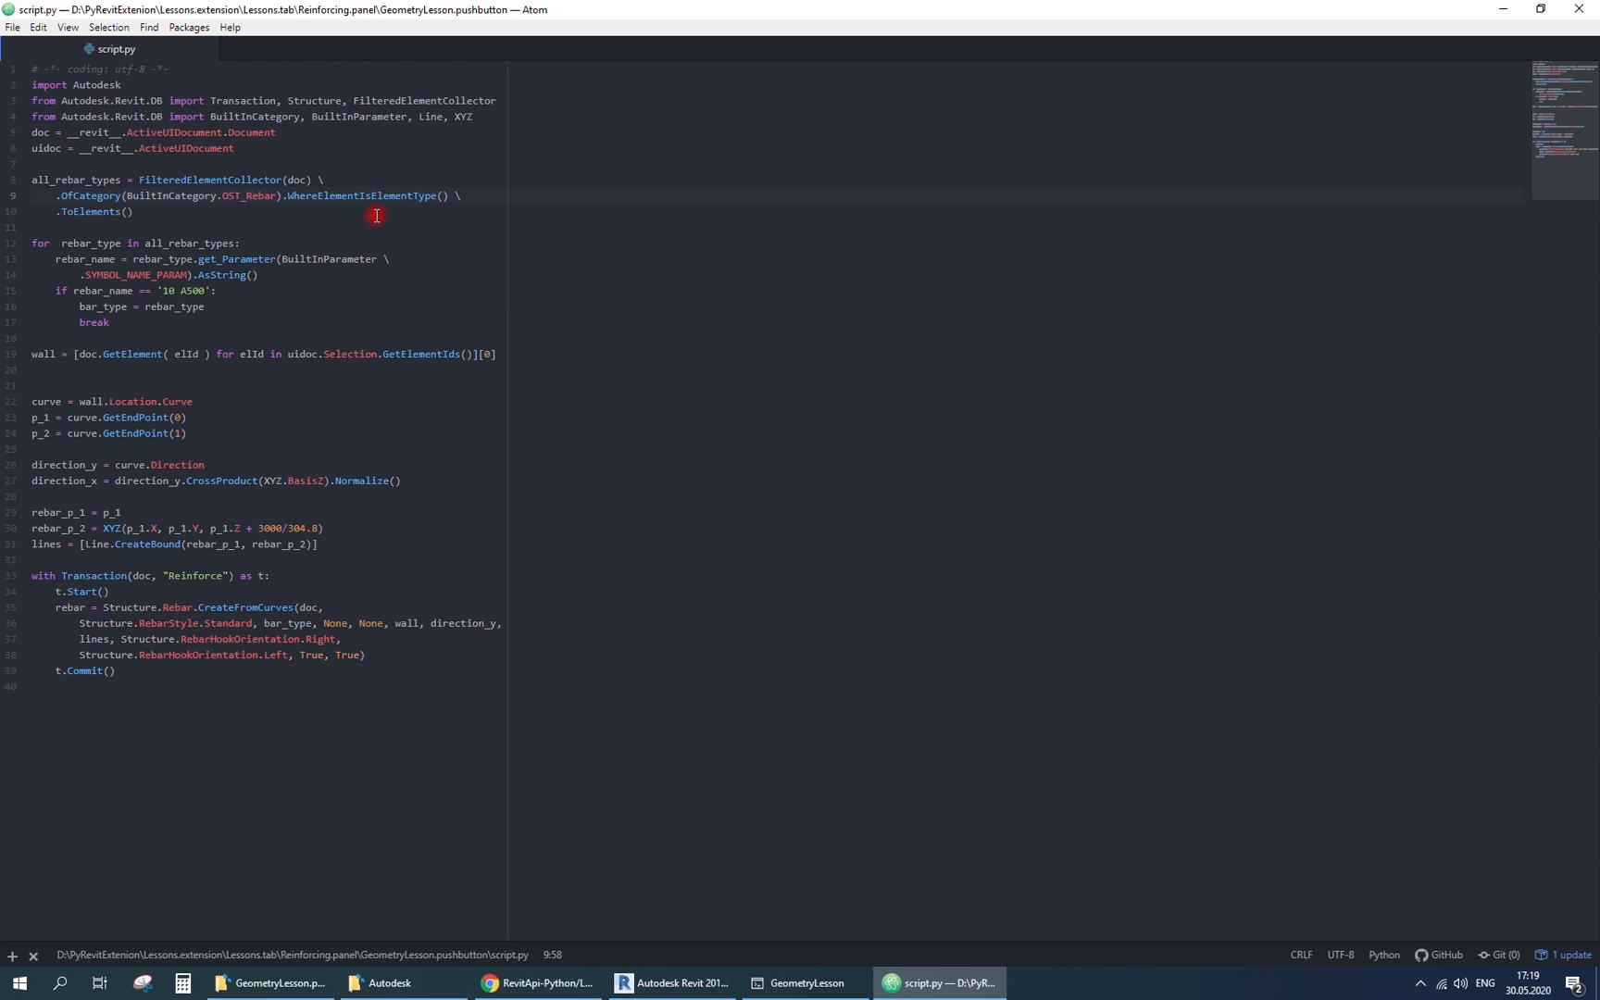
click(672, 983)
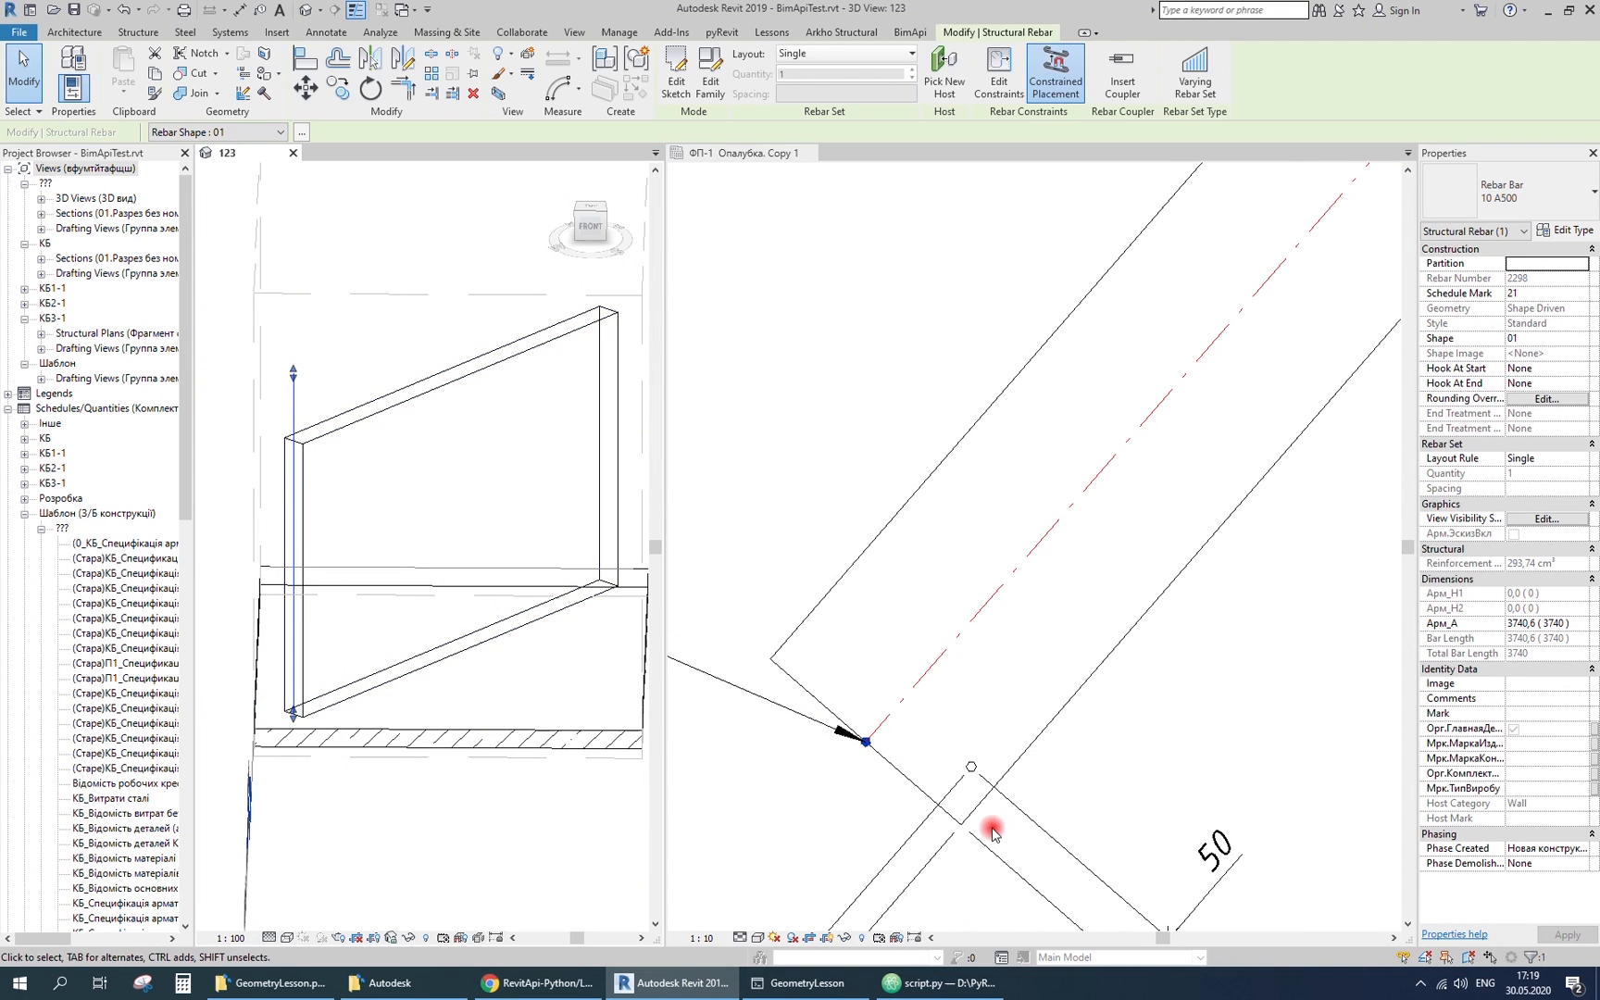
click(935, 983)
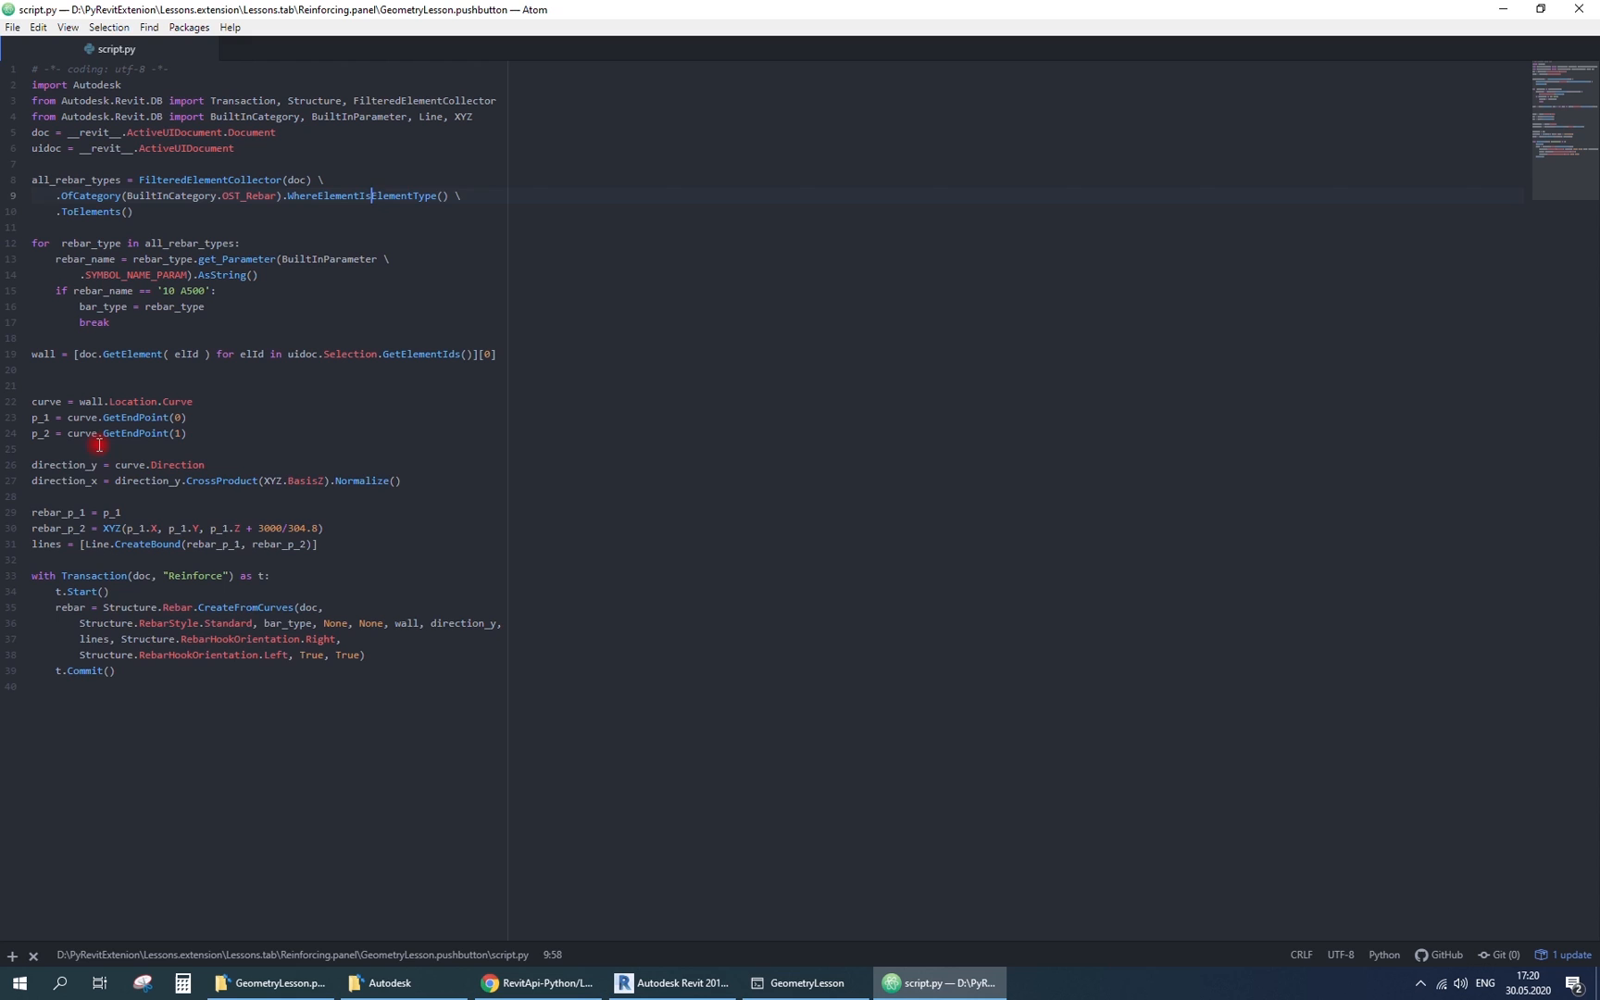
key(enter)
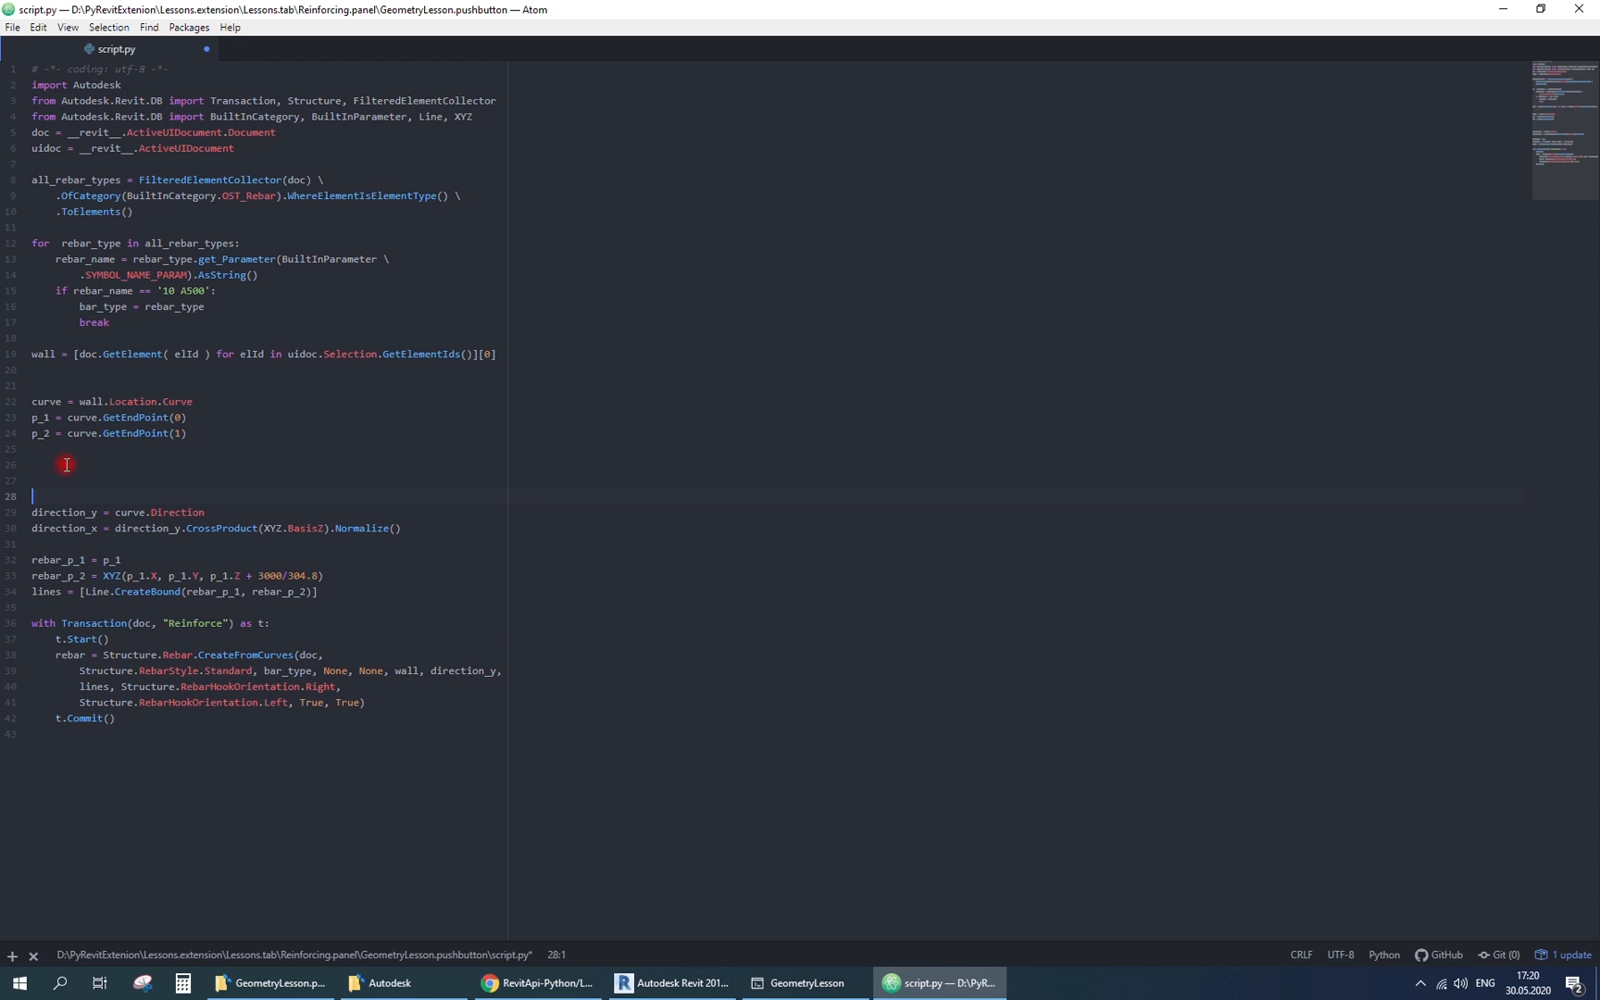
- Read the wall type via GetTypeId(), set w_width = type.Width and the wall height parameter AsDouble()
click(668, 983)
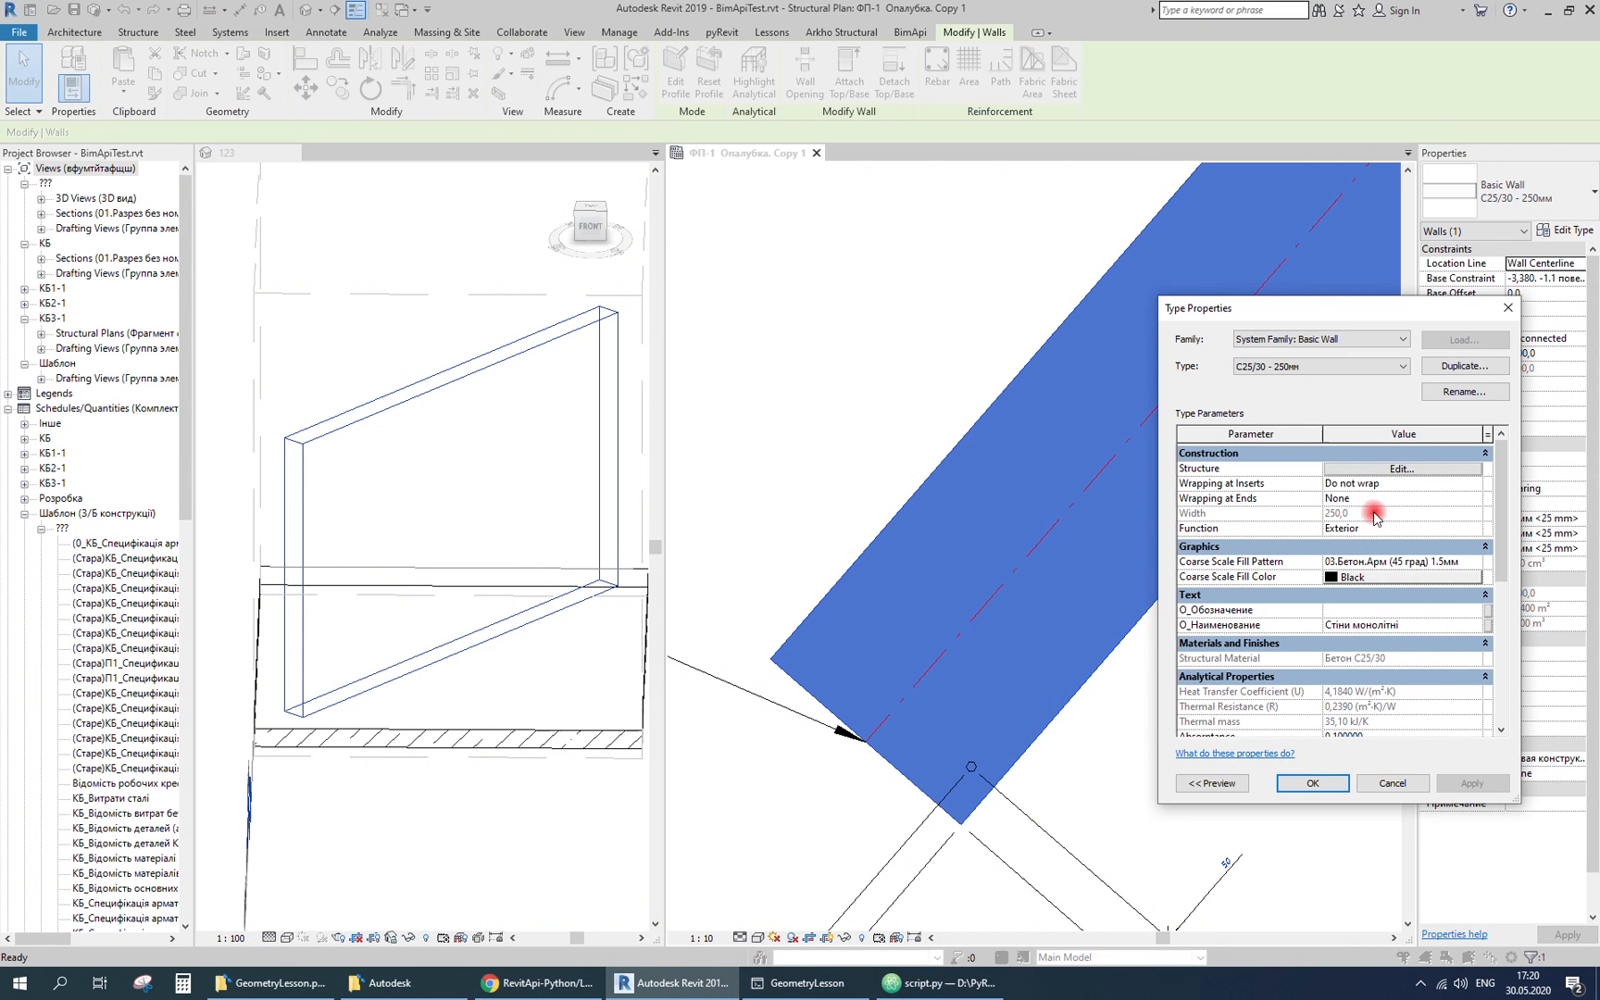
click(926, 983)
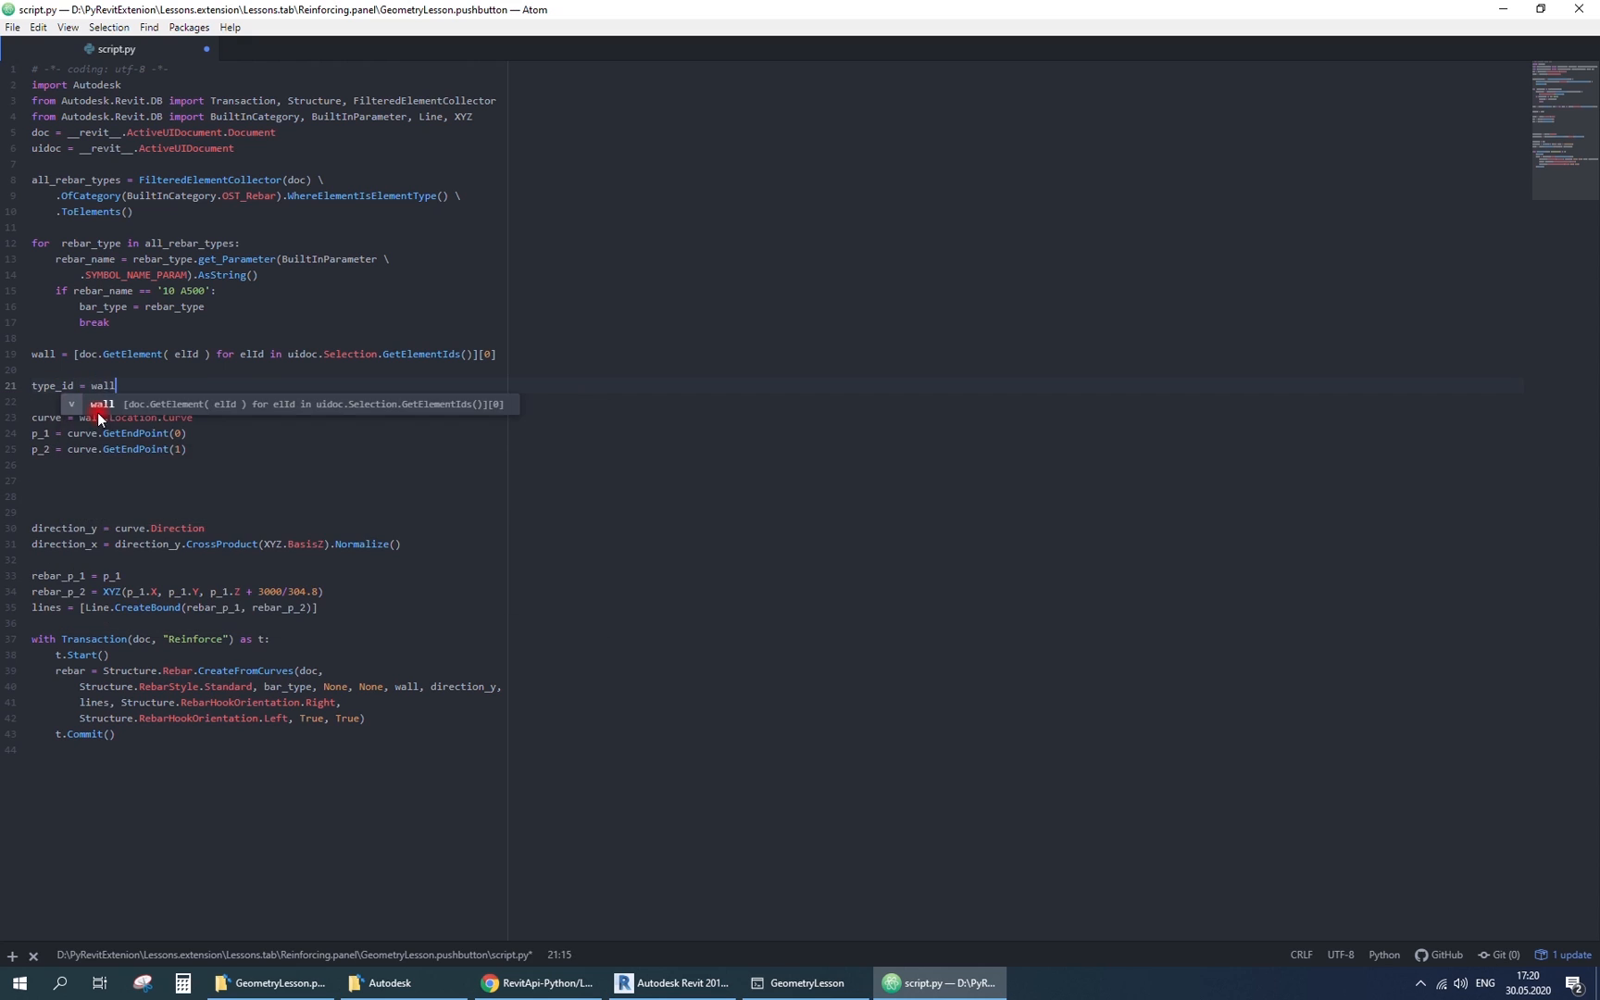
text(.GetTypeId())
click(263, 401)
text(type = doc.GetElement(type_id)
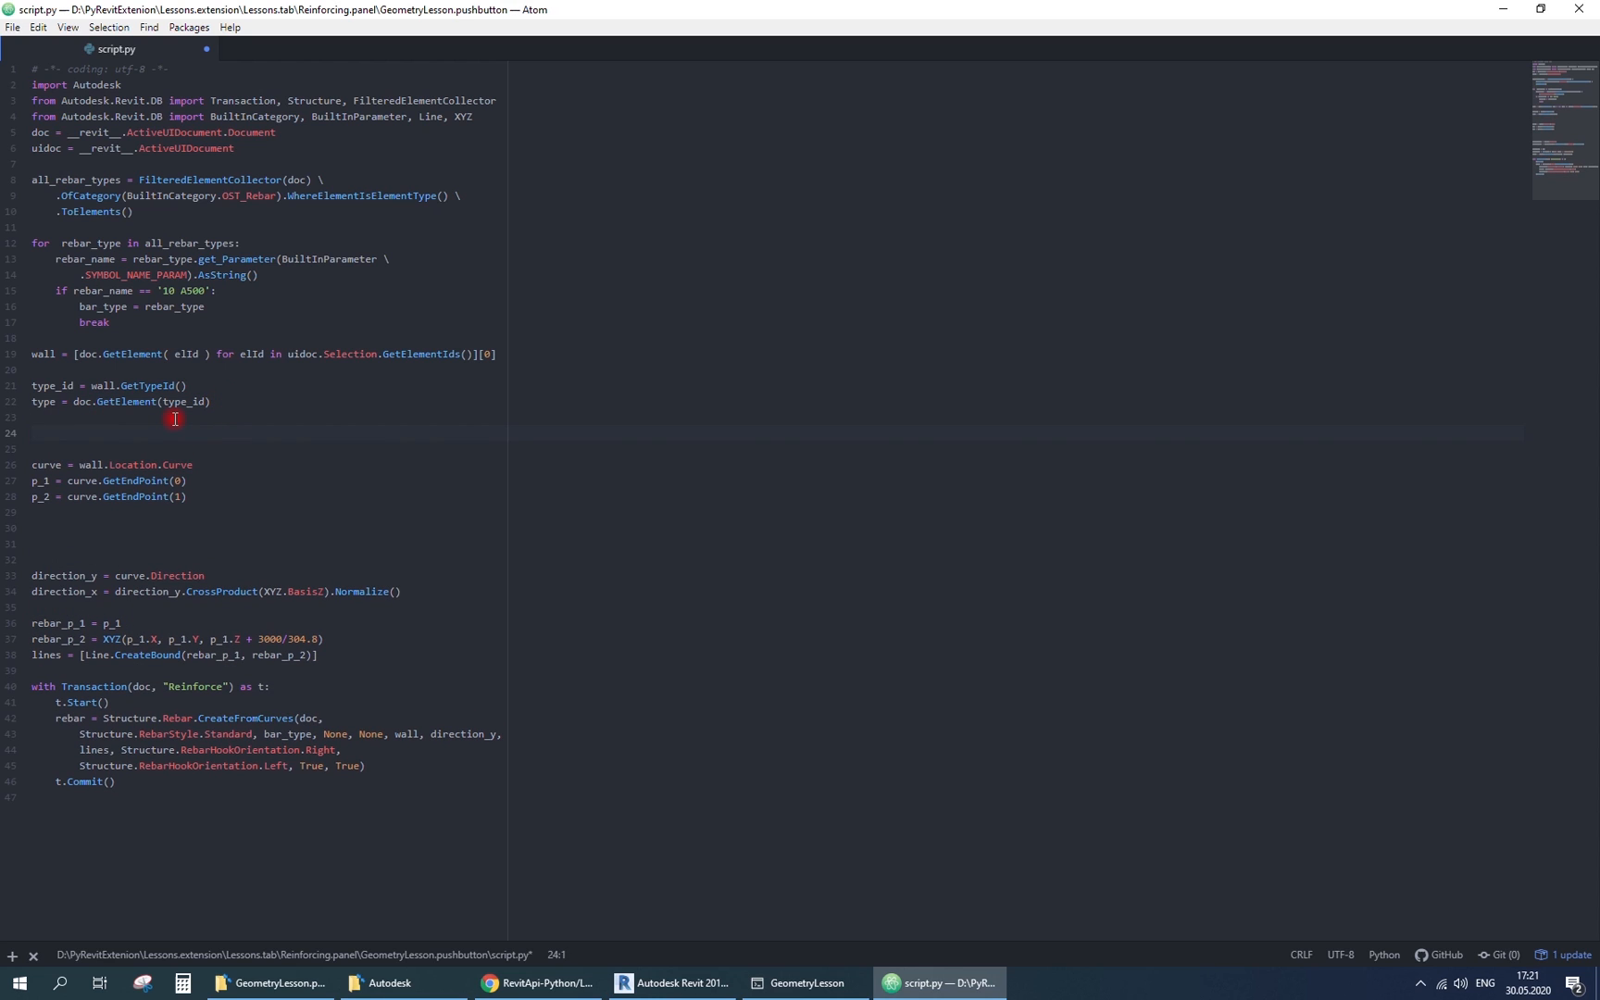
text(w_width = type.Width)
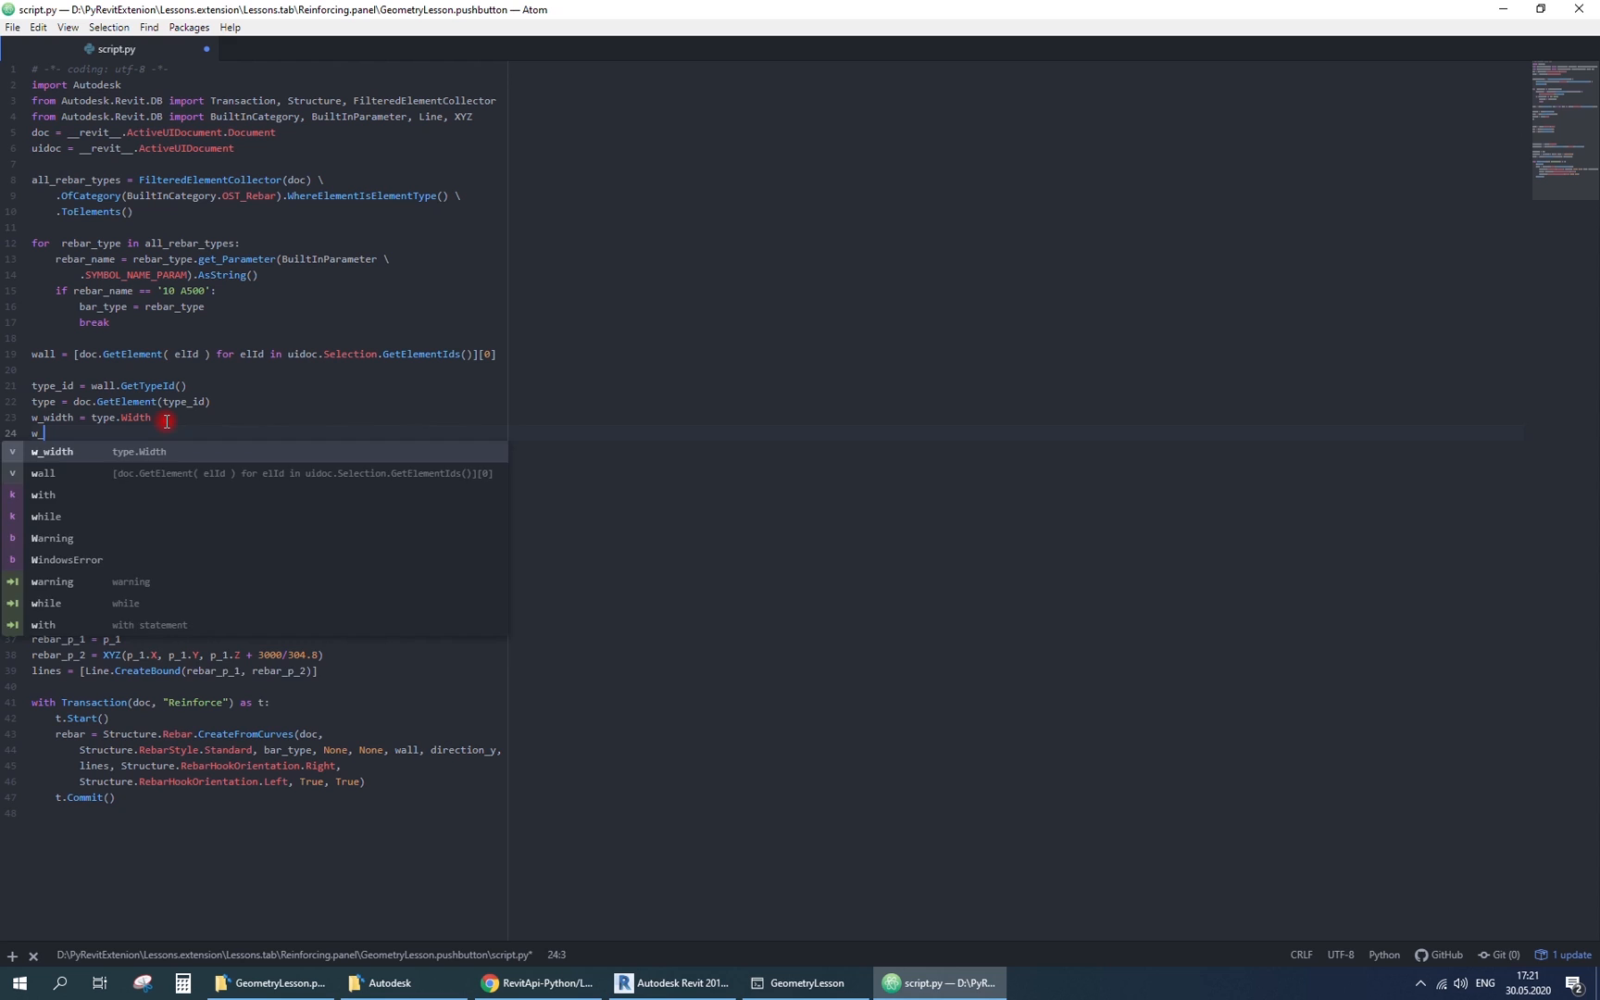
text(_height = wall.get_Parameter(BuiltInParameter.WALL_USER_HEIGHT_PARAM)
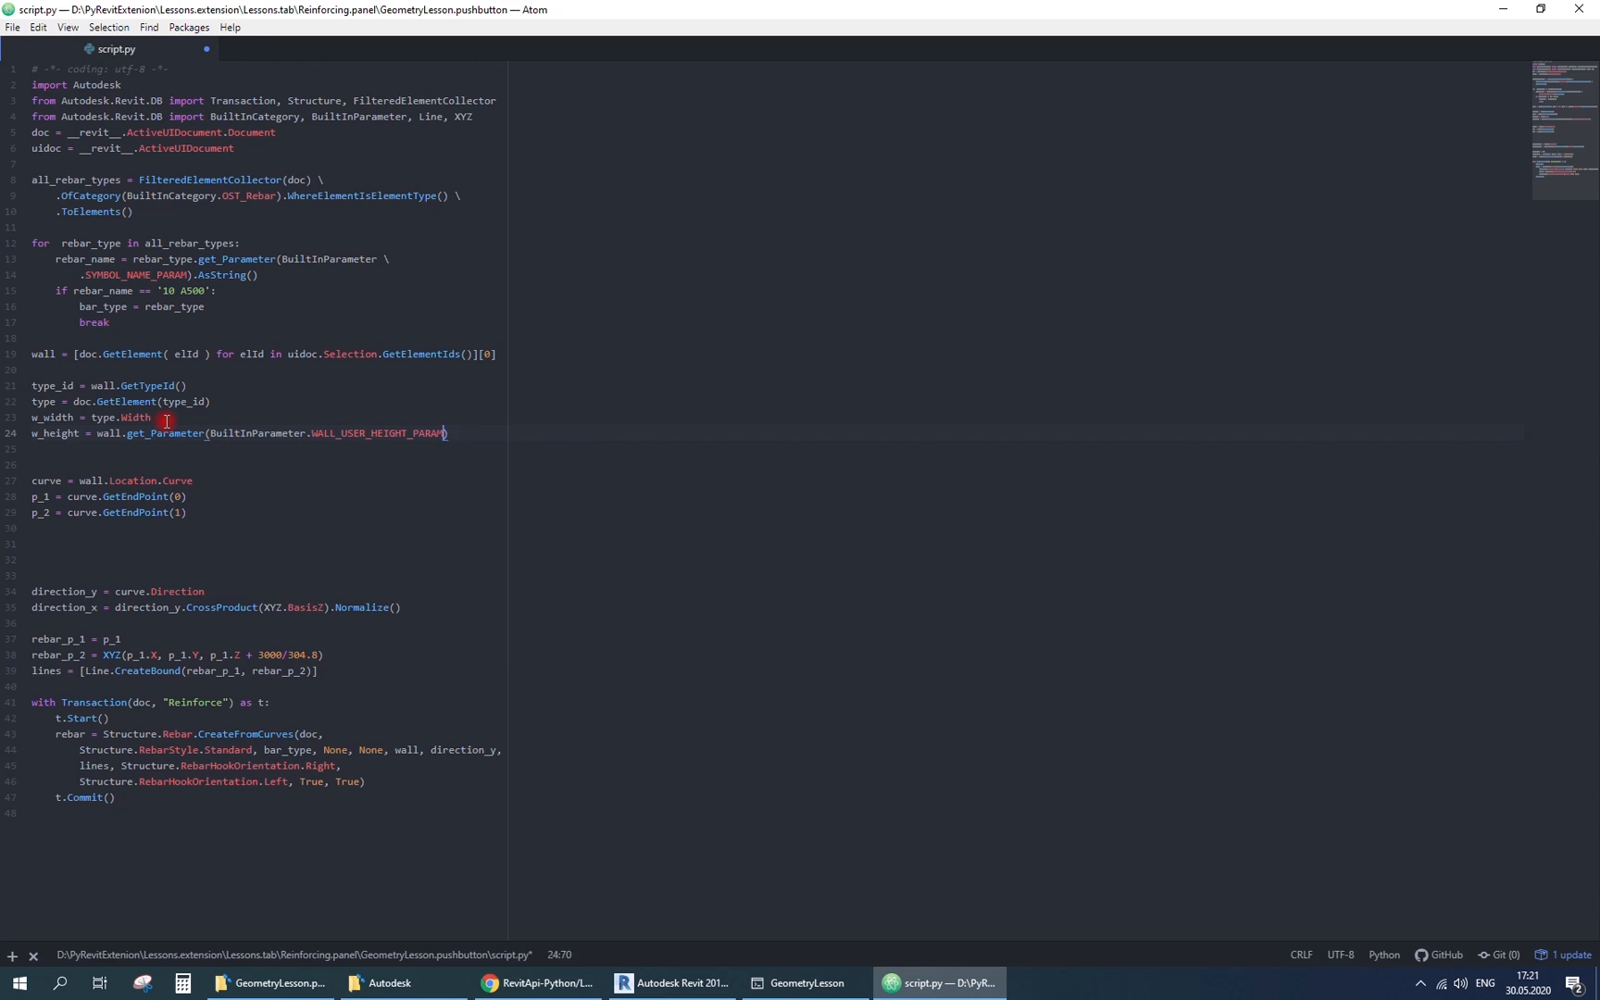
text(.AsDouble())
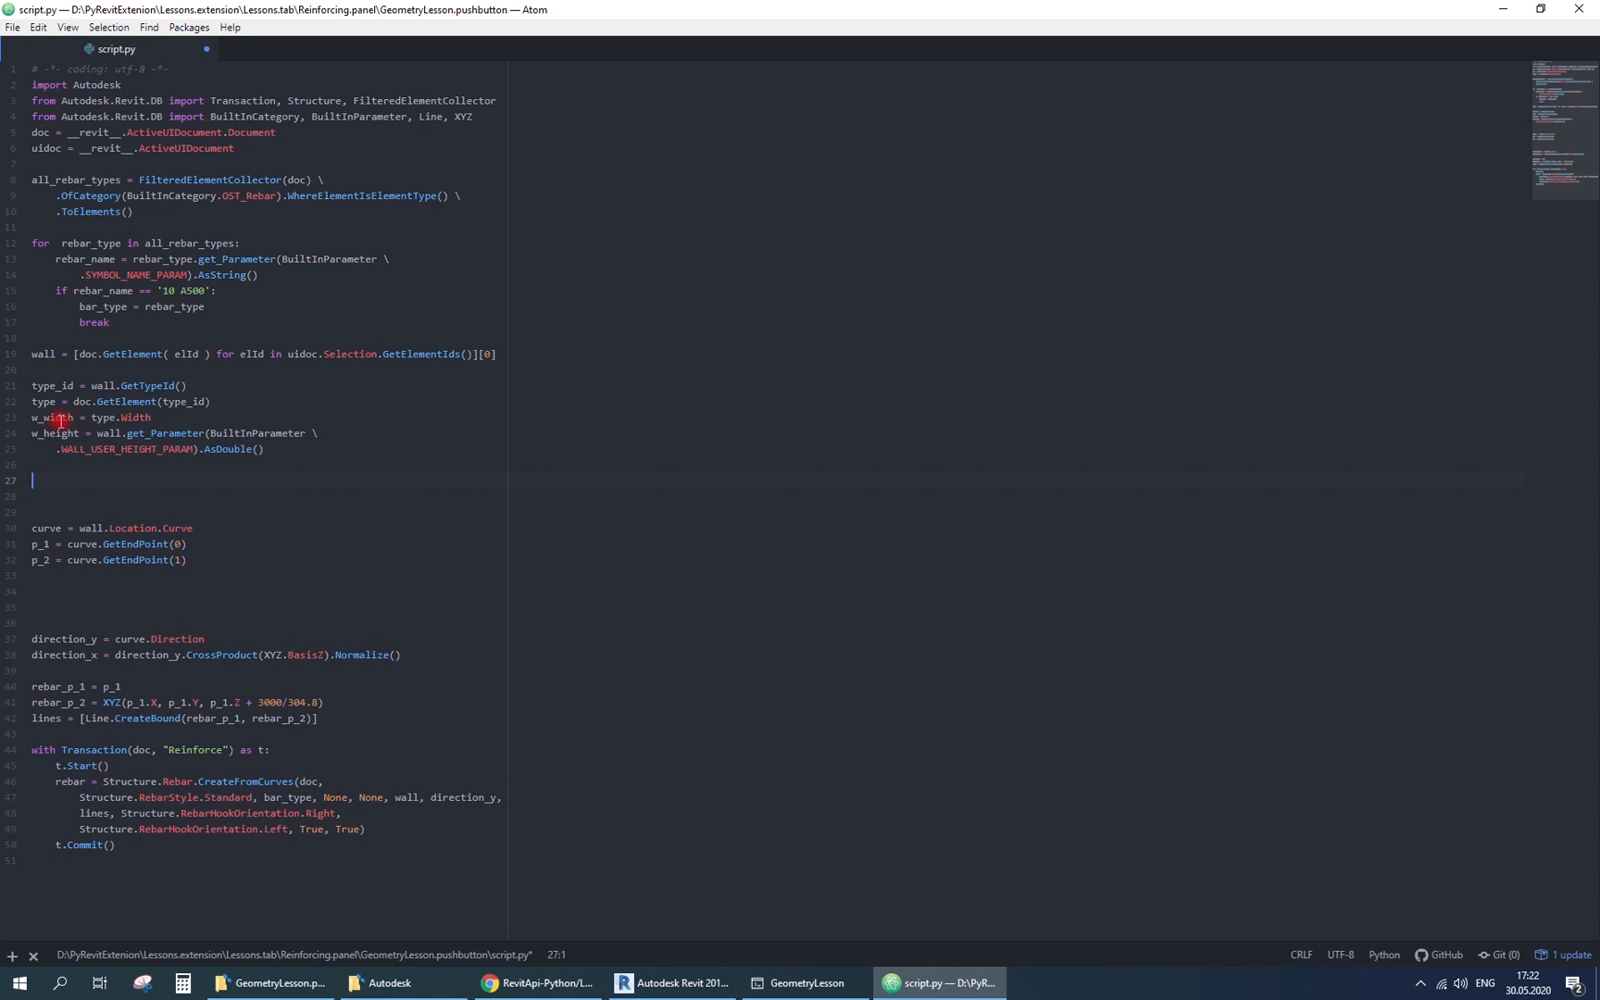
key(Delete)
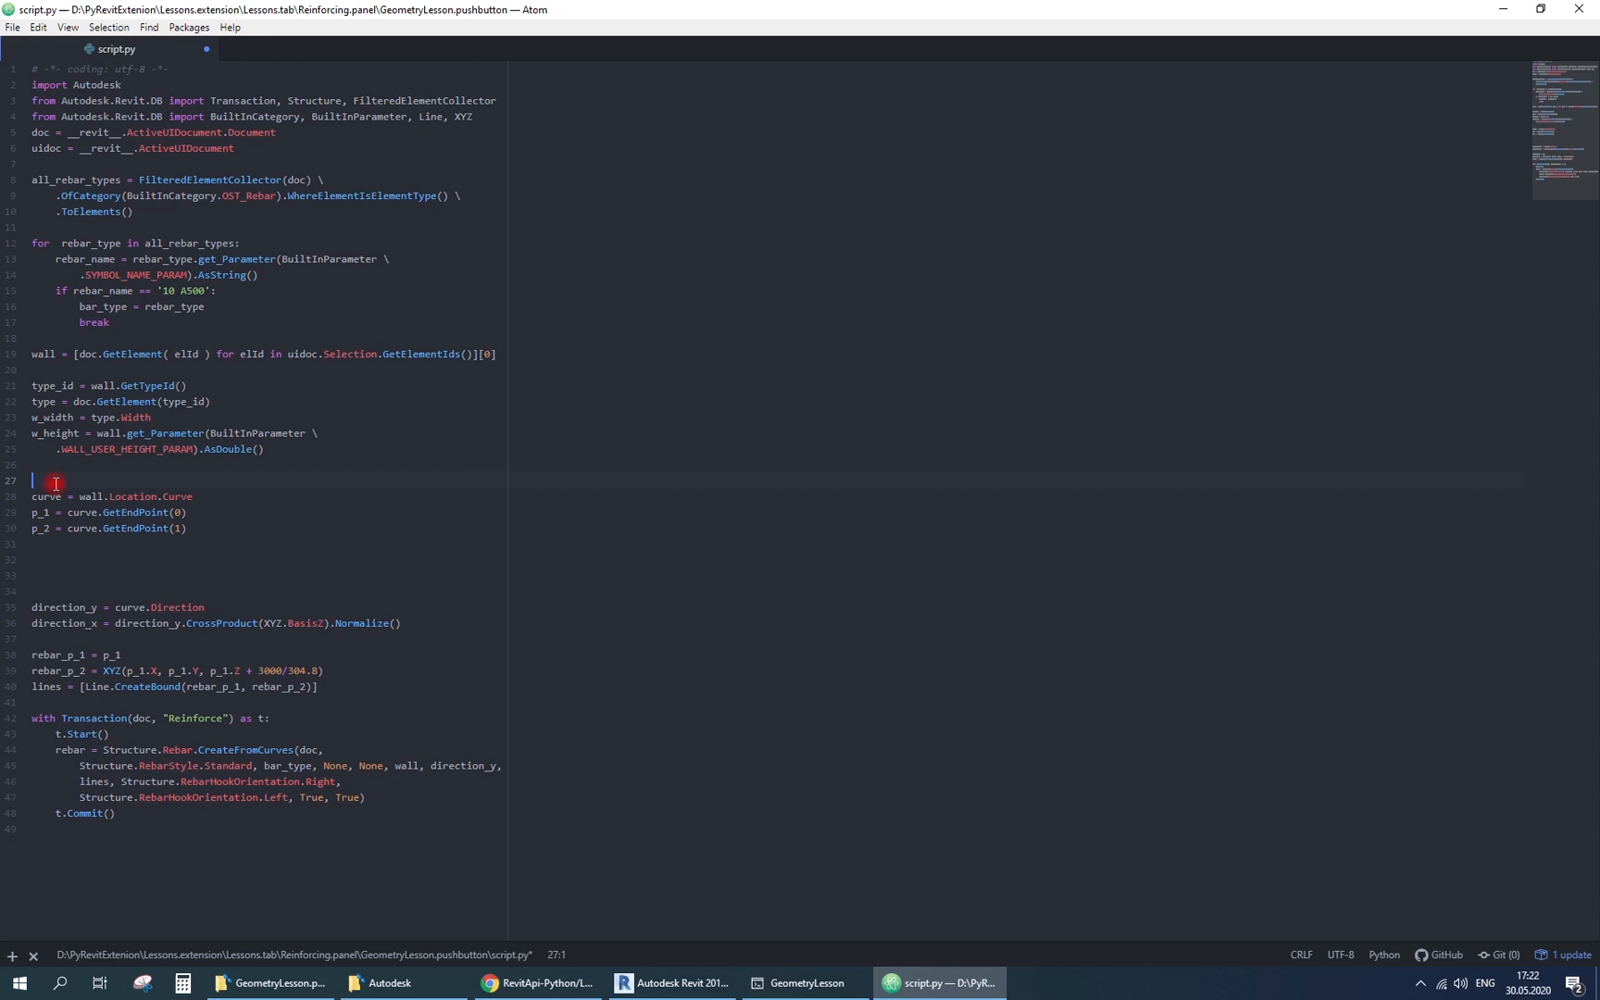
- Offset the rebar start by w_width/2*direction_x from p_1 and rerun the script in Revit
click(125, 557)
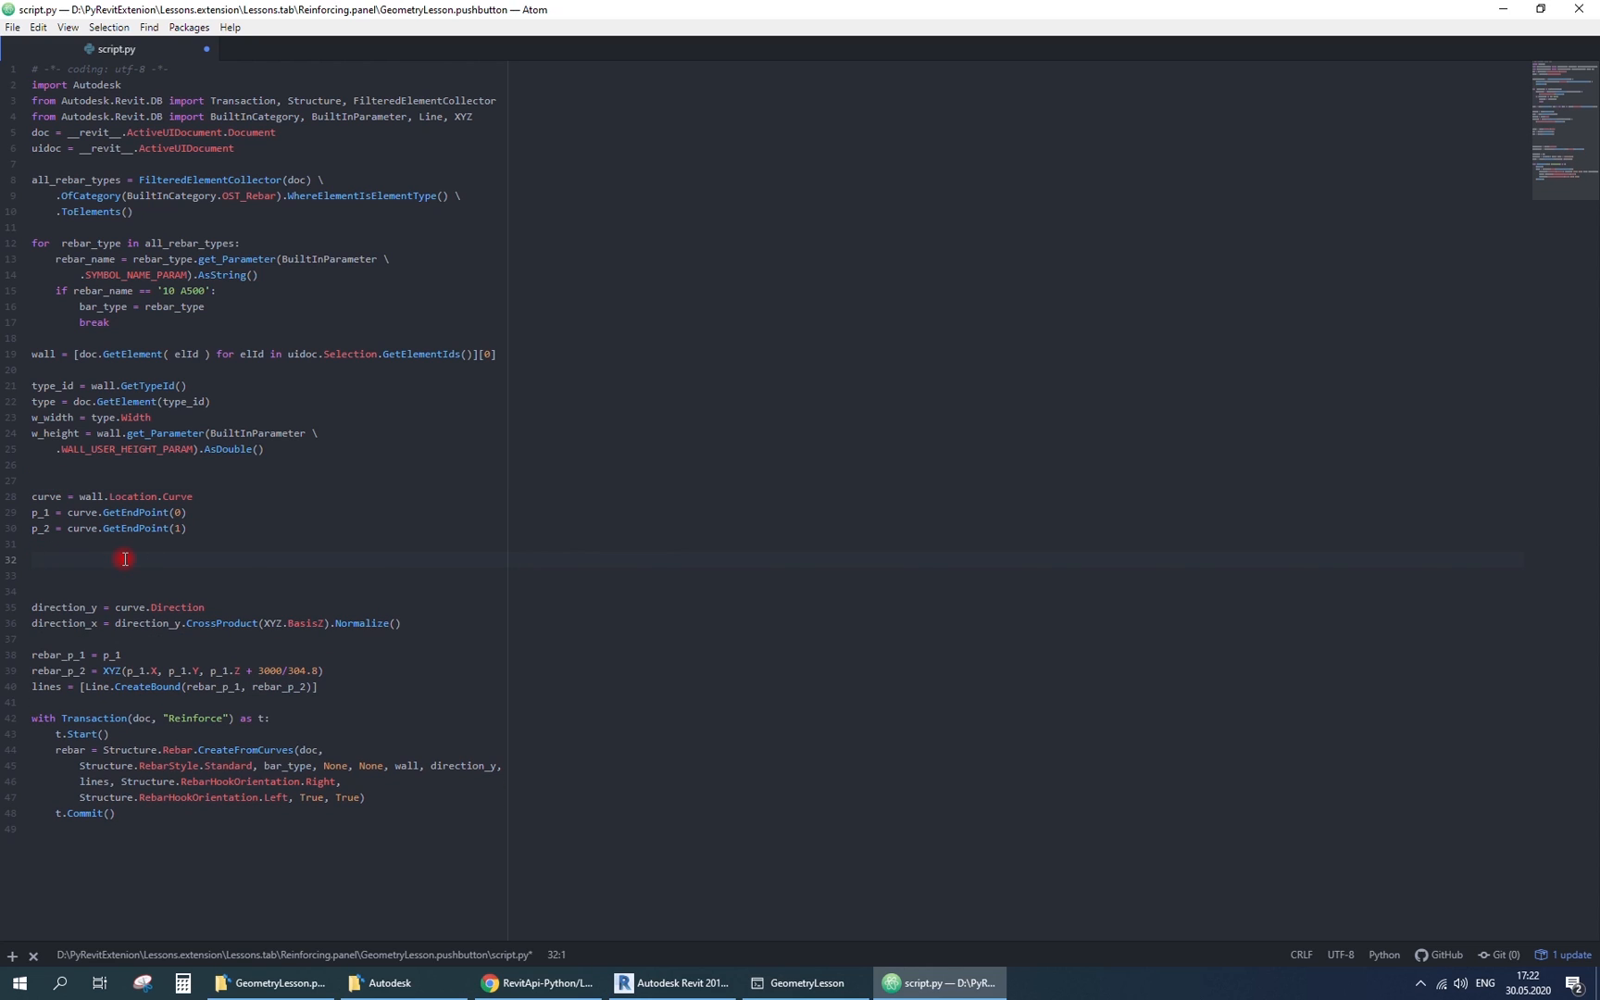
text(p_1_new = p_1 +)
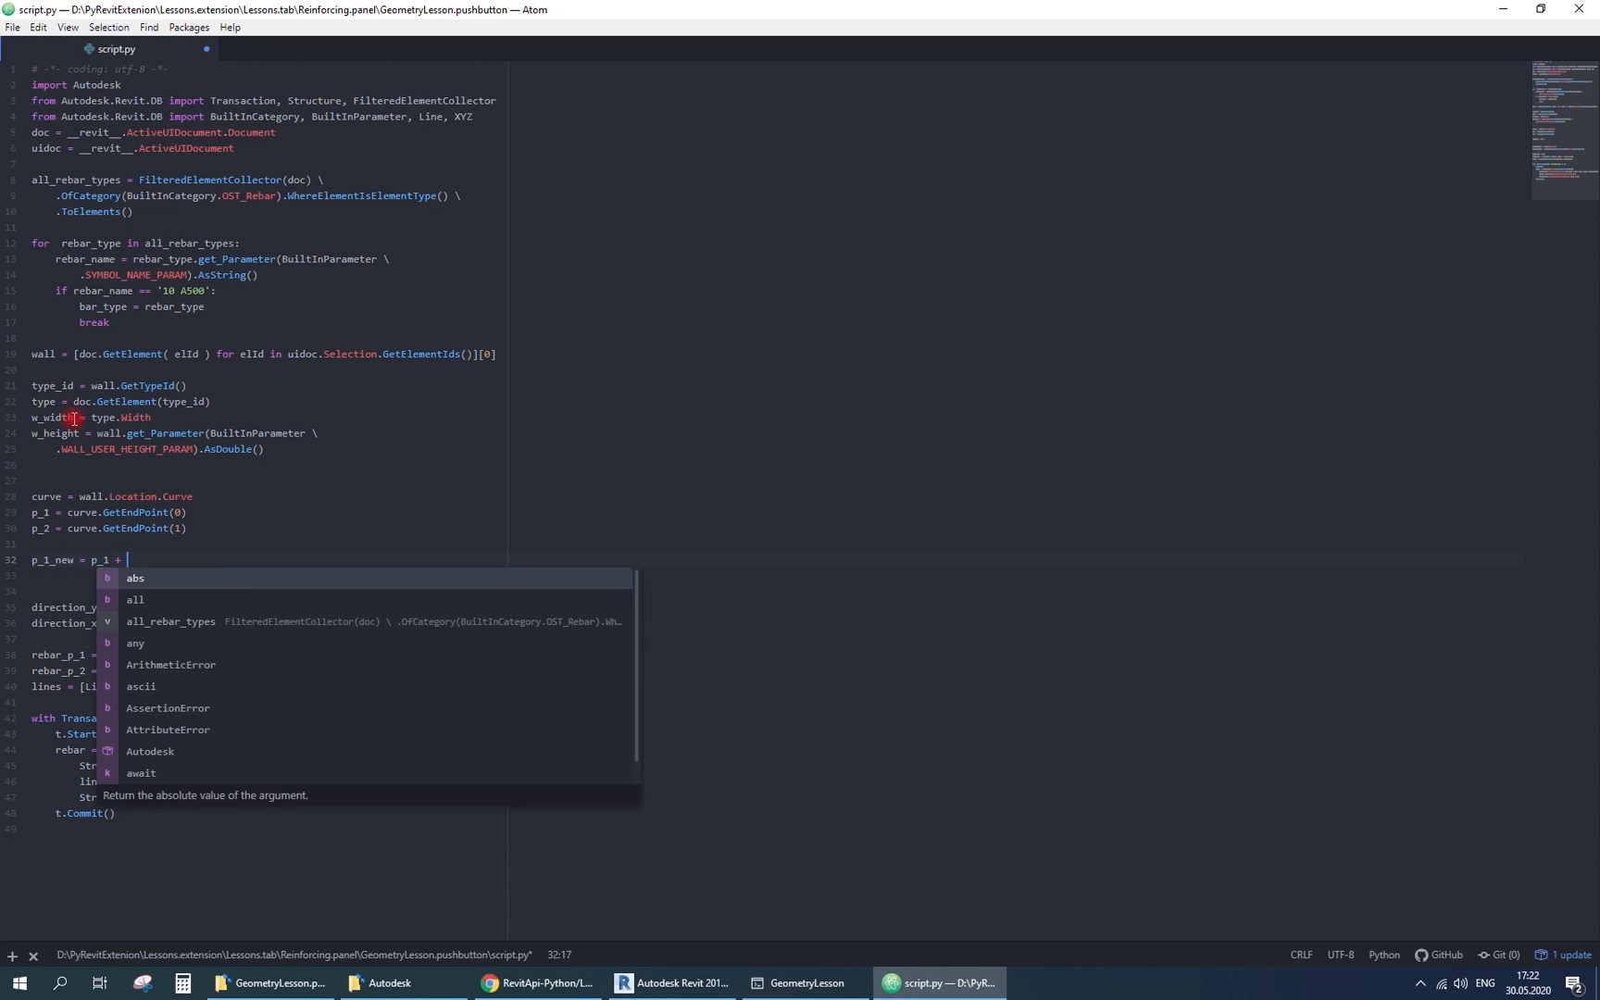
text(w_width*)
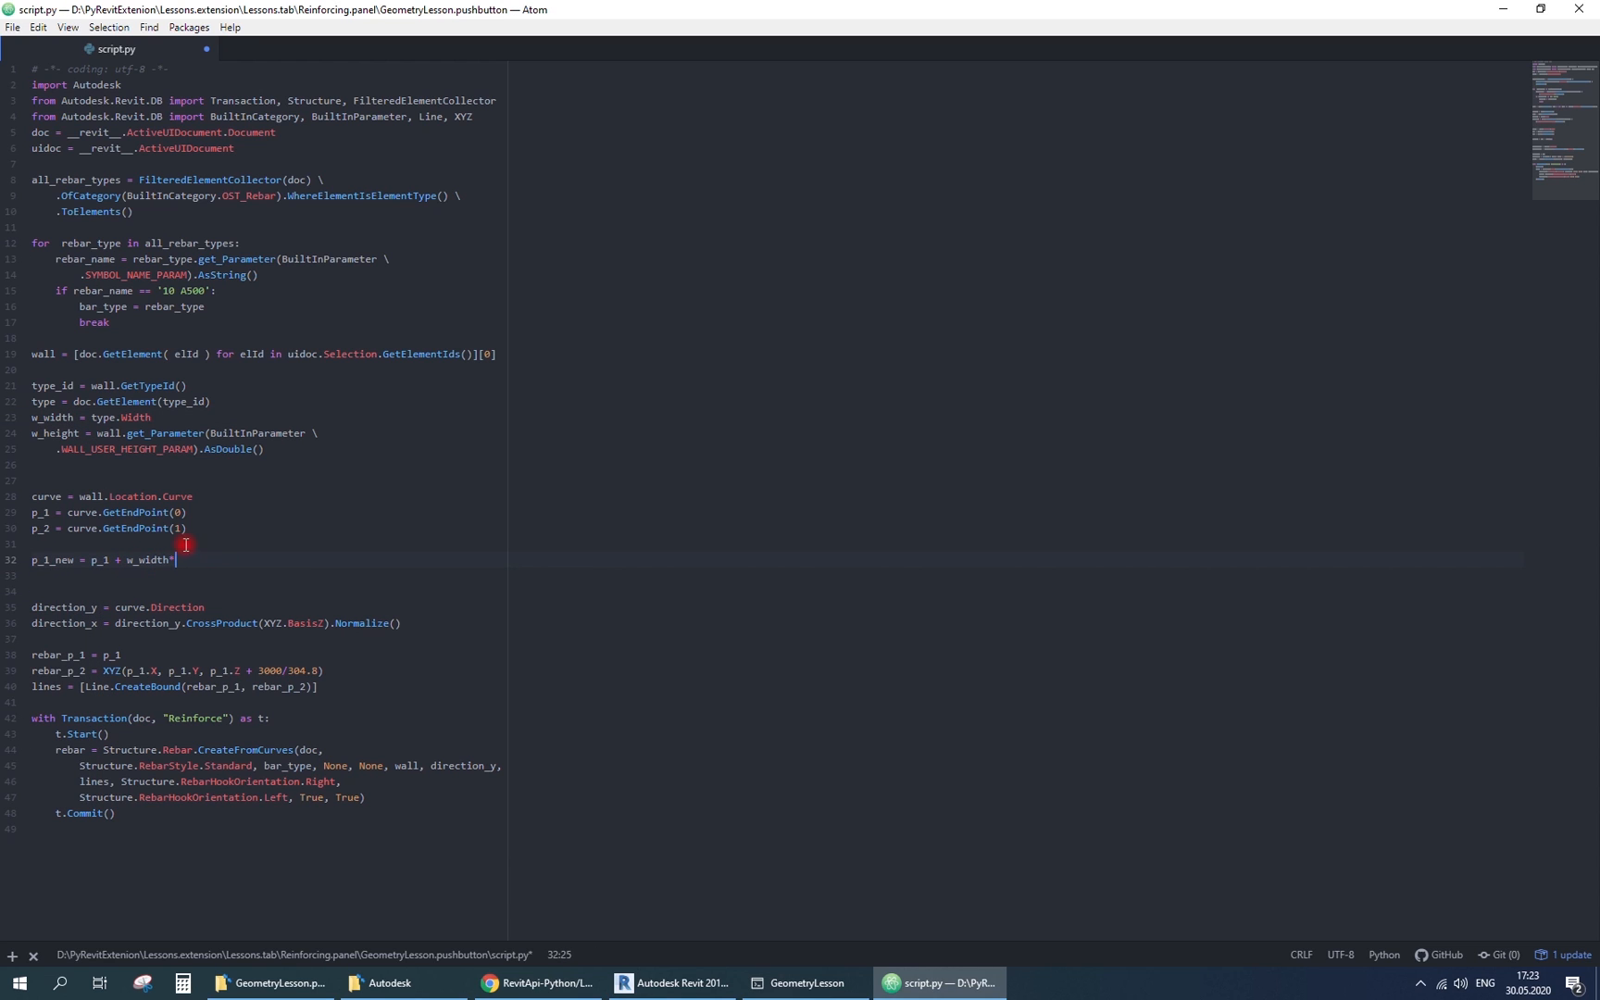
text(direction_x)
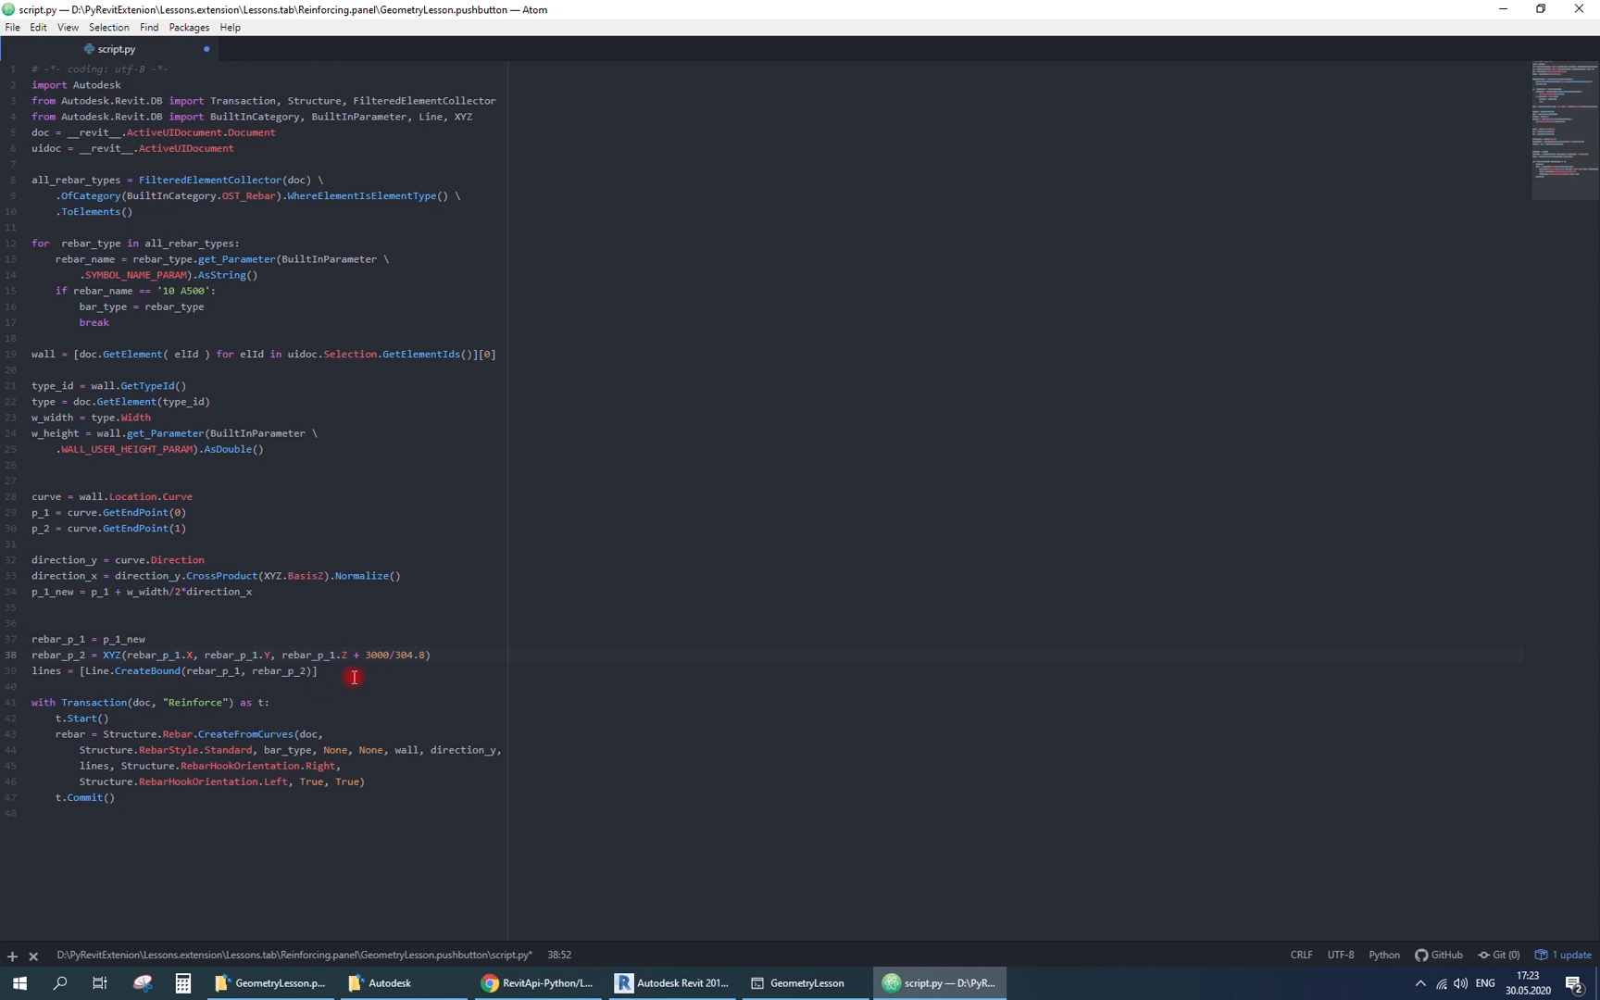
click(672, 983)
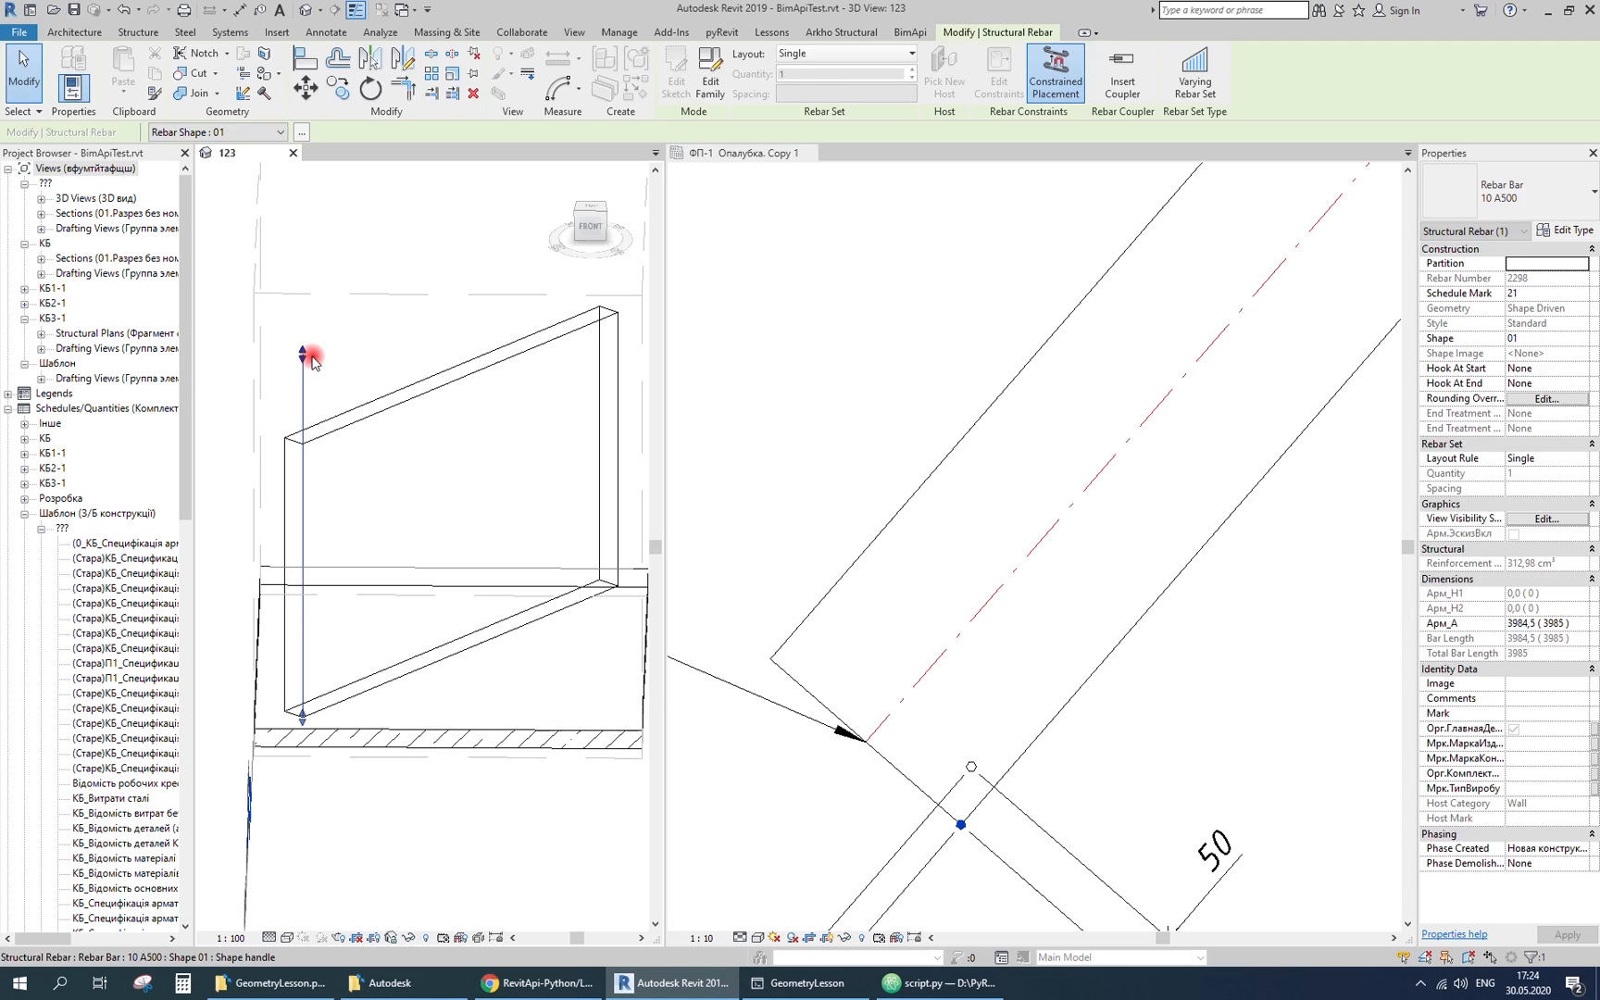
click(935, 983)
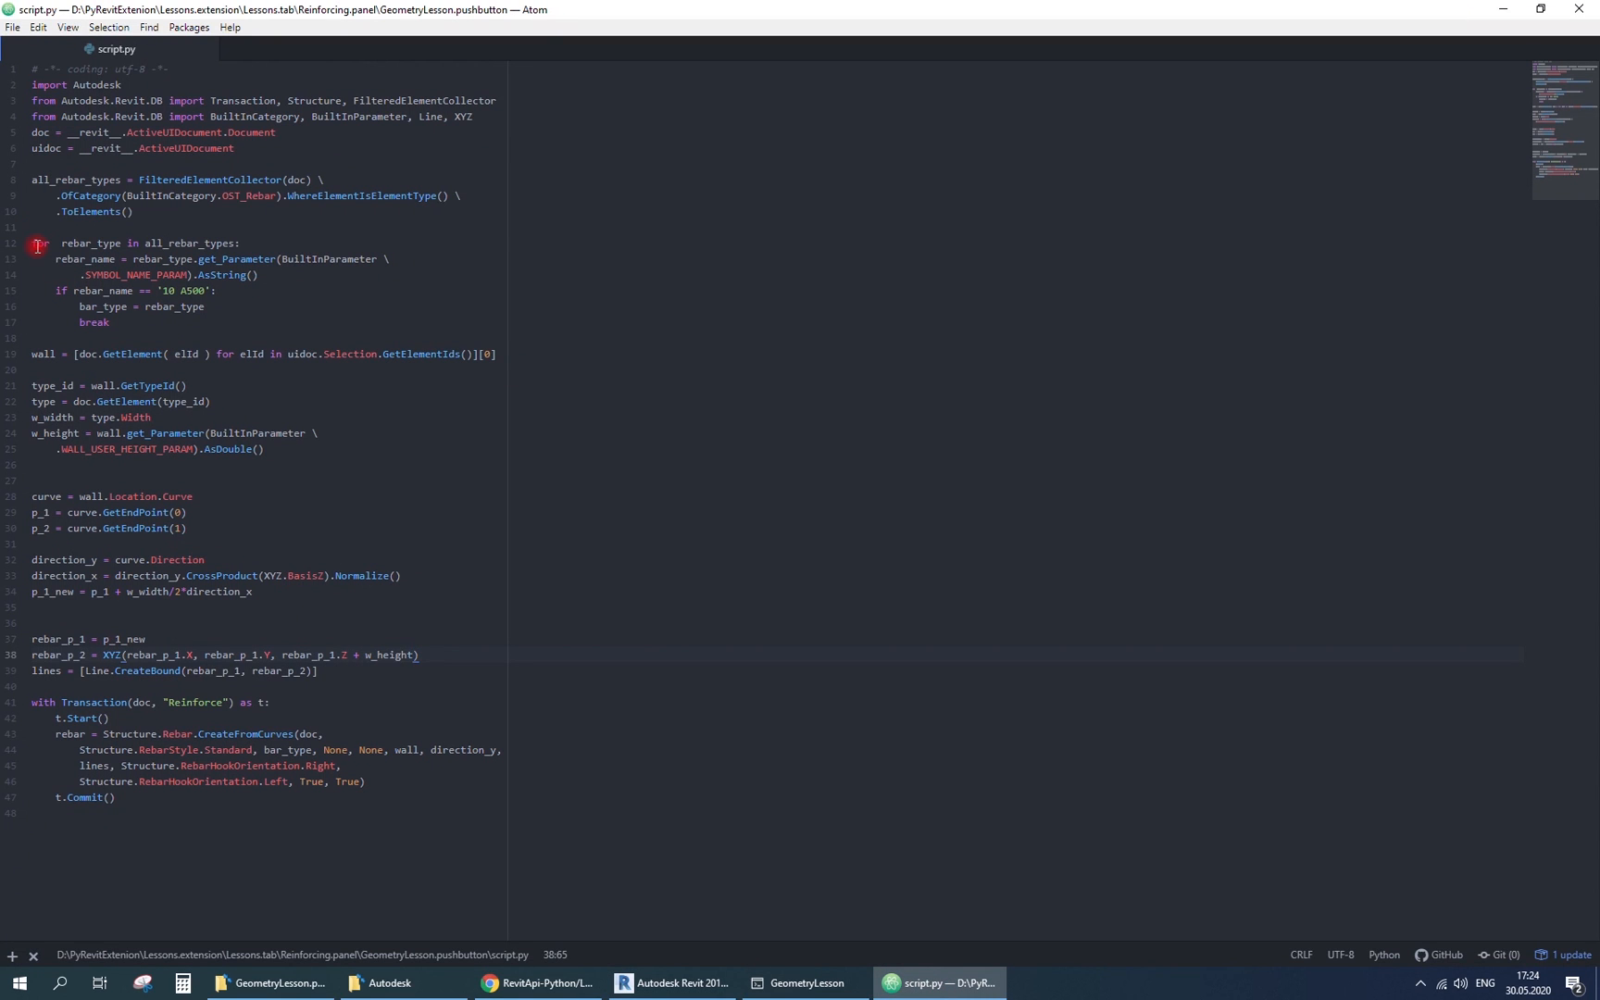
- Define new_point(p_1, x, y, z, x_dir, y_dir) returning an XYZ built from p_1
text(def new_point(p):)
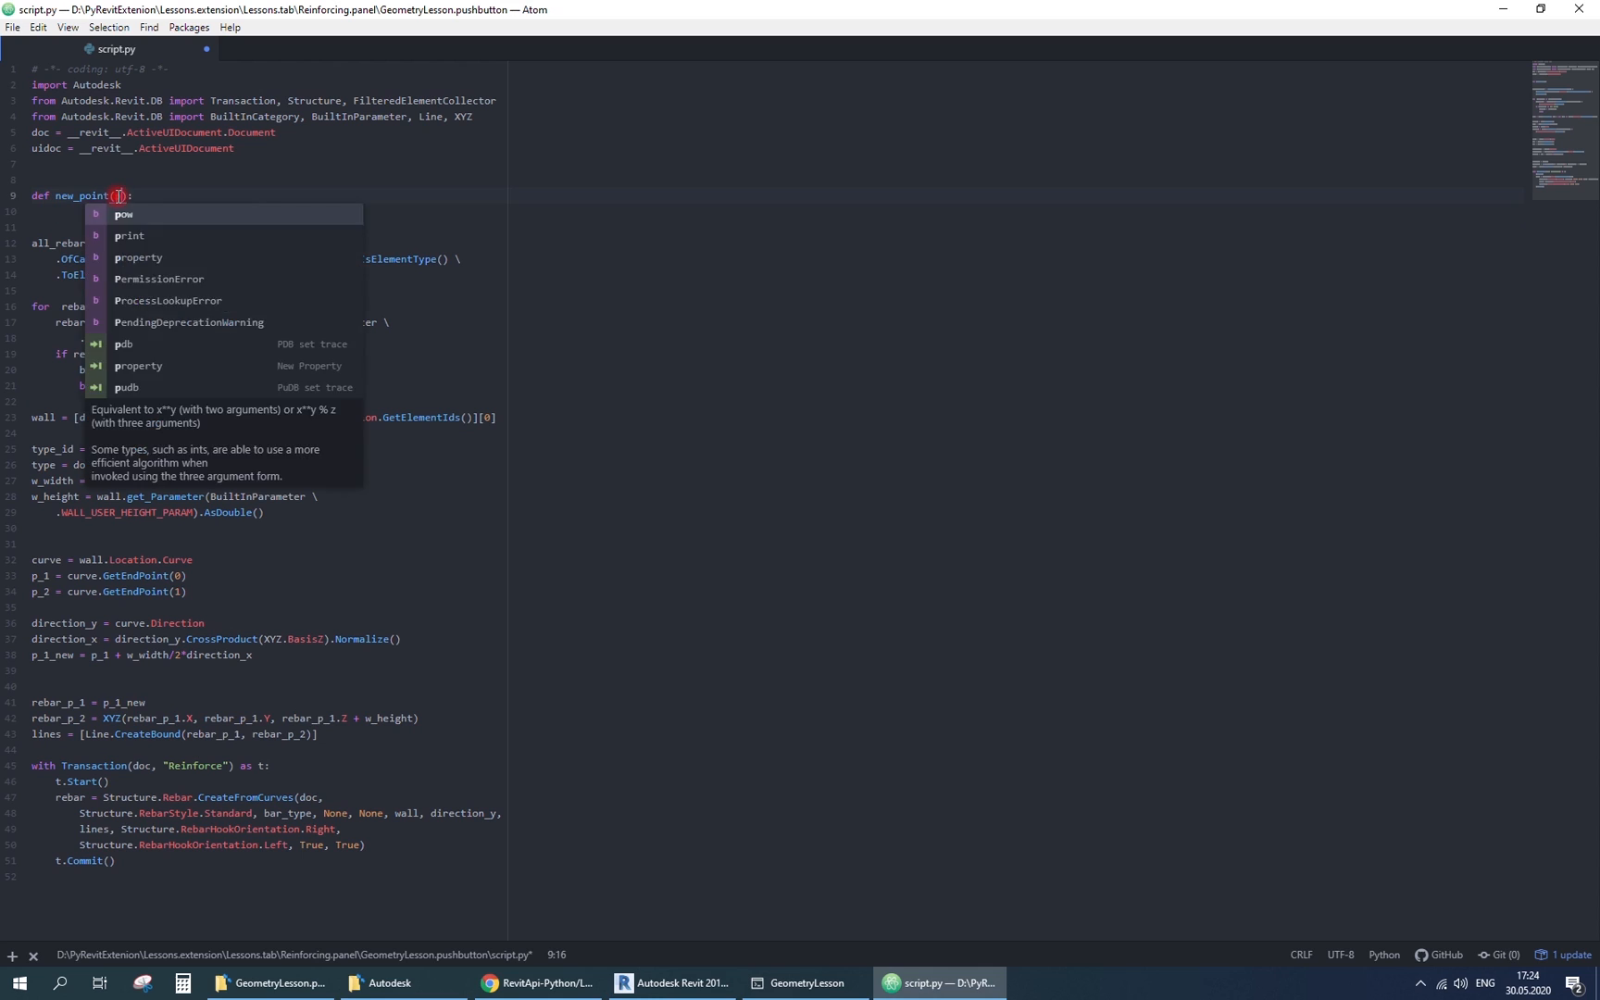
text(1, x, y, z, x_dir, y_dir)
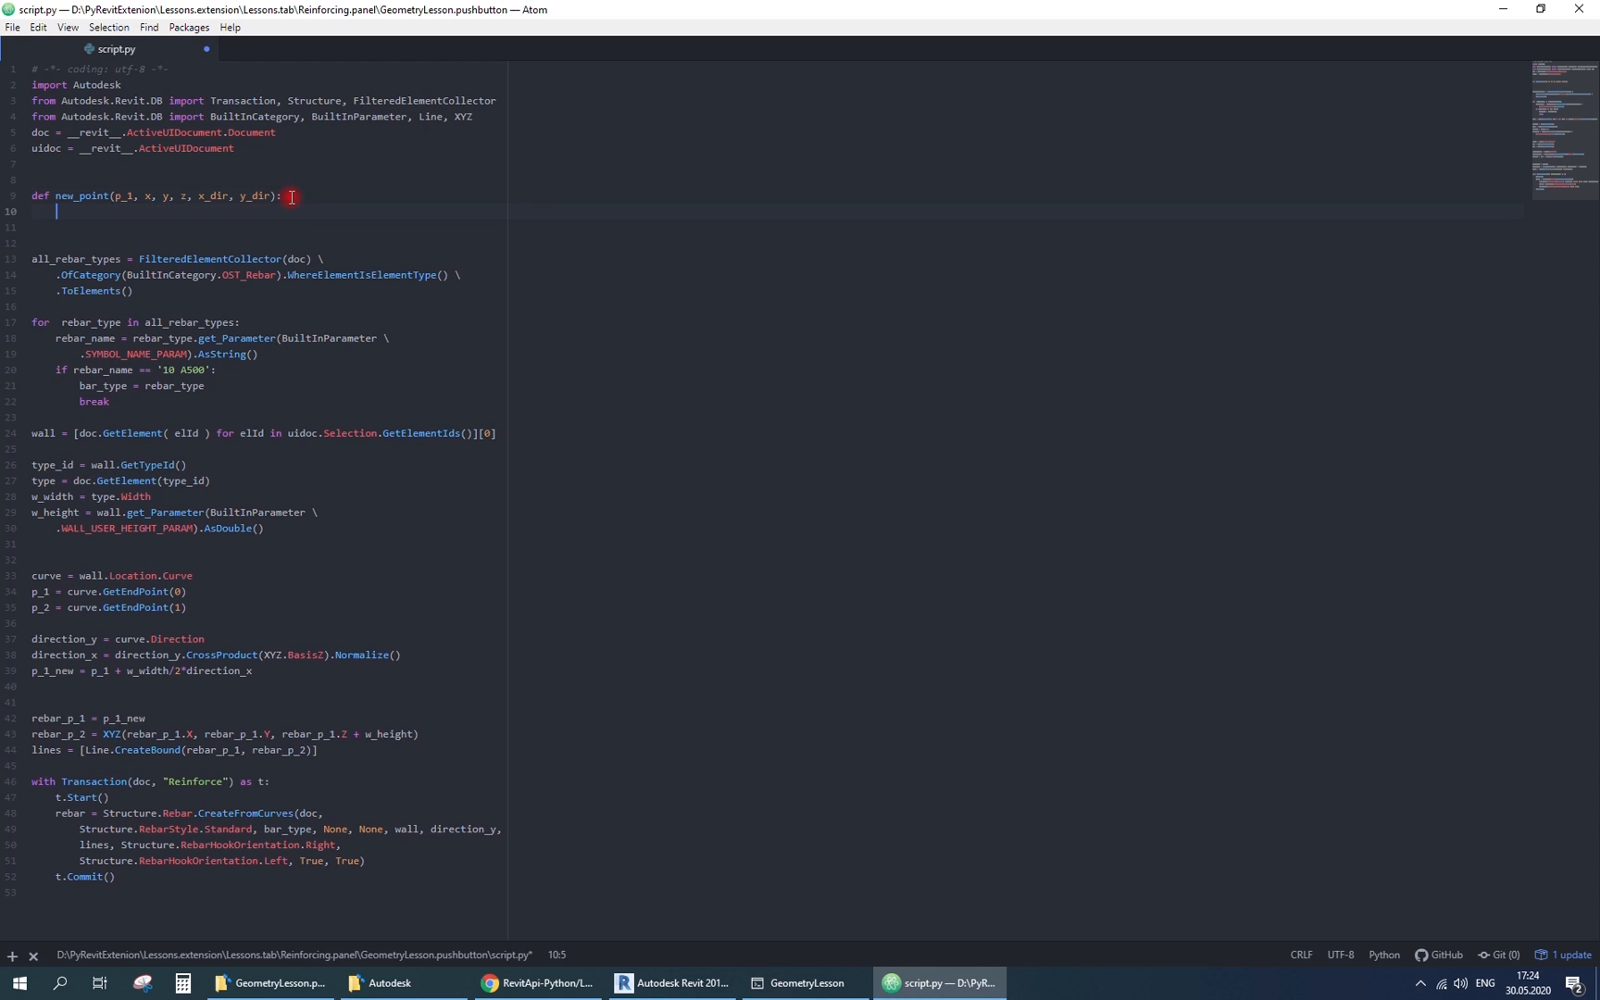
text(new_point_1 = p_1 + x*x_di)
click(268, 226)
text(new_point_2 = new_point_1 + y*y_di)
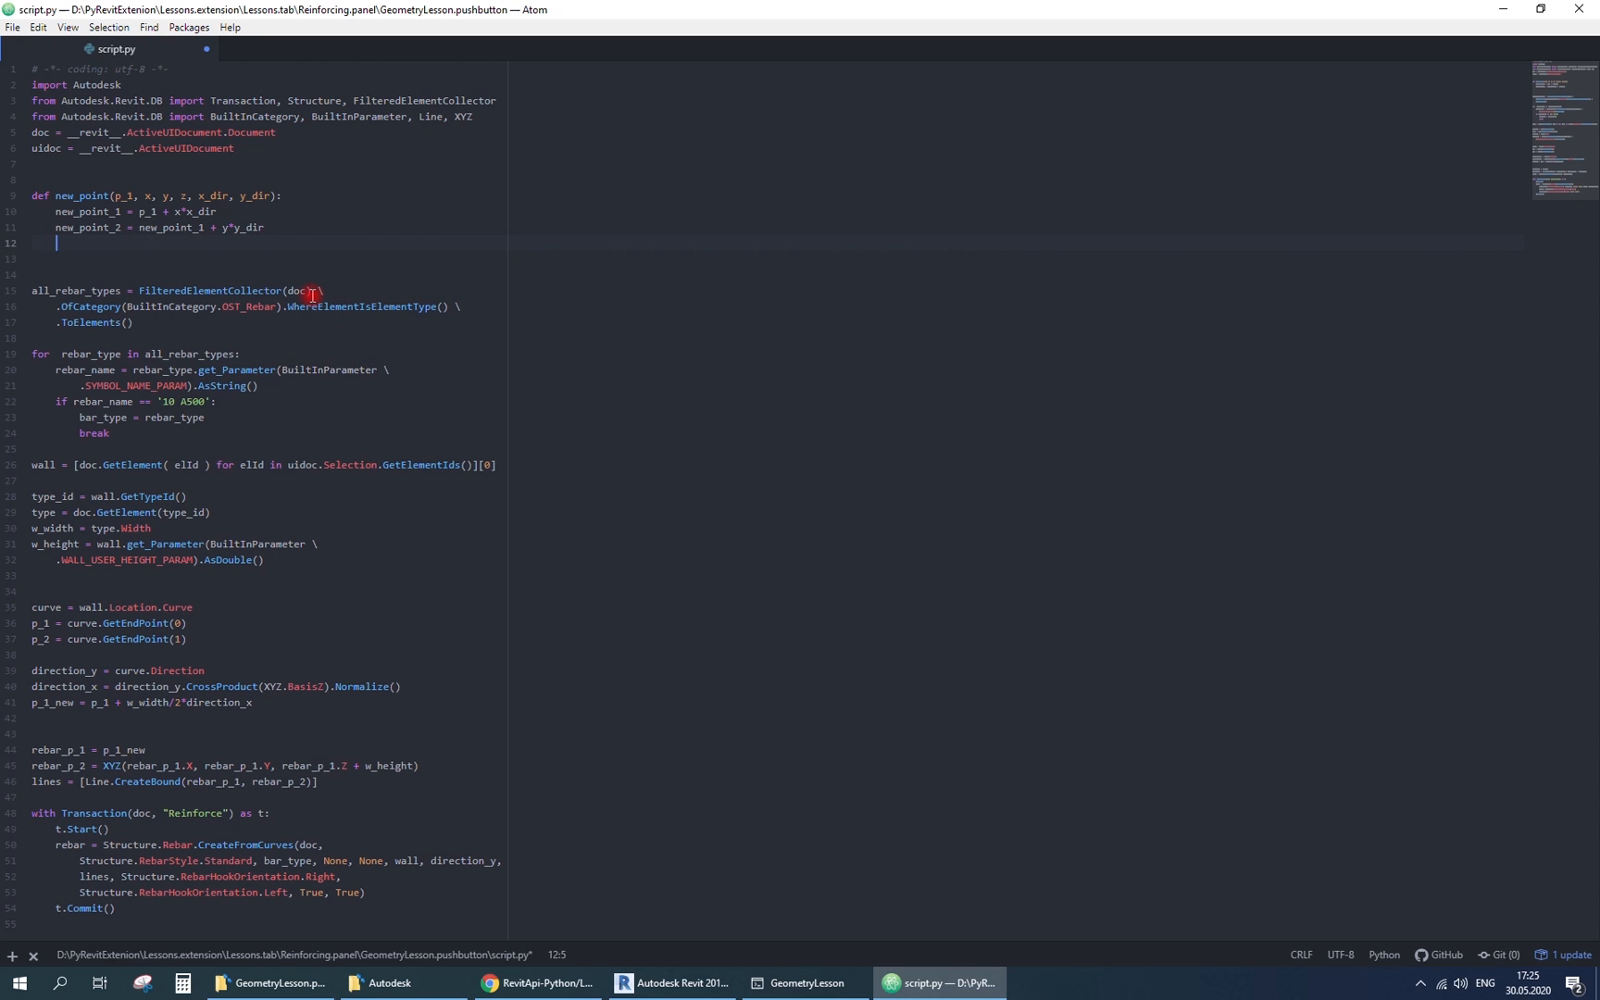
text(return(XYZ())
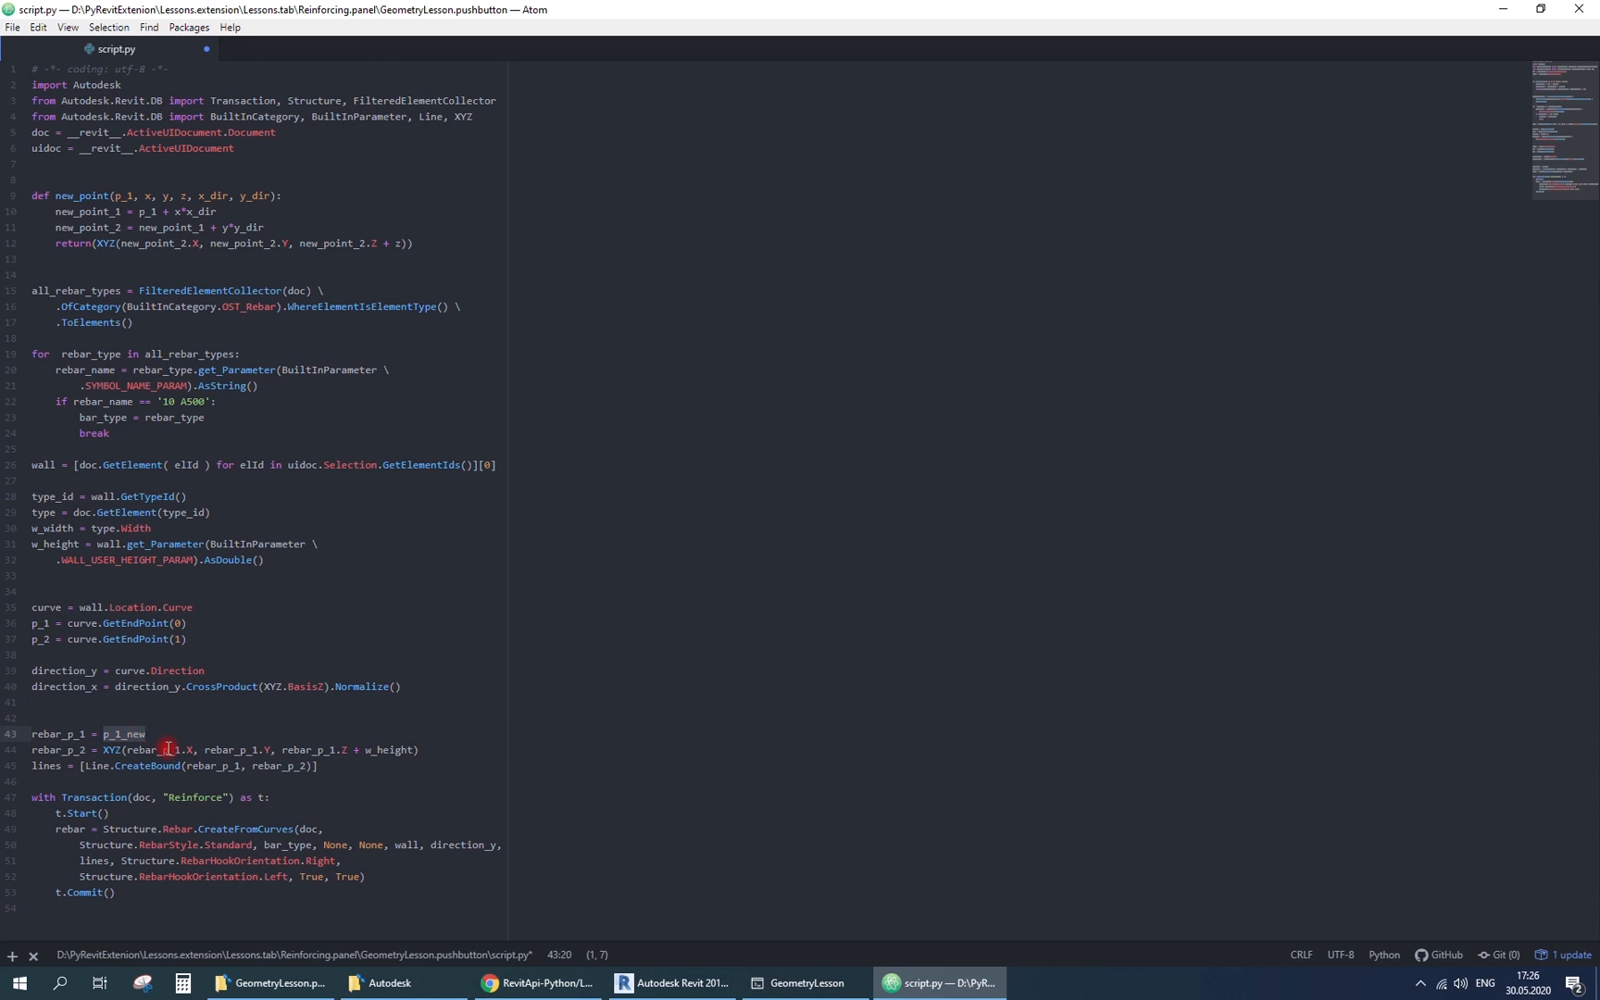
- Add x_offset as half the wall width and build the rebar points via new_point with direction_x, direction_y
text(x_offset = w_width)
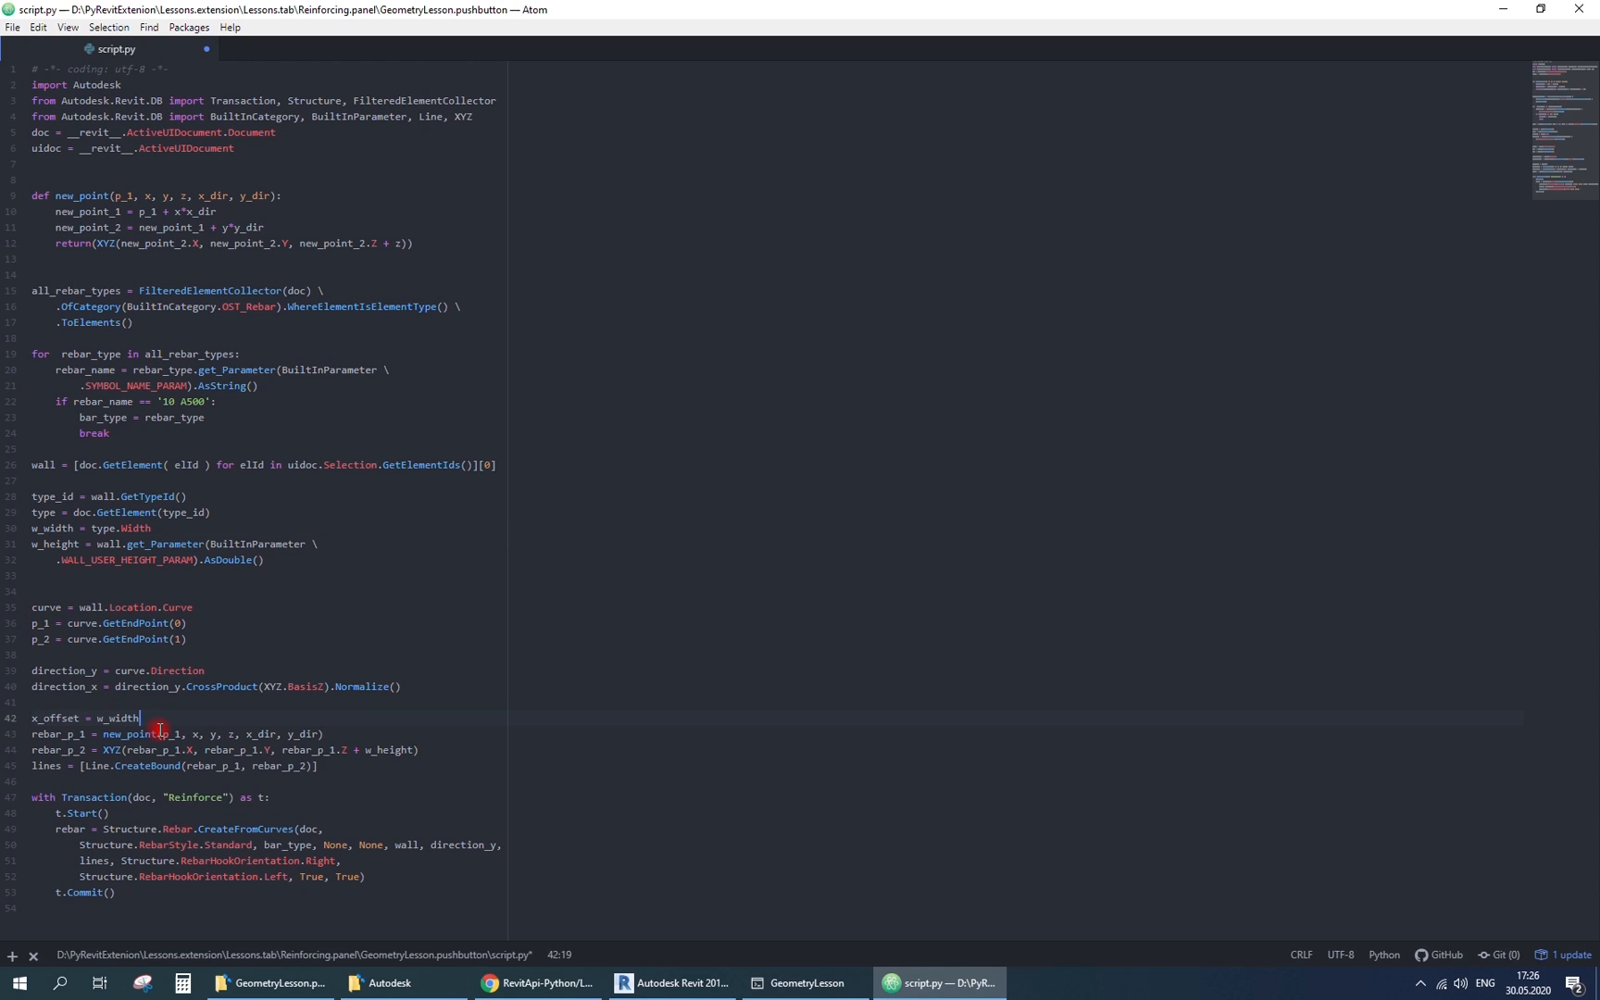
text(/2)
text(y_offset = 50/304.8)
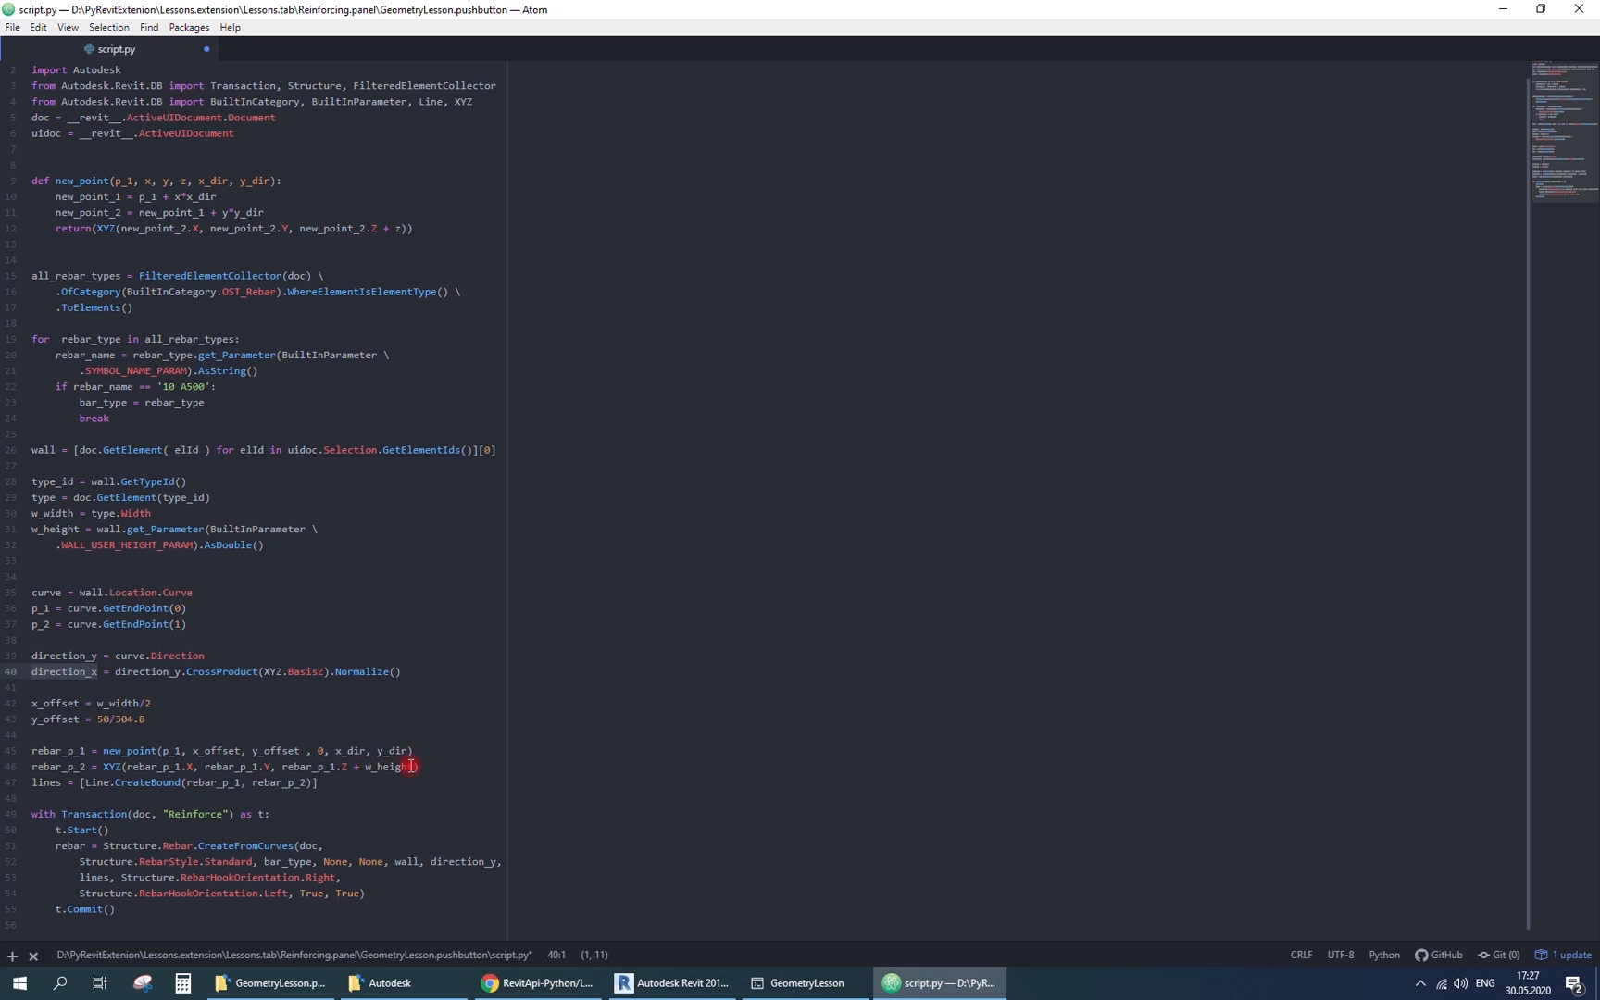
text(direction_x, direction_y)
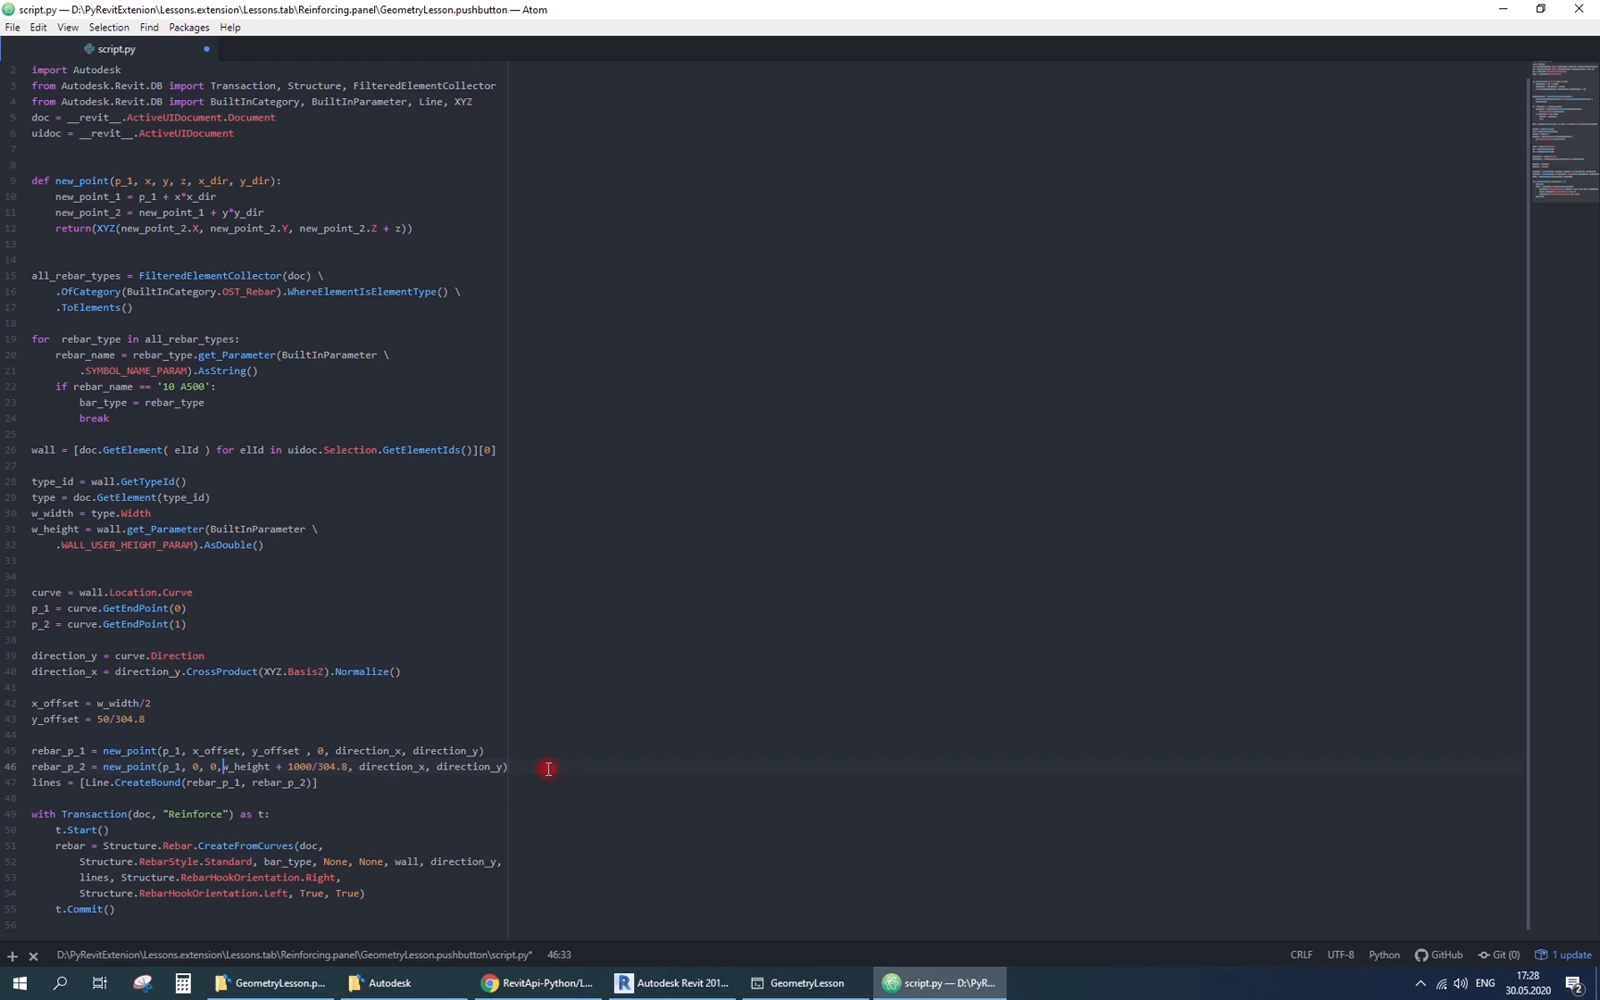
- Run the GeometryLesson rebar script on the selected wall in Revit and check the result
click(670, 983)
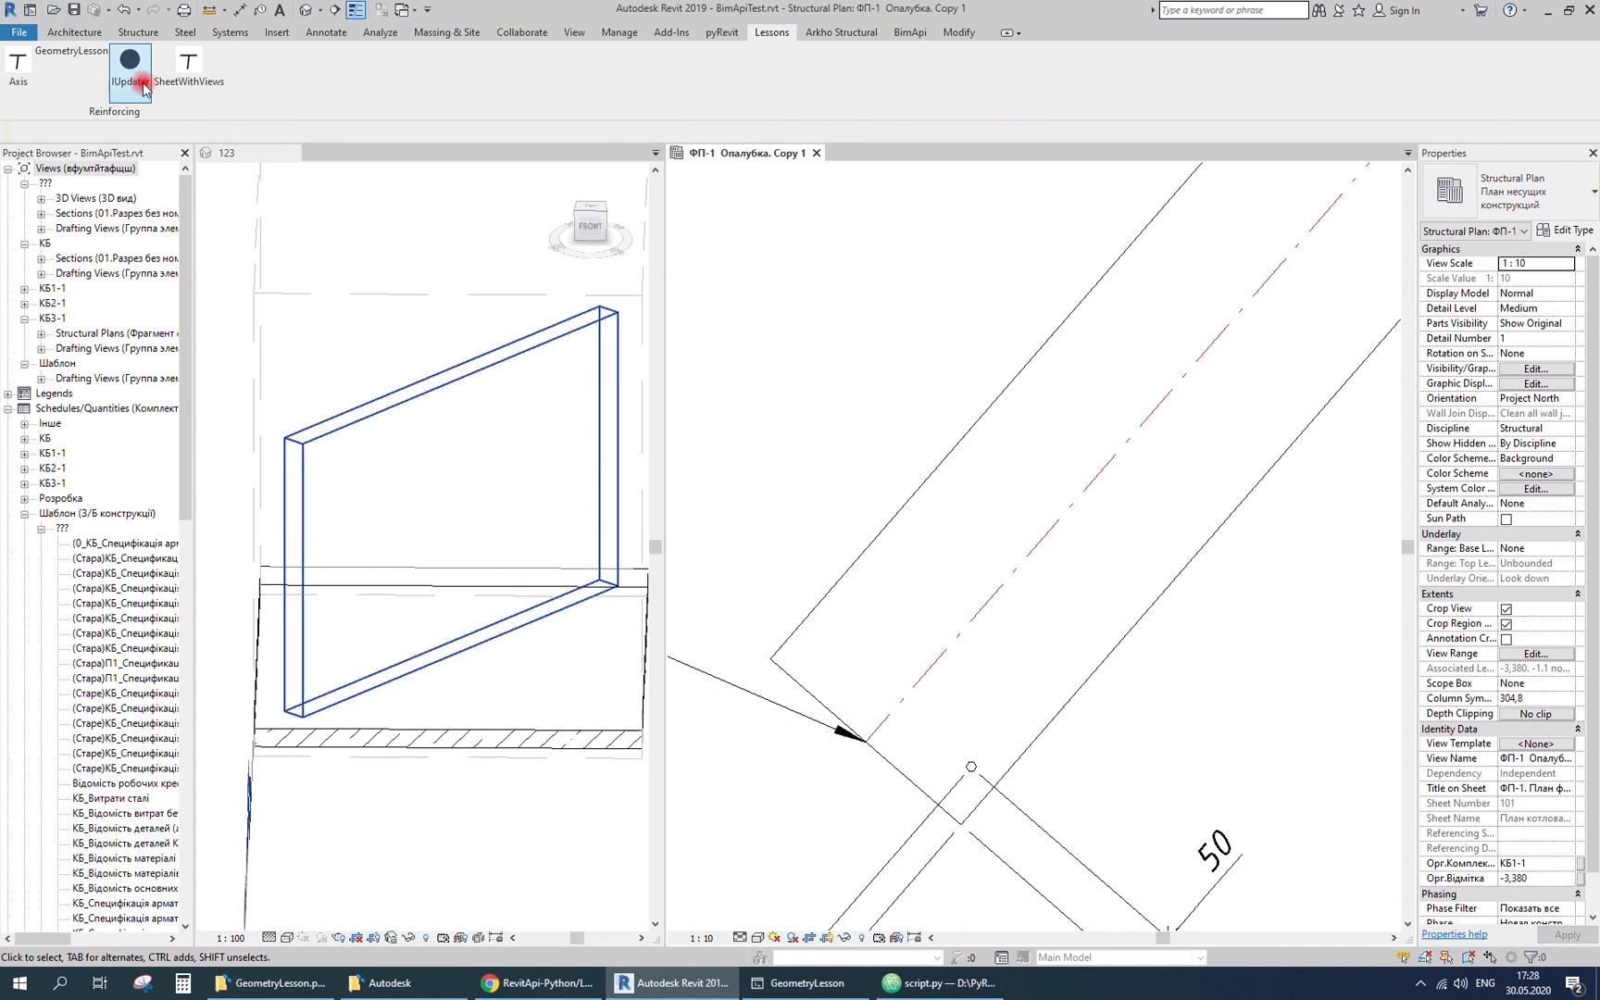
click(1072, 407)
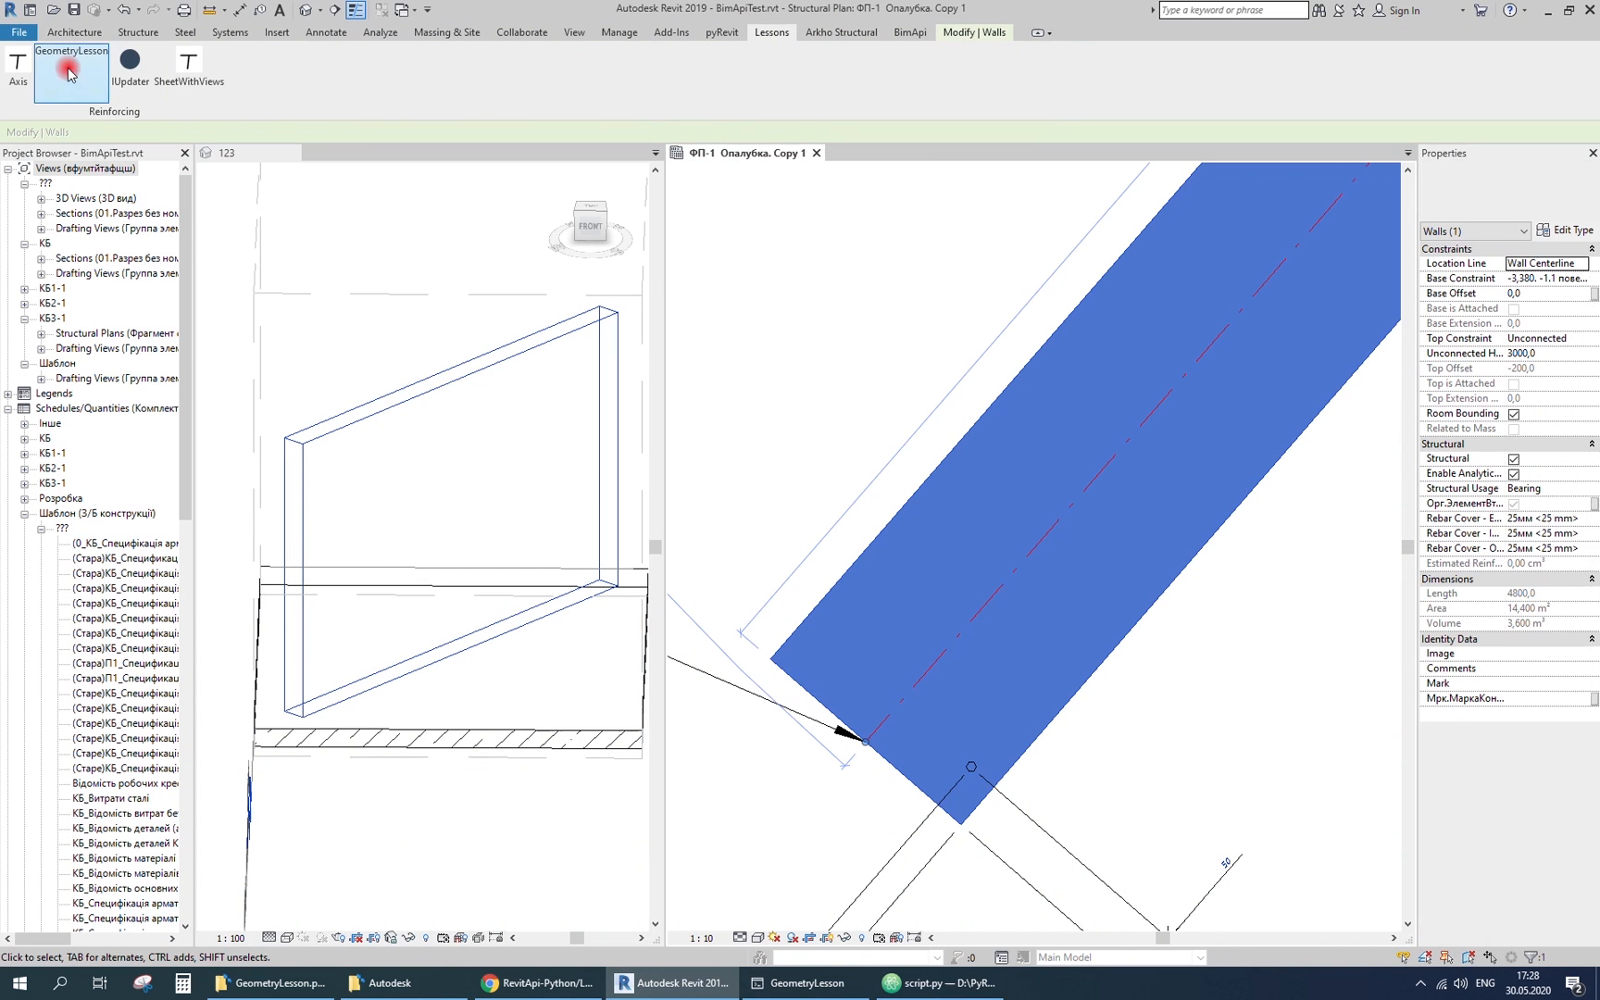
click(932, 983)
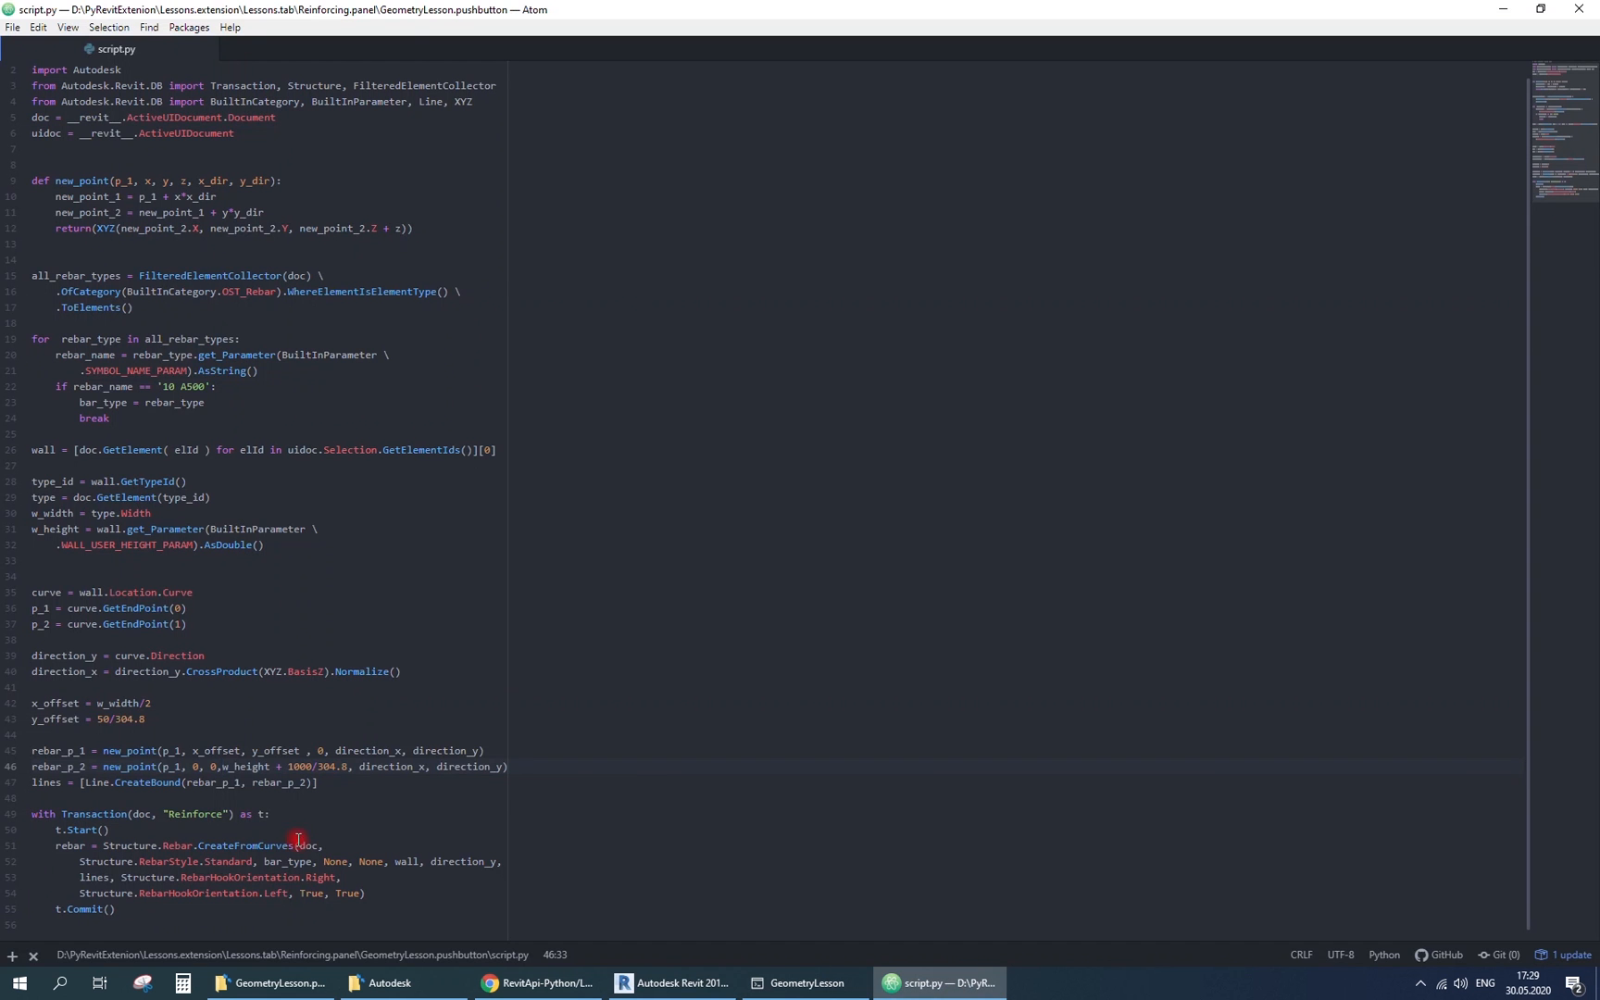
click(672, 984)
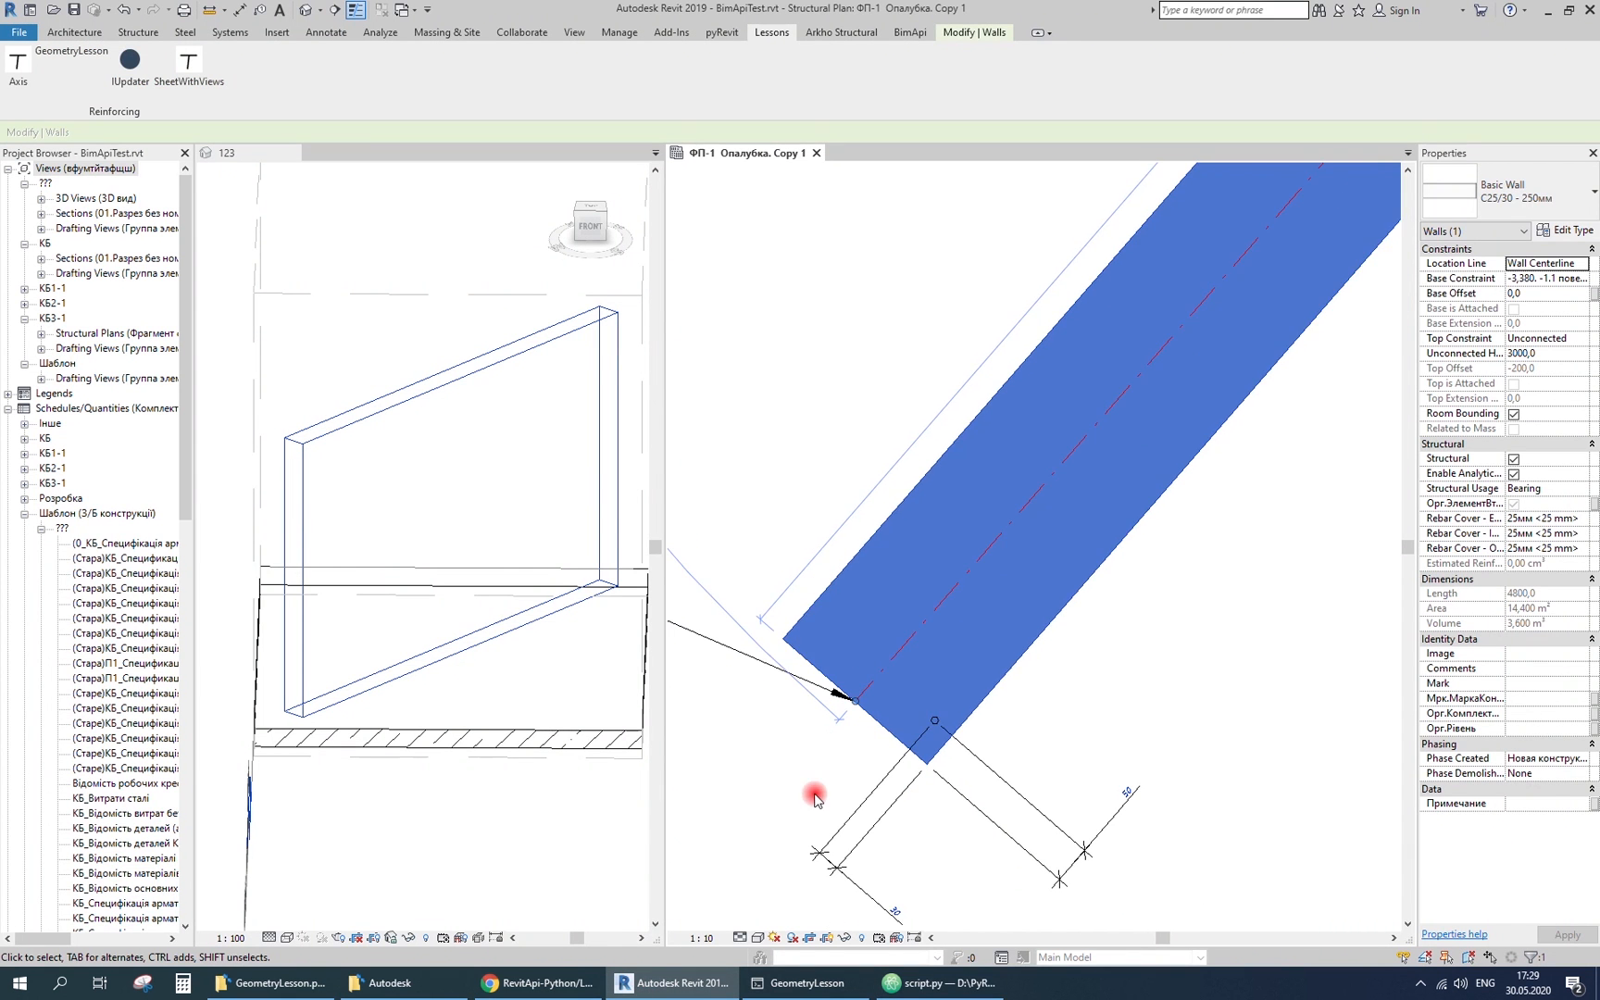
- Fix rebar_p_2 to derive from rebar_p_1, rerun, and inspect the placed 10 A500 bar
click(935, 983)
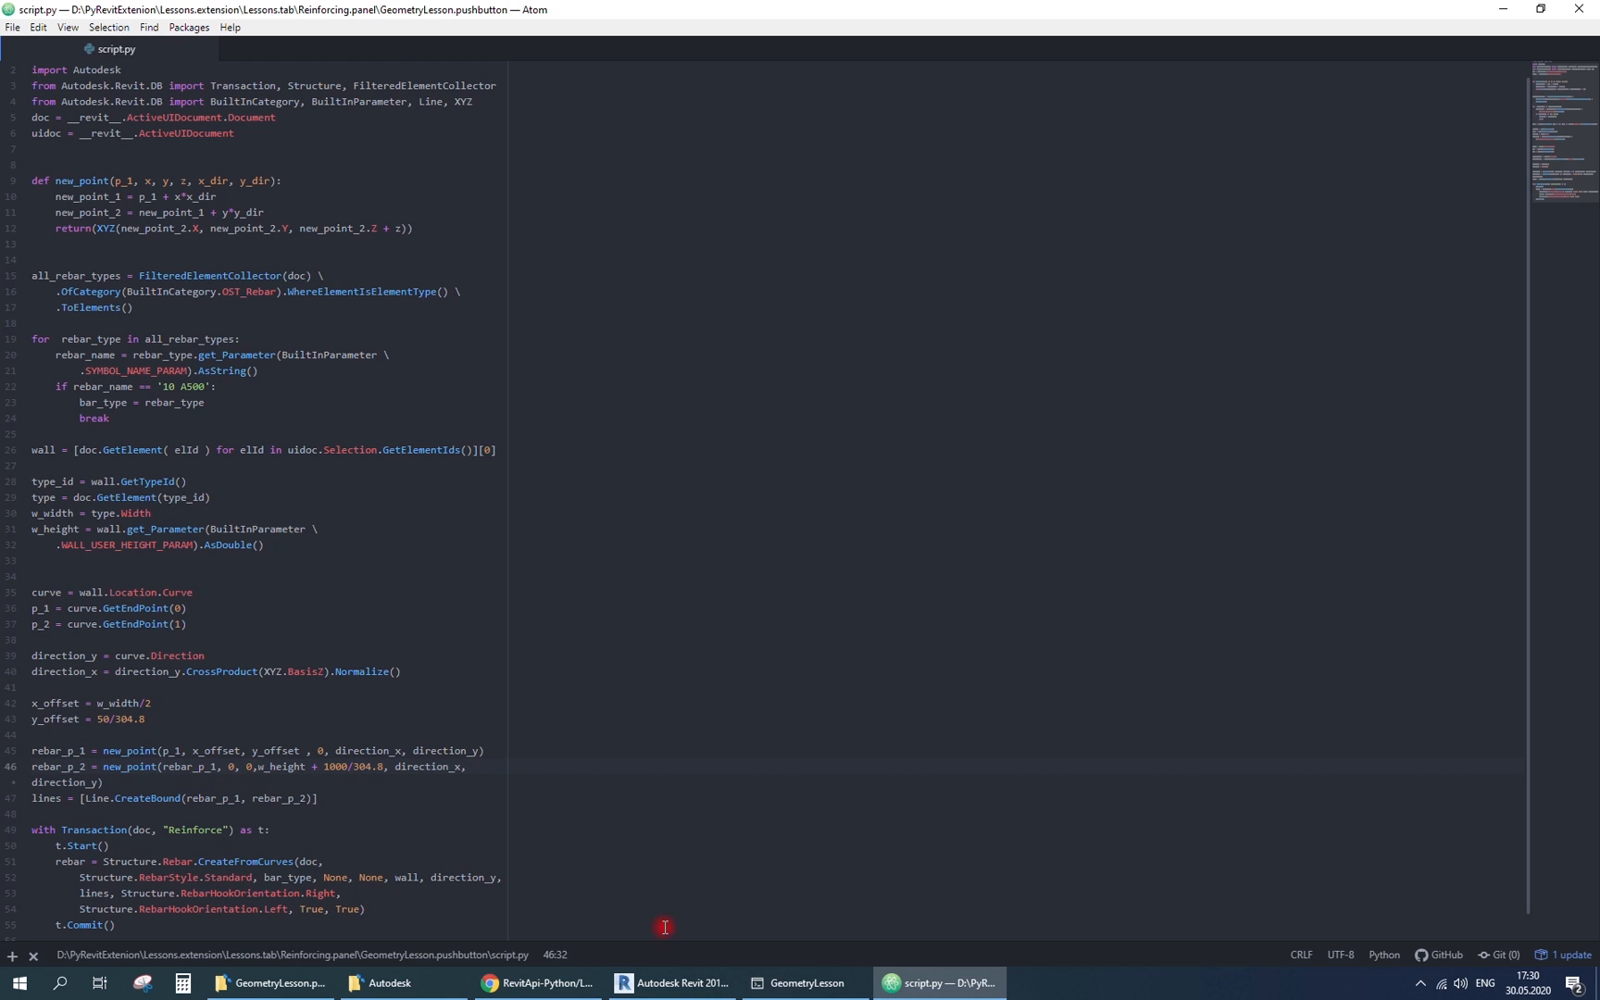
click(669, 983)
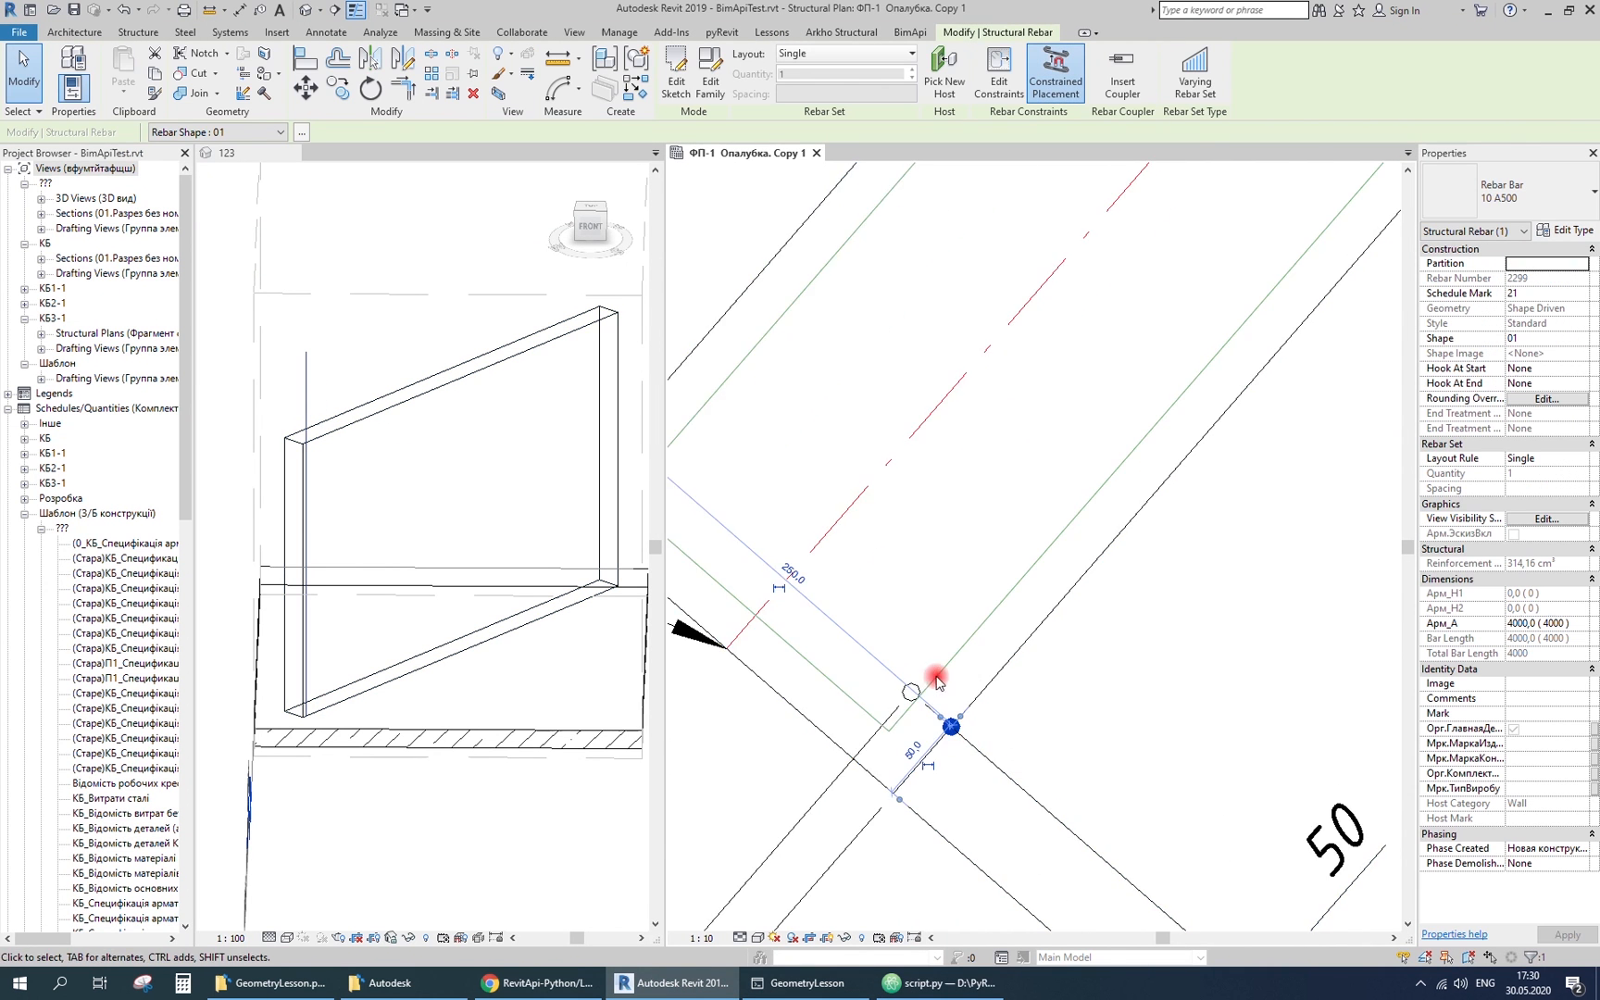
click(879, 822)
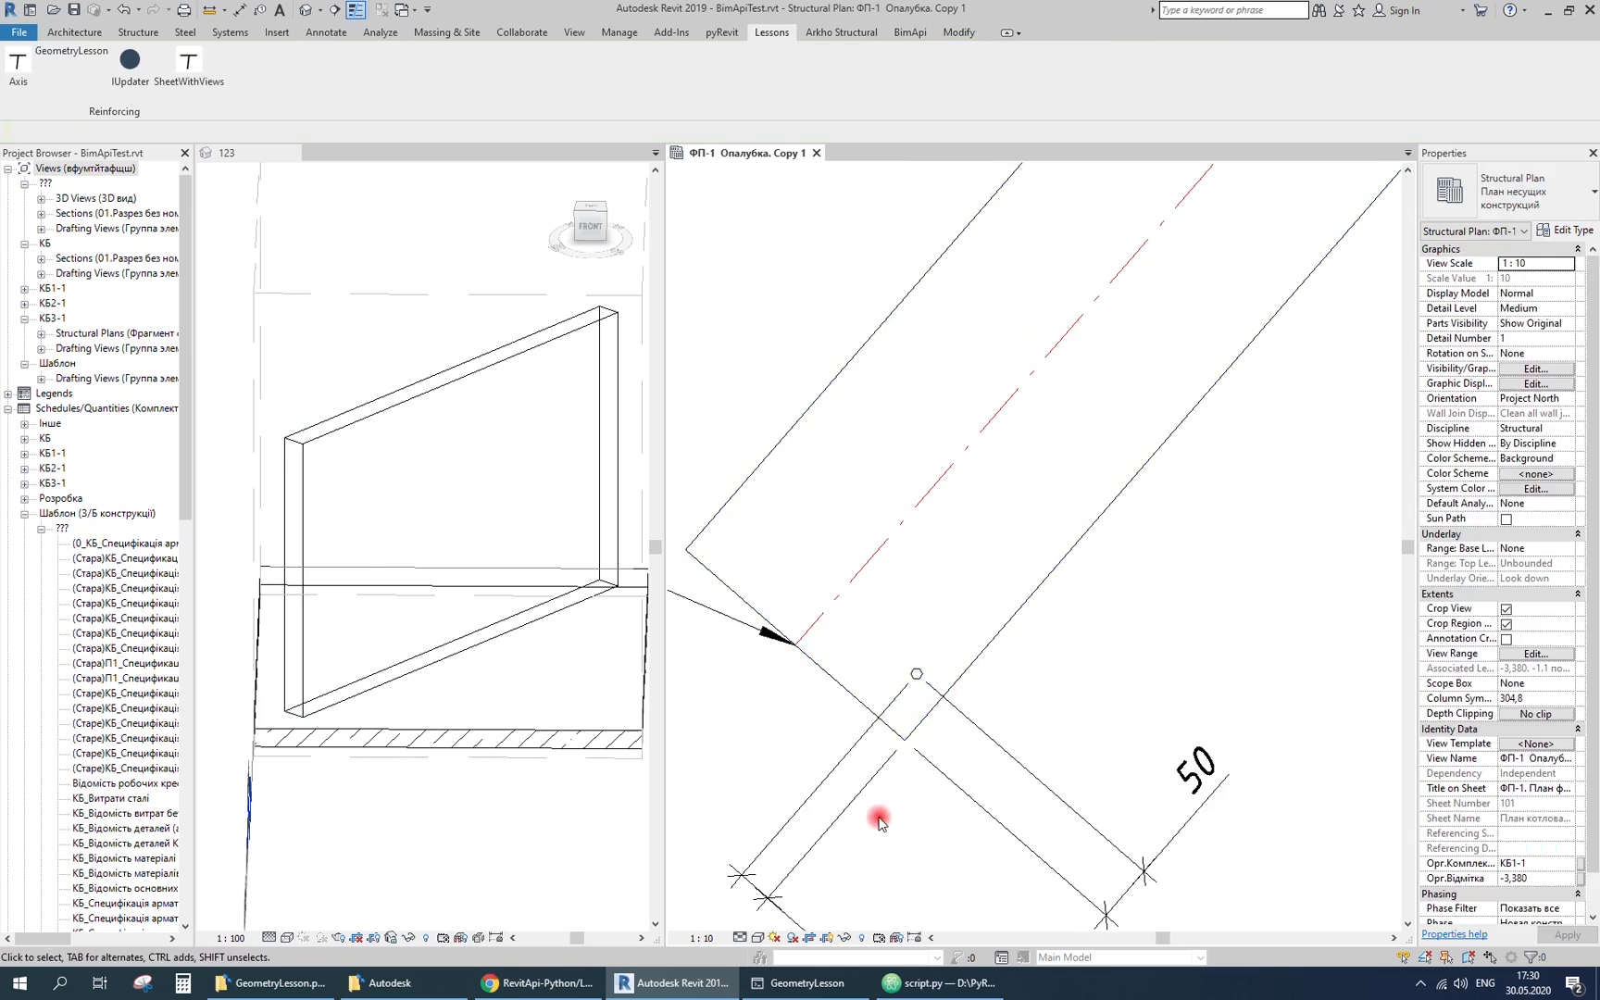
click(933, 983)
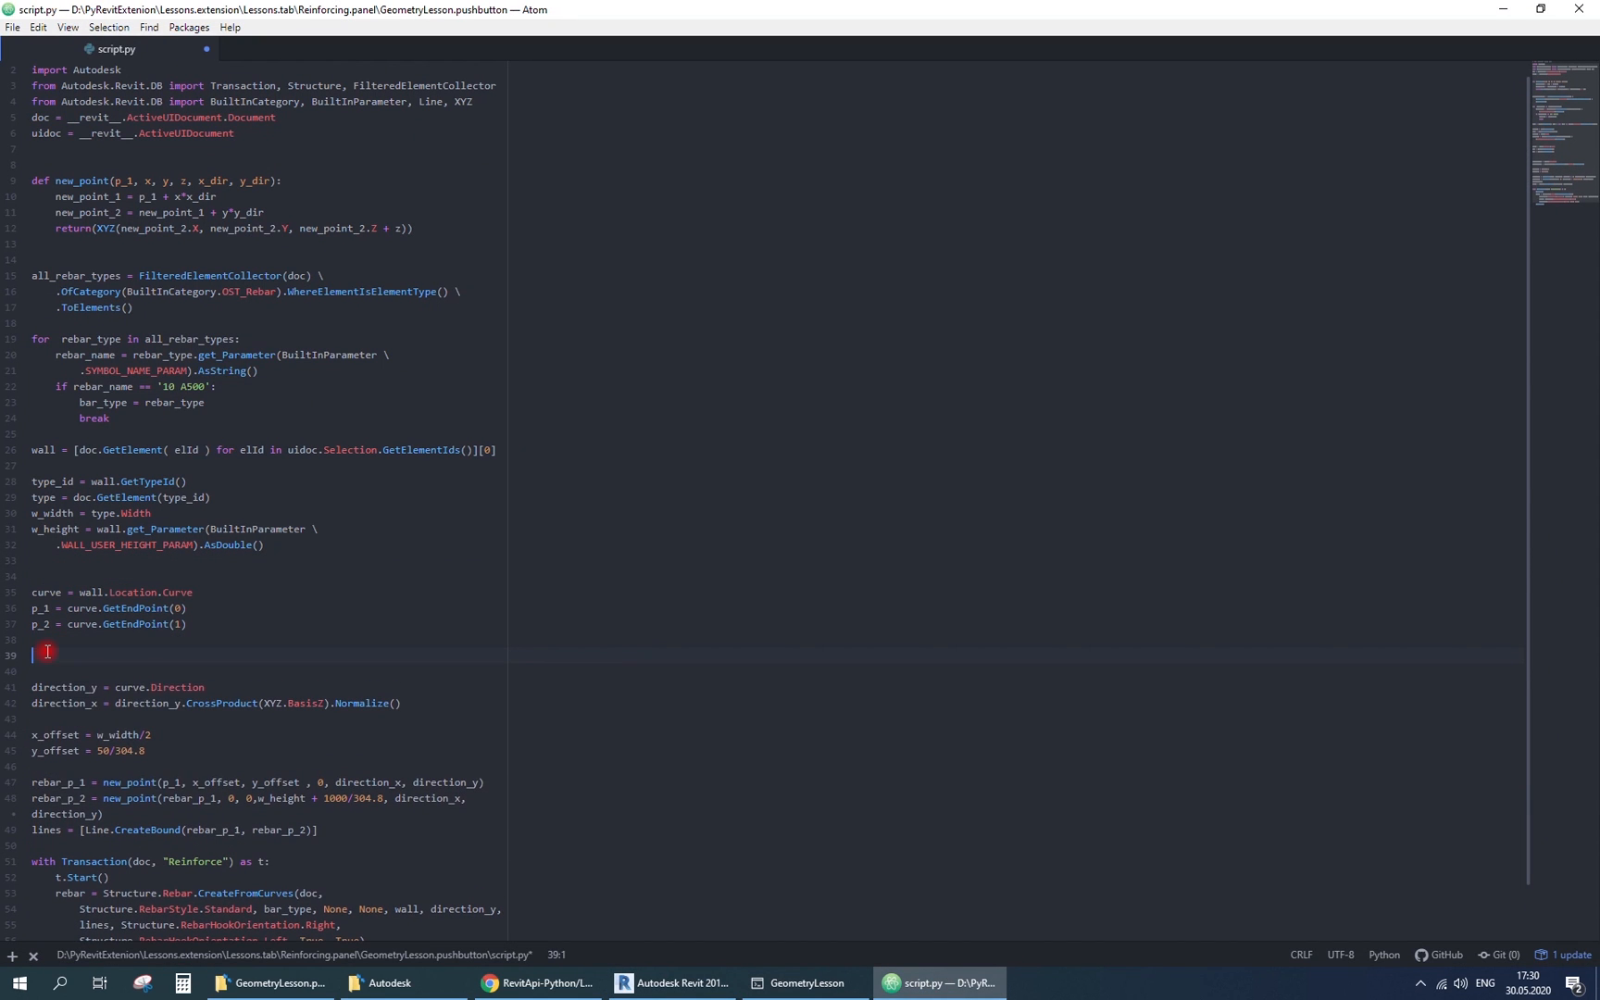
- Add cc_ext and cc_int from CLEAR_COVER_EXTERIOR/INTERIOR parameters using CoverDistance
text(cc_ext = wall.get_Parameter(BuiltInParameter)
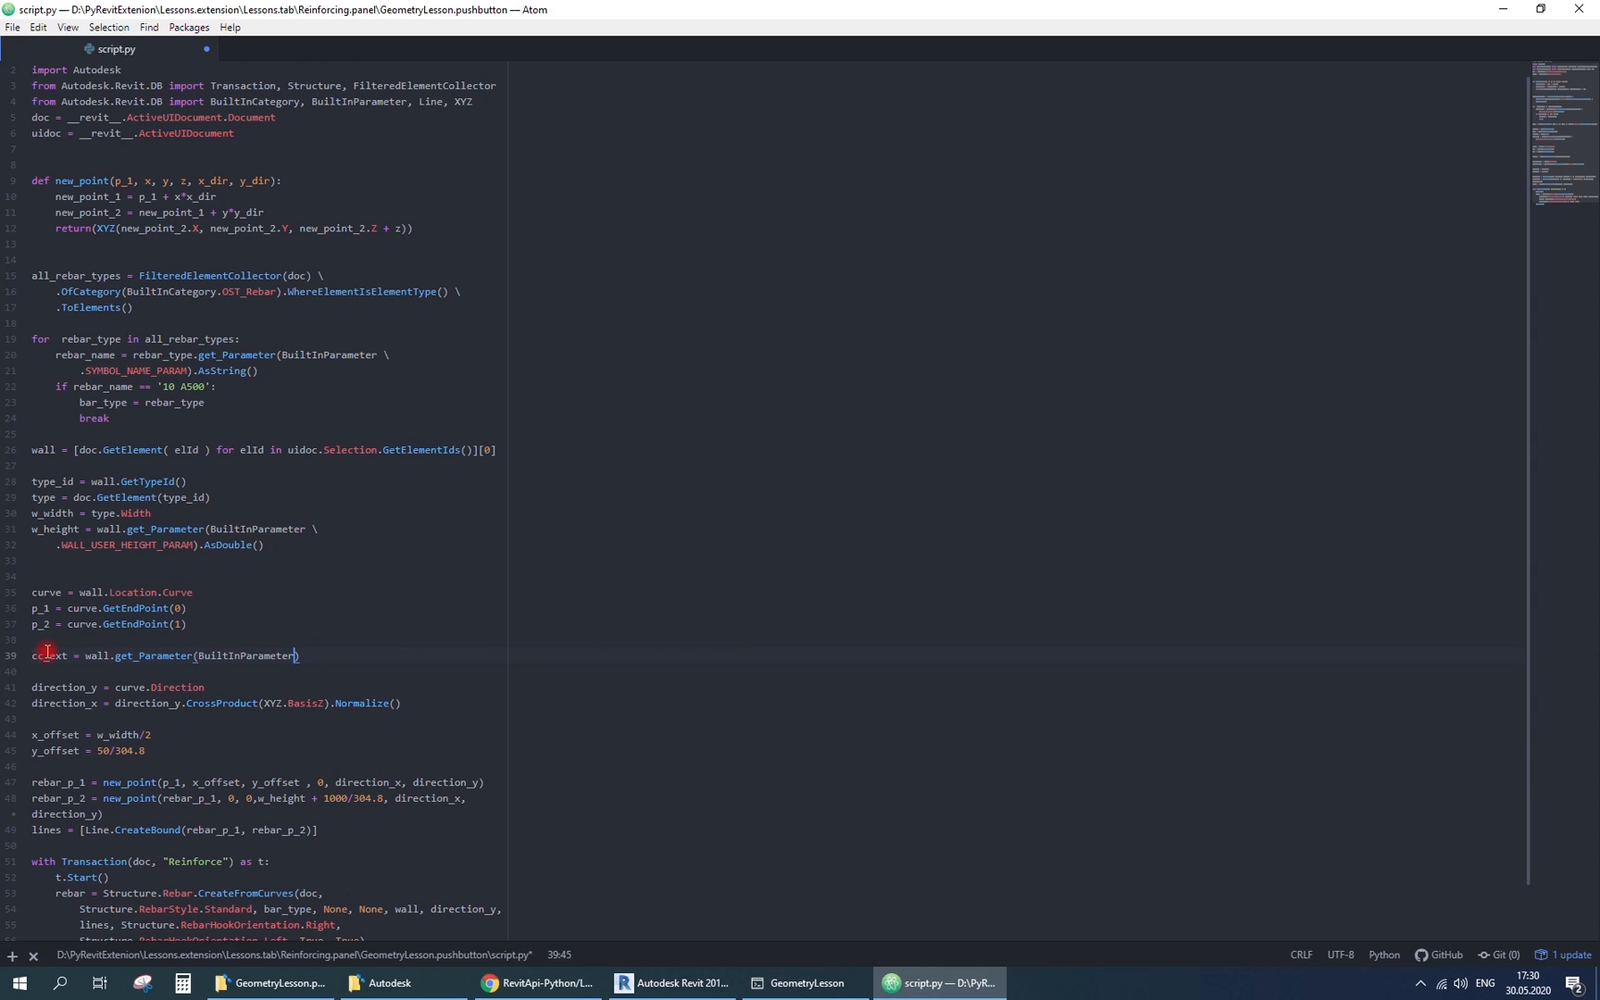
text(CLEAR_COVER_EXTERIOR)
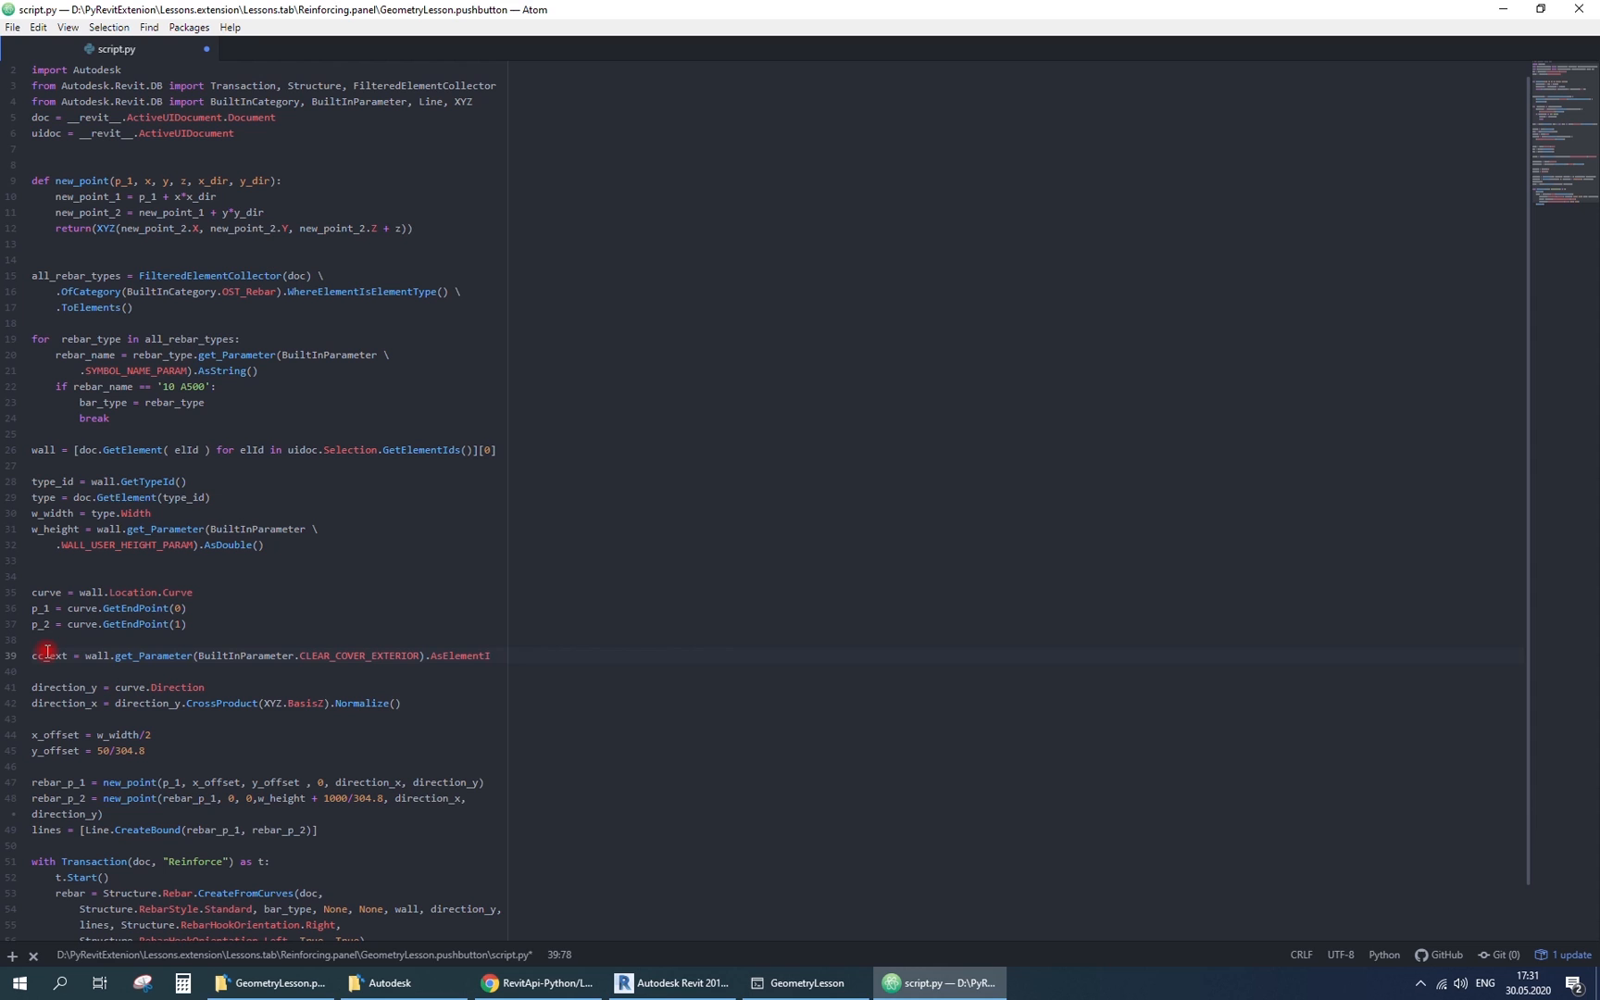
key(enter)
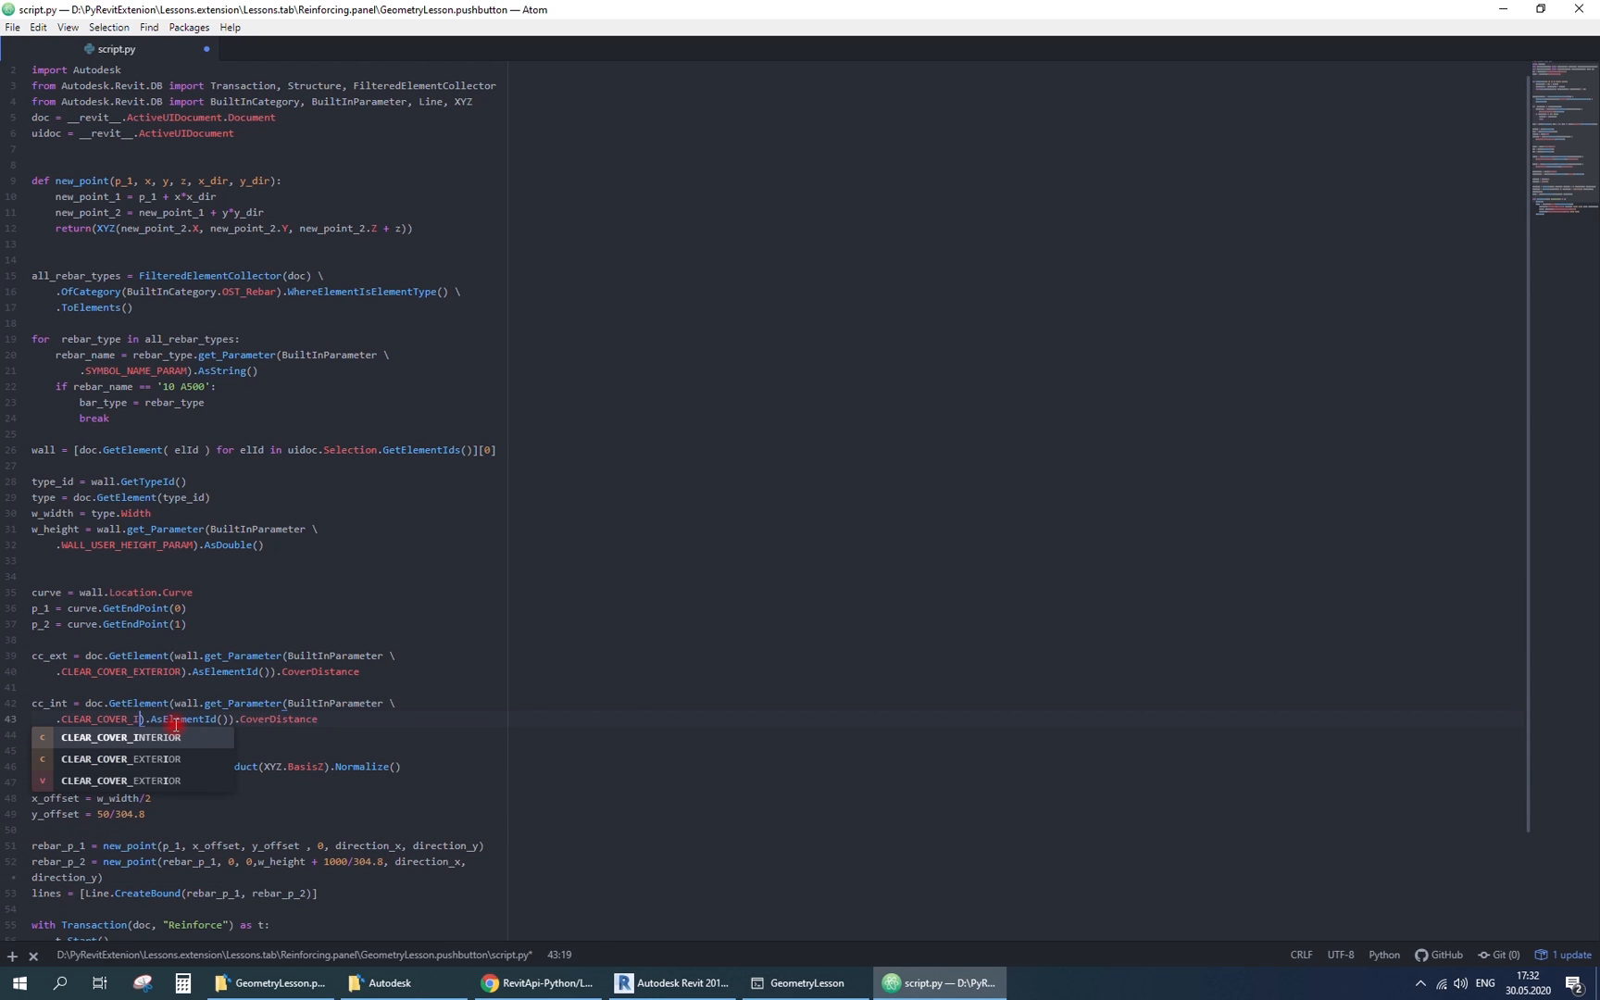
text(c)
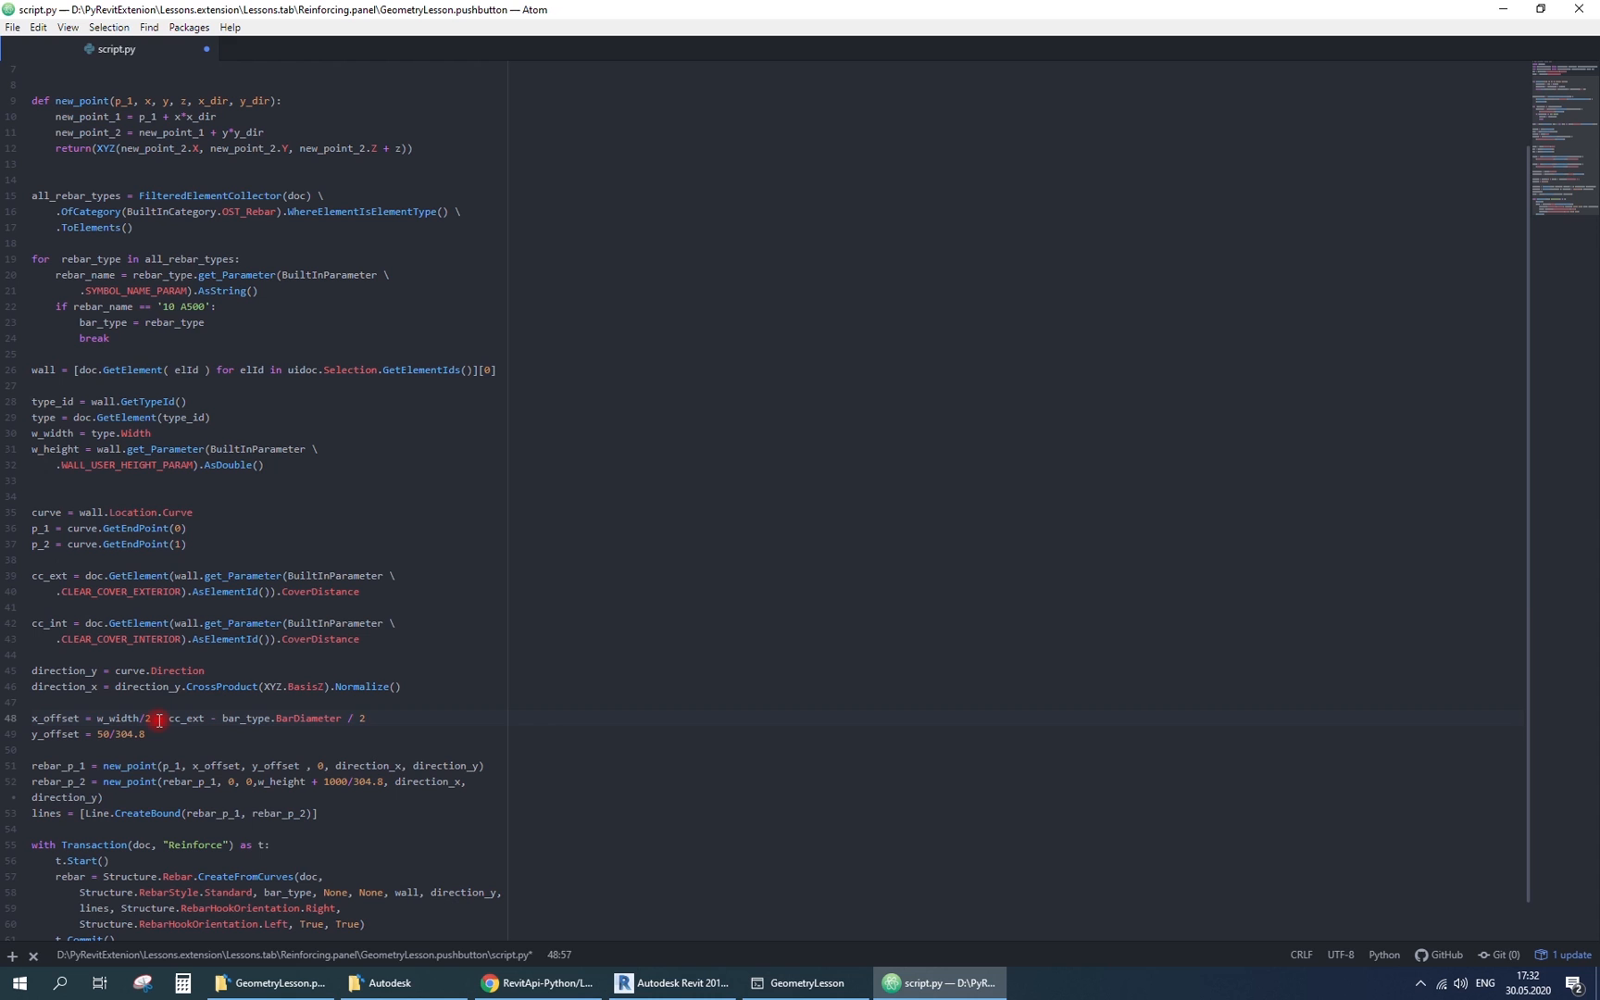
- Check the wall's cover settings in Revit and subtract cc_ext and half BarDiameter from x_offset
click(666, 983)
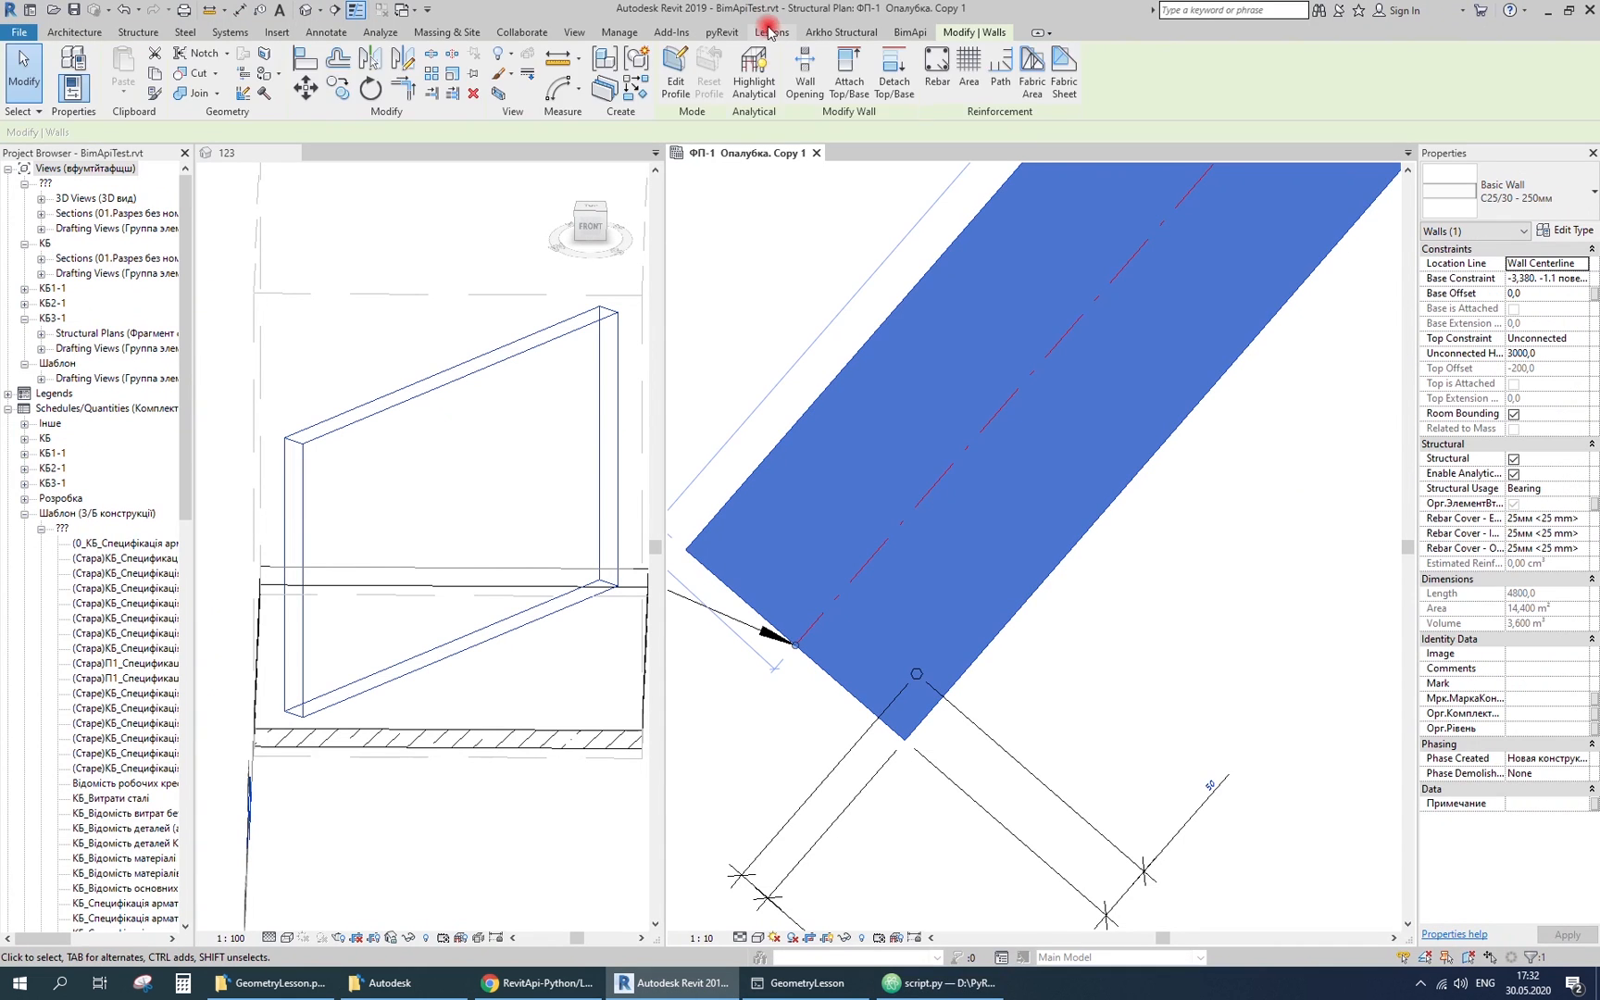
click(928, 983)
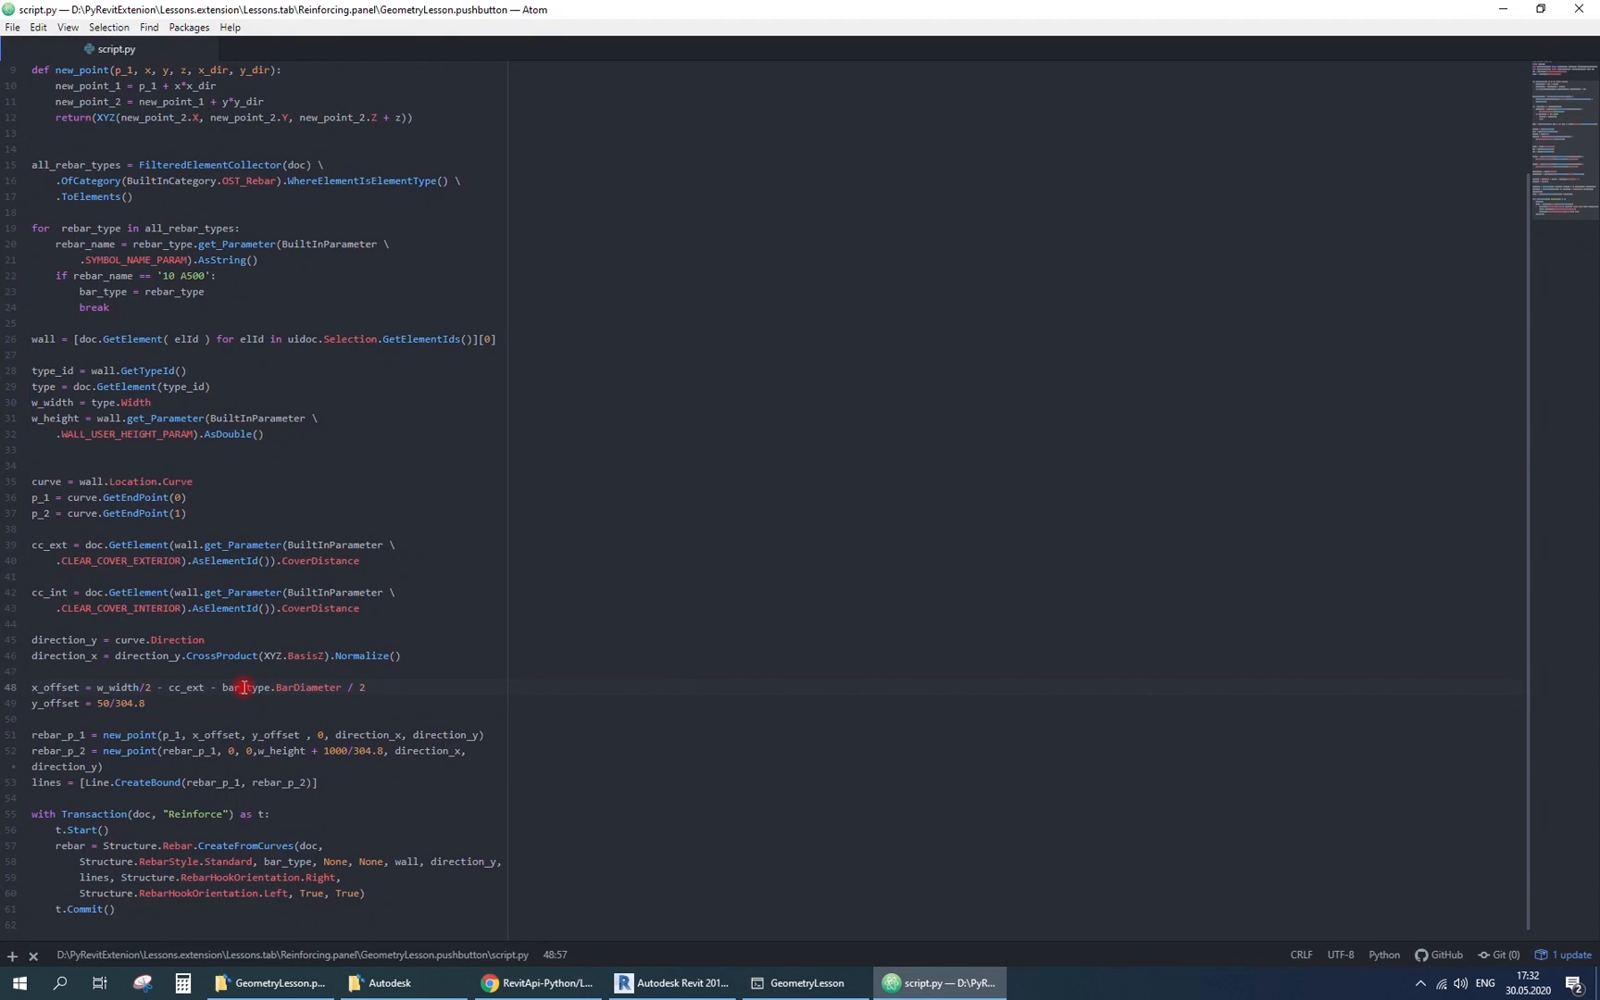
text(r)
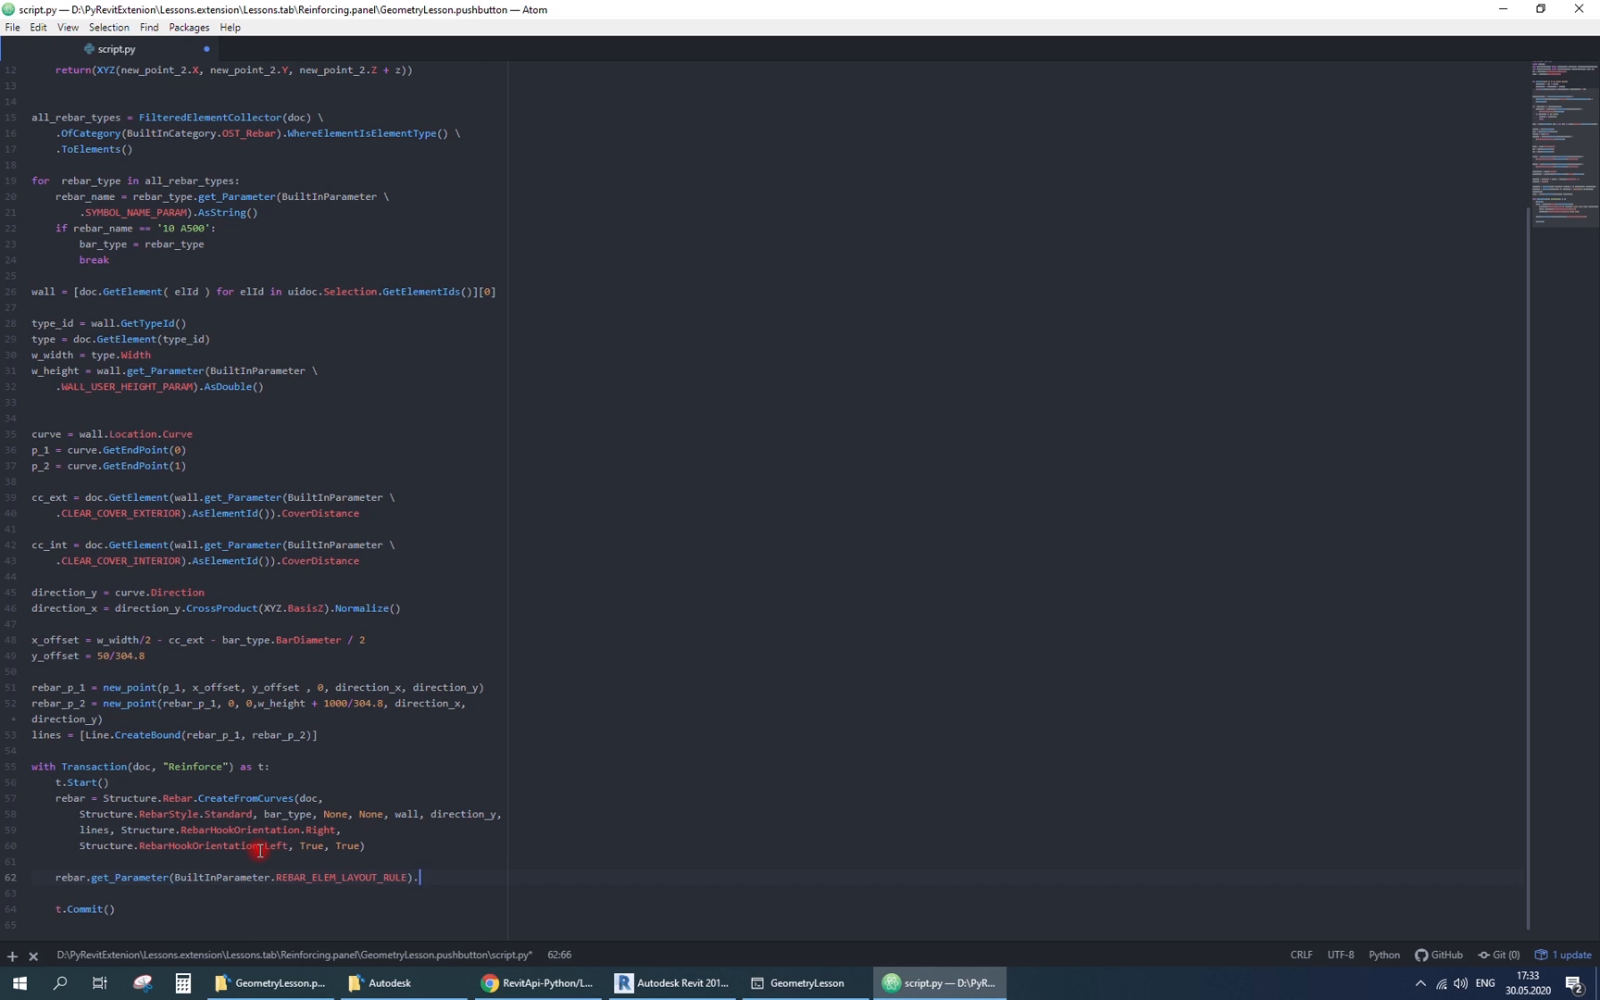
- Set the rebar's REBAR_ELEM_LAYOUT_RULE to 3 and add BAR_SPACING and QUANTITY_OF_BARS setters
click(672, 983)
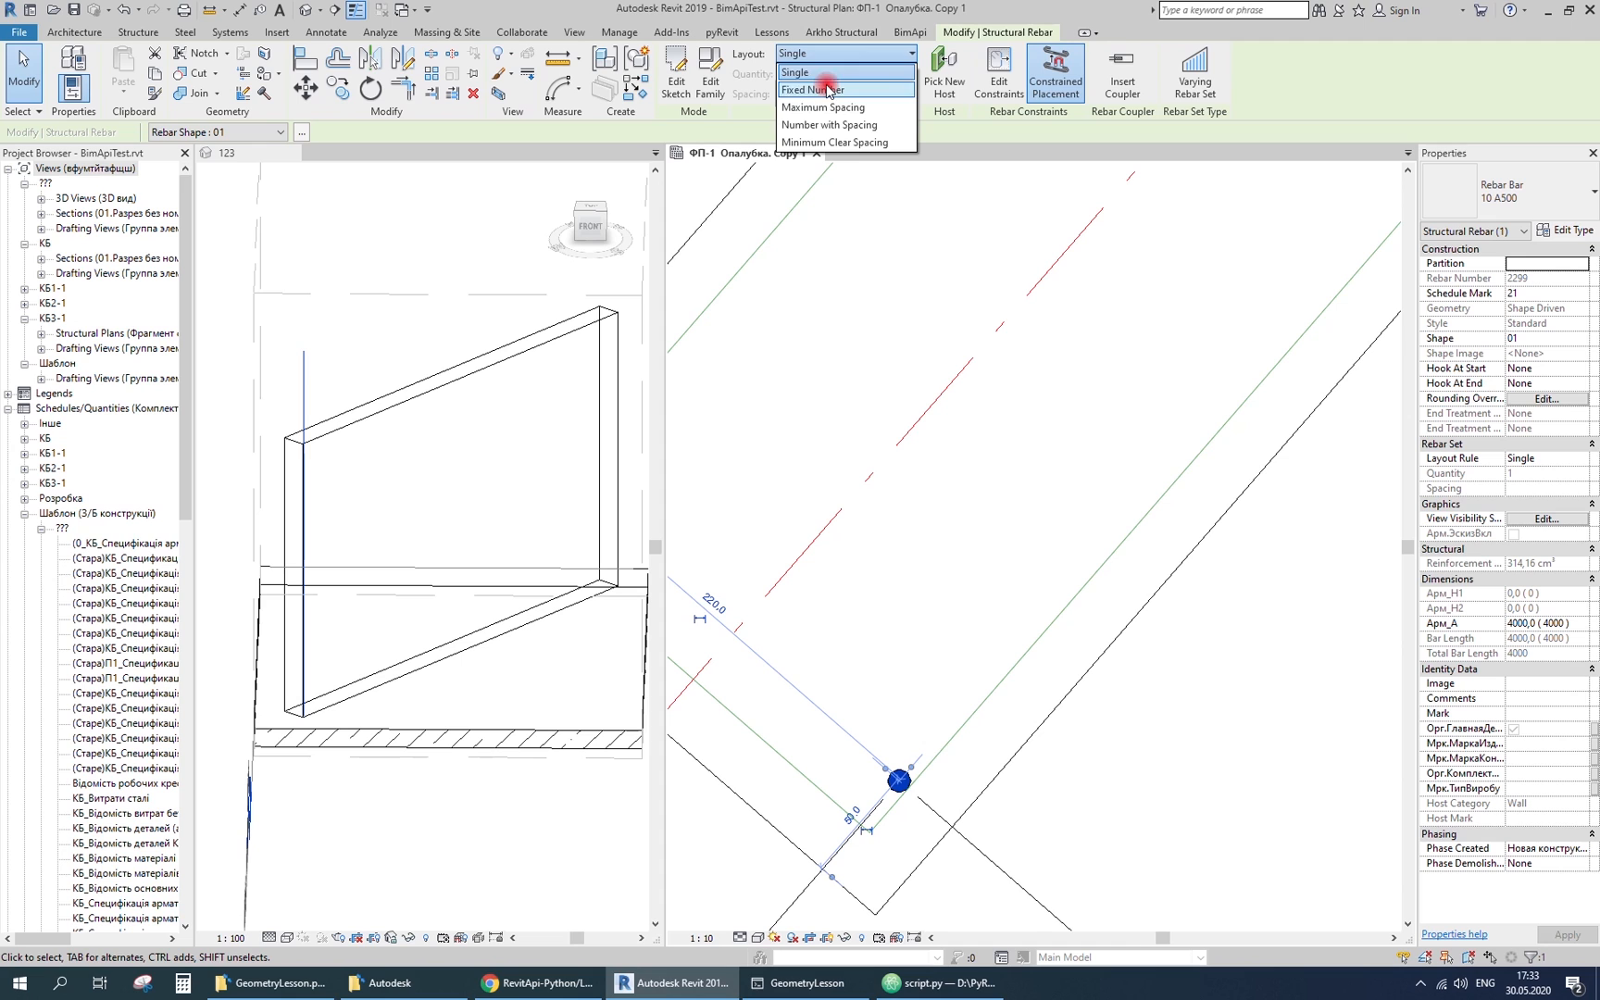
click(935, 983)
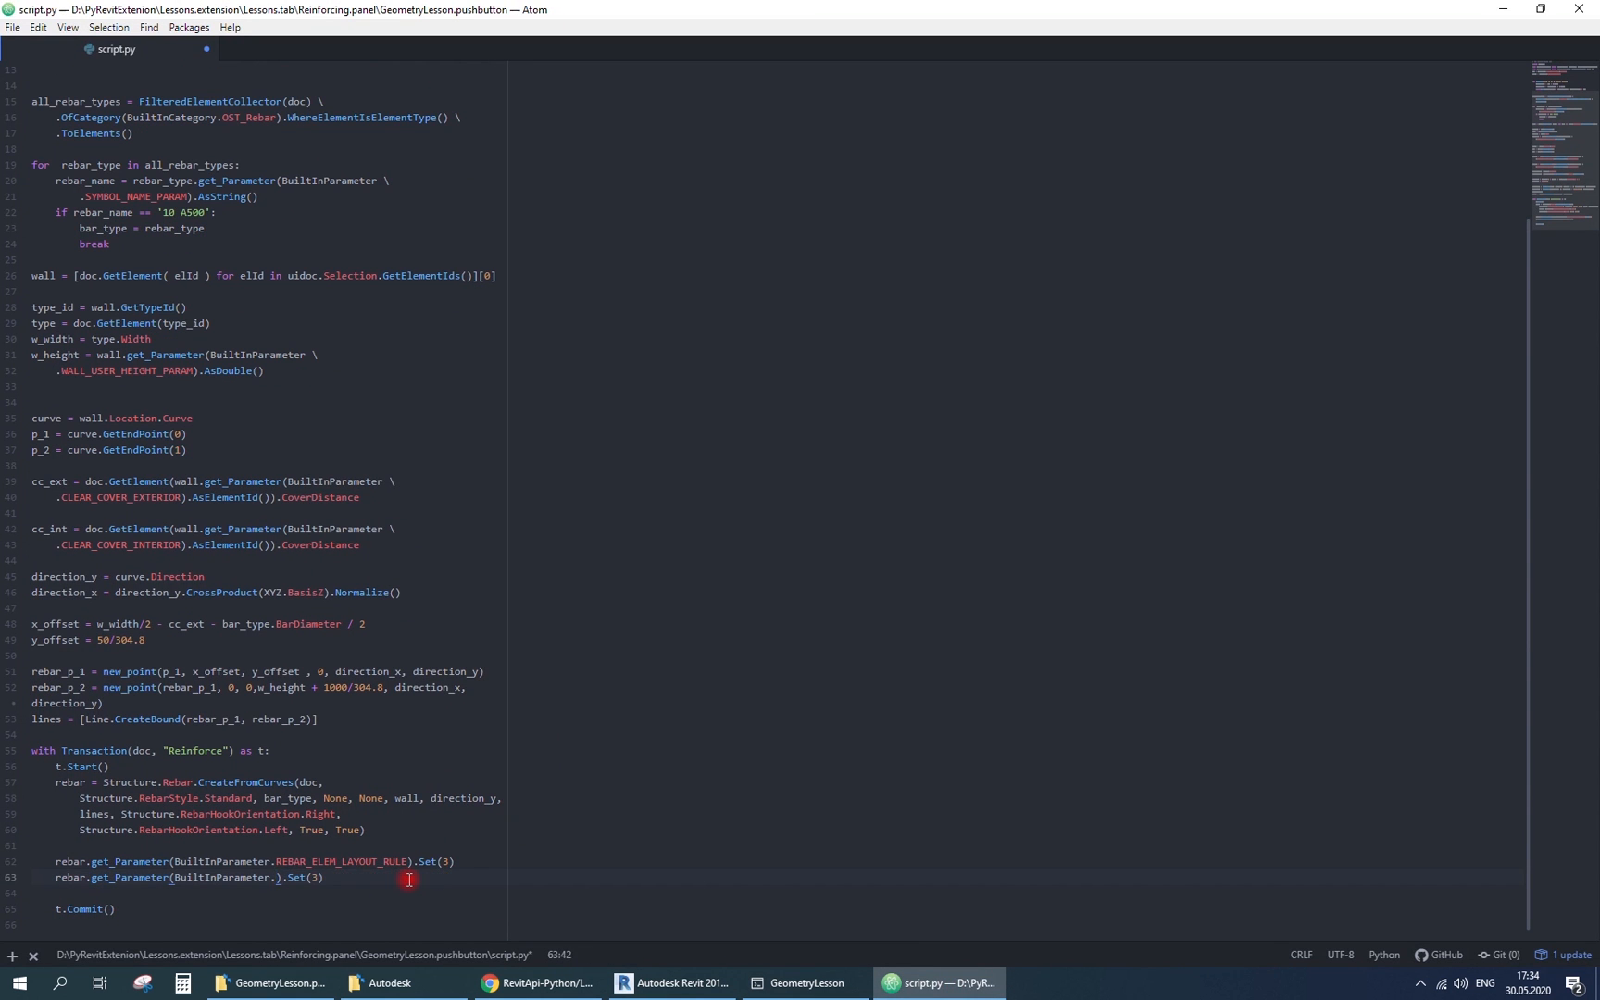
text(REBAR_ELEM_BAR_SPACING)
text(rebar.get_Parameter(BuiltInParameter.REBAR_ELEM_QUANTITY_).Set(step)
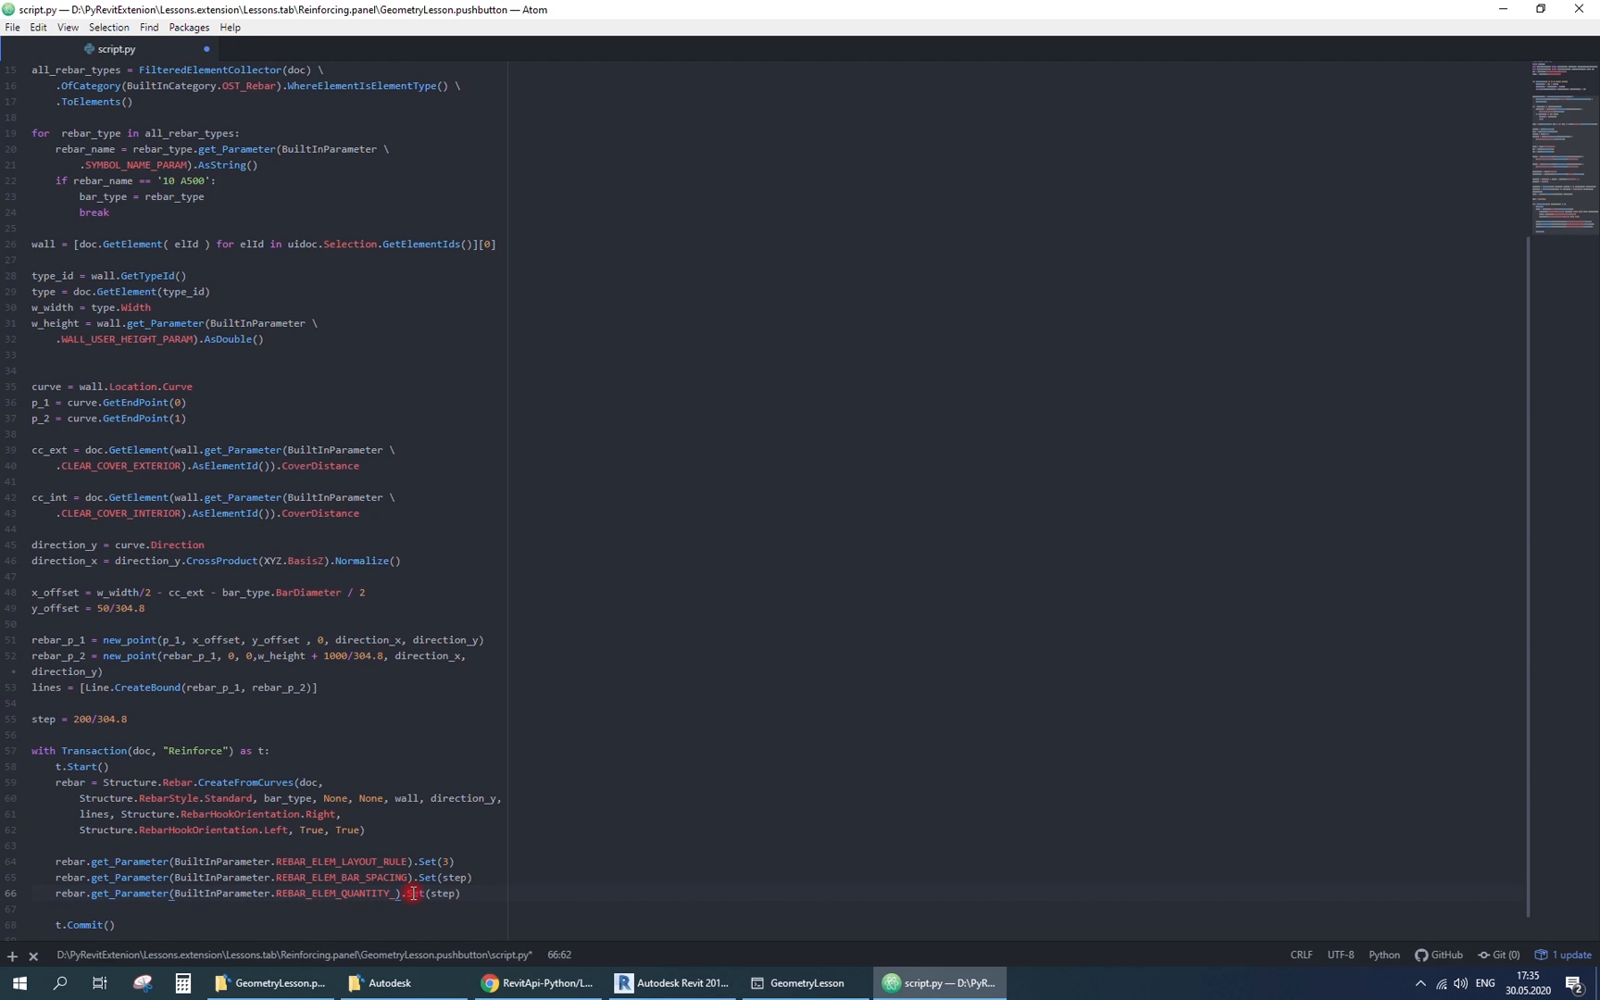
- Define step = 200/304.8, count, and length = p_1.DistanceTo(p_2)
text(count =)
click(264, 733)
text(length =)
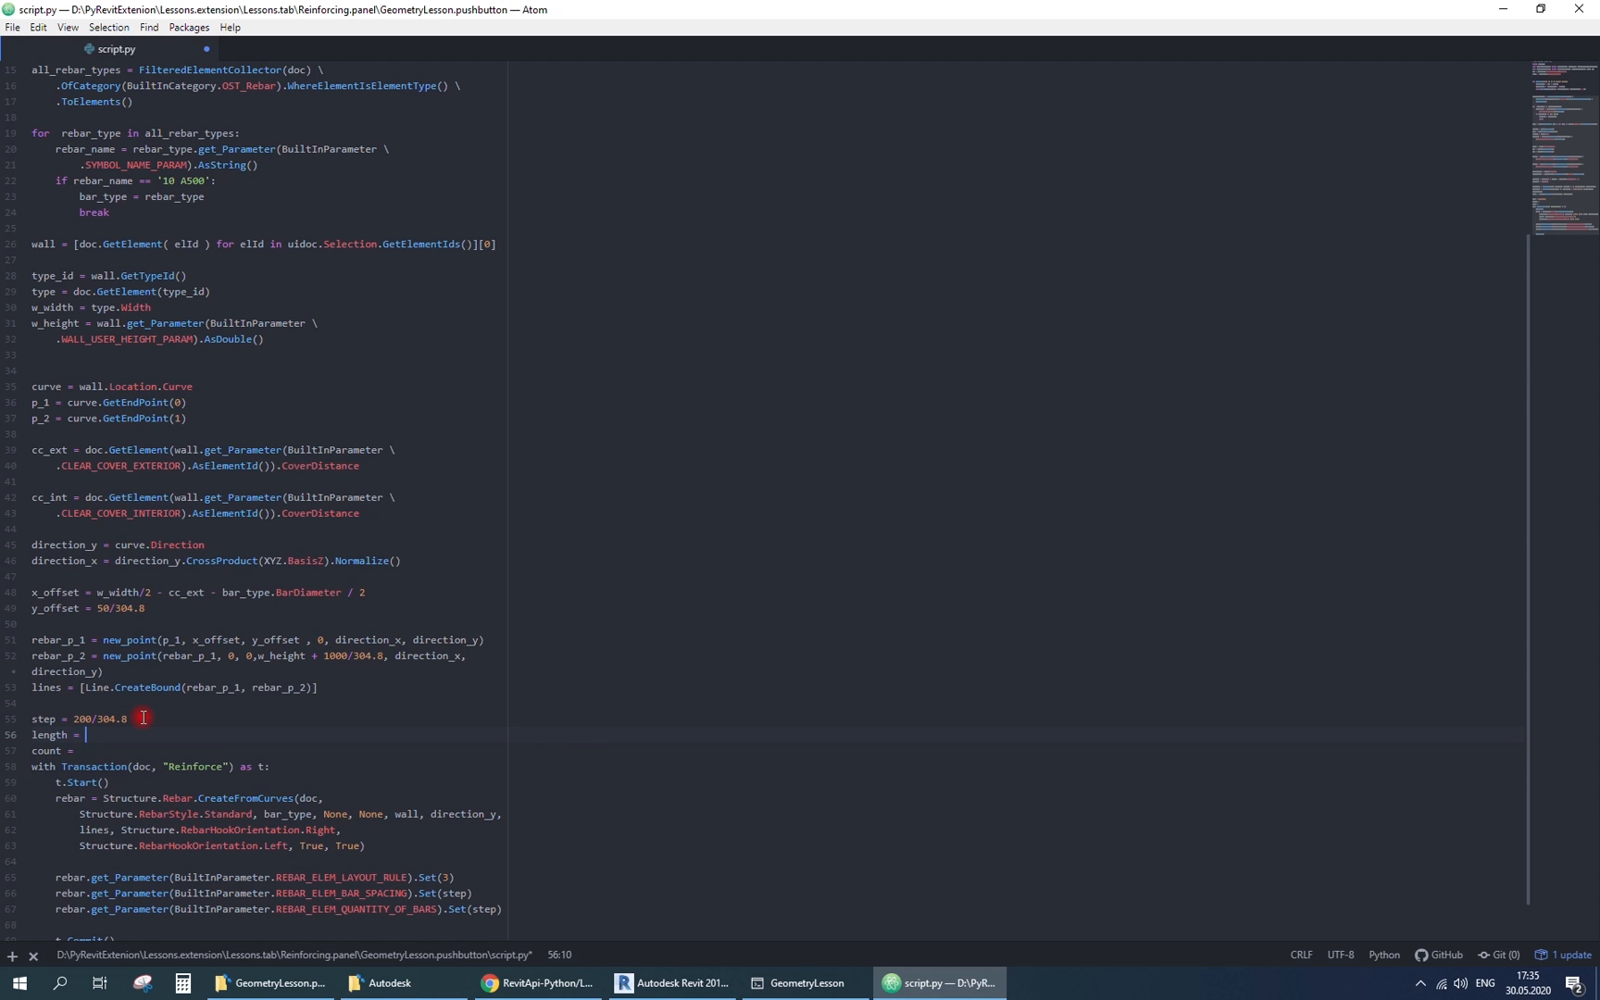
text(p_1.DistanceTo(p_2))
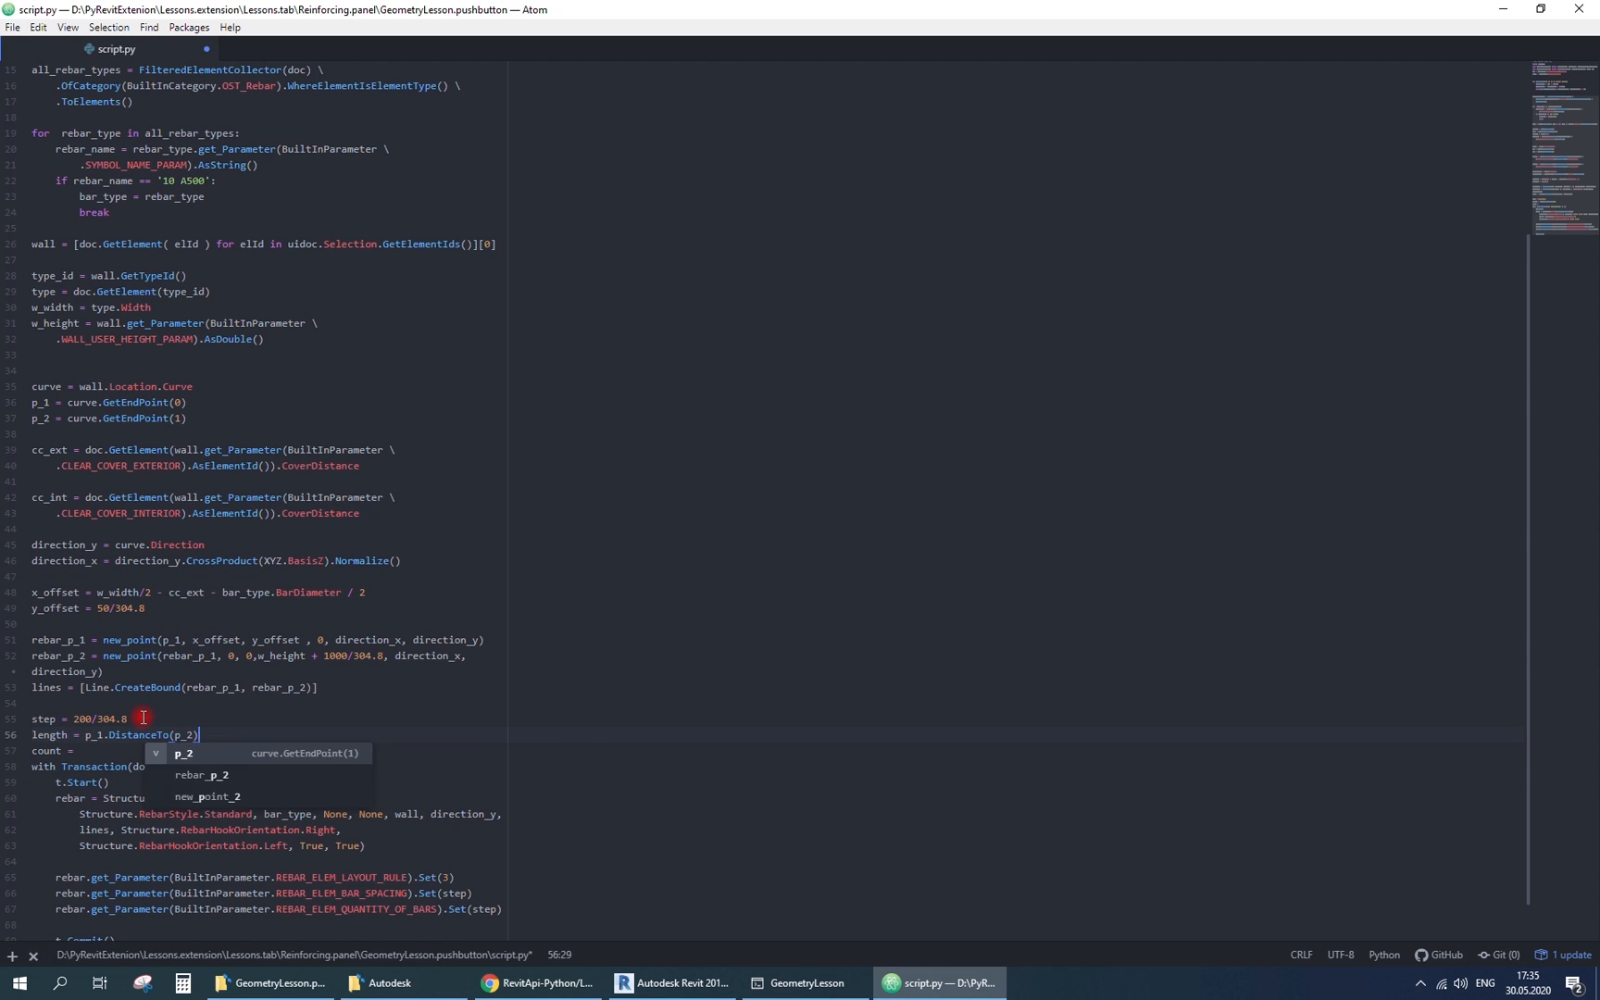